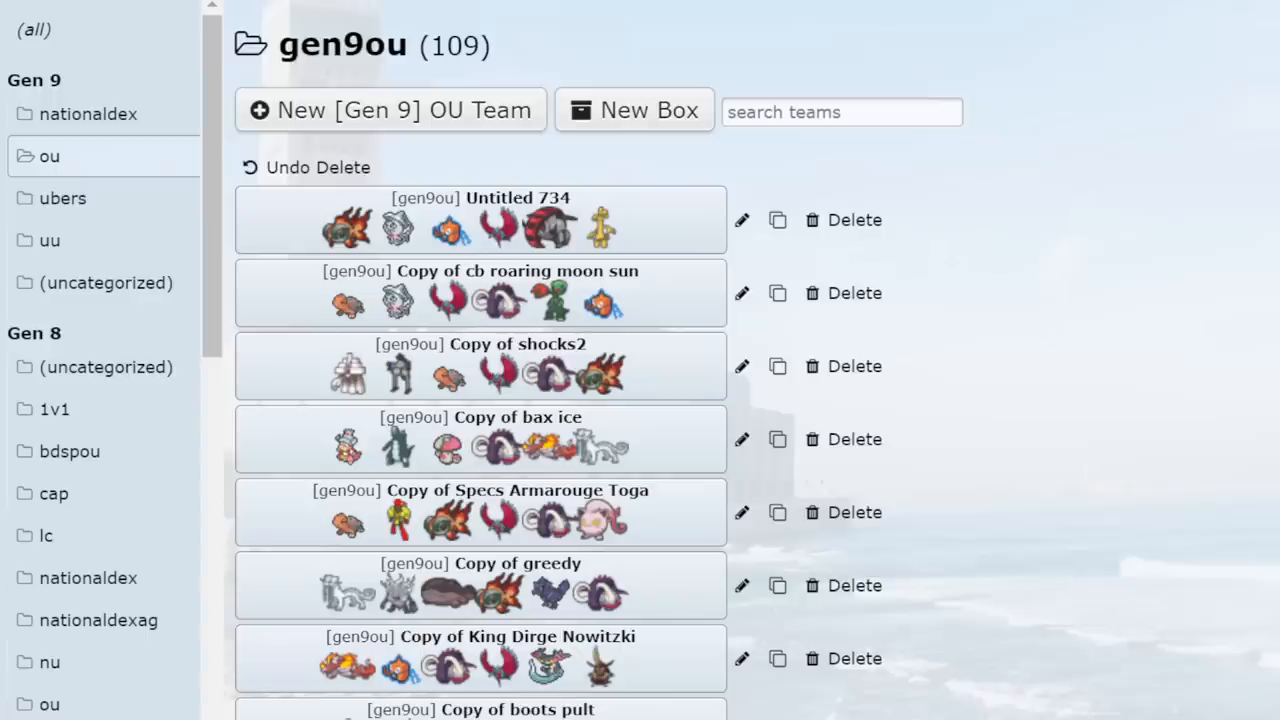
{"action": "mouse_move", "coordinate": [1006, 332]}
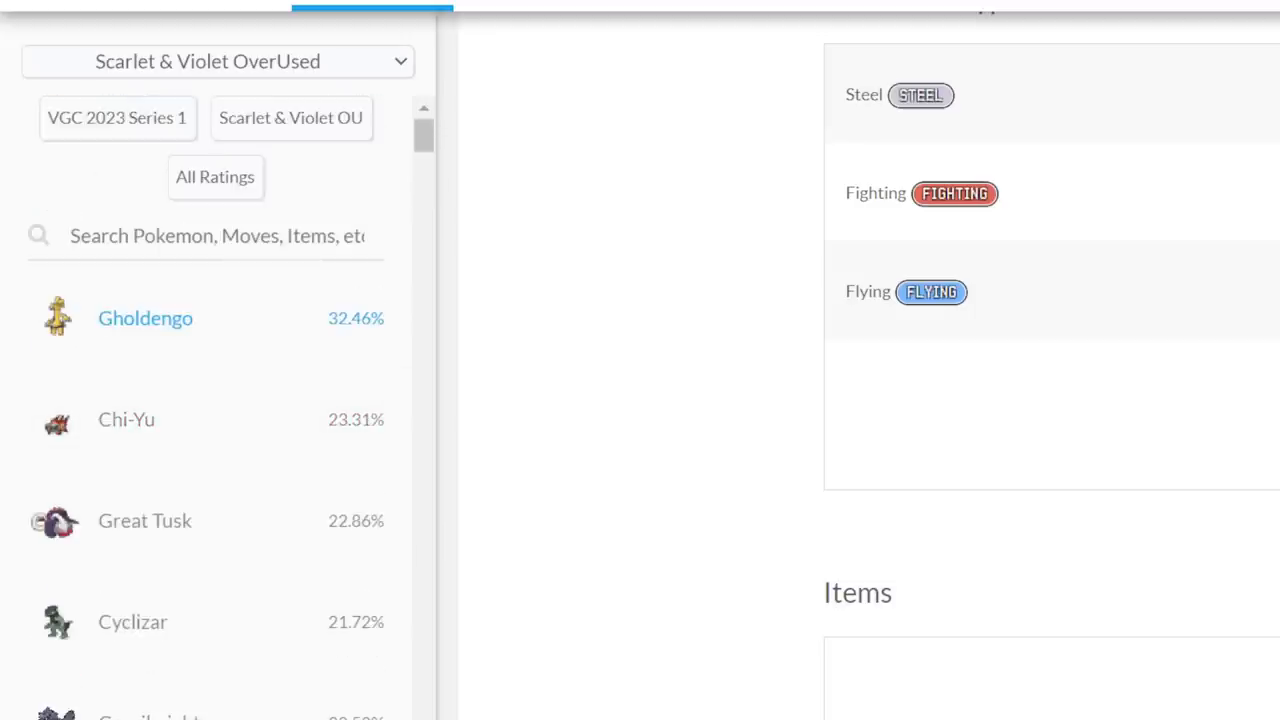
View Untitled 734's Gholdengo set, then return to the team overview.
{"action": "scroll", "scroll_direction": "down", "scroll_amount": 3}
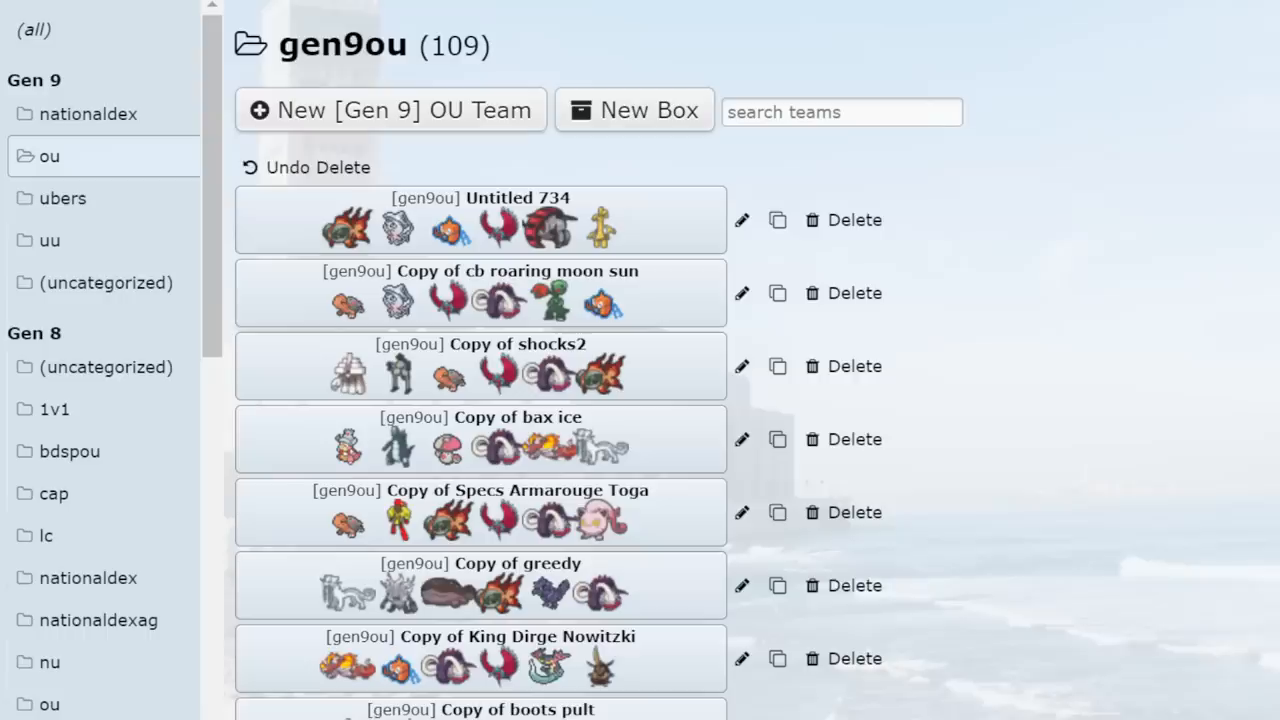
{"action": "left_click", "coordinate": [484, 218]}
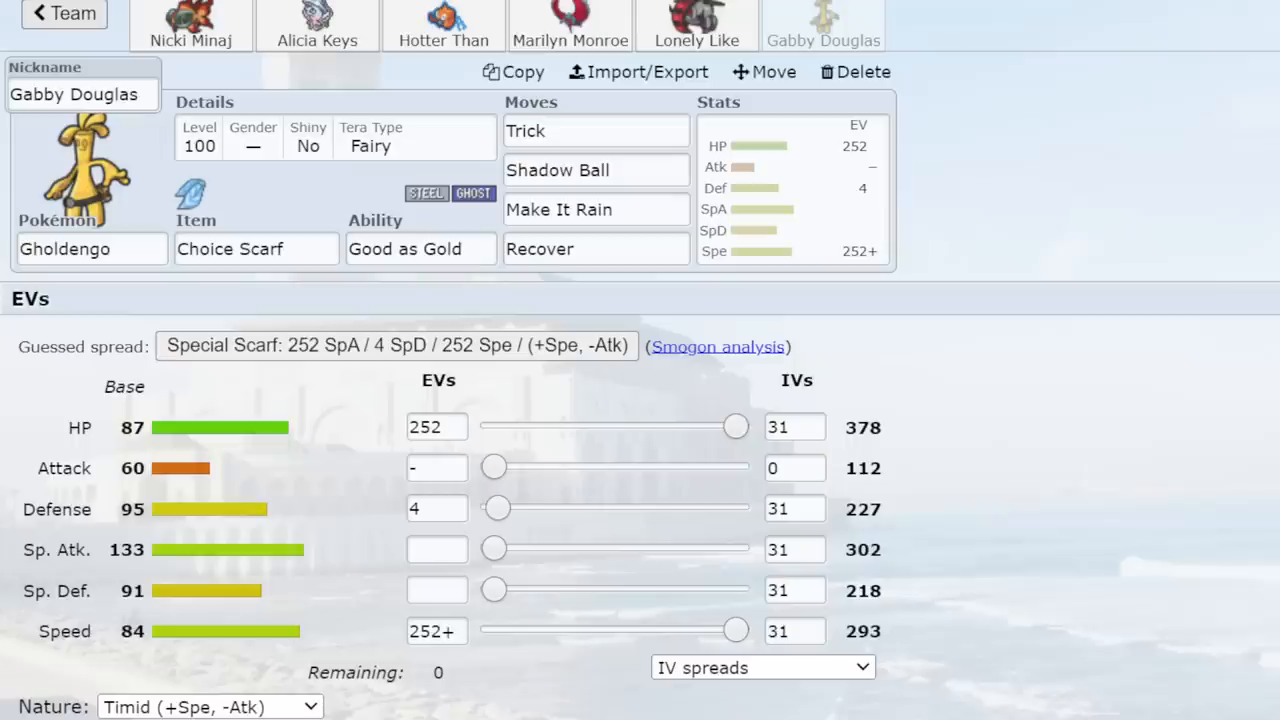
{"action": "mouse_move", "coordinate": [160, 20]}
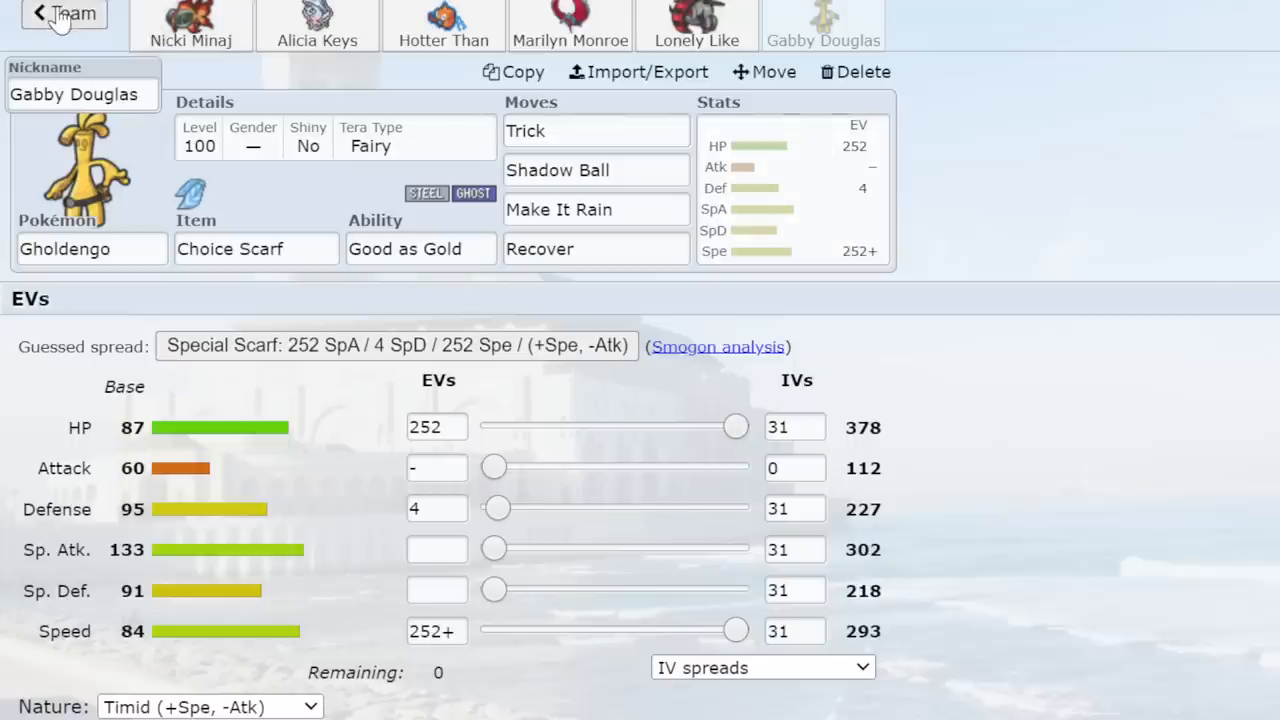
{"action": "left_click", "coordinate": [56, 22]}
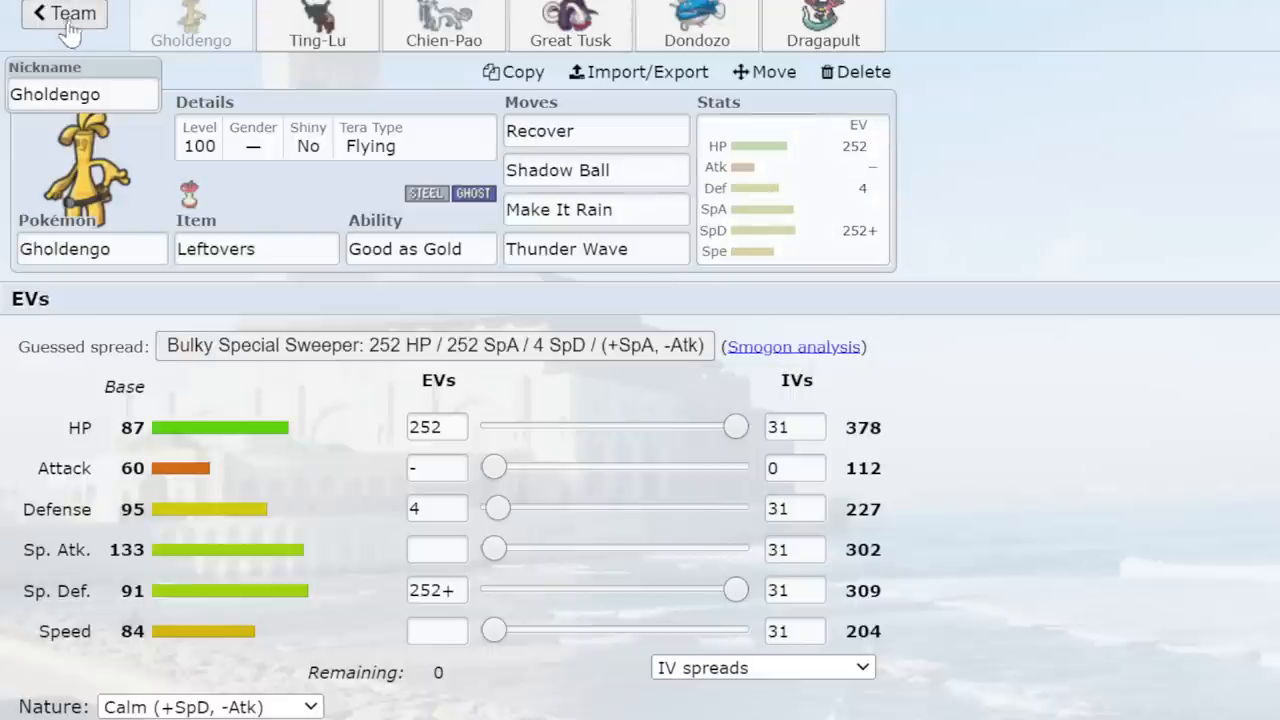
Review the Copy of boots pult overview, scrolling to the Chien-Pao and Assault Vest Great Tusk sets.
{"action": "left_click", "coordinate": [64, 16]}
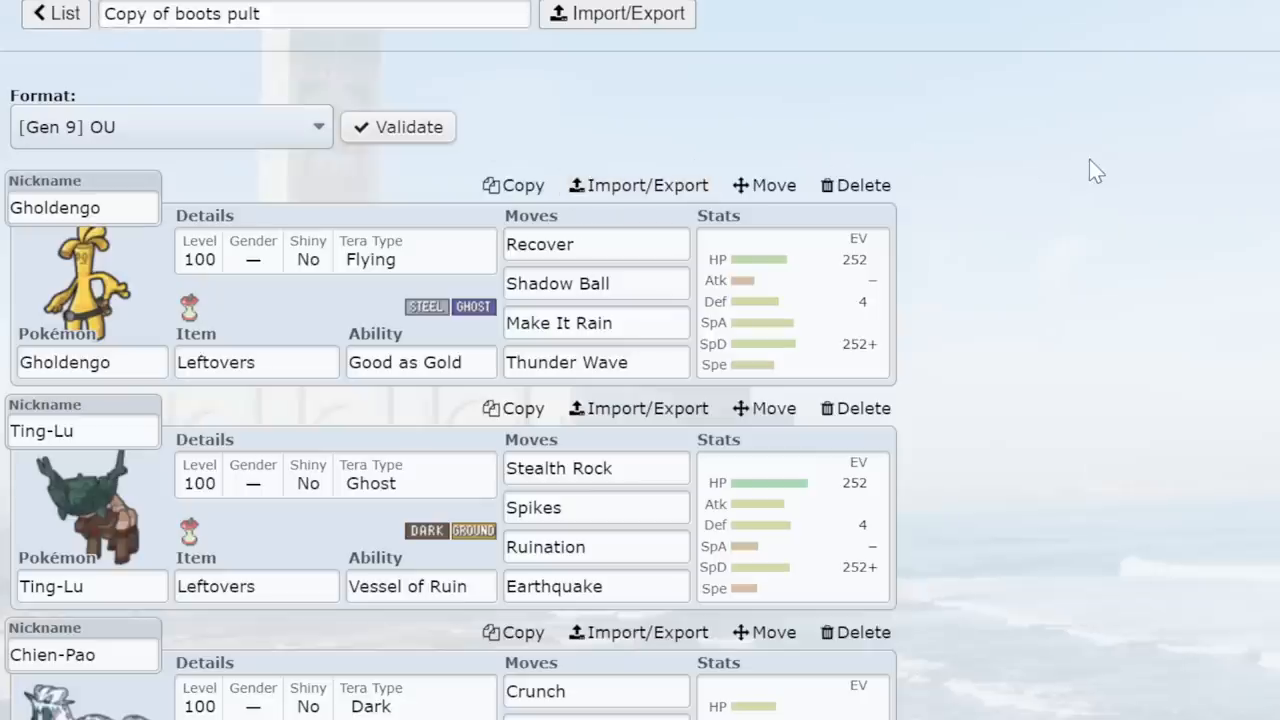
{"action": "mouse_move", "coordinate": [1016, 186]}
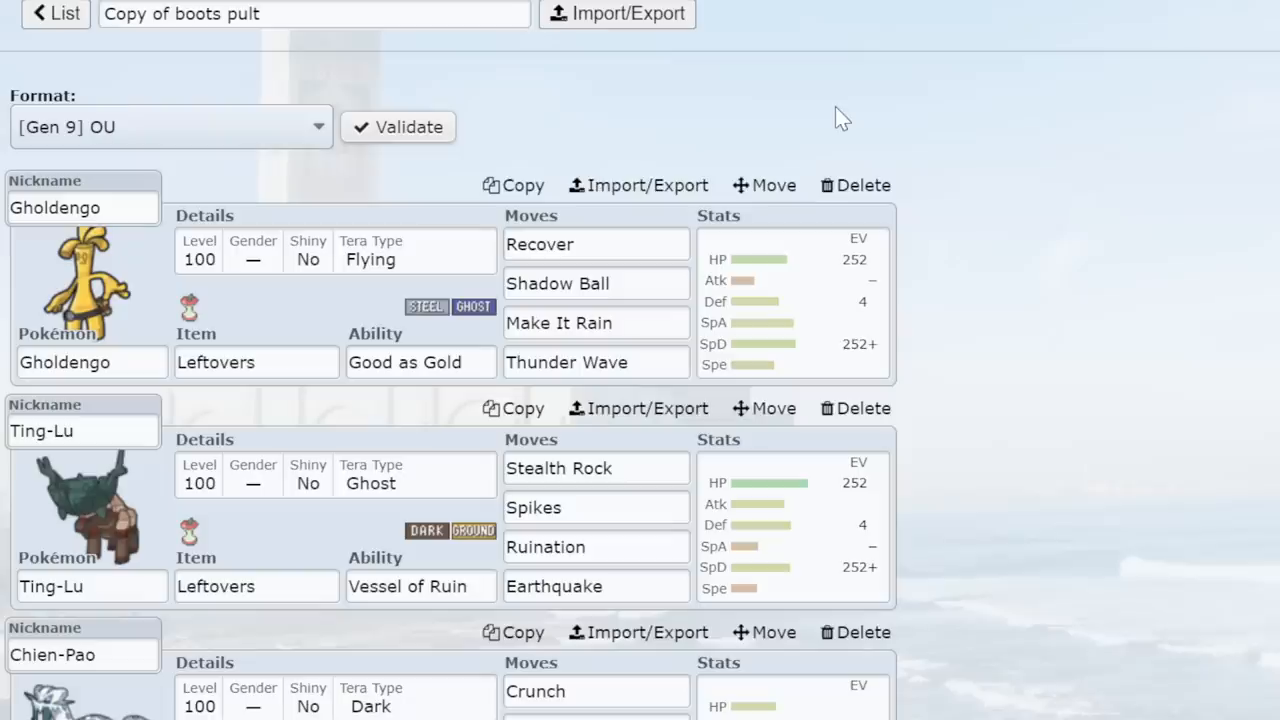
{"action": "mouse_move", "coordinate": [664, 98]}
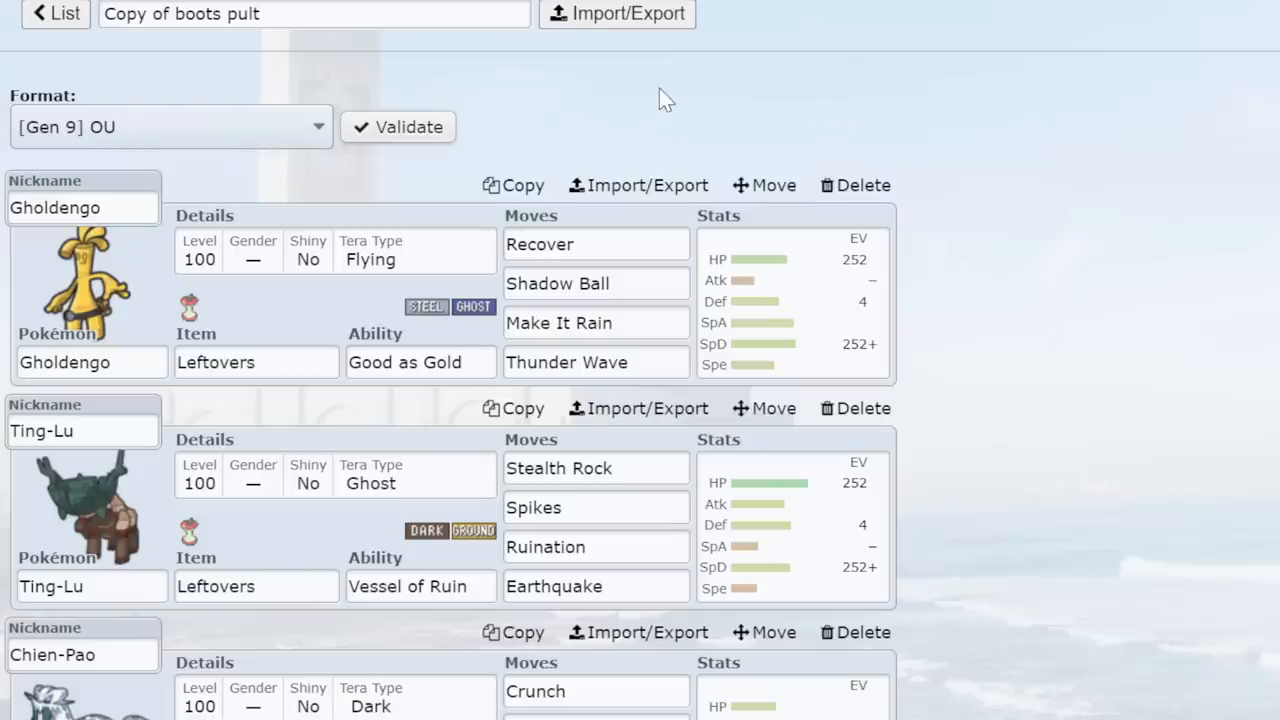
{"action": "mouse_move", "coordinate": [630, 70]}
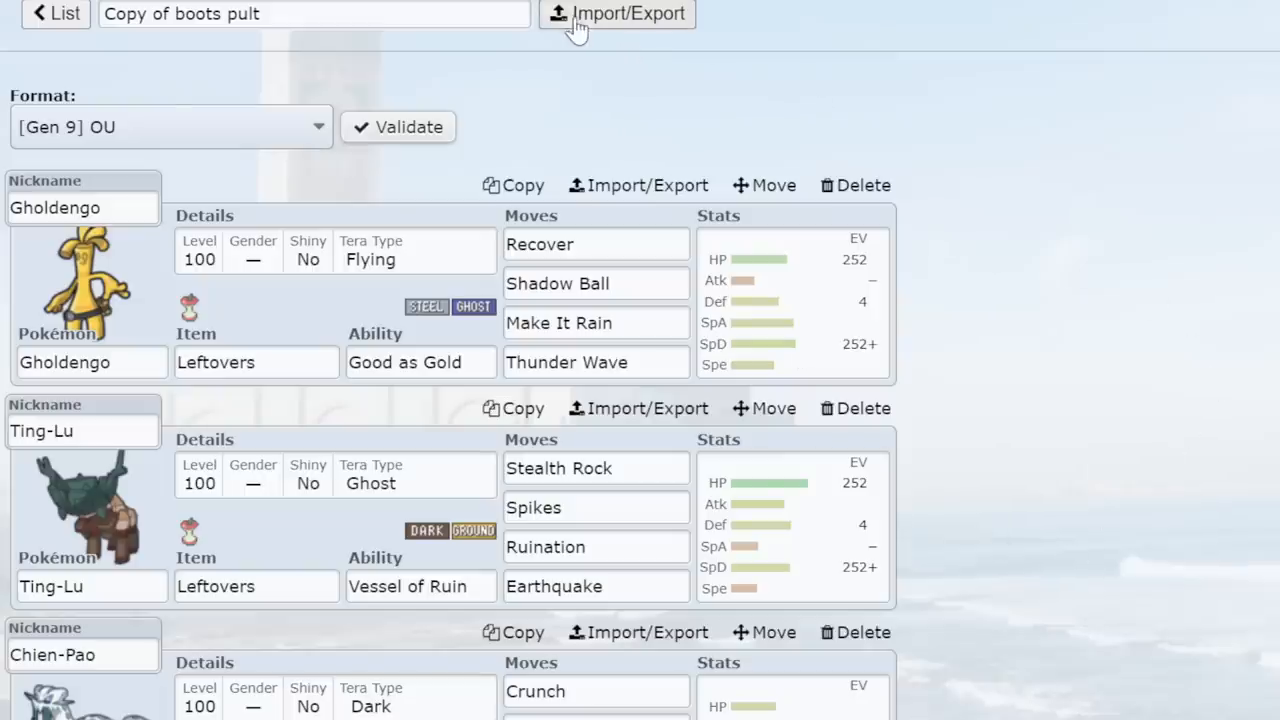
{"action": "mouse_move", "coordinate": [800, 156]}
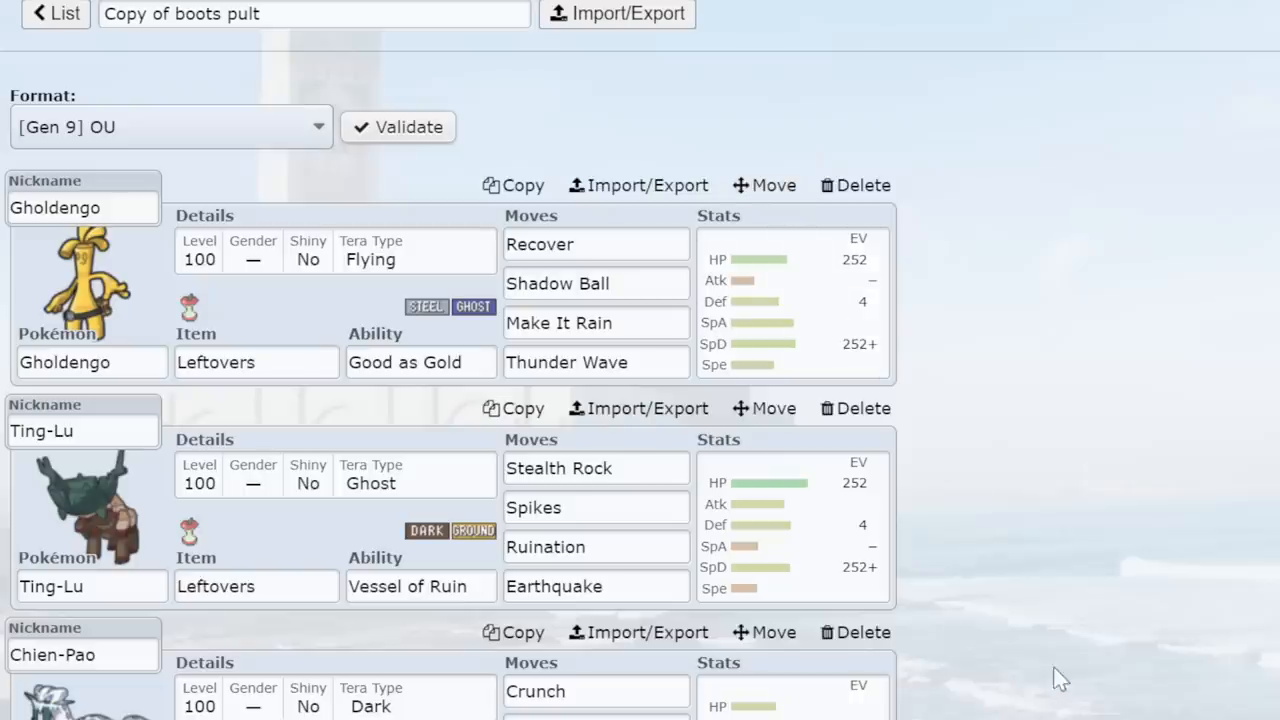
{"action": "scroll", "scroll_direction": "down", "scroll_amount": 3}
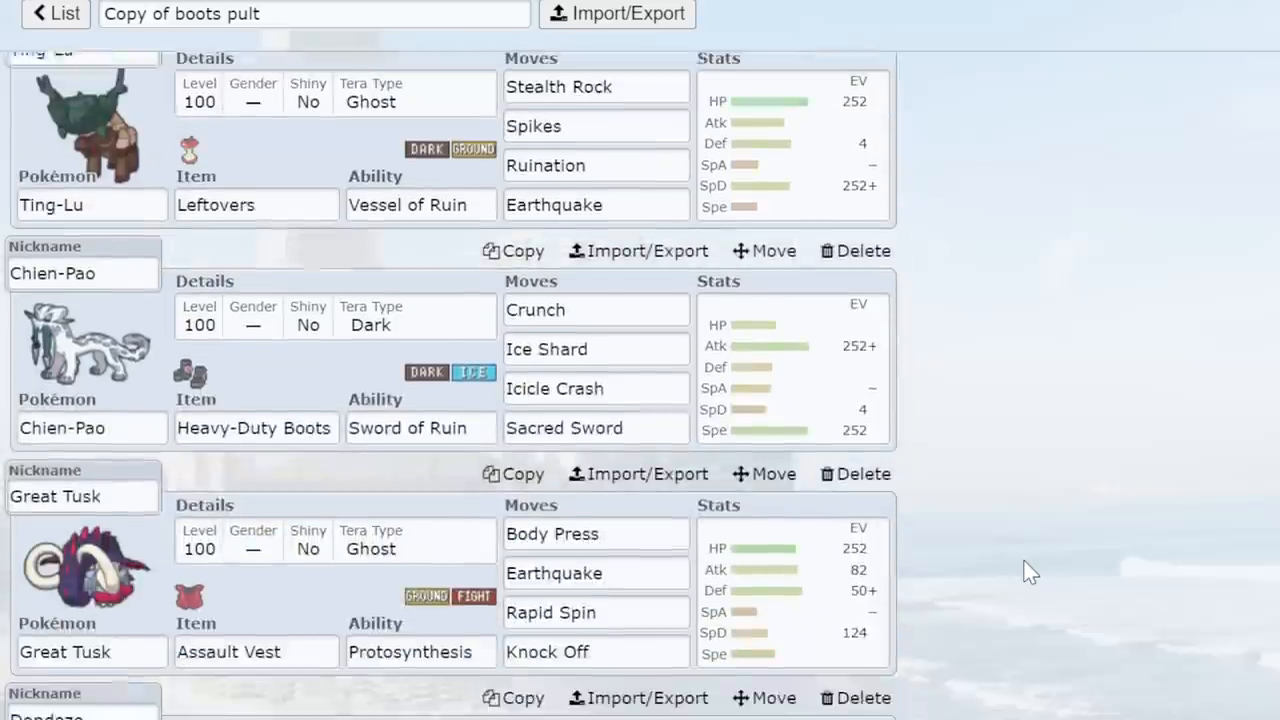
{"action": "scroll", "scroll_direction": "down", "scroll_amount": 3}
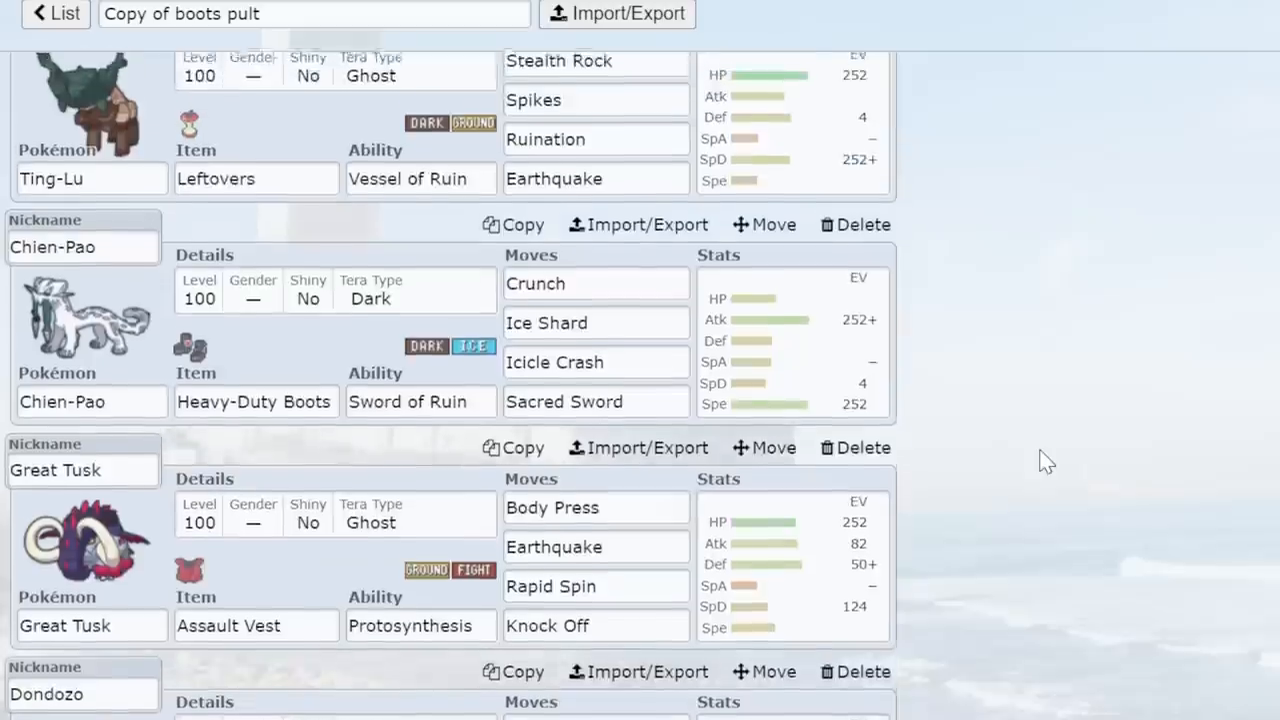
{"action": "scroll", "scroll_direction": "up", "scroll_amount": 3}
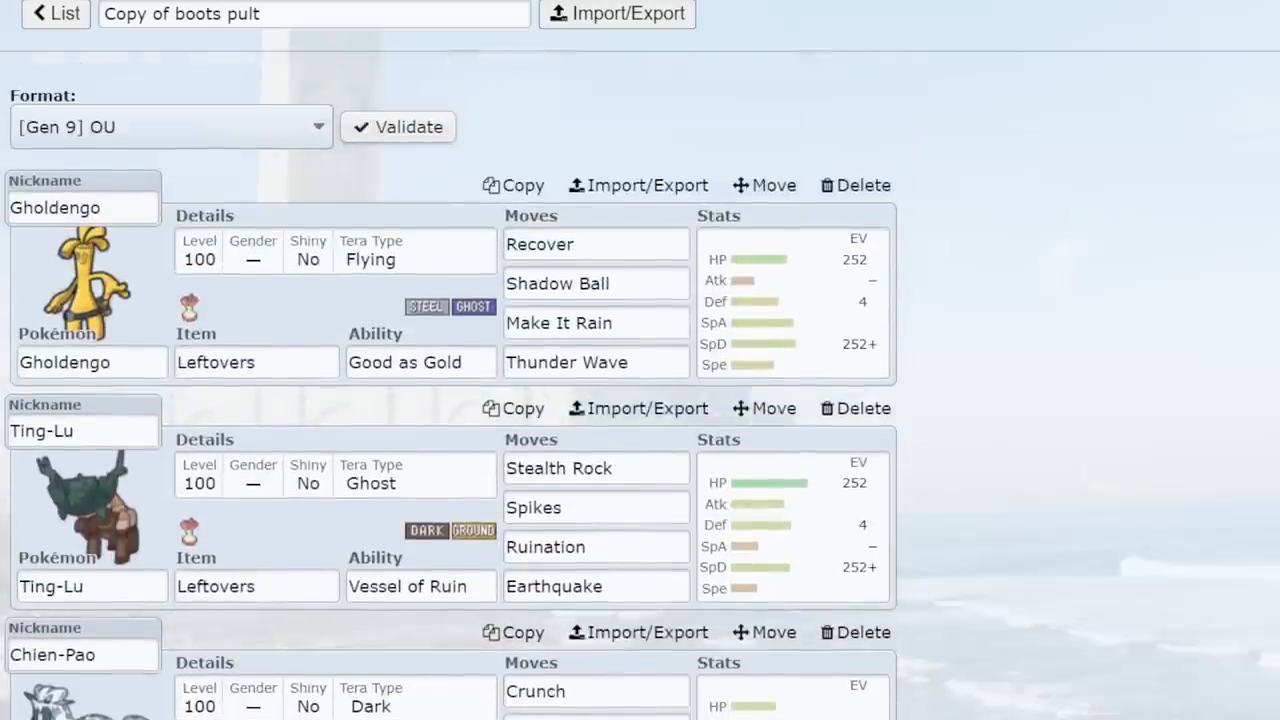
From the gen9ou team list, briefly view Untitled 734's Rotom-Wash, Roaring Moon and Iron Treads sets.
{"action": "left_click", "coordinate": [54, 14]}
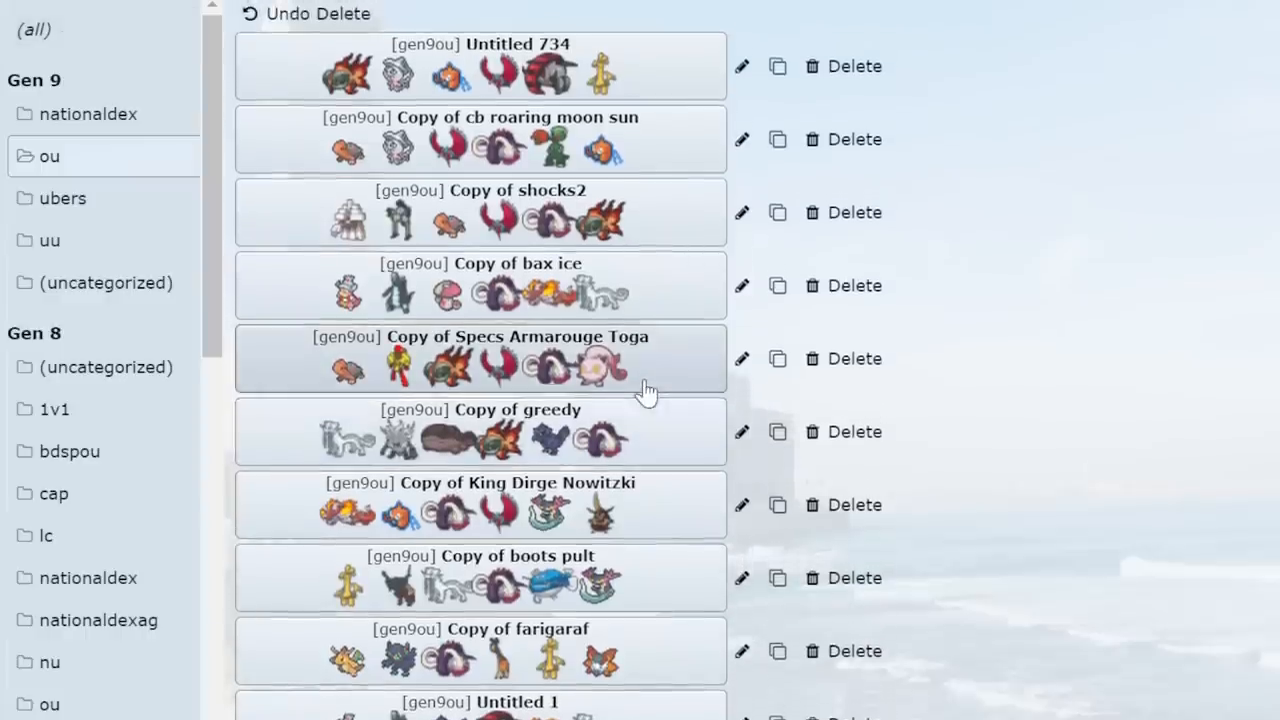
{"action": "mouse_move", "coordinate": [570, 458]}
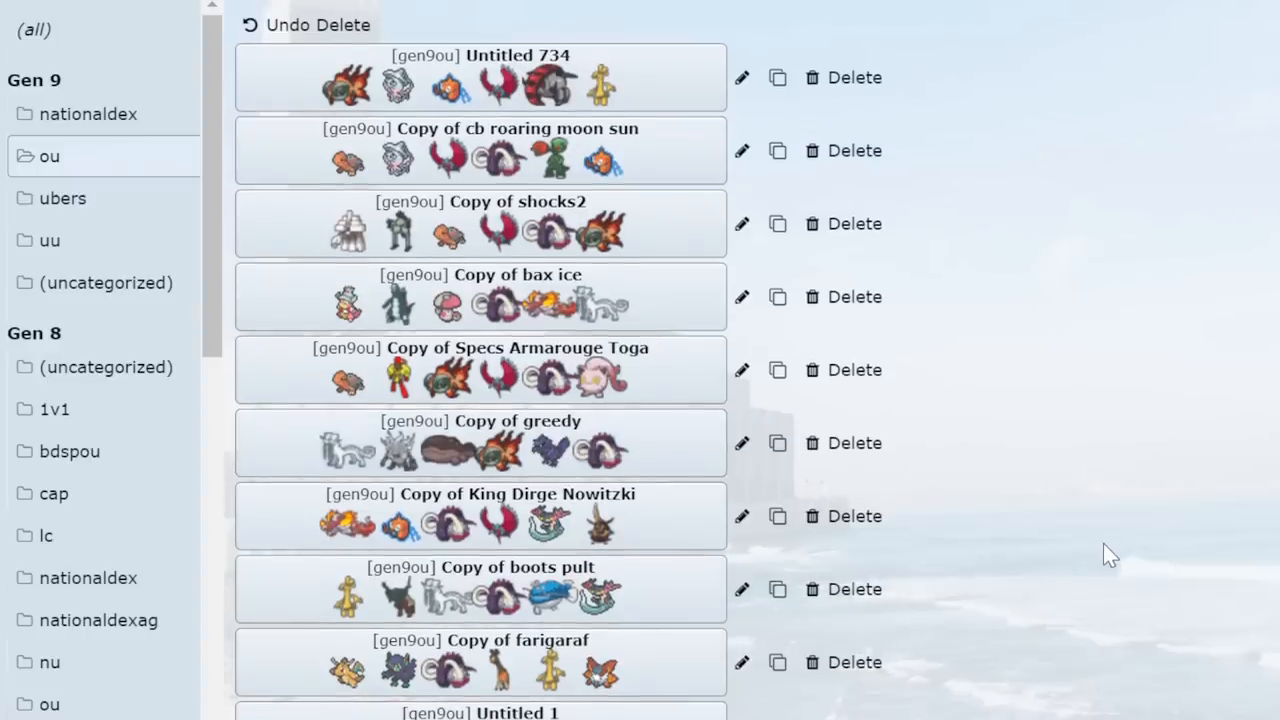
{"action": "mouse_move", "coordinate": [1004, 500]}
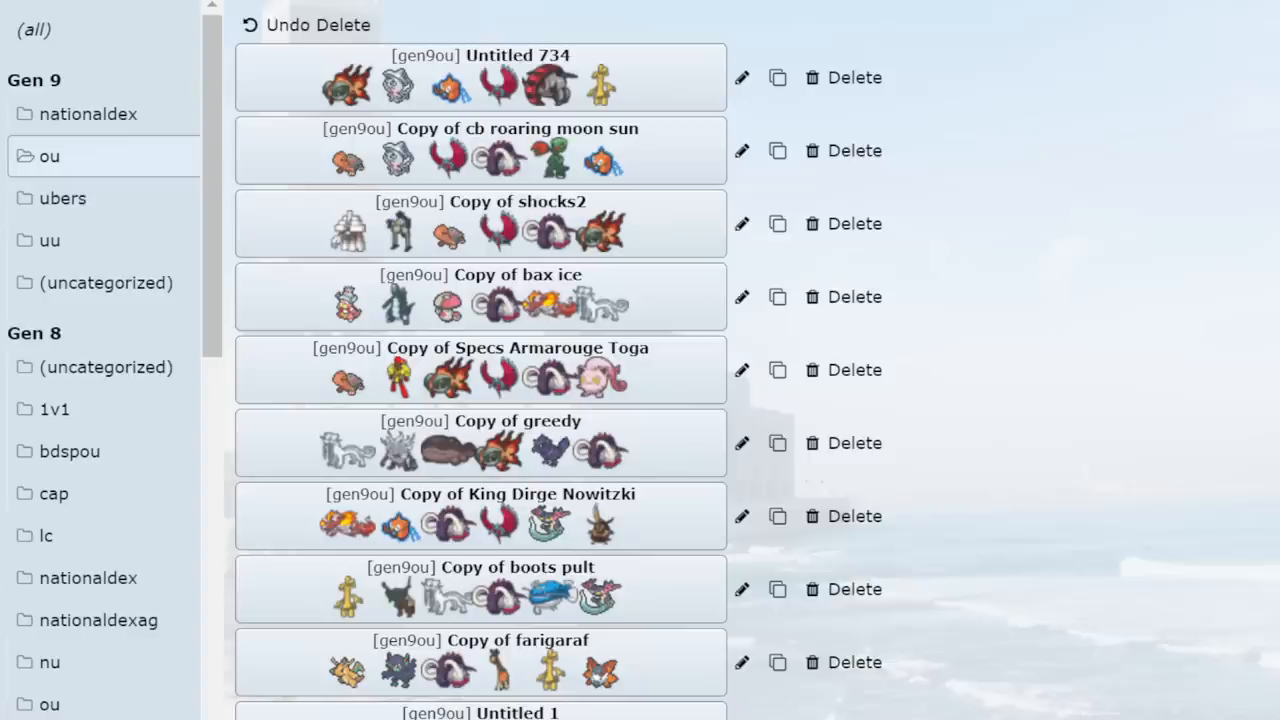
{"action": "mouse_move", "coordinate": [1110, 374]}
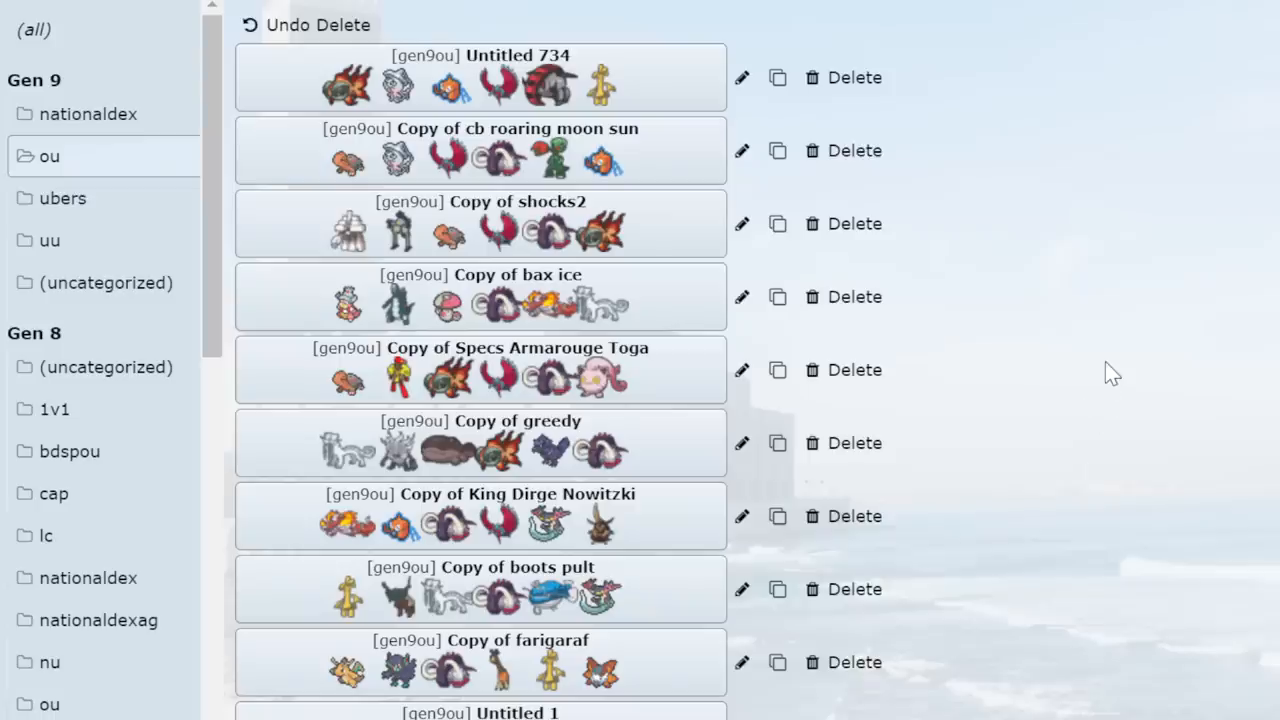
{"action": "mouse_move", "coordinate": [1076, 364]}
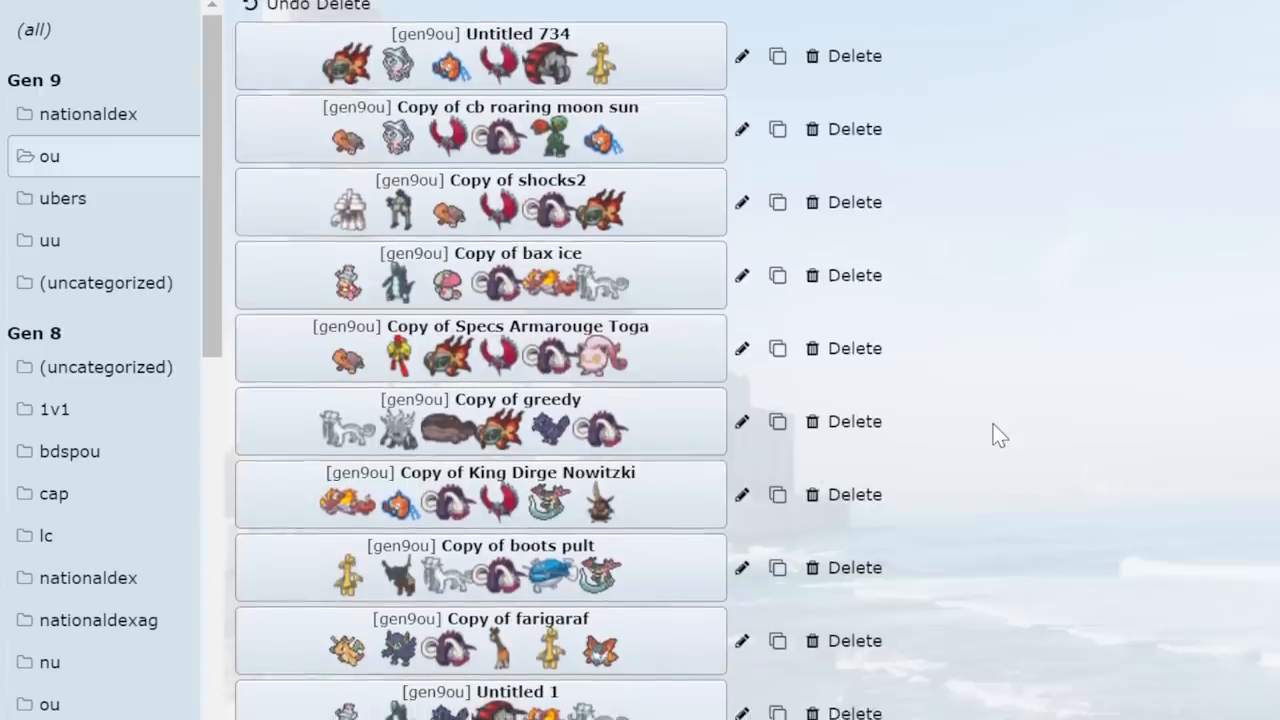
{"action": "scroll", "scroll_direction": "down", "scroll_amount": 3}
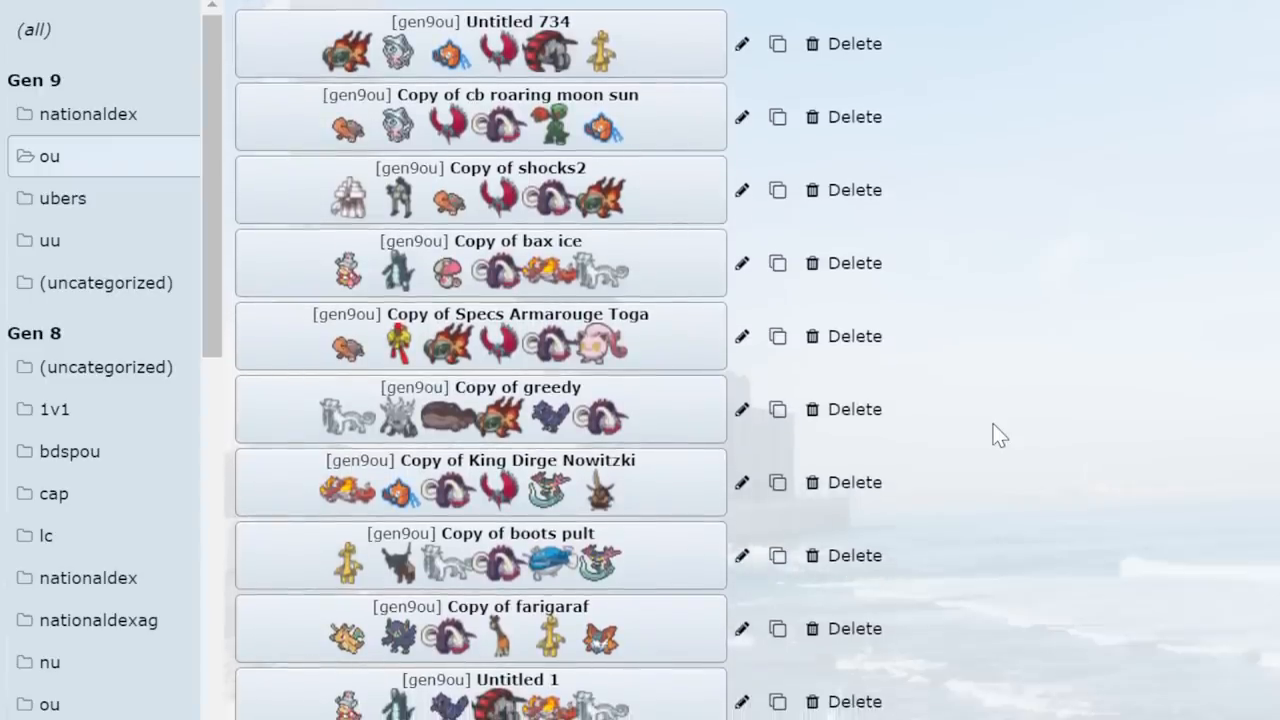
{"action": "mouse_move", "coordinate": [868, 168]}
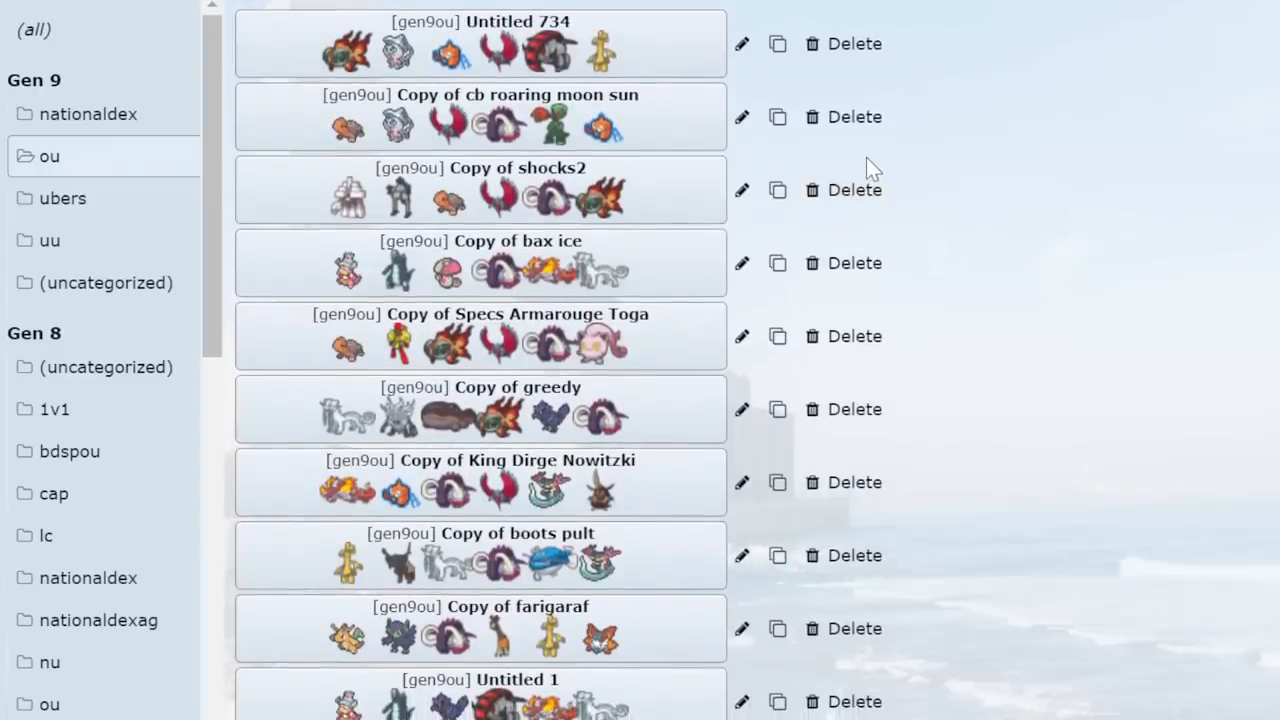
{"action": "mouse_move", "coordinate": [668, 36]}
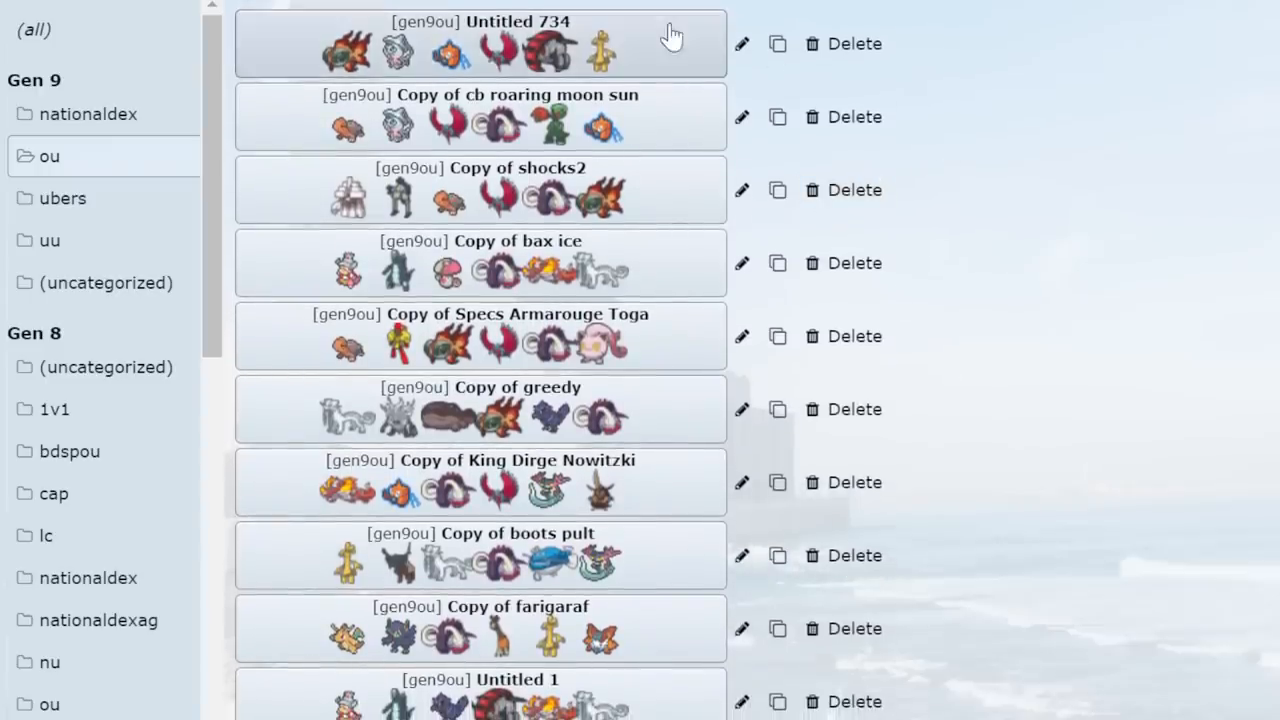
{"action": "left_click", "coordinate": [480, 24]}
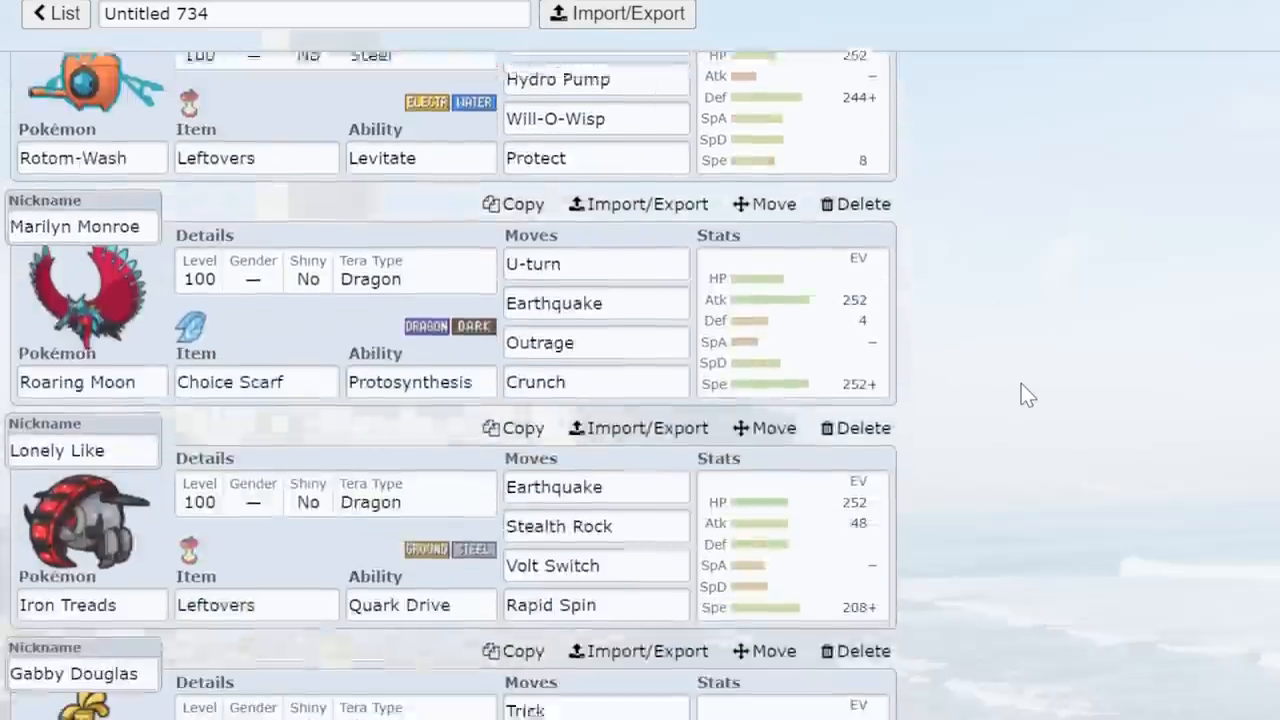
{"action": "left_click", "coordinate": [54, 16]}
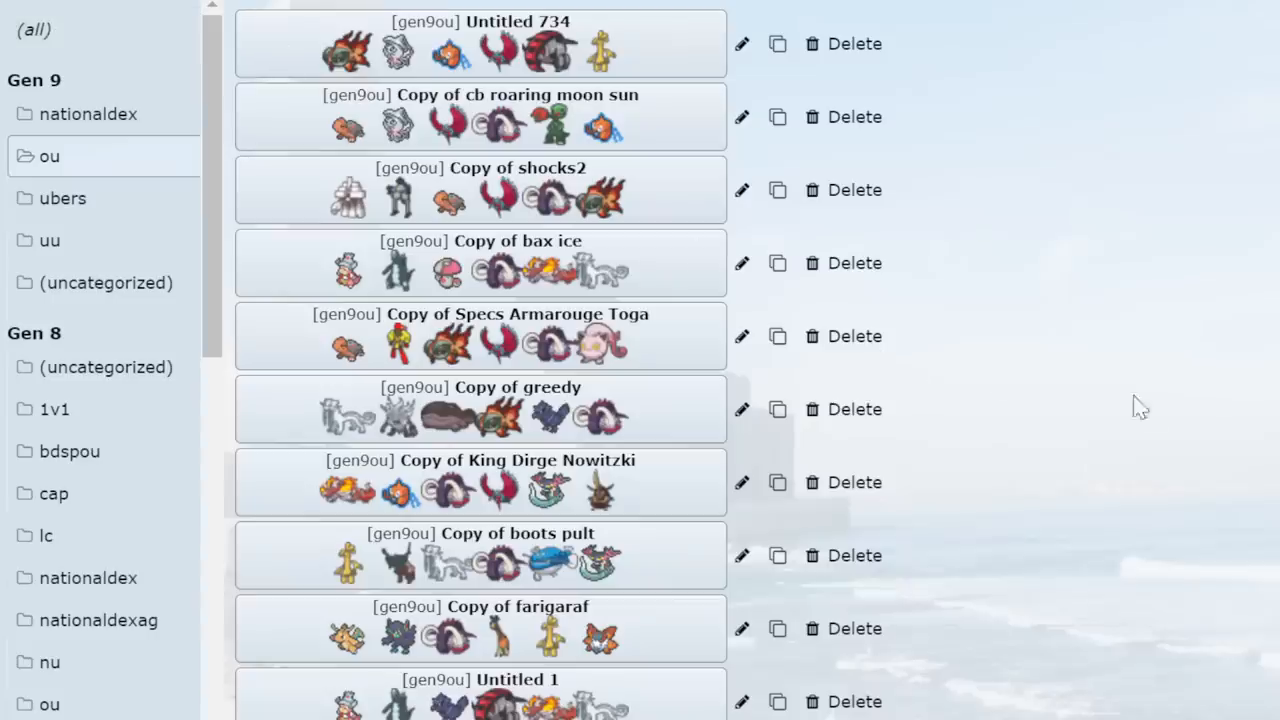
{"action": "mouse_move", "coordinate": [1136, 442]}
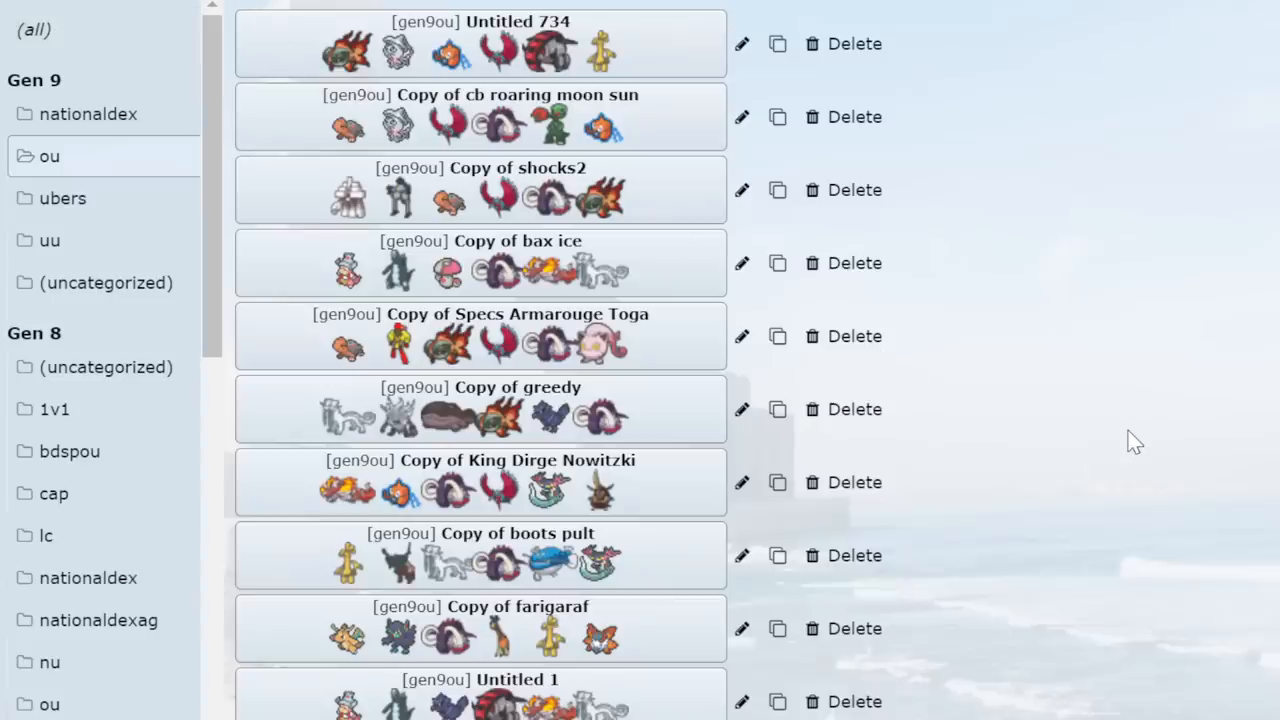
{"action": "mouse_move", "coordinate": [1056, 460]}
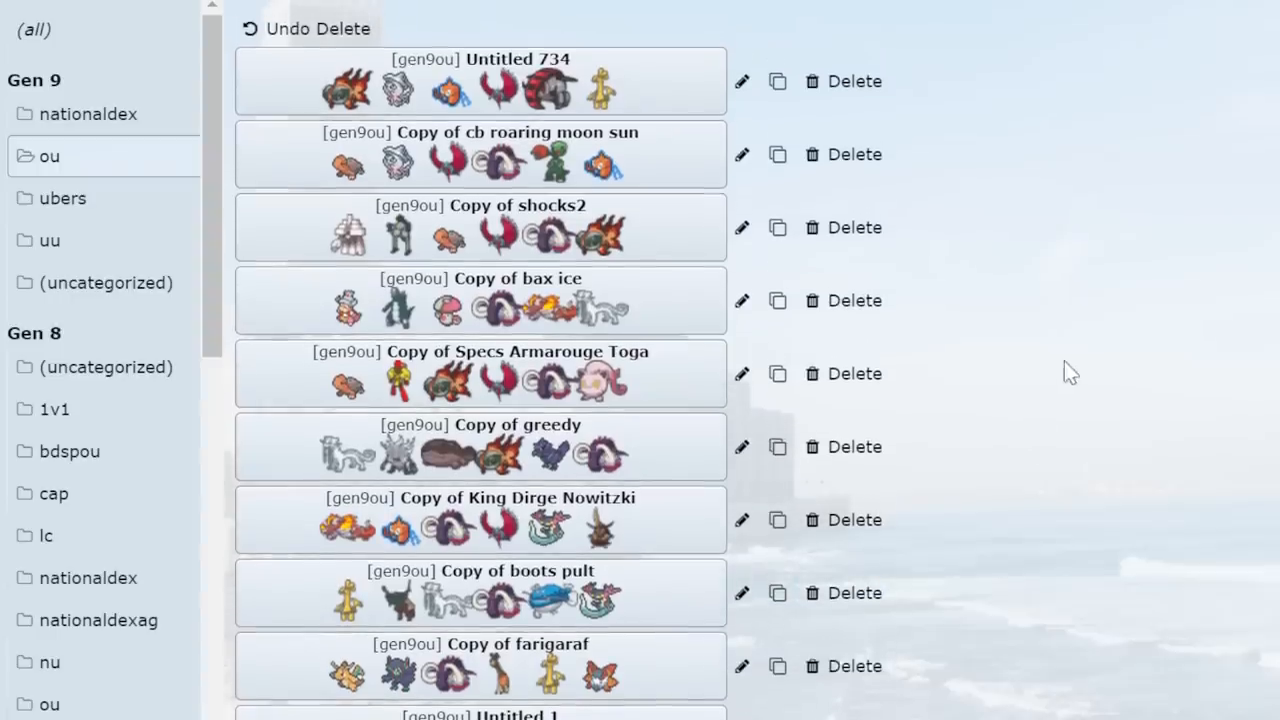
{"action": "mouse_move", "coordinate": [1048, 320]}
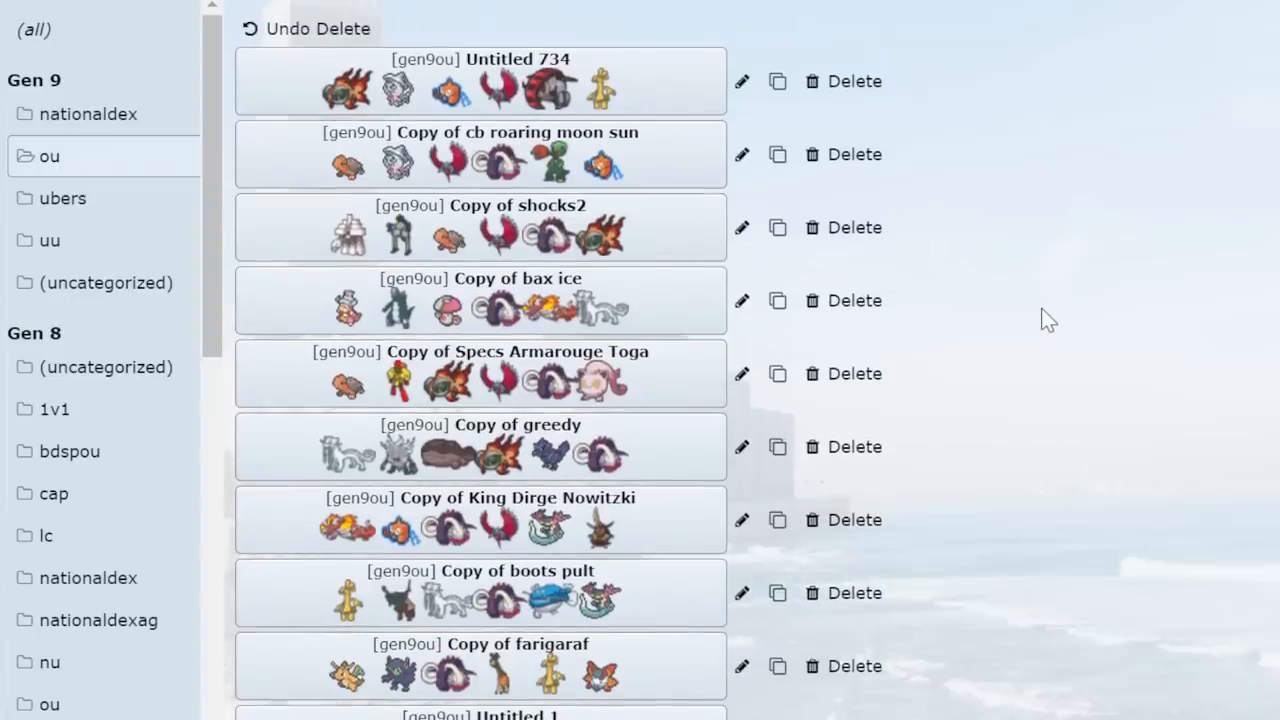
{"action": "mouse_move", "coordinate": [620, 82]}
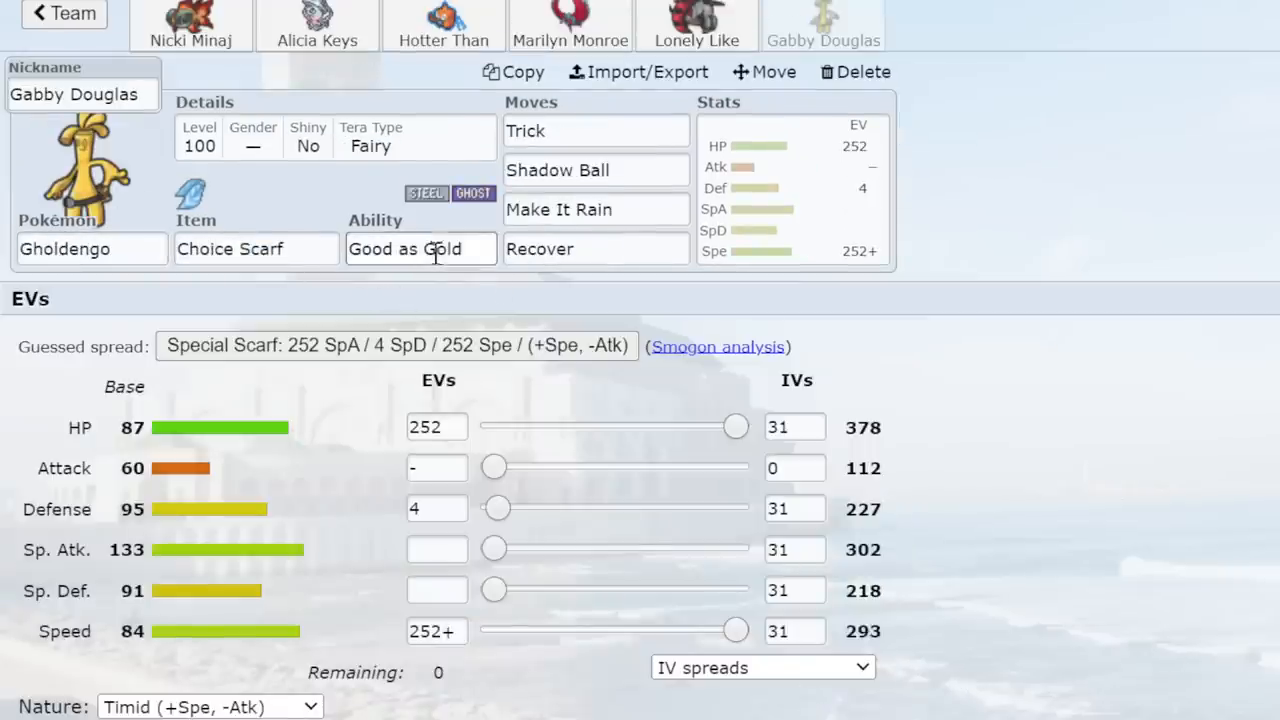
Check Gholdengo's ability options, then return to the list of saved gen9ou teams.
{"action": "left_click", "coordinate": [420, 248]}
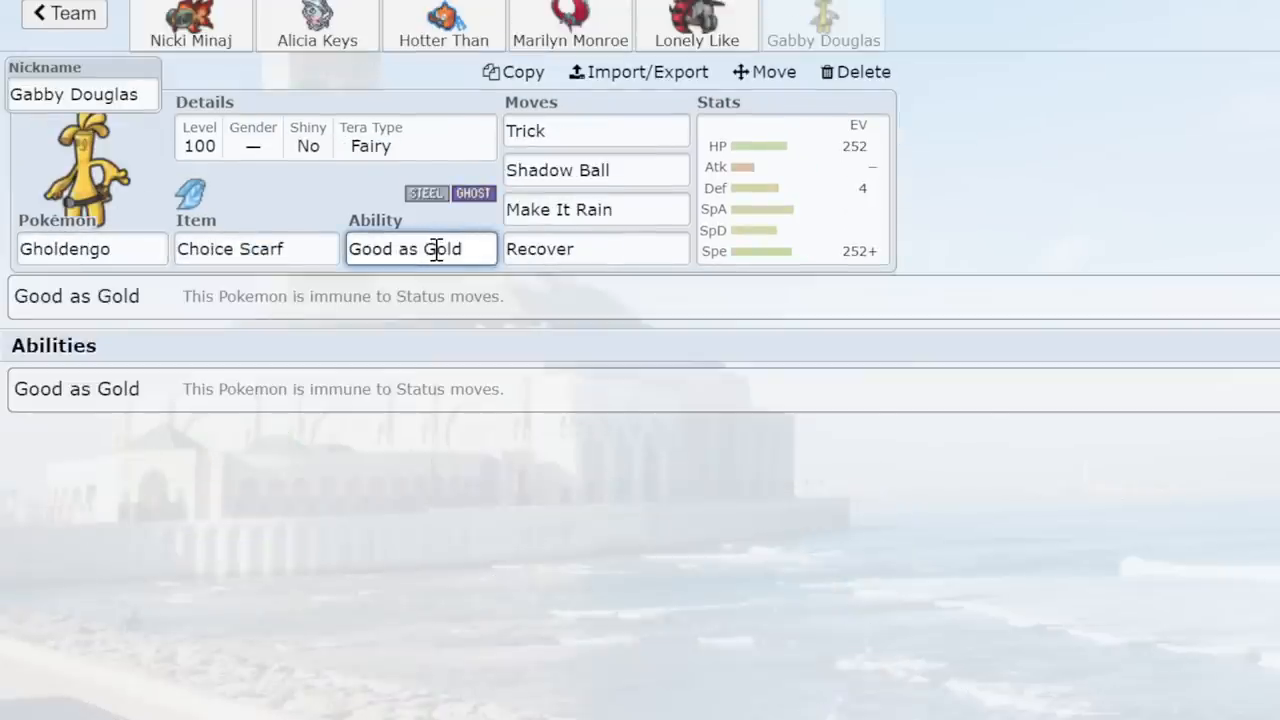
{"action": "mouse_move", "coordinate": [1216, 284]}
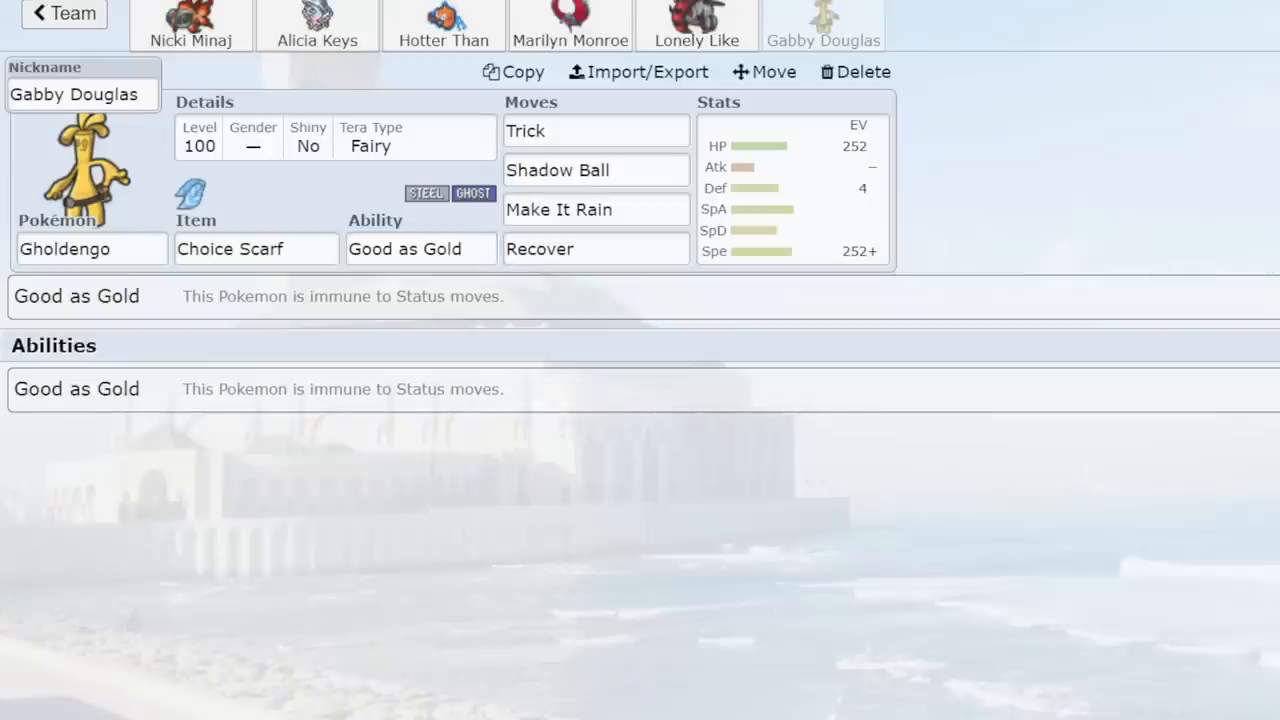
{"action": "mouse_move", "coordinate": [44, 24]}
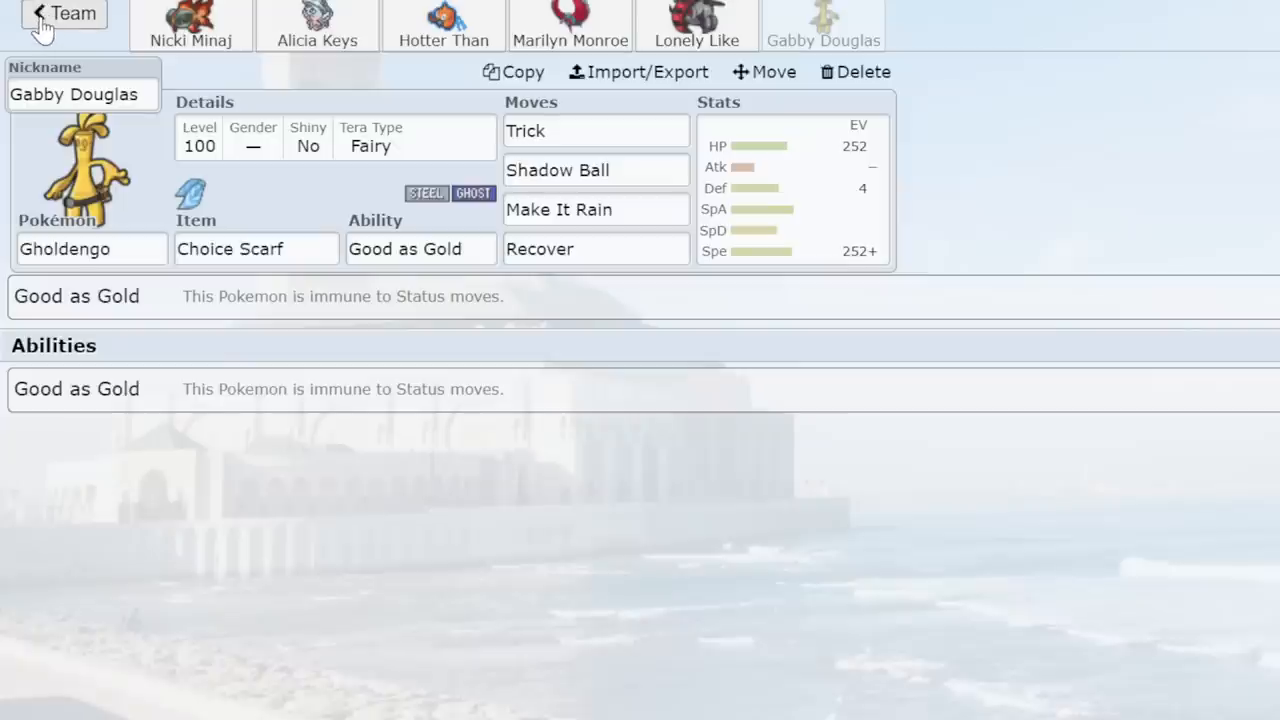
{"action": "left_click", "coordinate": [56, 16]}
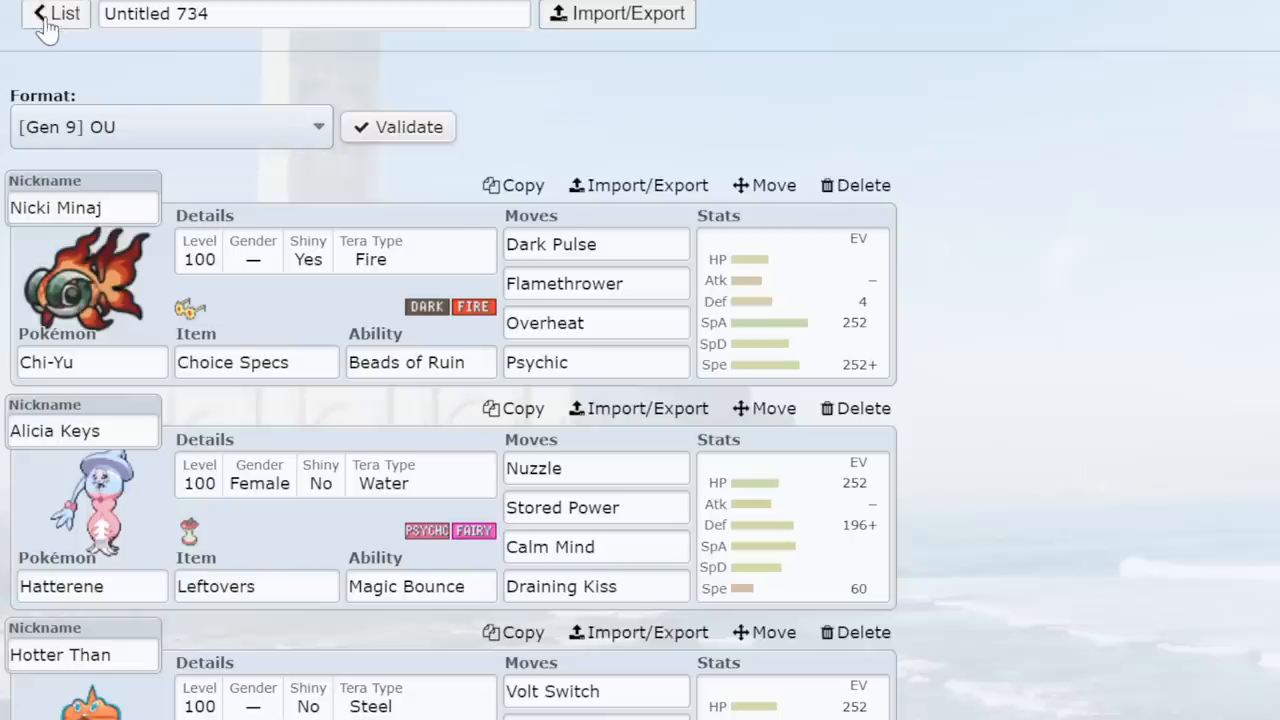
{"action": "left_click", "coordinate": [52, 16]}
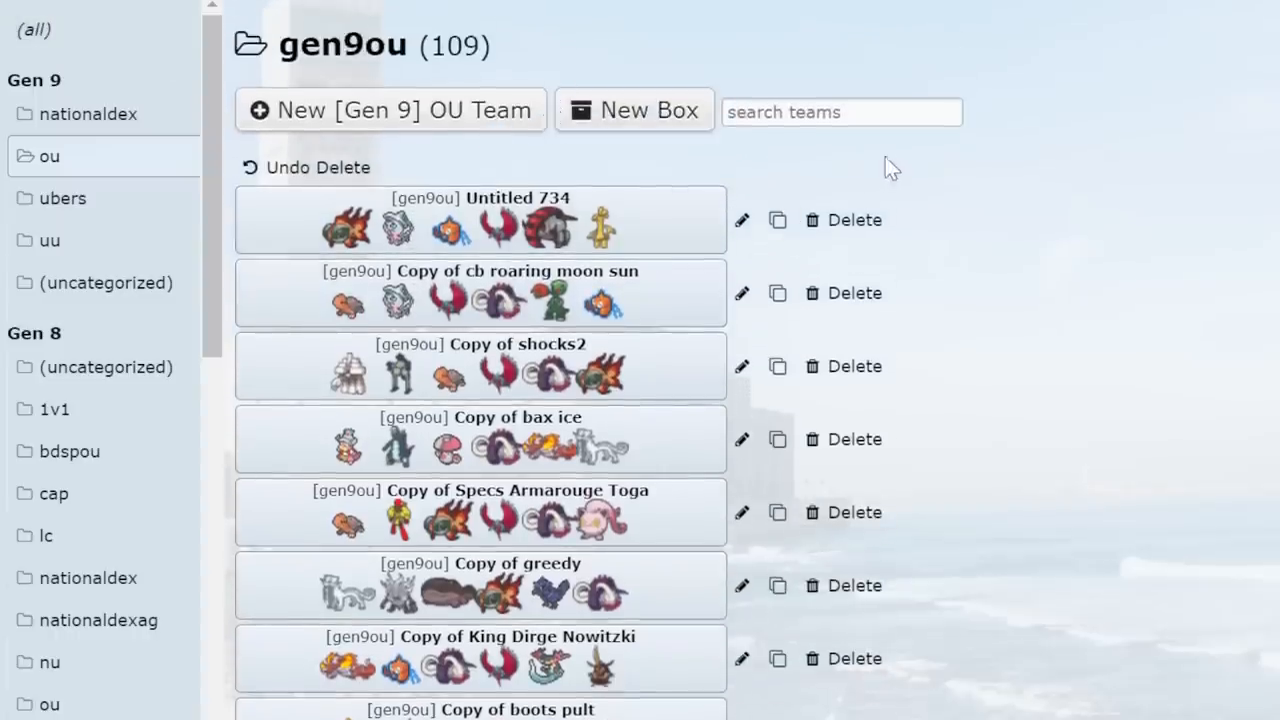
{"action": "mouse_move", "coordinate": [344, 120]}
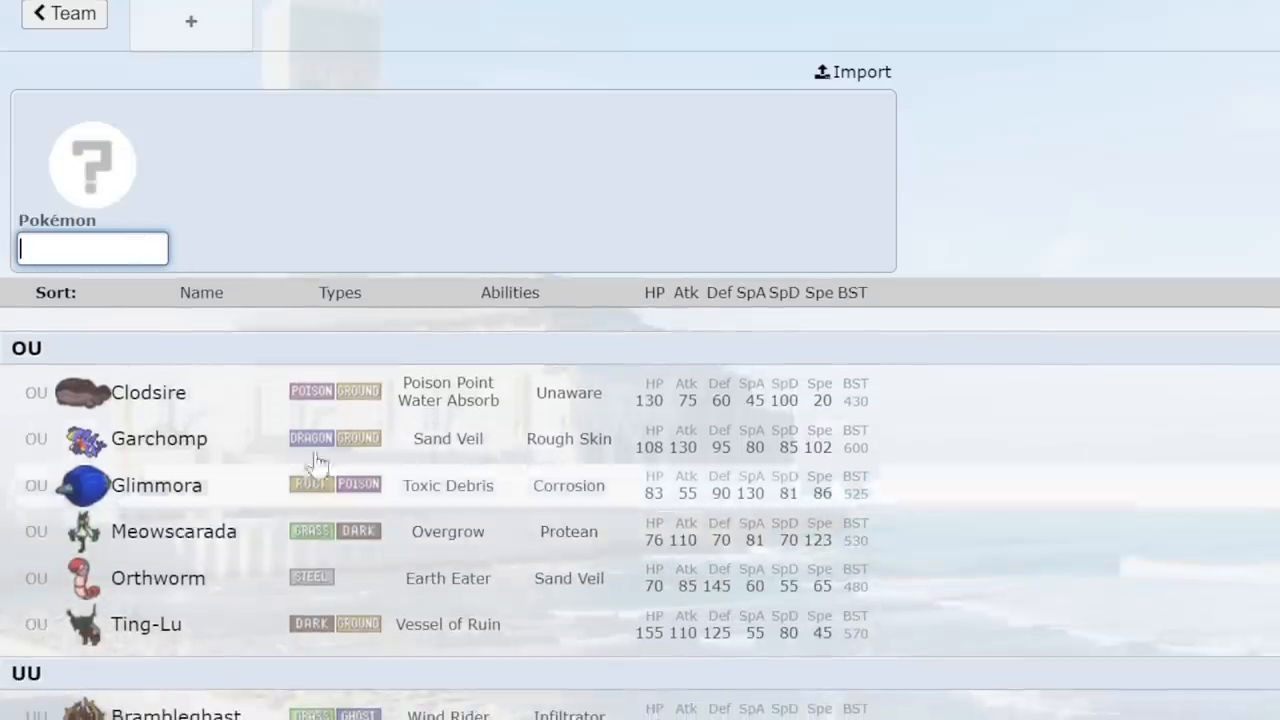
Browse down the Pokémon chooser list for the new empty team Untitled 735.
{"action": "scroll", "scroll_direction": "down", "scroll_amount": 3}
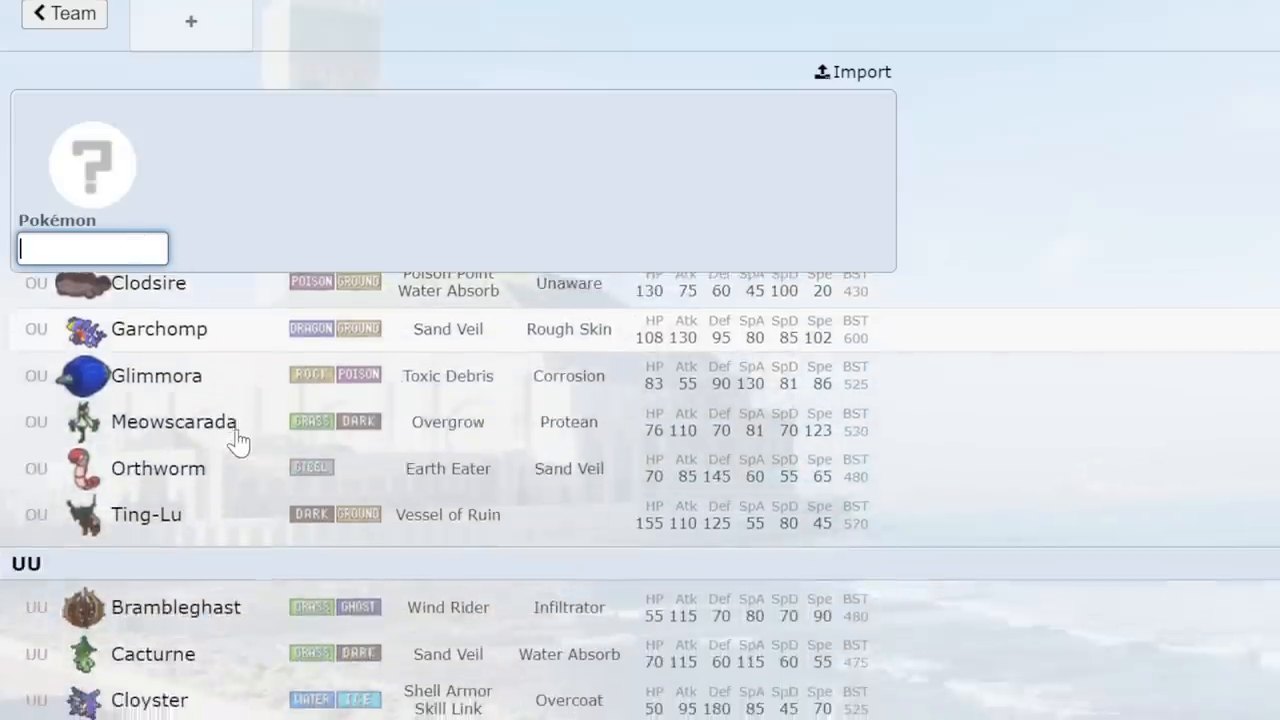
{"action": "scroll", "scroll_direction": "down", "scroll_amount": 3}
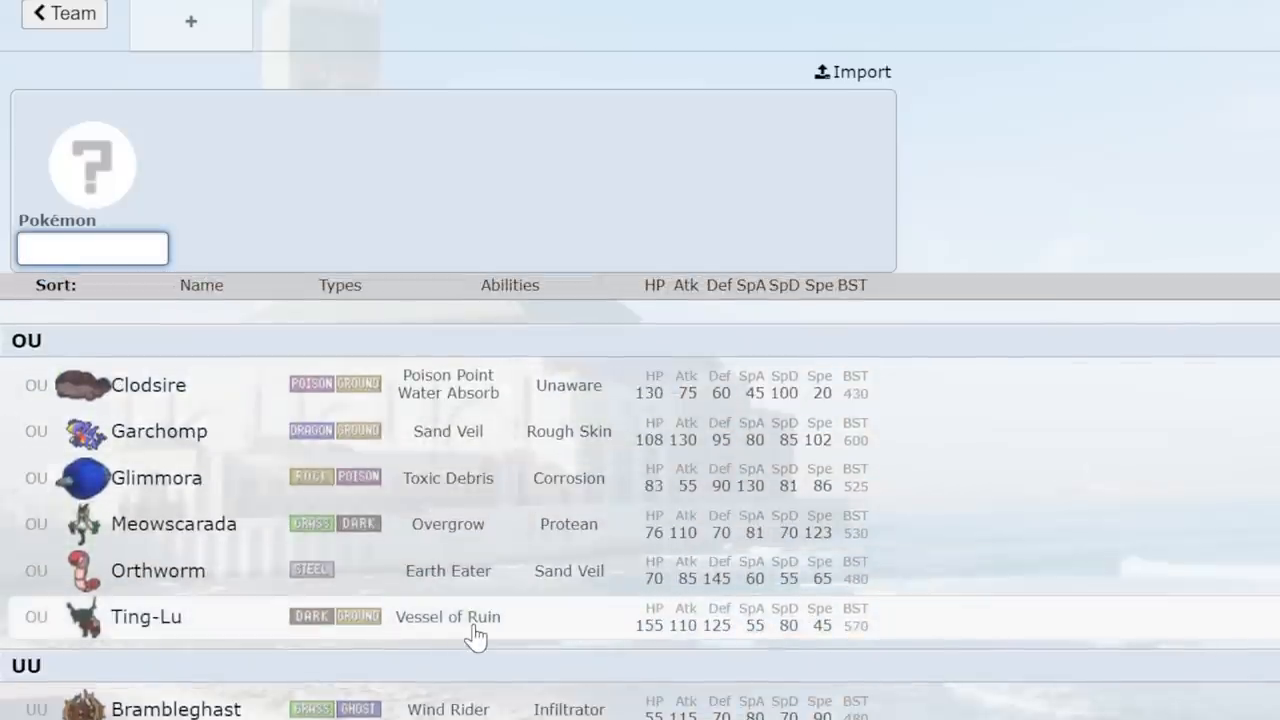
{"action": "scroll", "scroll_direction": "down", "scroll_amount": 3}
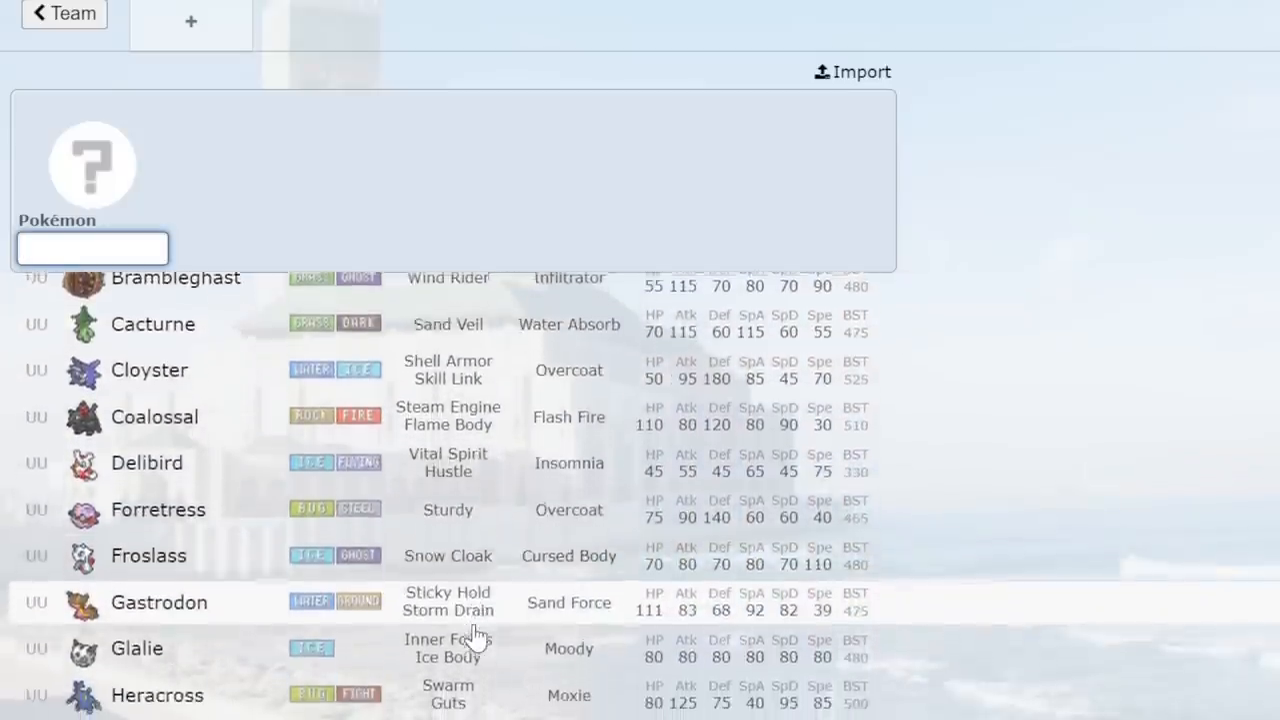
{"action": "scroll", "scroll_direction": "down", "scroll_amount": 3}
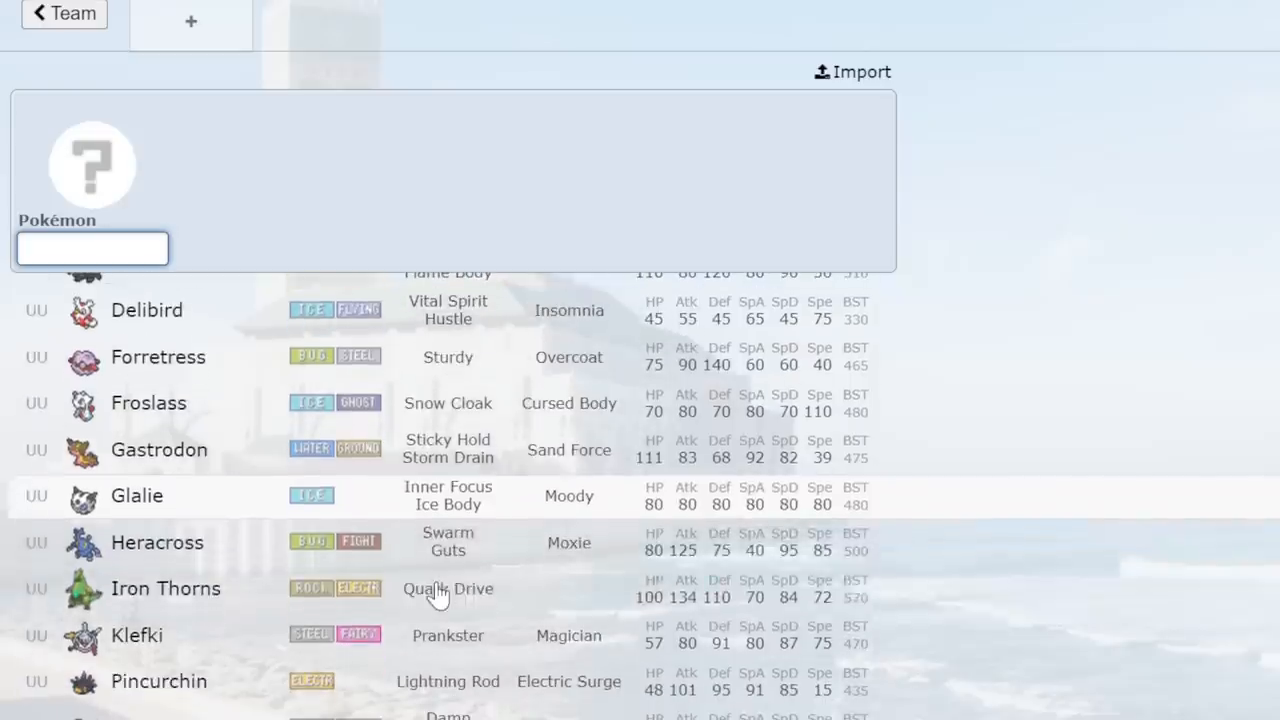
{"action": "scroll", "scroll_direction": "down", "scroll_amount": 3}
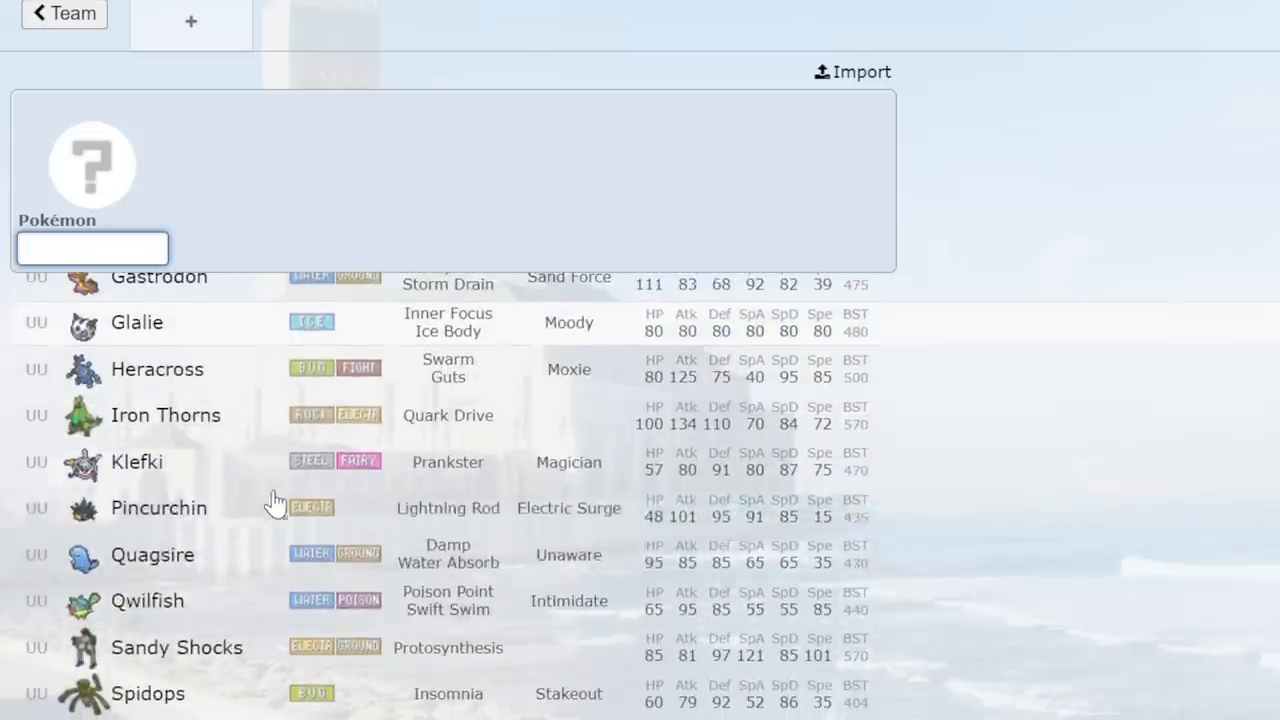
{"action": "mouse_move", "coordinate": [288, 464]}
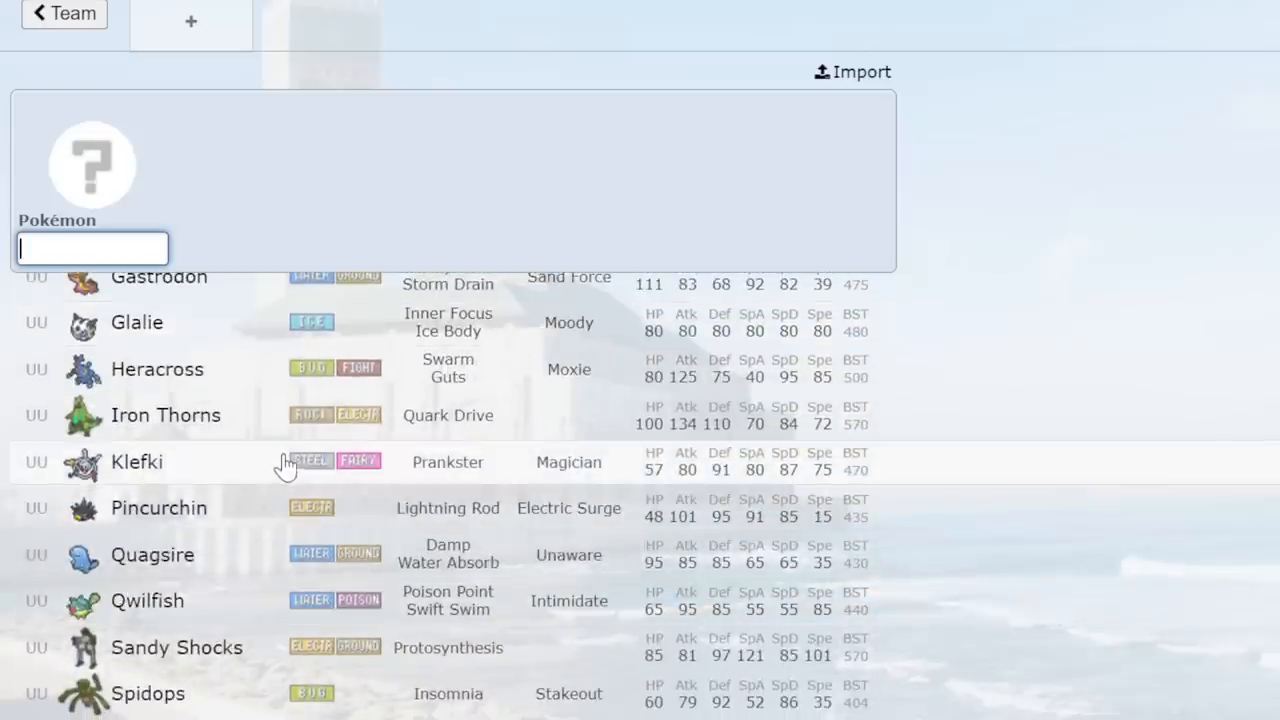
{"action": "scroll", "scroll_direction": "down", "scroll_amount": 3}
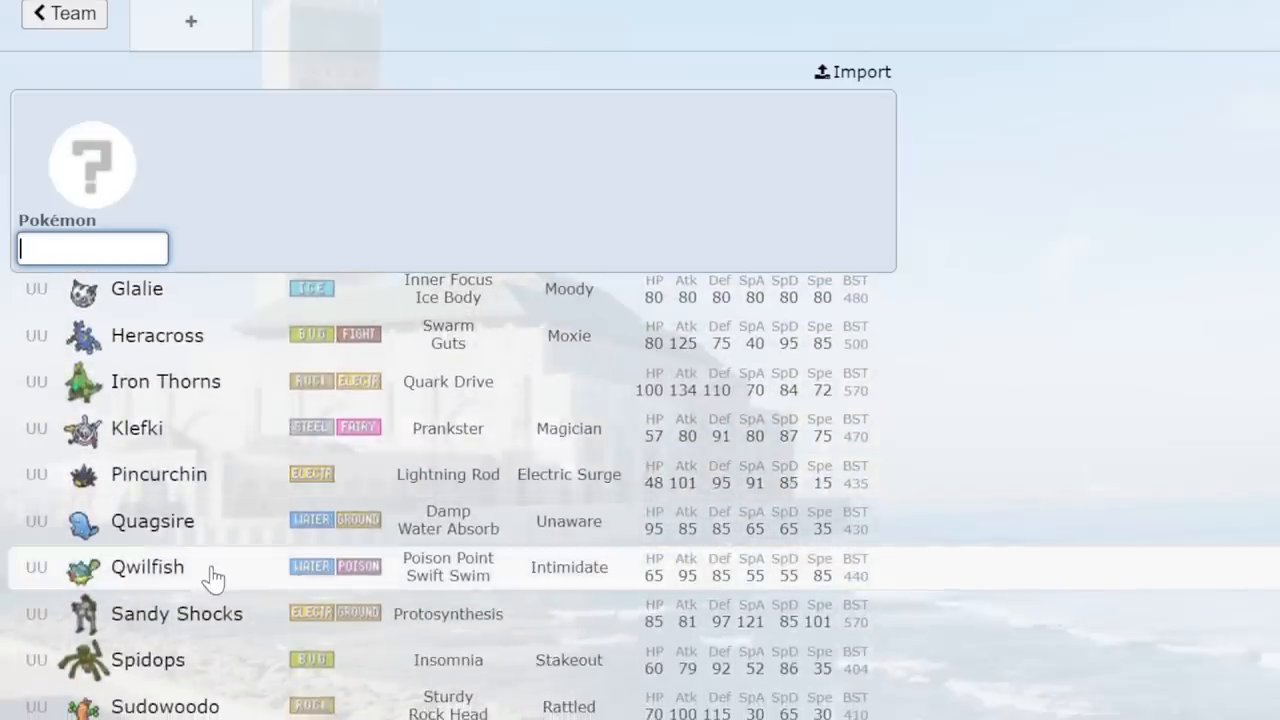
{"action": "scroll", "scroll_direction": "down", "scroll_amount": 3}
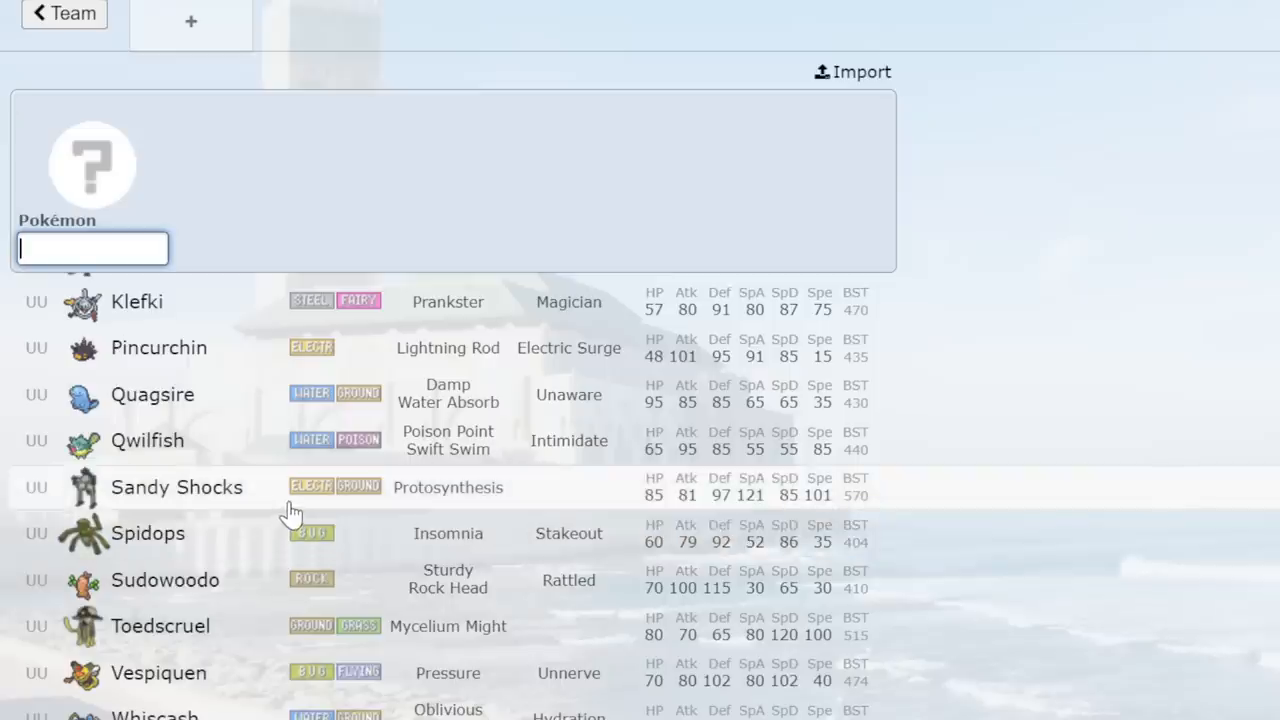
{"action": "scroll", "scroll_direction": "down", "scroll_amount": 3}
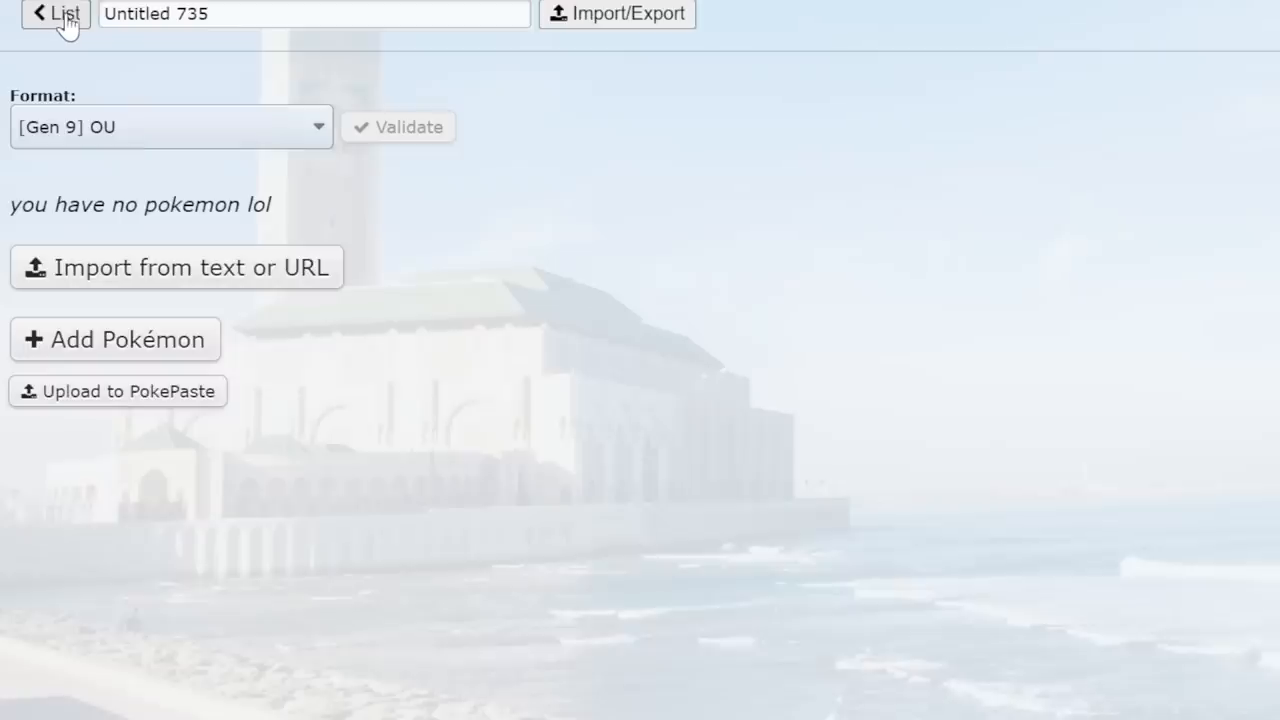
Return to the gen9ou saved teams list, leaving Untitled 735 empty.
{"action": "left_click", "coordinate": [58, 16]}
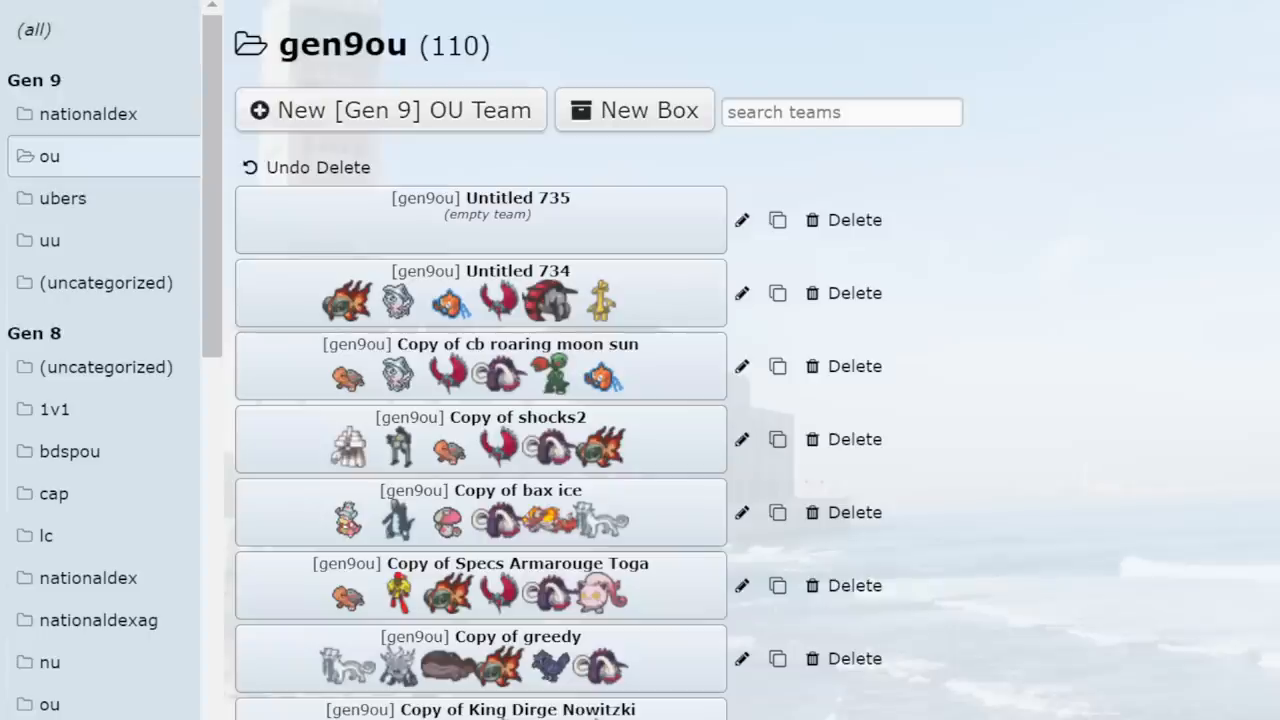
{"action": "mouse_move", "coordinate": [870, 258]}
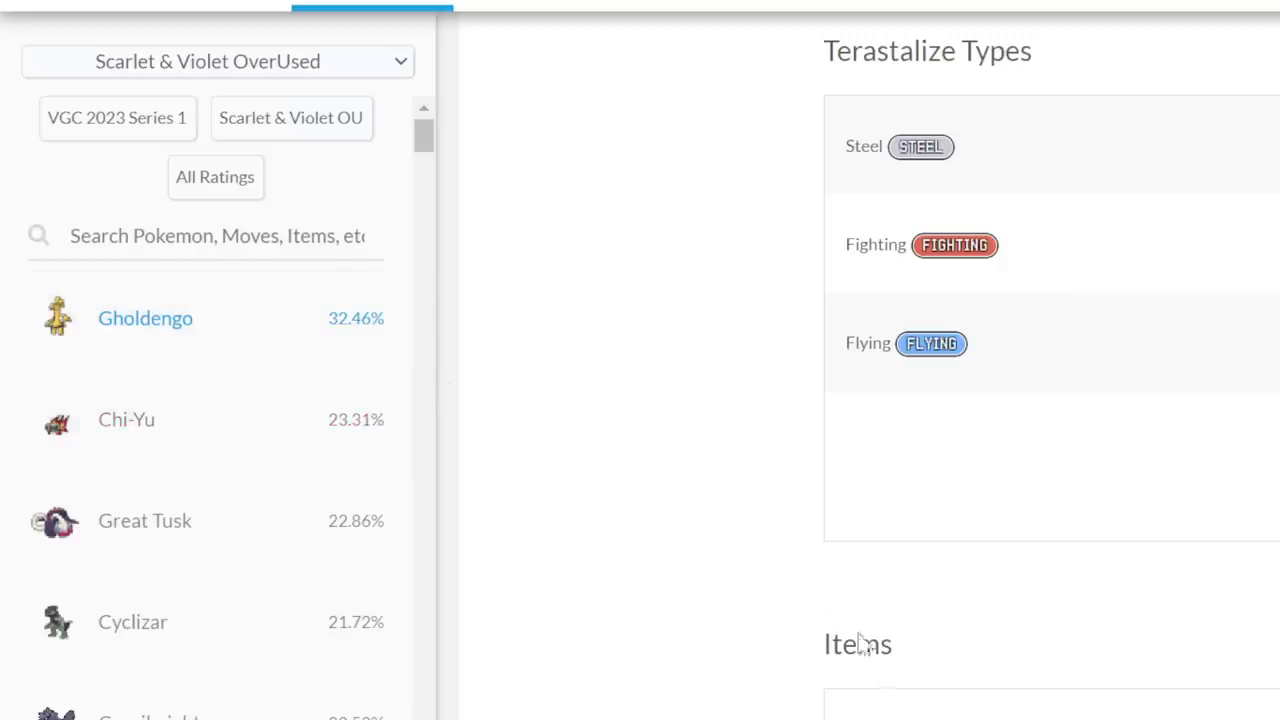
{"action": "mouse_move", "coordinate": [624, 498]}
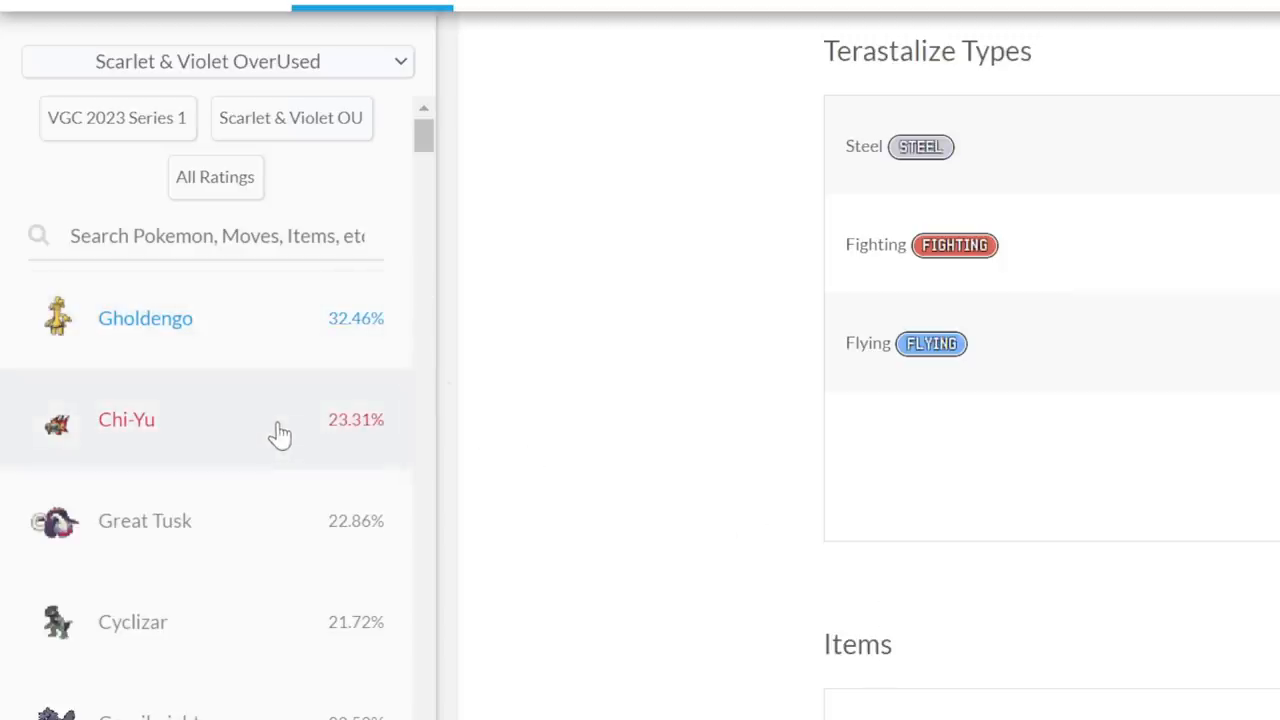
{"action": "mouse_move", "coordinate": [364, 384]}
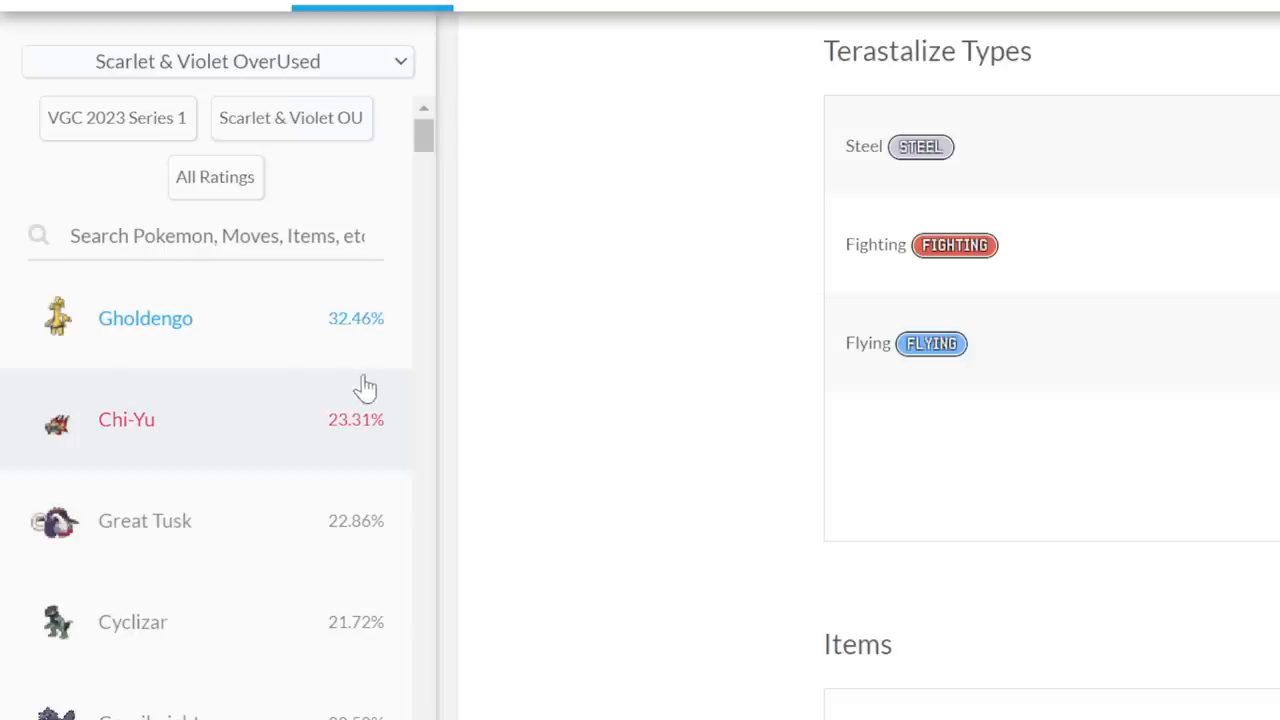
{"action": "mouse_move", "coordinate": [240, 408]}
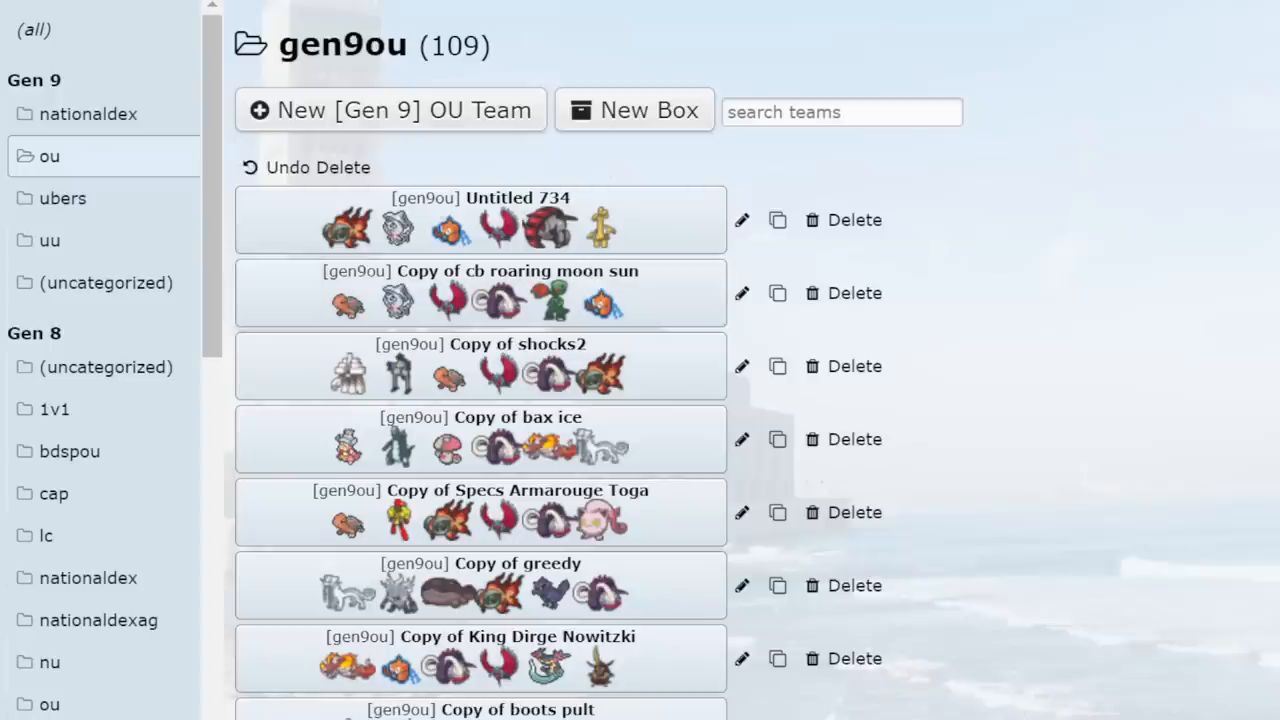
{"action": "mouse_move", "coordinate": [1076, 690]}
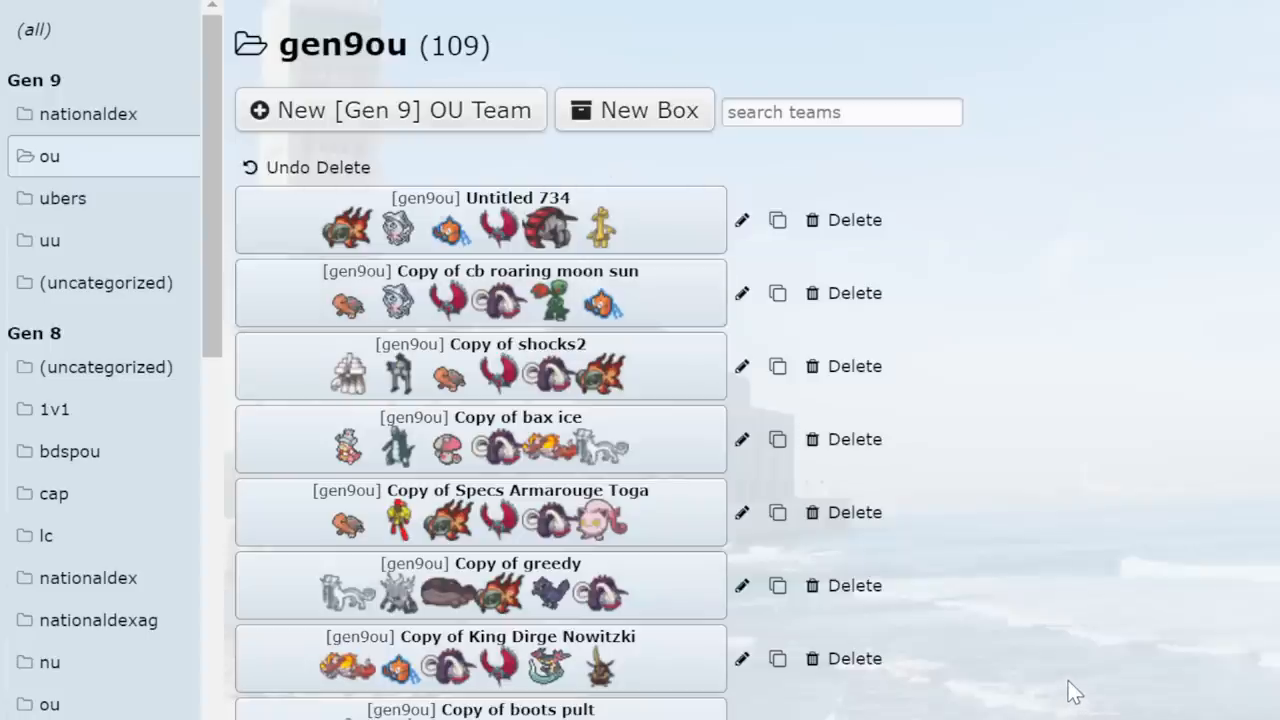
{"action": "mouse_move", "coordinate": [520, 200]}
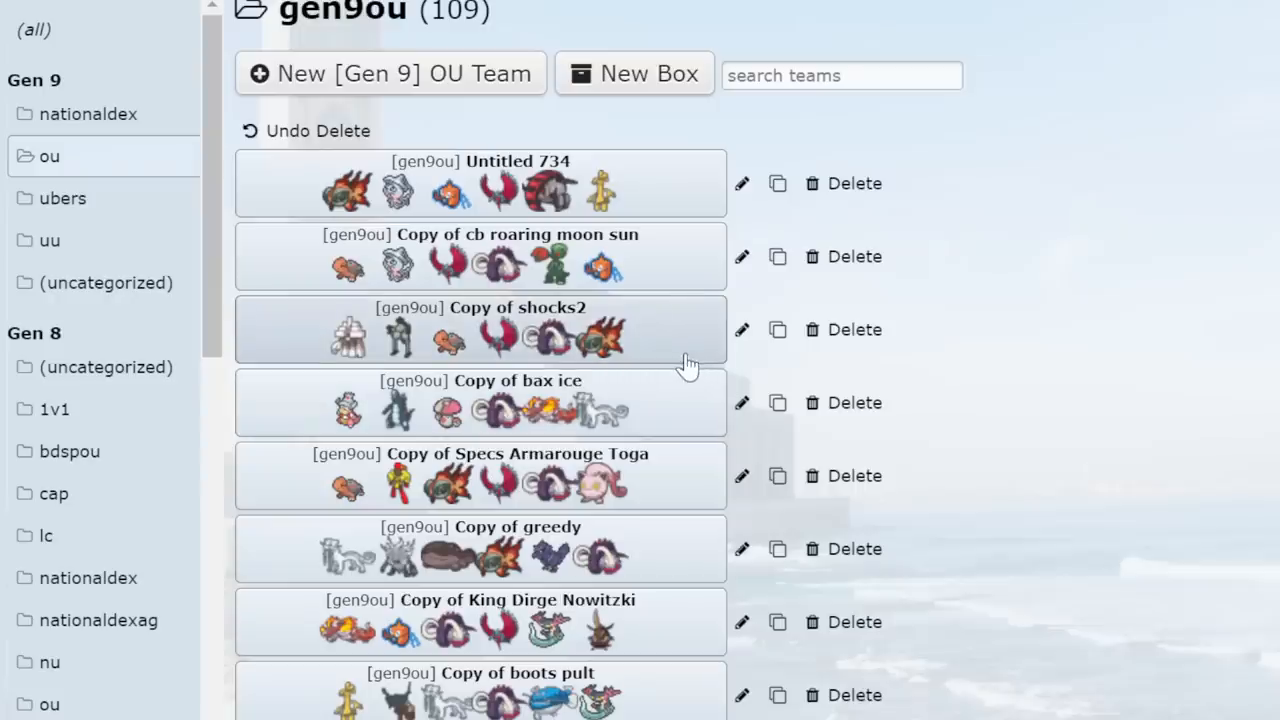
{"action": "mouse_move", "coordinate": [1048, 422]}
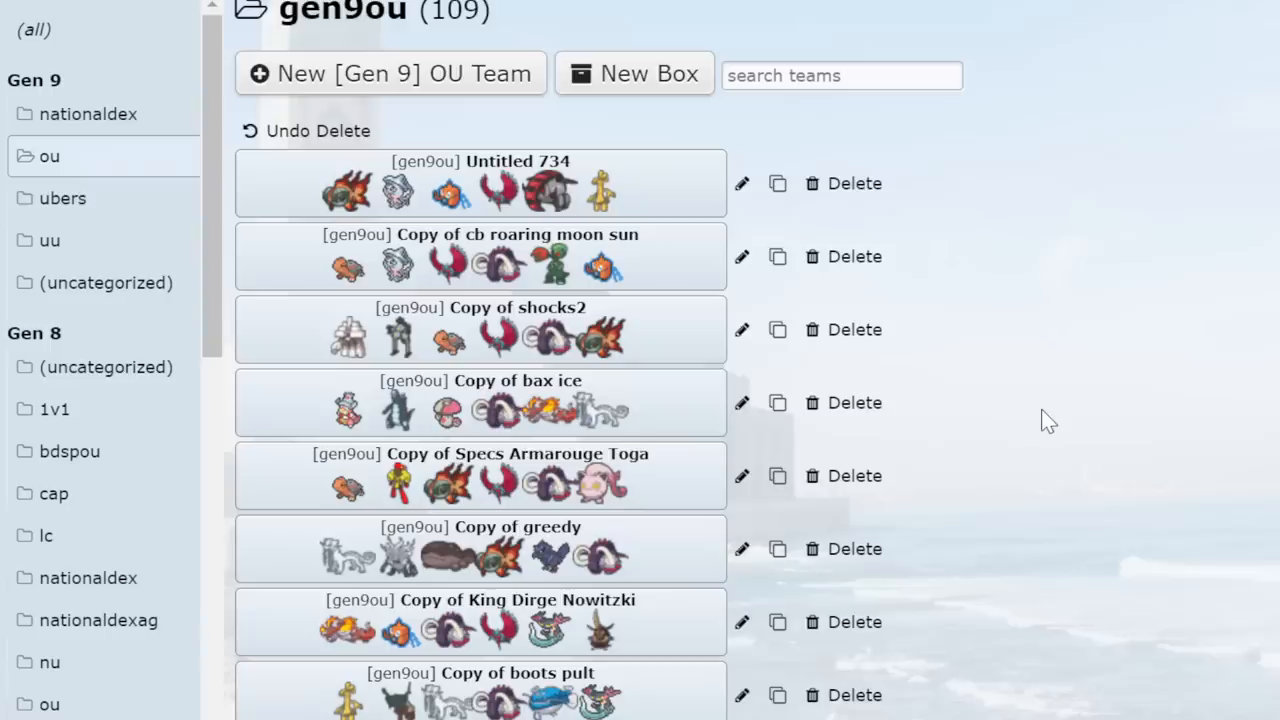
Scroll down the gen9ou team list, now showing 109 teams.
{"action": "scroll", "scroll_direction": "down", "scroll_amount": 3}
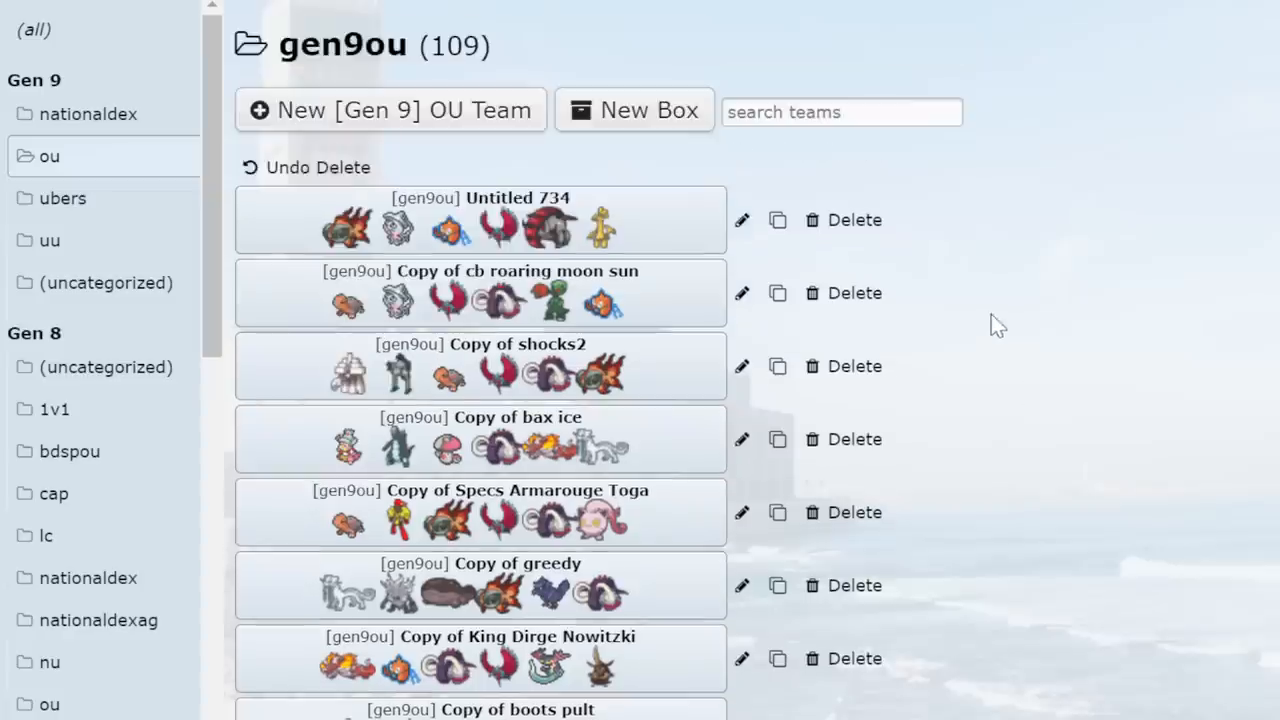
{"action": "mouse_move", "coordinate": [988, 304]}
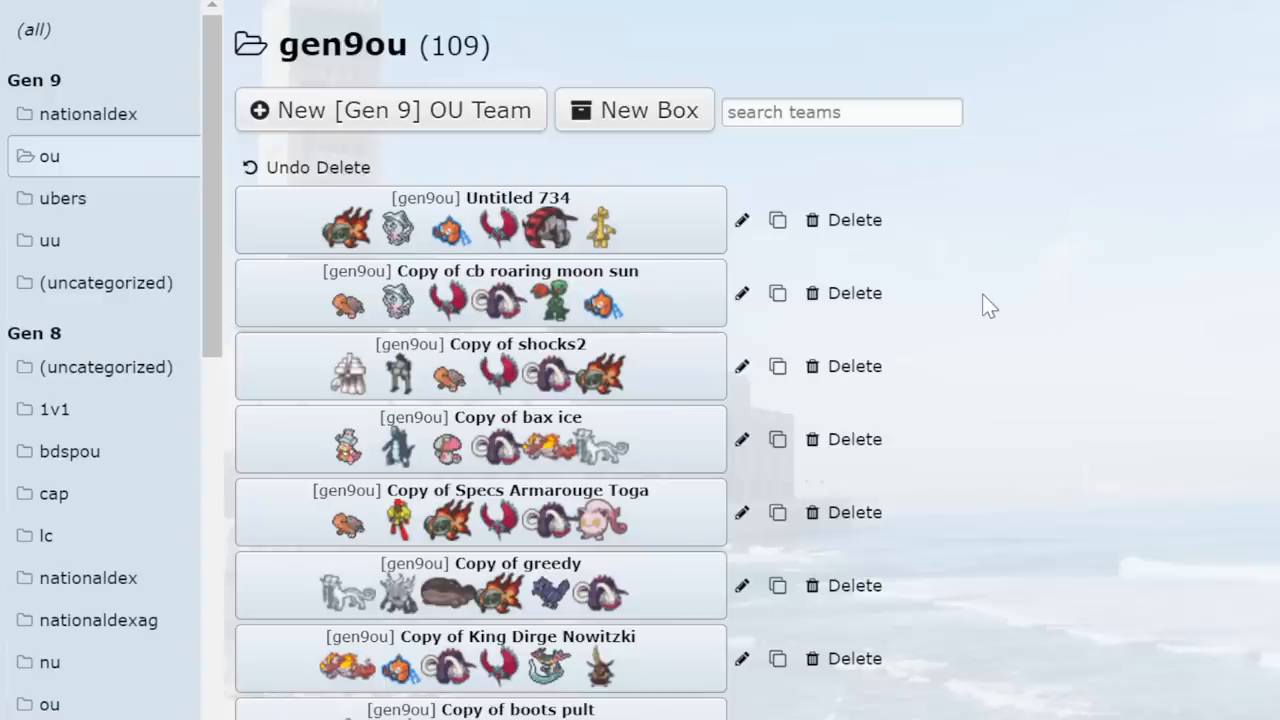
{"action": "mouse_move", "coordinate": [890, 300]}
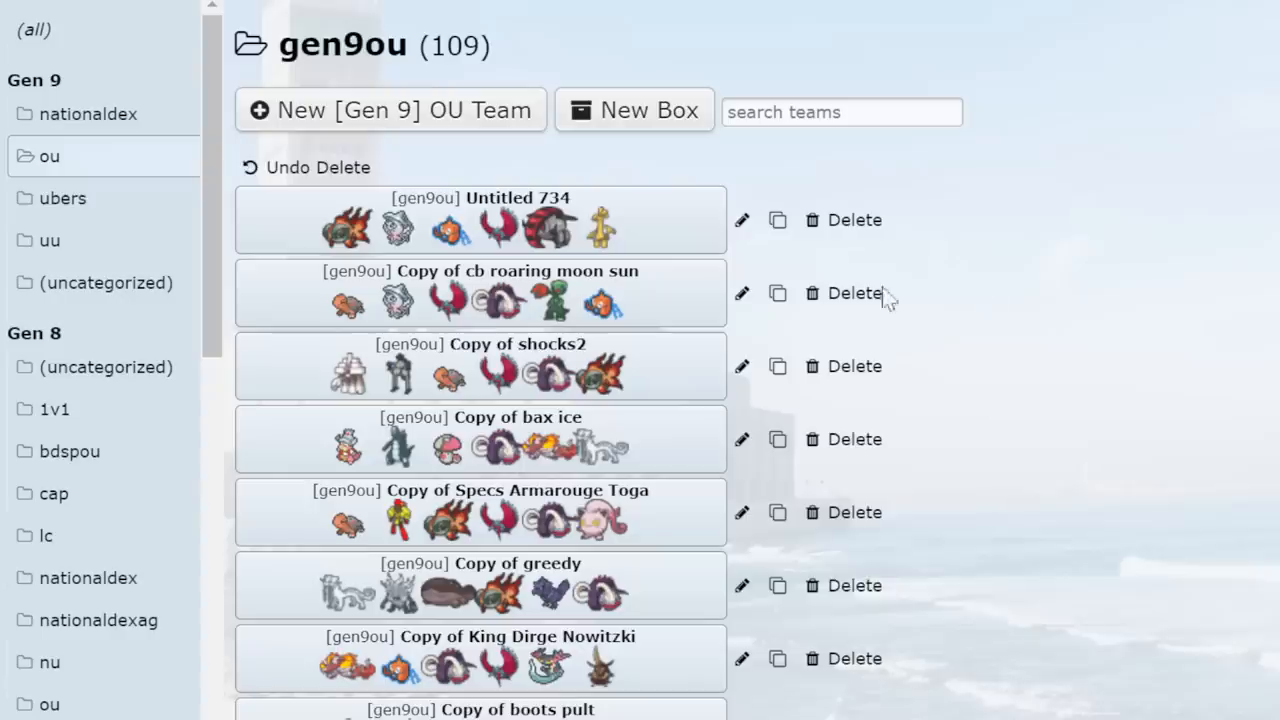
{"action": "mouse_move", "coordinate": [452, 184]}
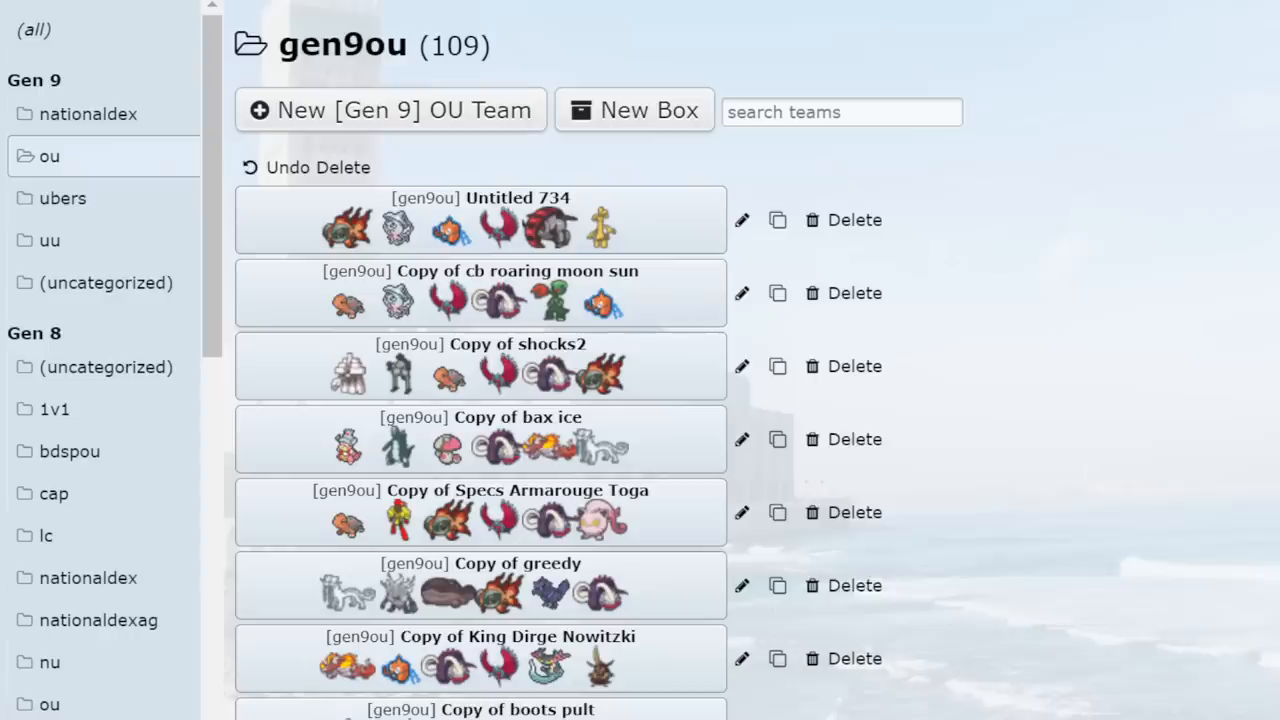
{"action": "mouse_move", "coordinate": [548, 232]}
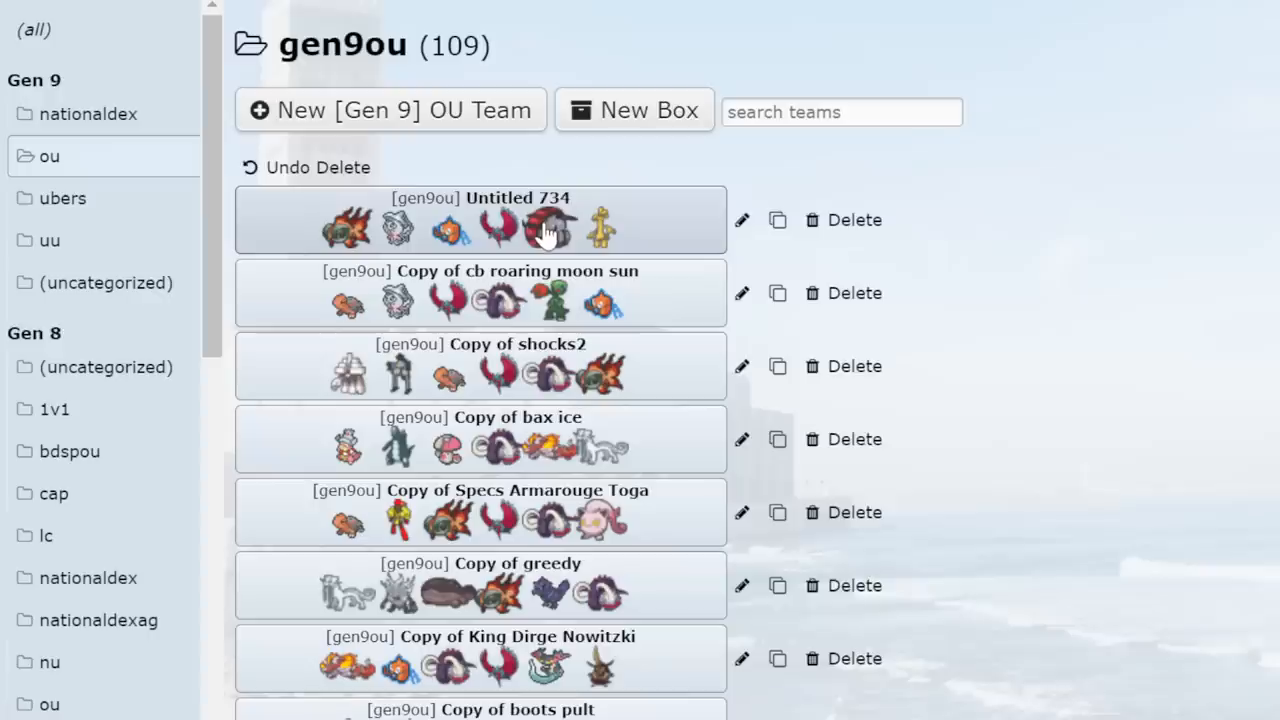
{"action": "mouse_move", "coordinate": [518, 288]}
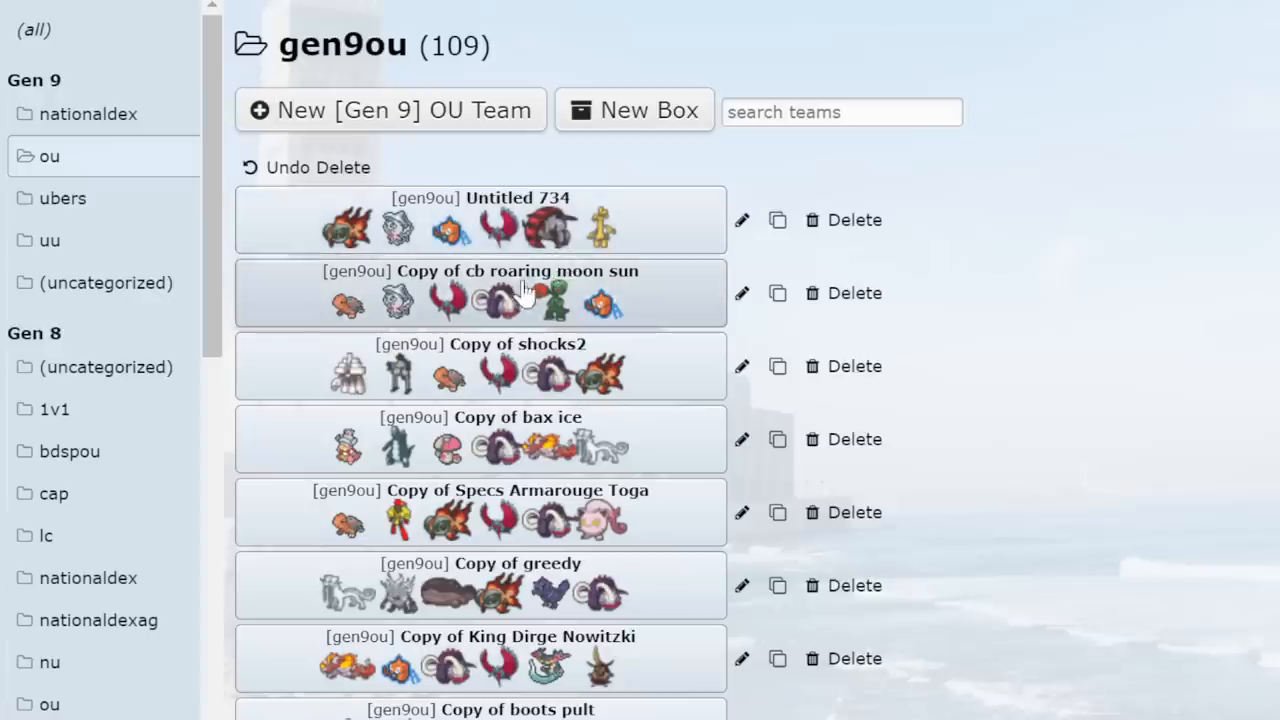
{"action": "mouse_move", "coordinate": [548, 230]}
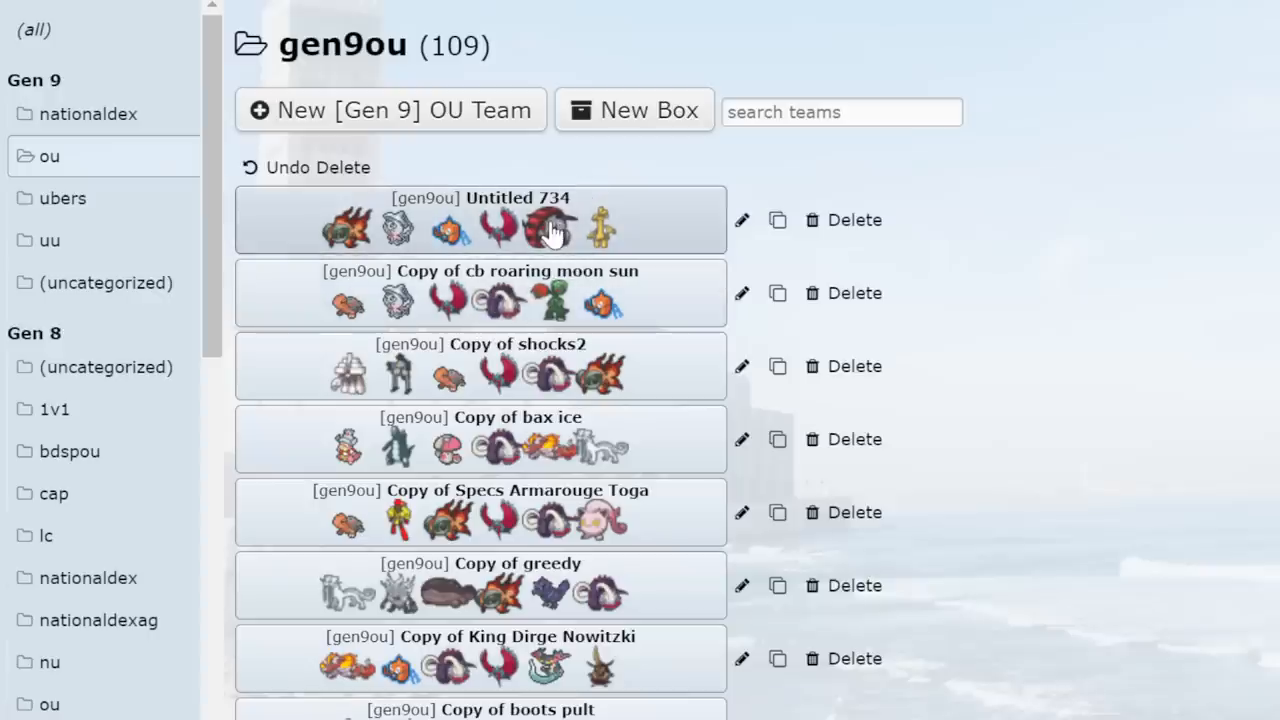
{"action": "mouse_move", "coordinate": [558, 268]}
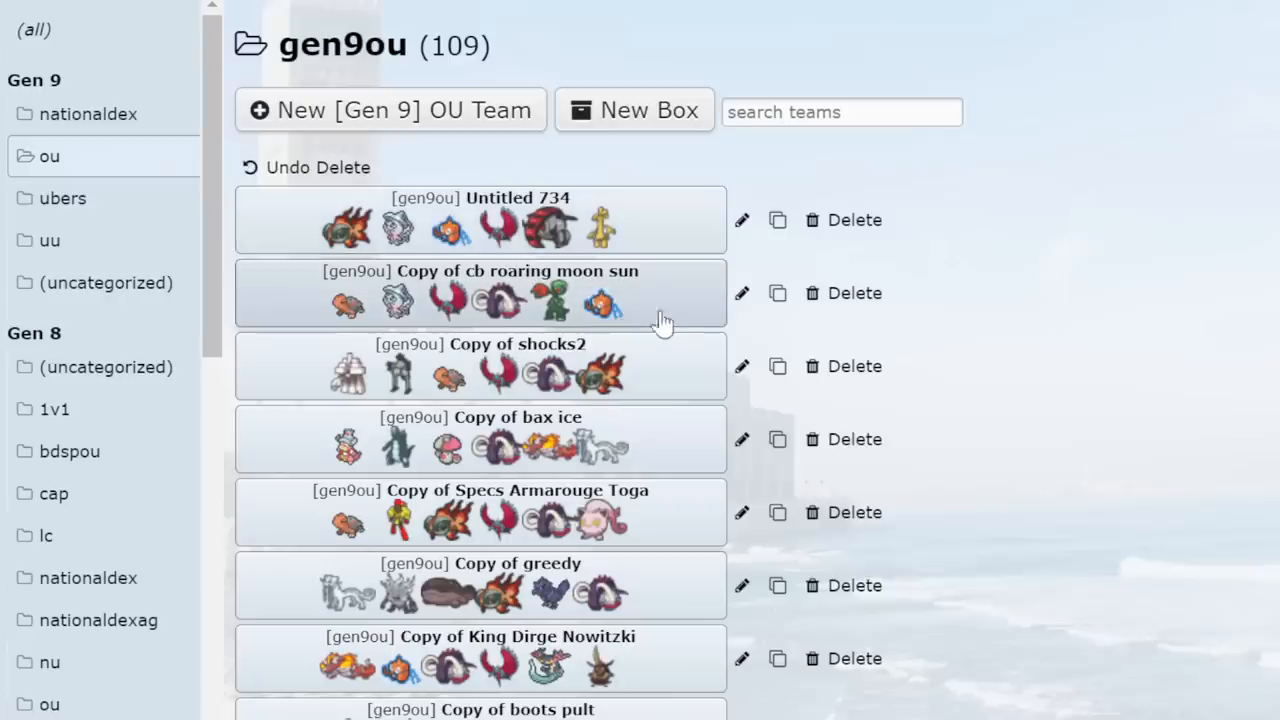
{"action": "mouse_move", "coordinate": [678, 322]}
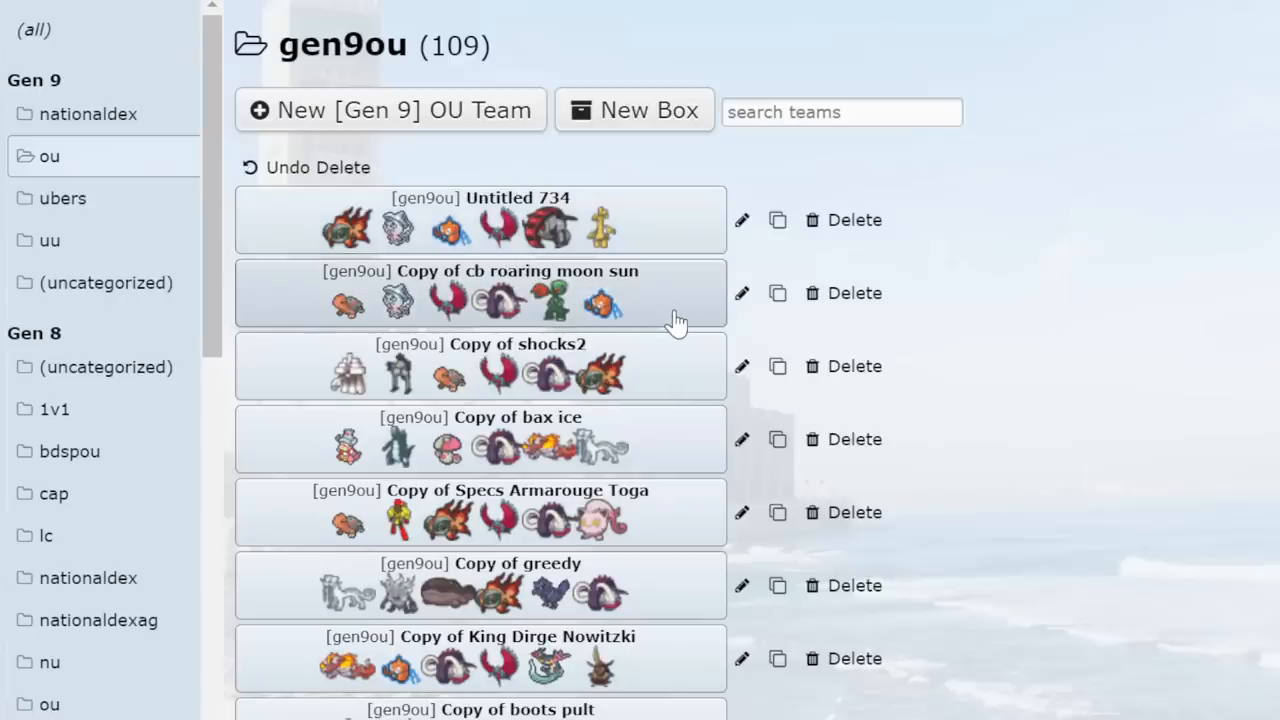
{"action": "mouse_move", "coordinate": [776, 426]}
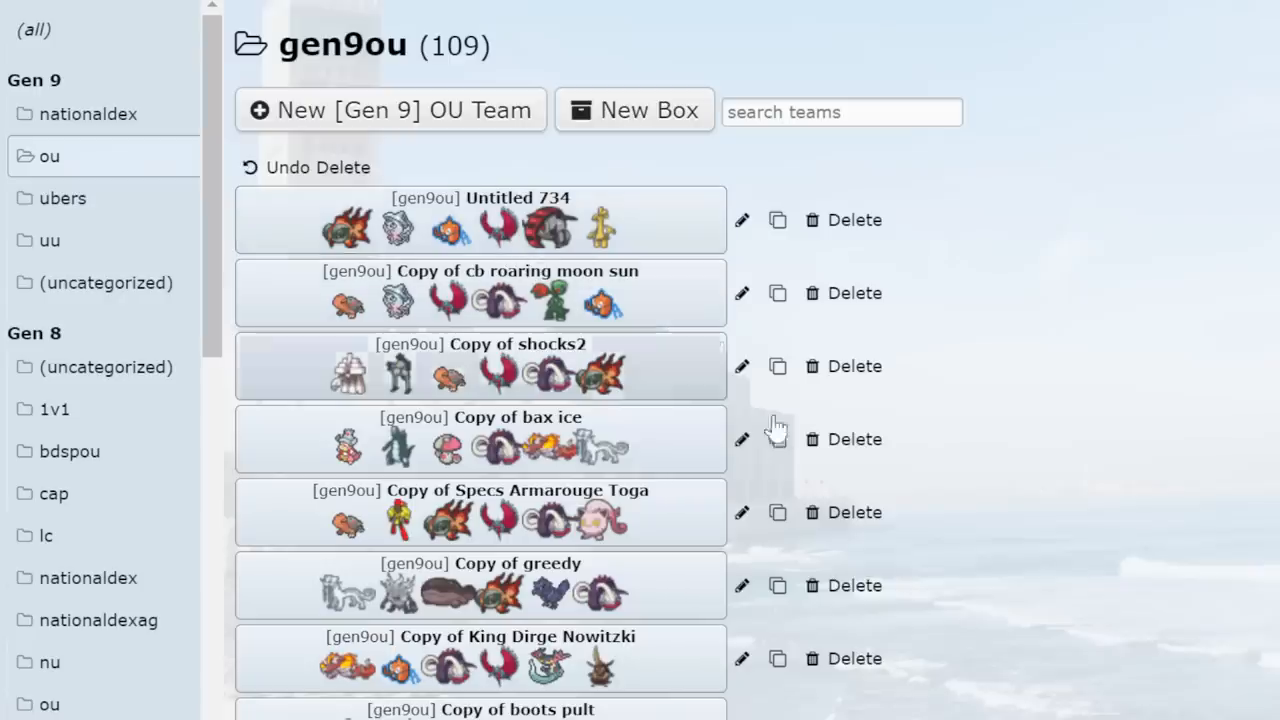
{"action": "mouse_move", "coordinate": [776, 430]}
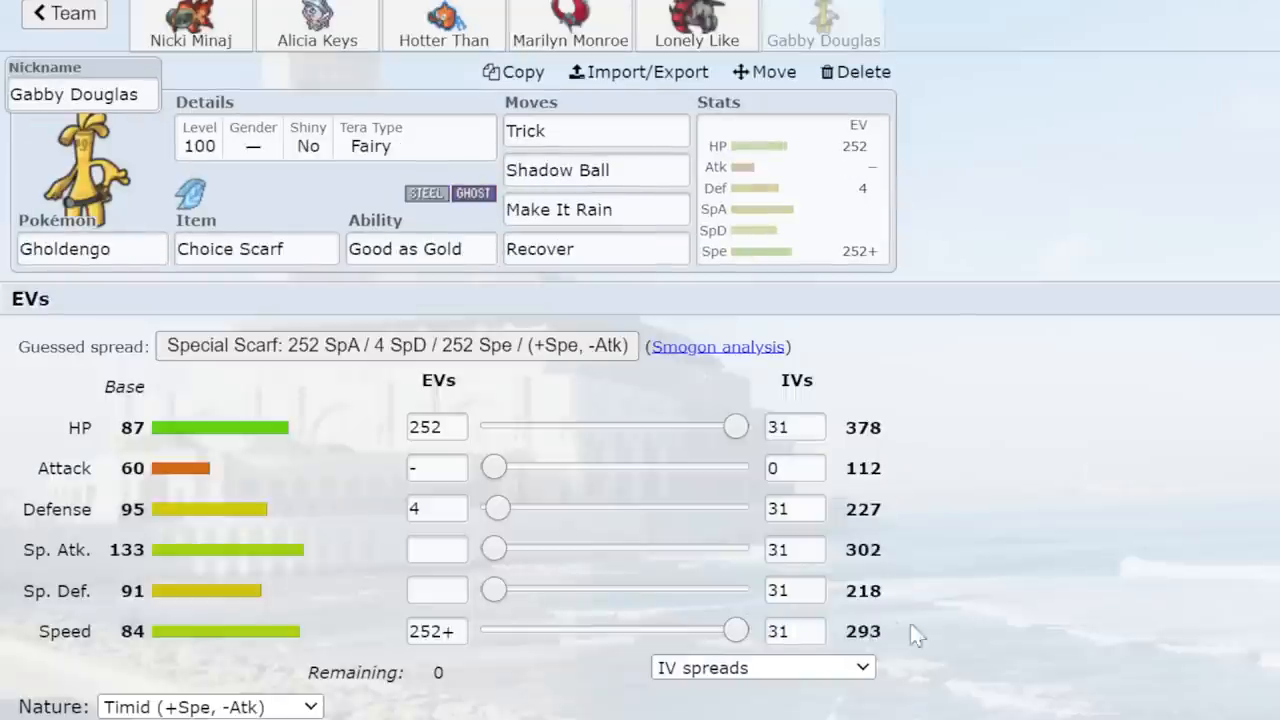
{"action": "mouse_move", "coordinate": [1040, 584]}
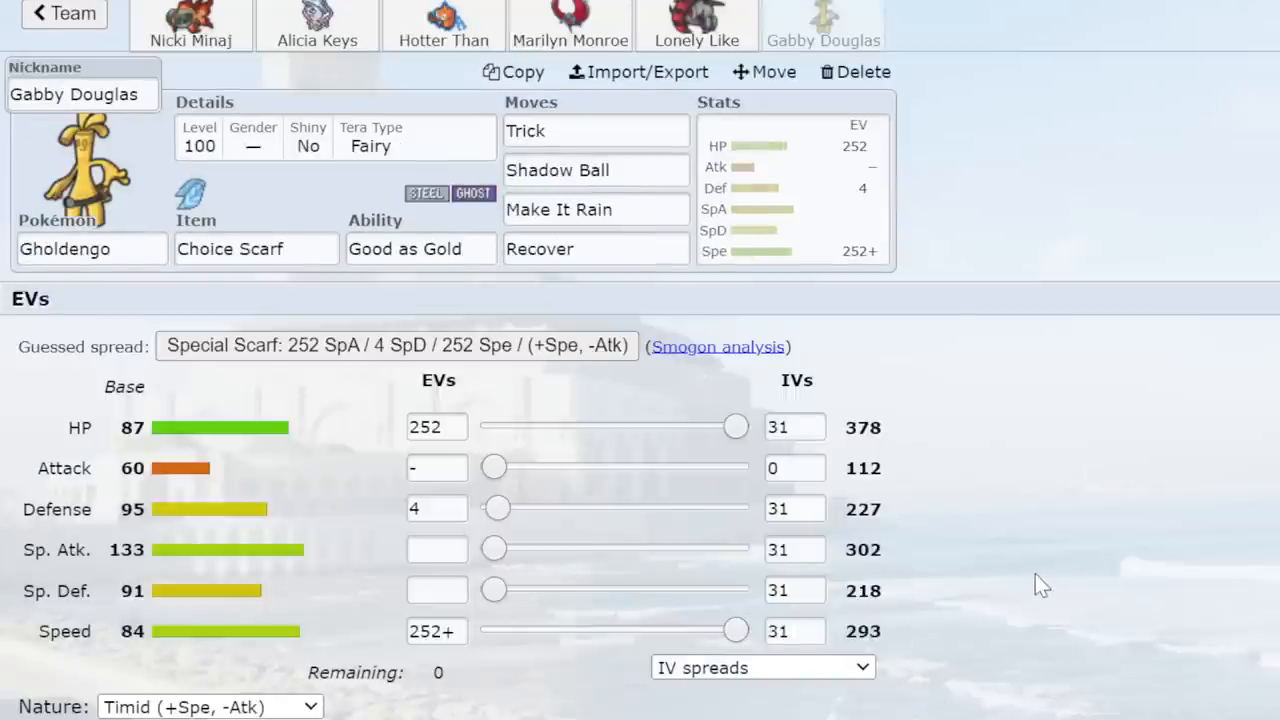
{"action": "mouse_move", "coordinate": [60, 24]}
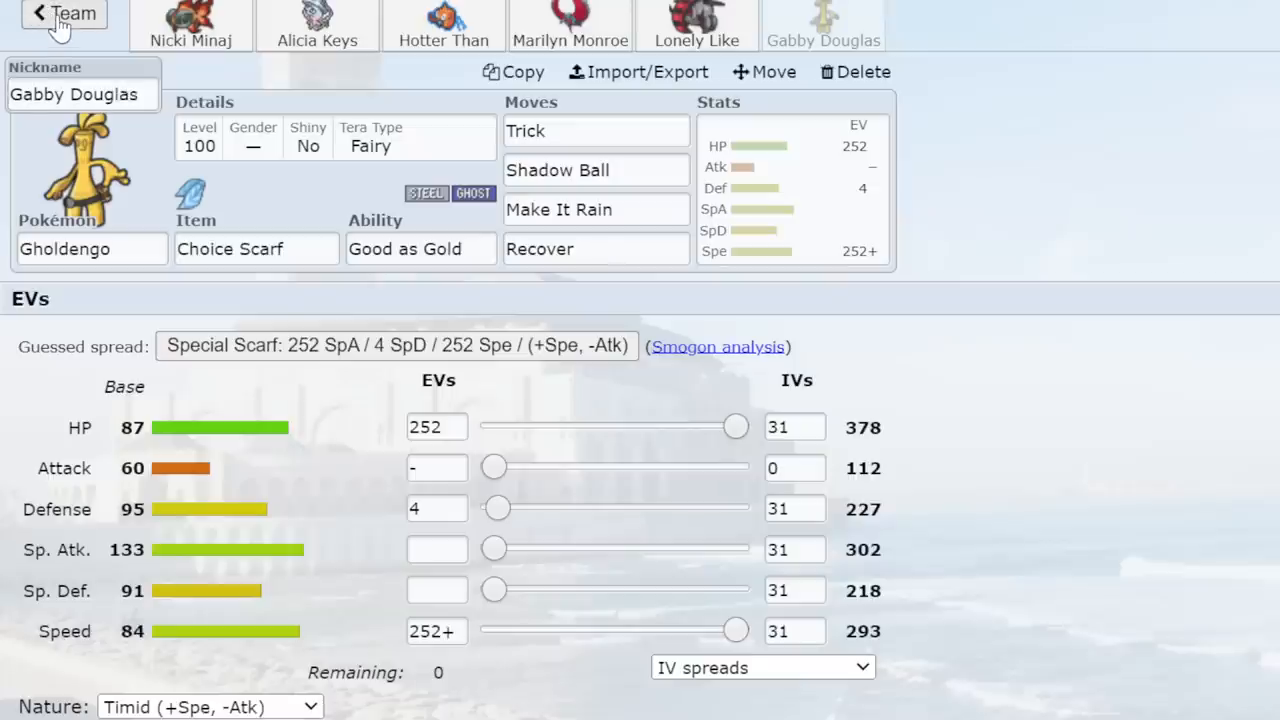
Return from the Gholdengo editor to Untitled 734's overview with Chi-Yu and Hatterene sets.
{"action": "left_click", "coordinate": [60, 16]}
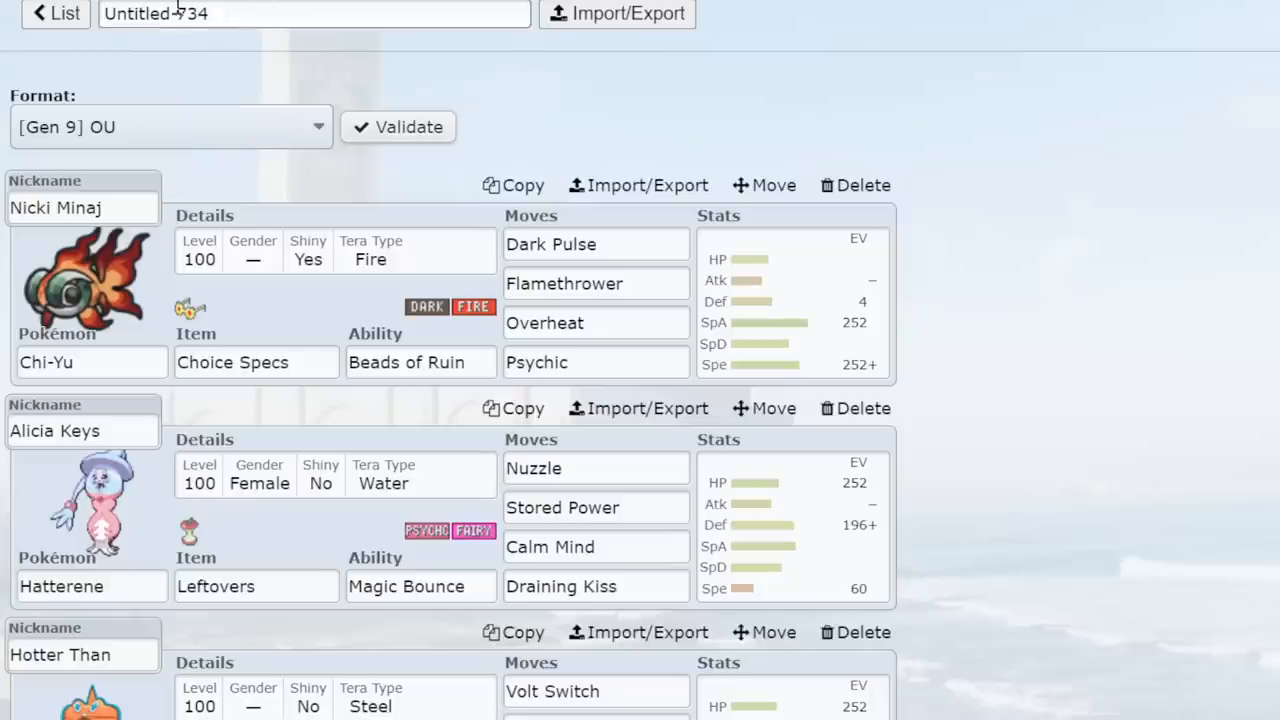
Create Untitled 735 with Toxapex as first member, ability Regenerator, and begin its first move.
{"action": "left_click", "coordinate": [52, 14]}
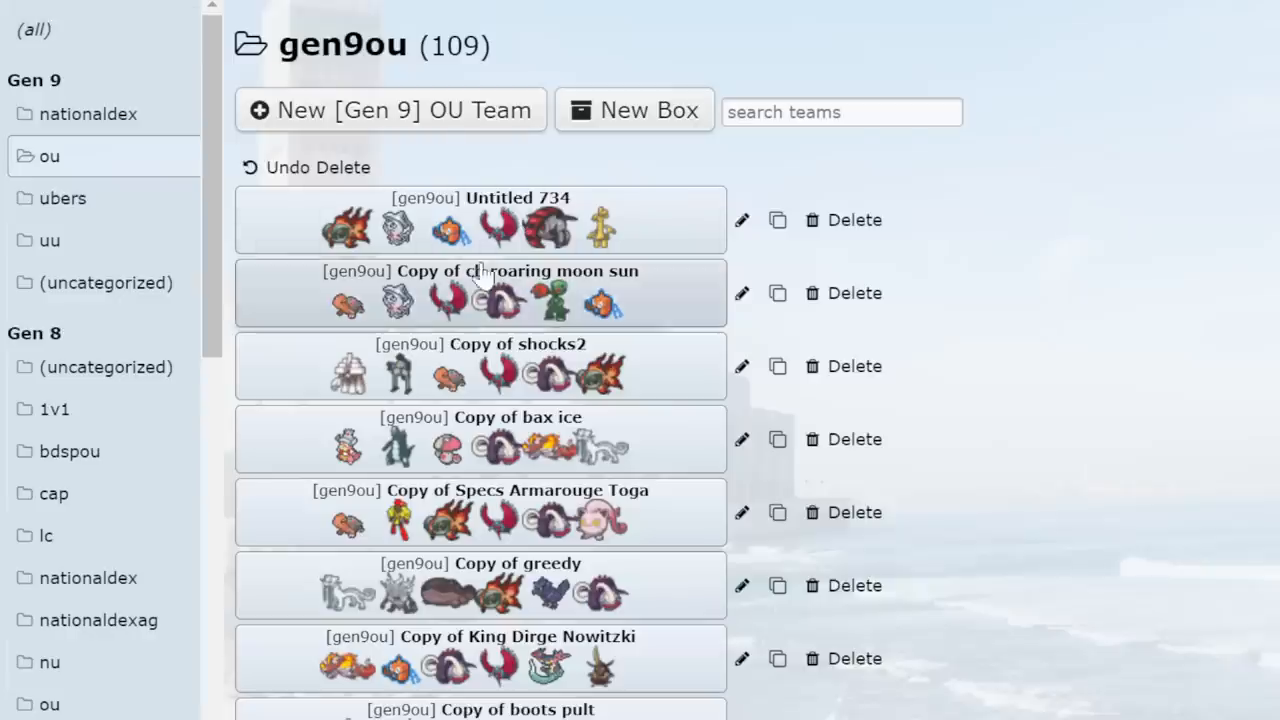
{"action": "left_click", "coordinate": [388, 110]}
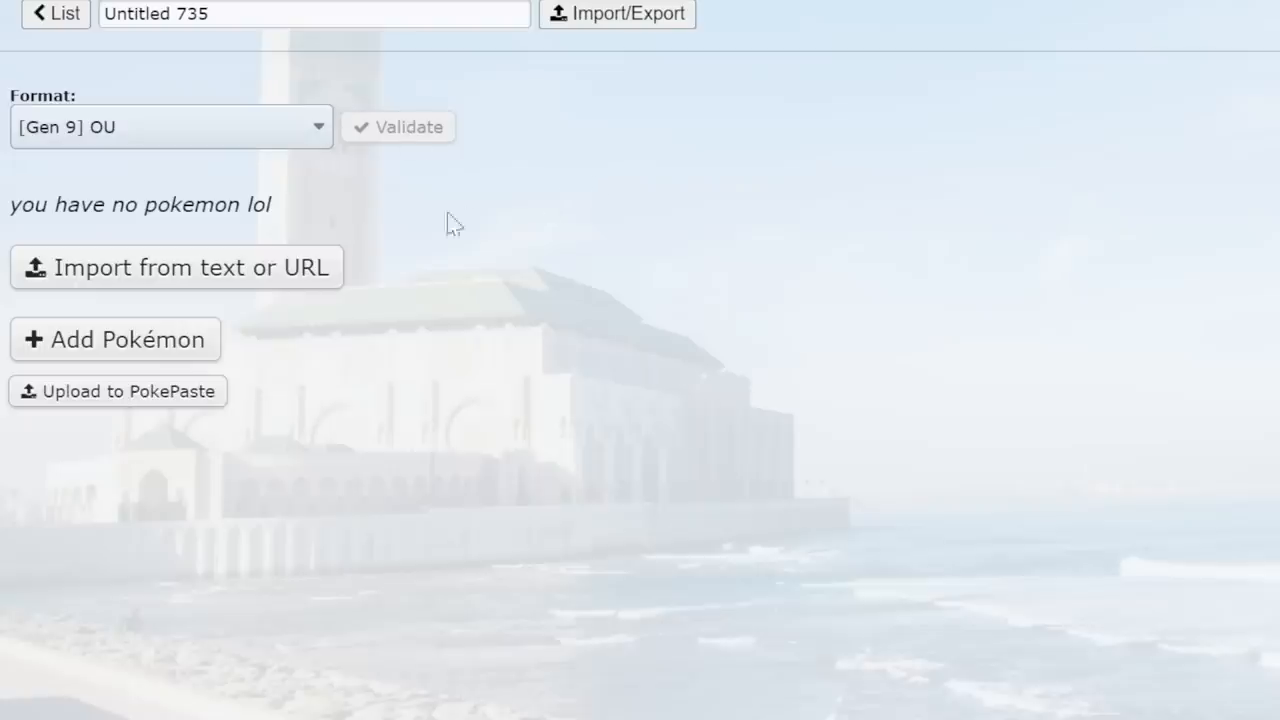
{"action": "left_click", "coordinate": [114, 340]}
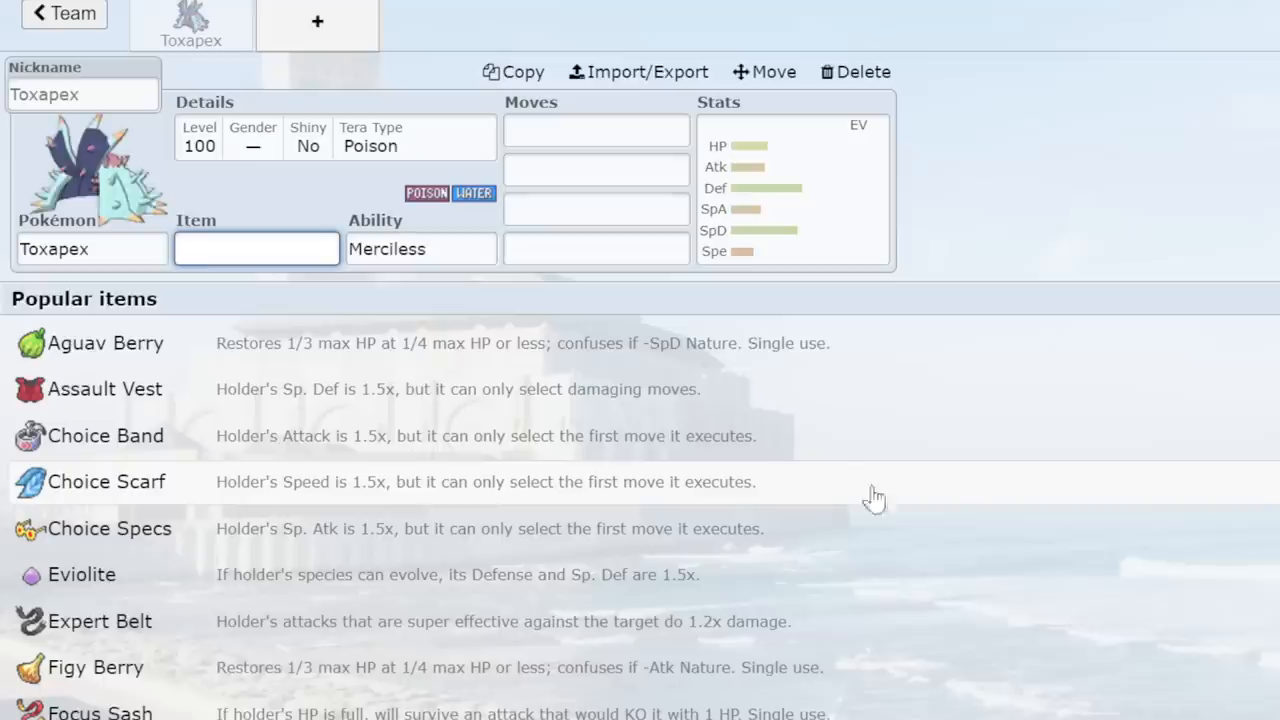
{"action": "left_click", "coordinate": [420, 248]}
{"action": "type", "text": "knock"}
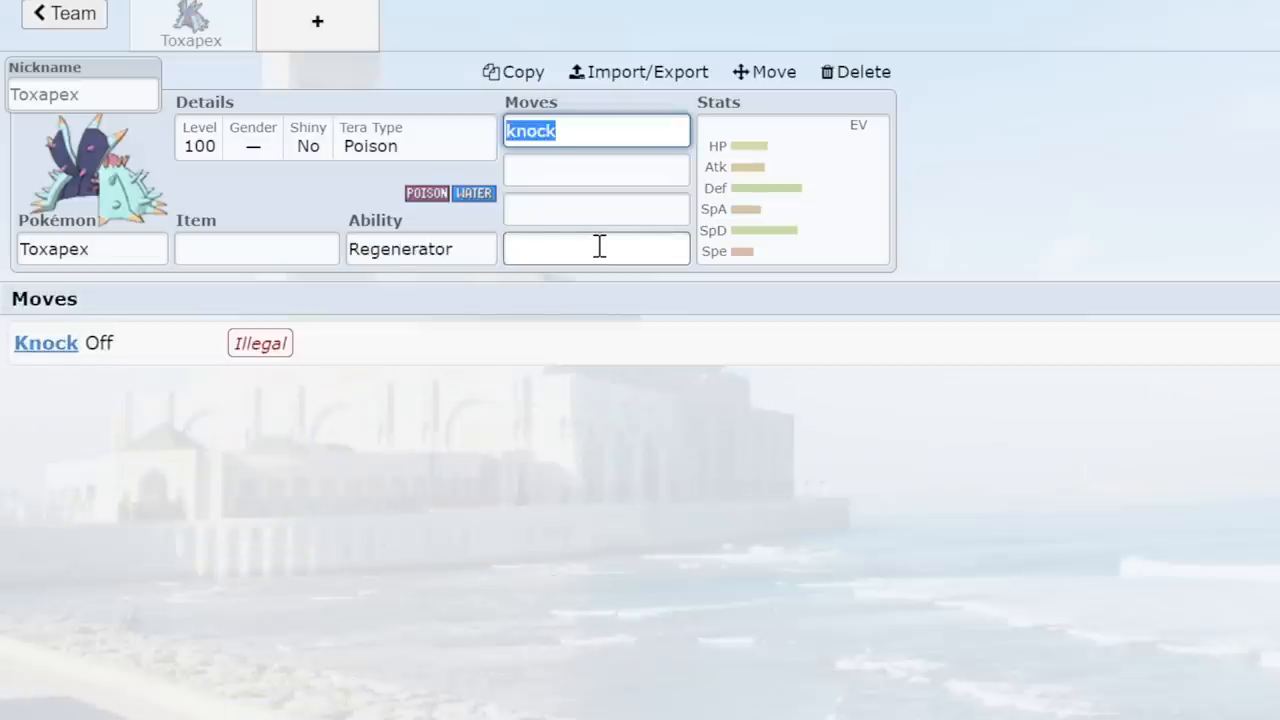
{"action": "type", "text": "scald"}
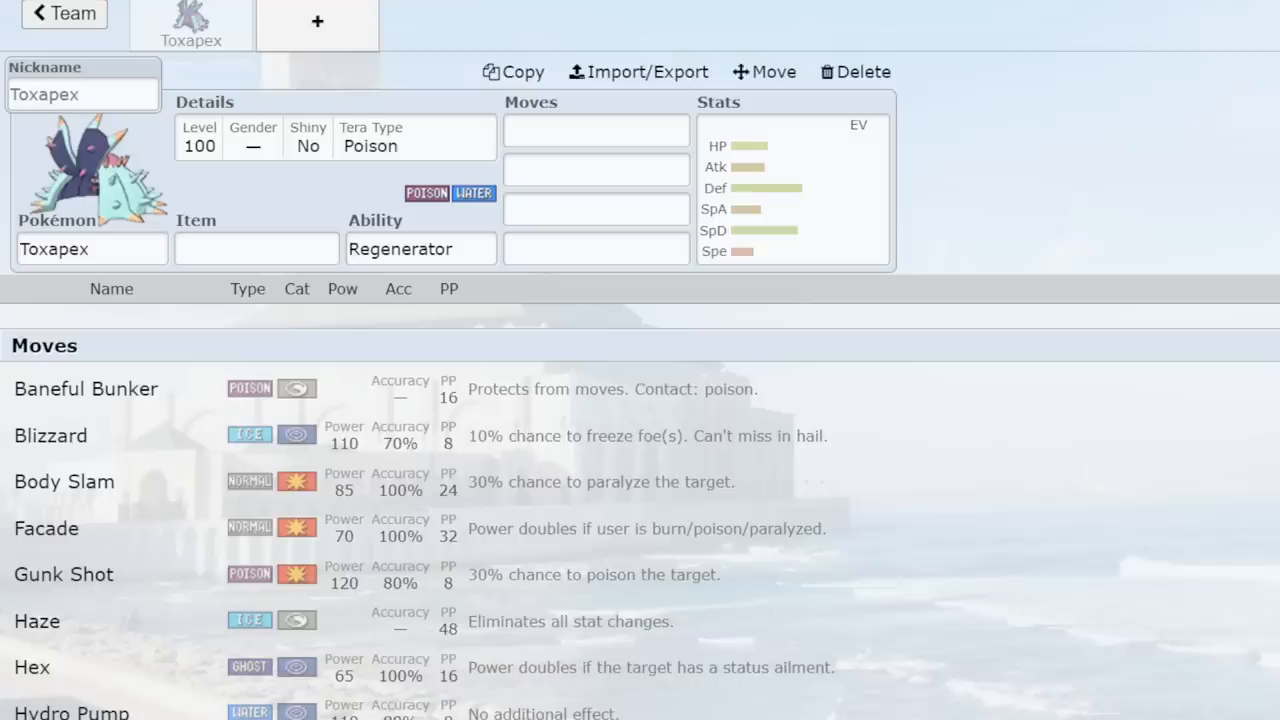
{"action": "left_click", "coordinate": [596, 130]}
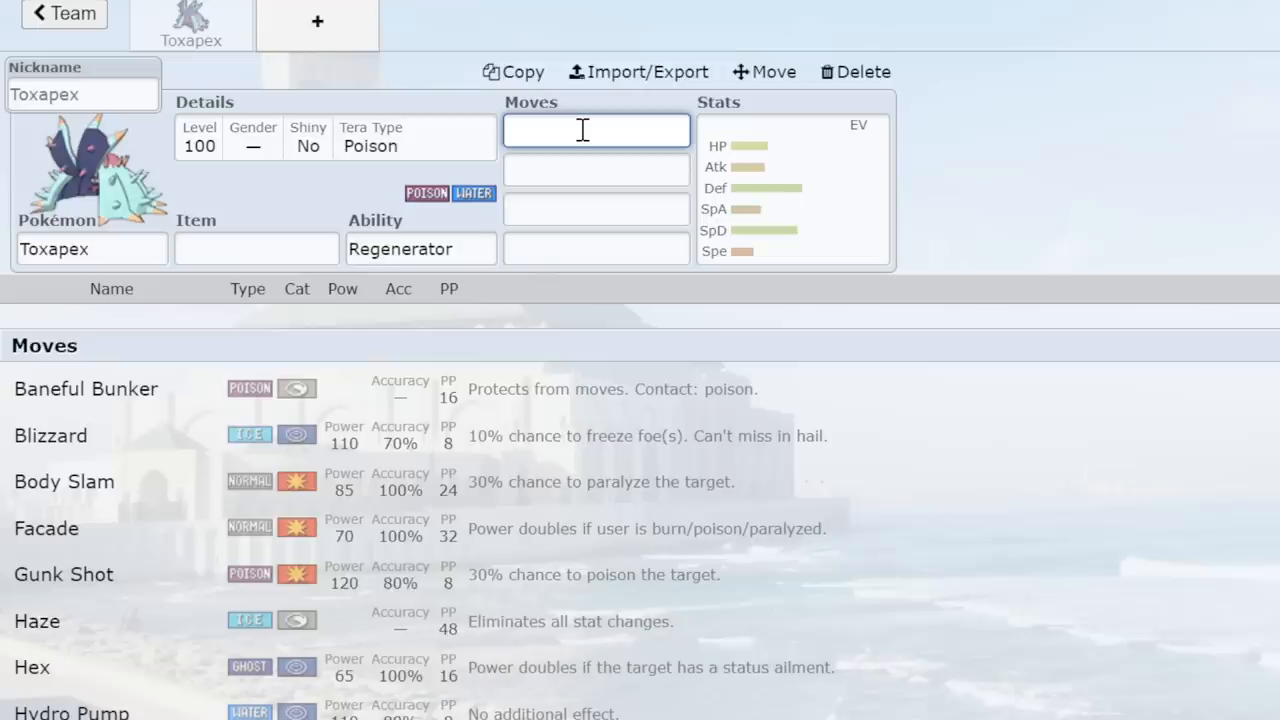
Enter Scald and Knock Off as Toxapex's first two moves.
{"action": "type", "text": "Scald"}
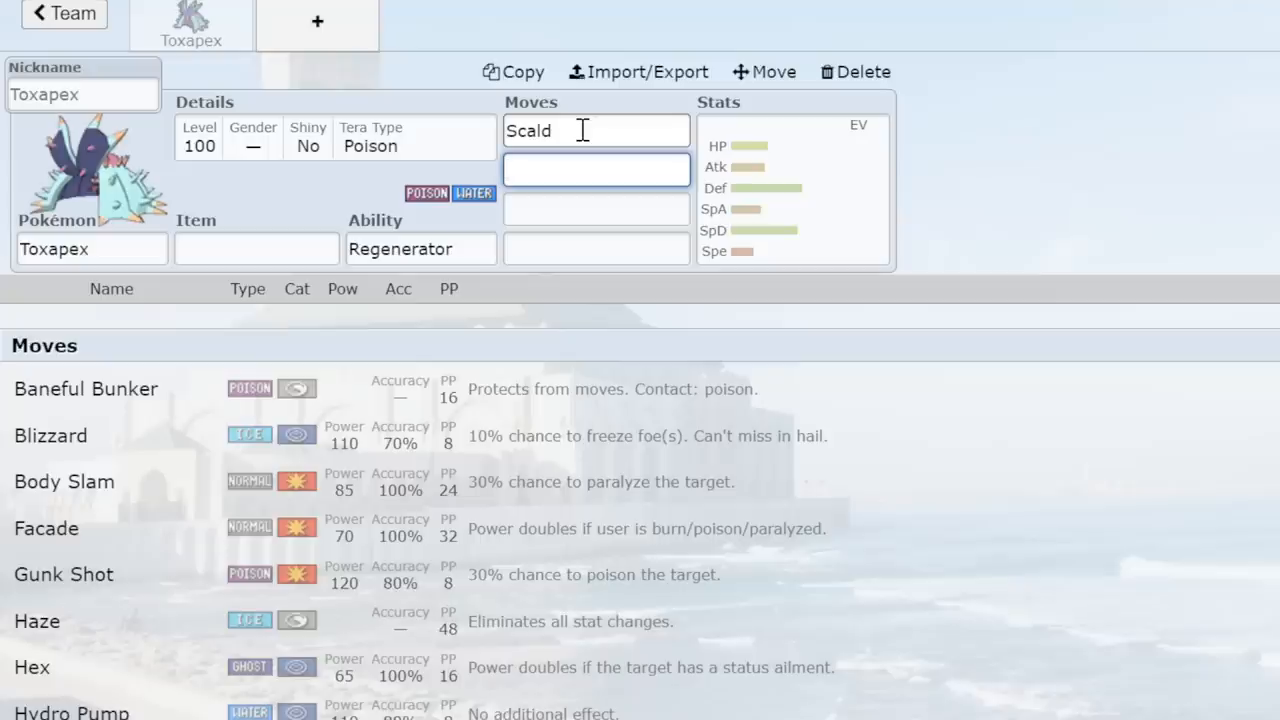
{"action": "left_click", "coordinate": [596, 168]}
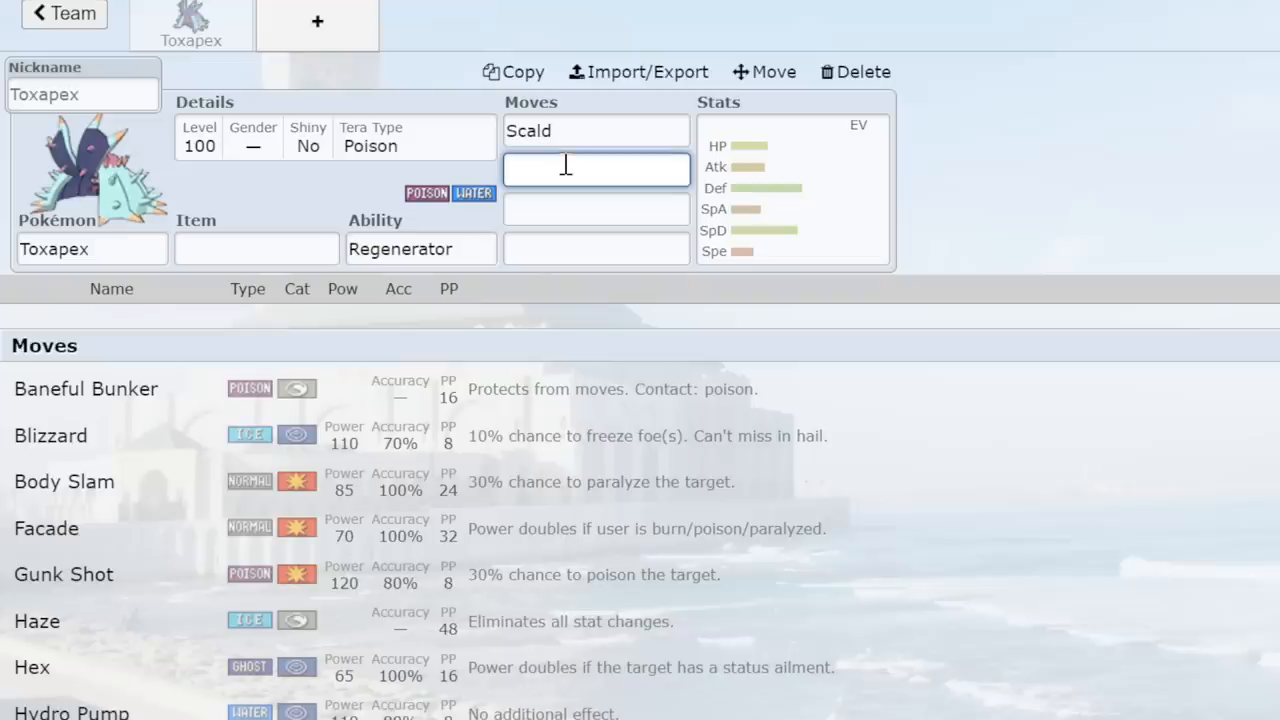
{"action": "mouse_move", "coordinate": [560, 168]}
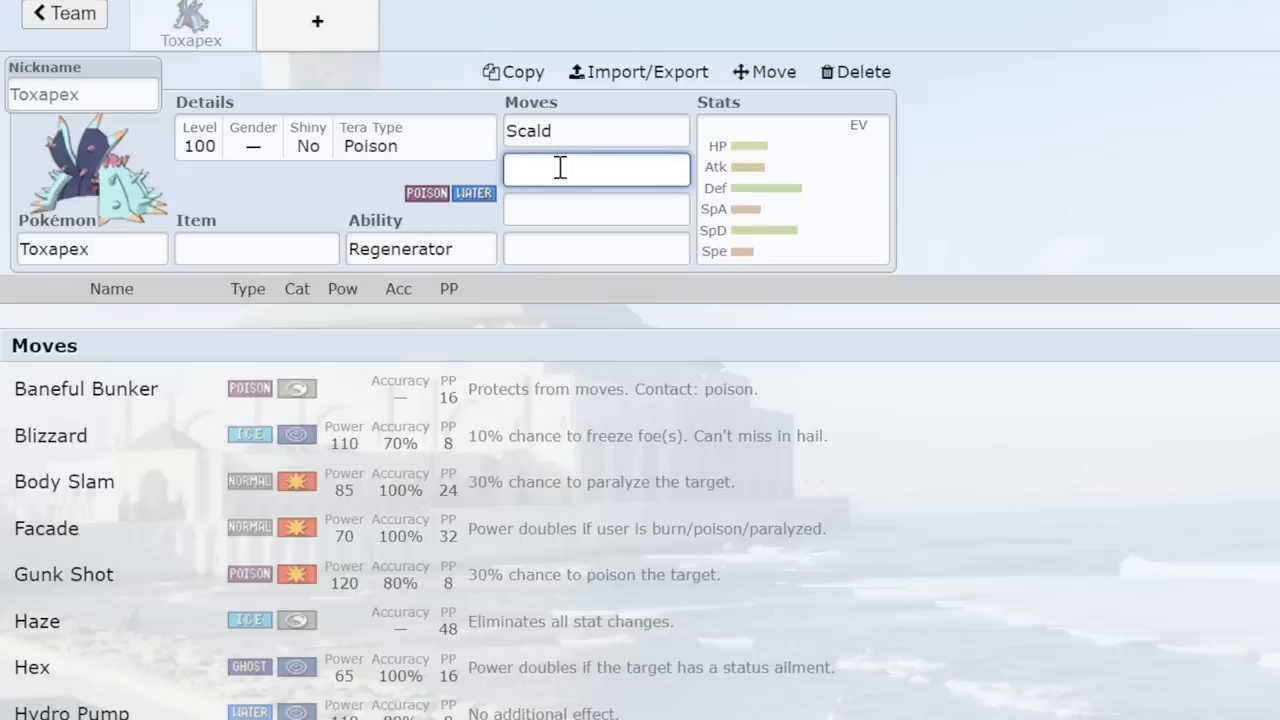
{"action": "type", "text": "Knock Off"}
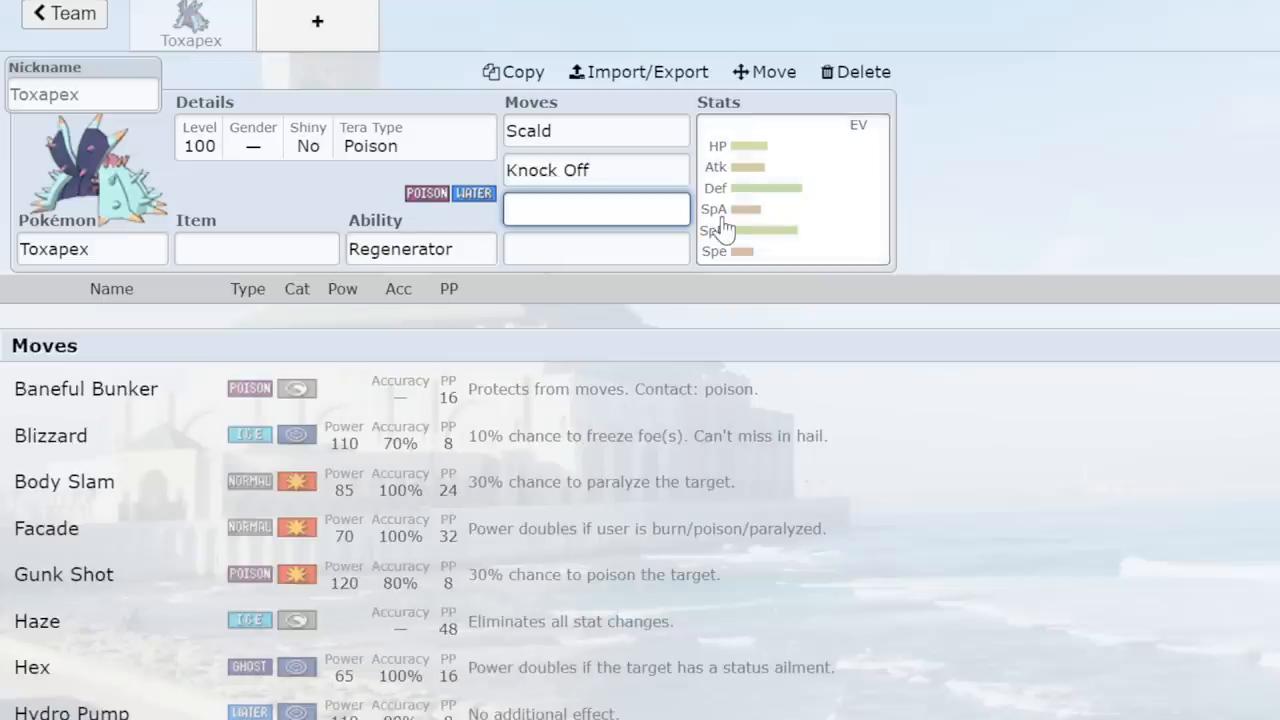
{"action": "left_click", "coordinate": [596, 168]}
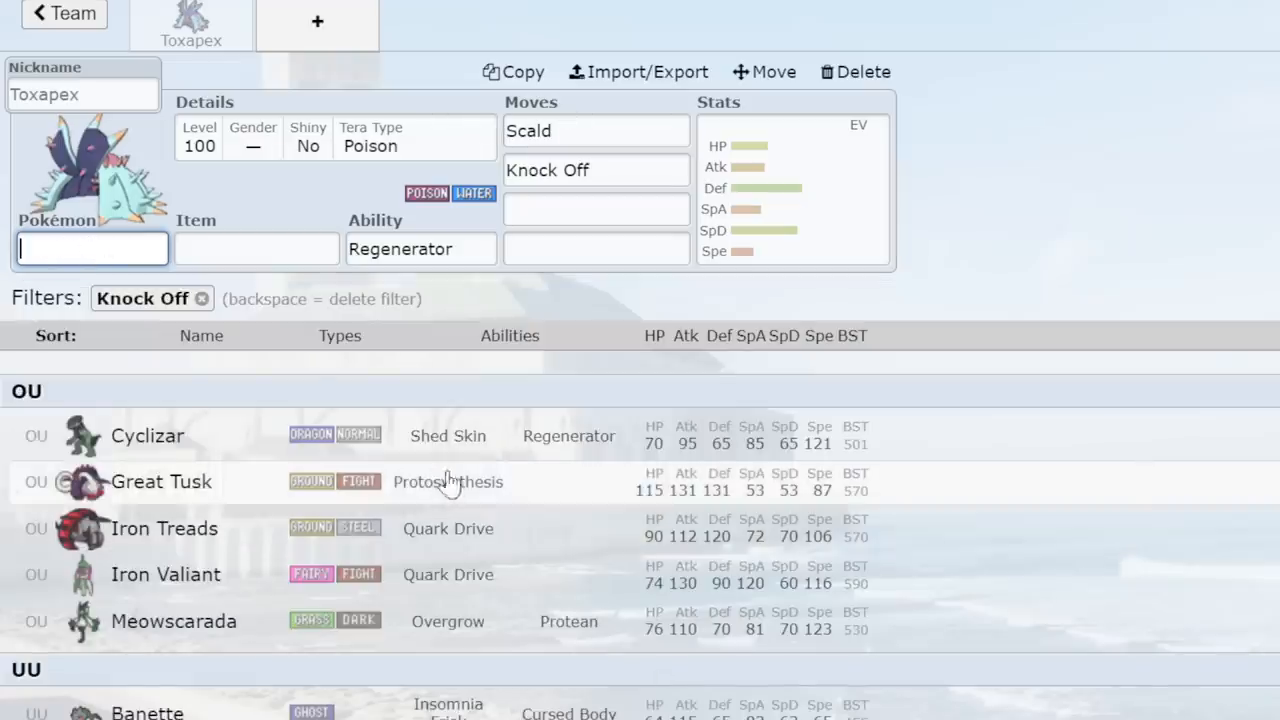
{"action": "mouse_move", "coordinate": [548, 468]}
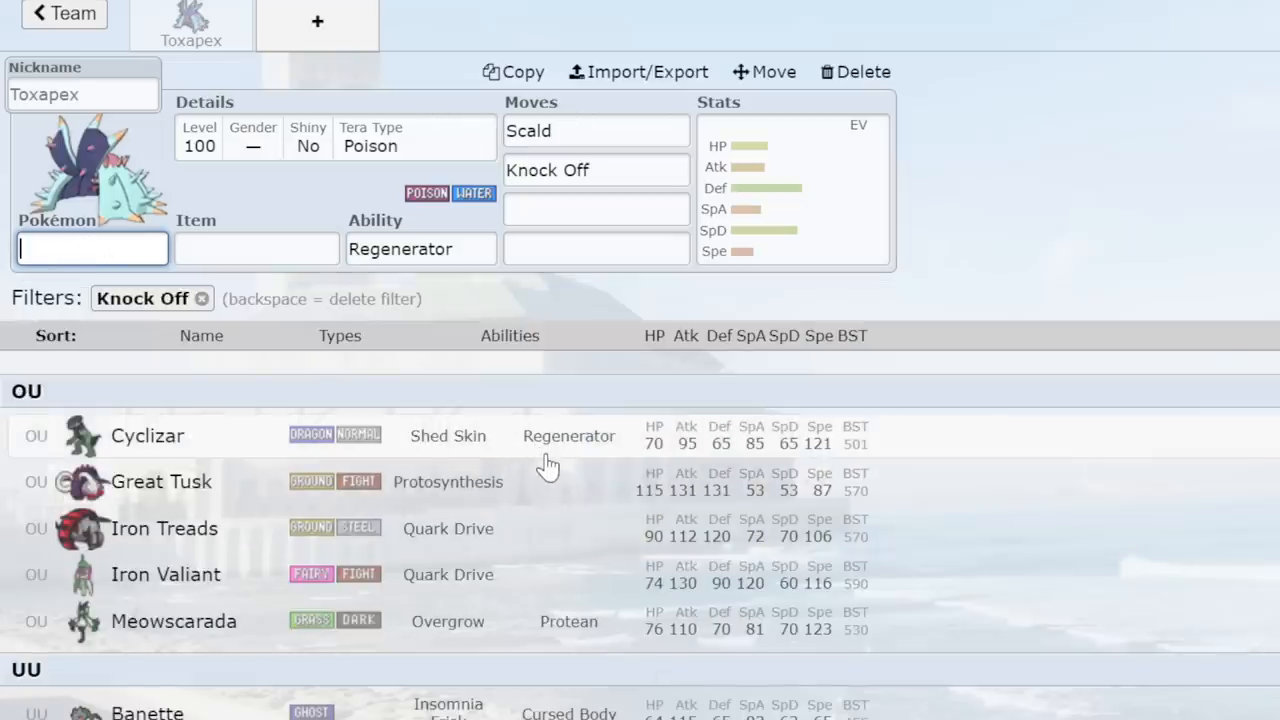
{"action": "mouse_move", "coordinate": [504, 488]}
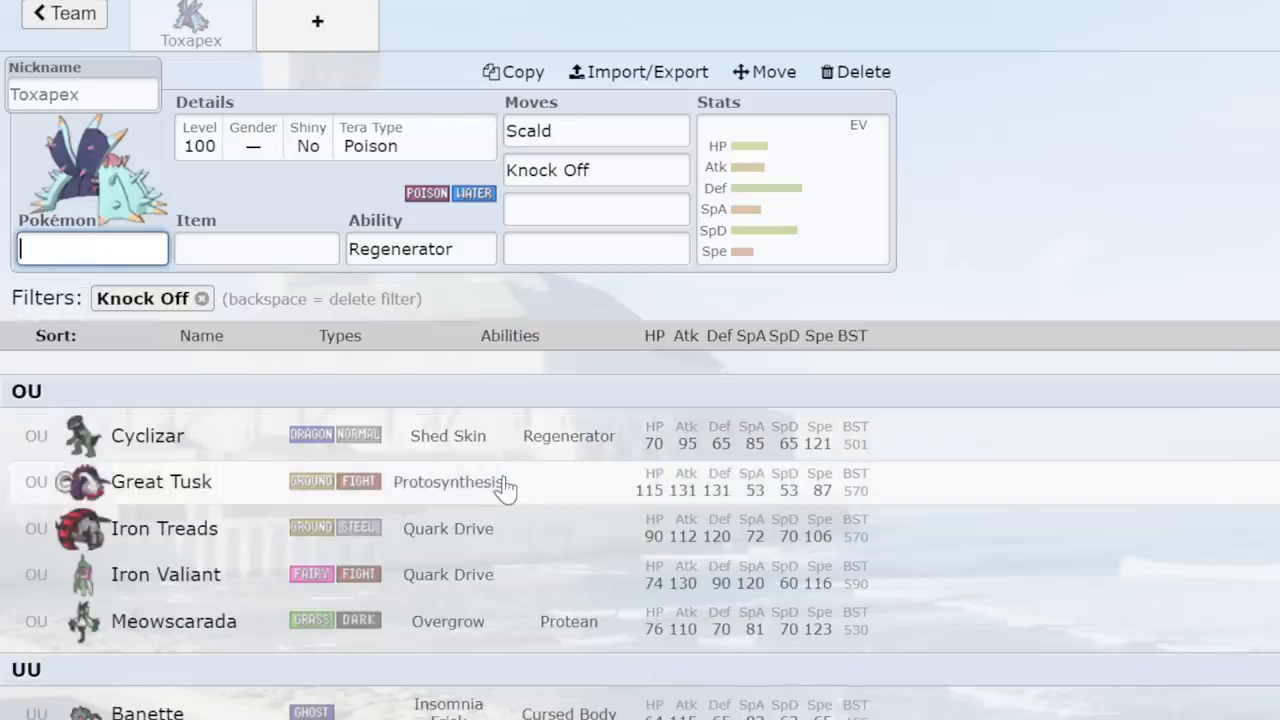
Pick Heatran for the new slot and filter the Pokémon chooser with 'tox'.
{"action": "left_click", "coordinate": [202, 298]}
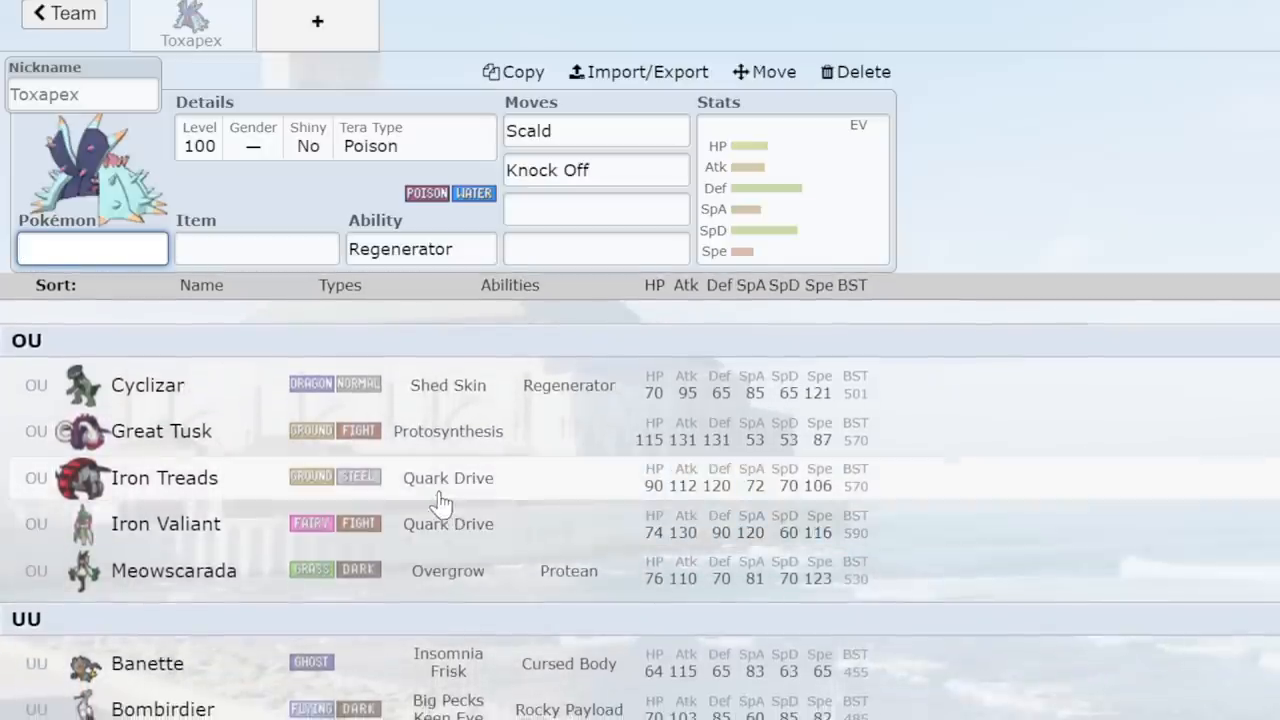
{"action": "mouse_move", "coordinate": [288, 580]}
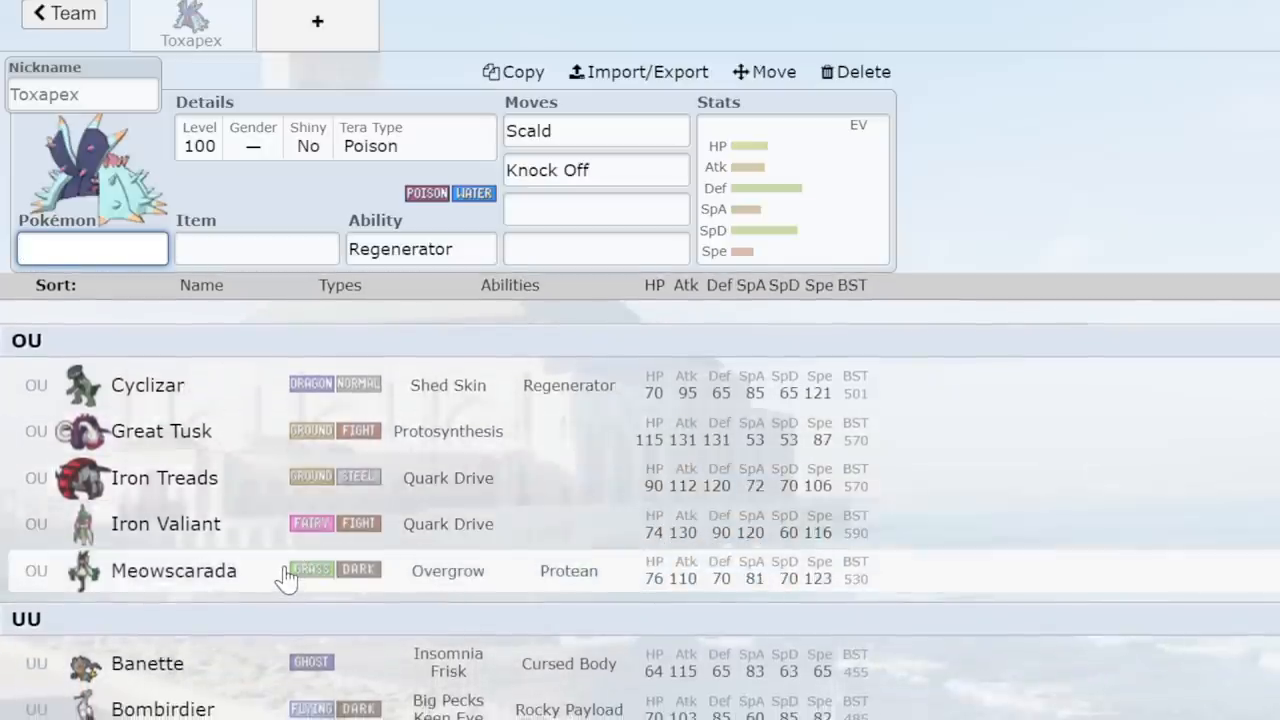
{"action": "scroll", "scroll_direction": "down", "scroll_amount": 3}
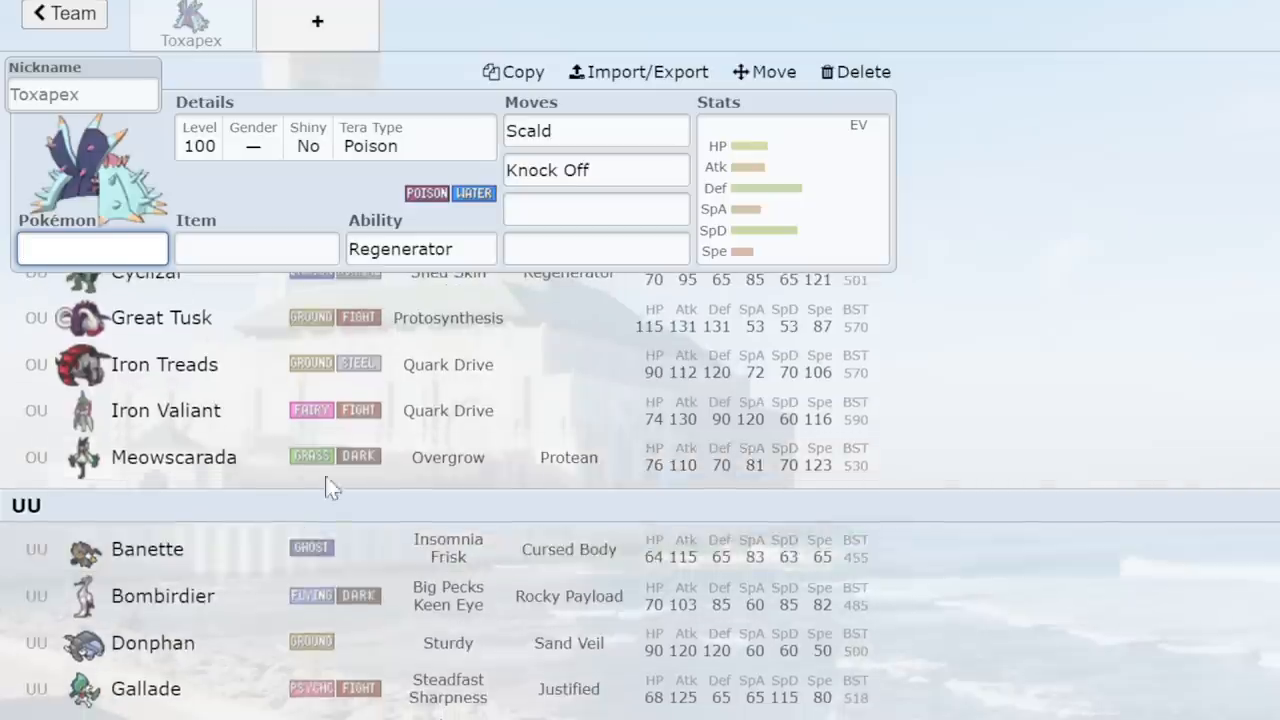
{"action": "scroll", "scroll_direction": "down", "scroll_amount": 3}
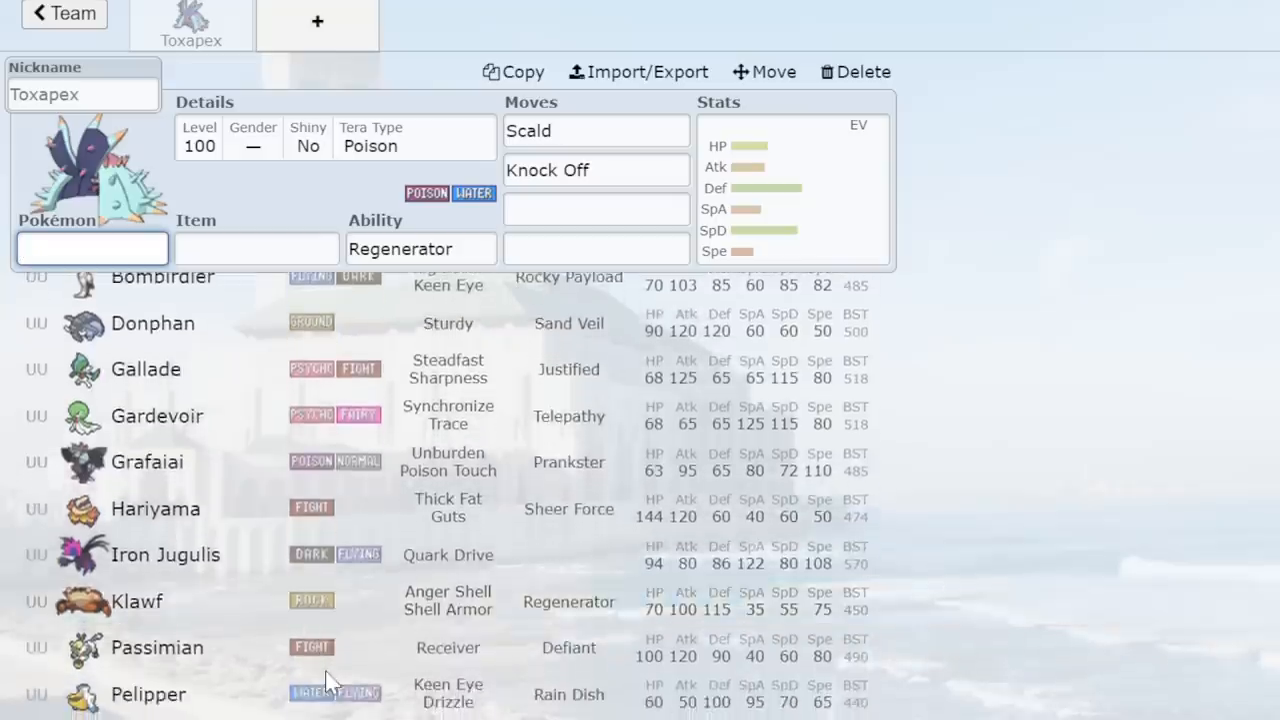
{"action": "scroll", "scroll_direction": "down", "scroll_amount": 3}
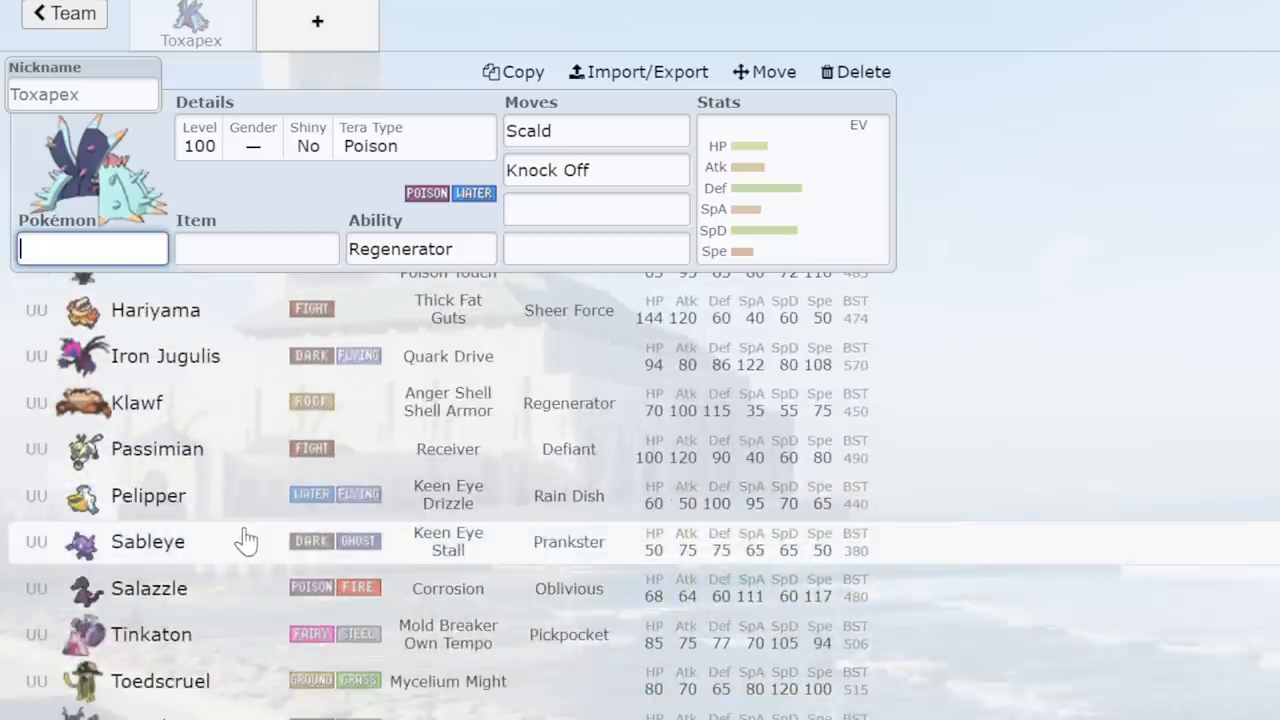
{"action": "scroll", "scroll_direction": "down", "scroll_amount": 3}
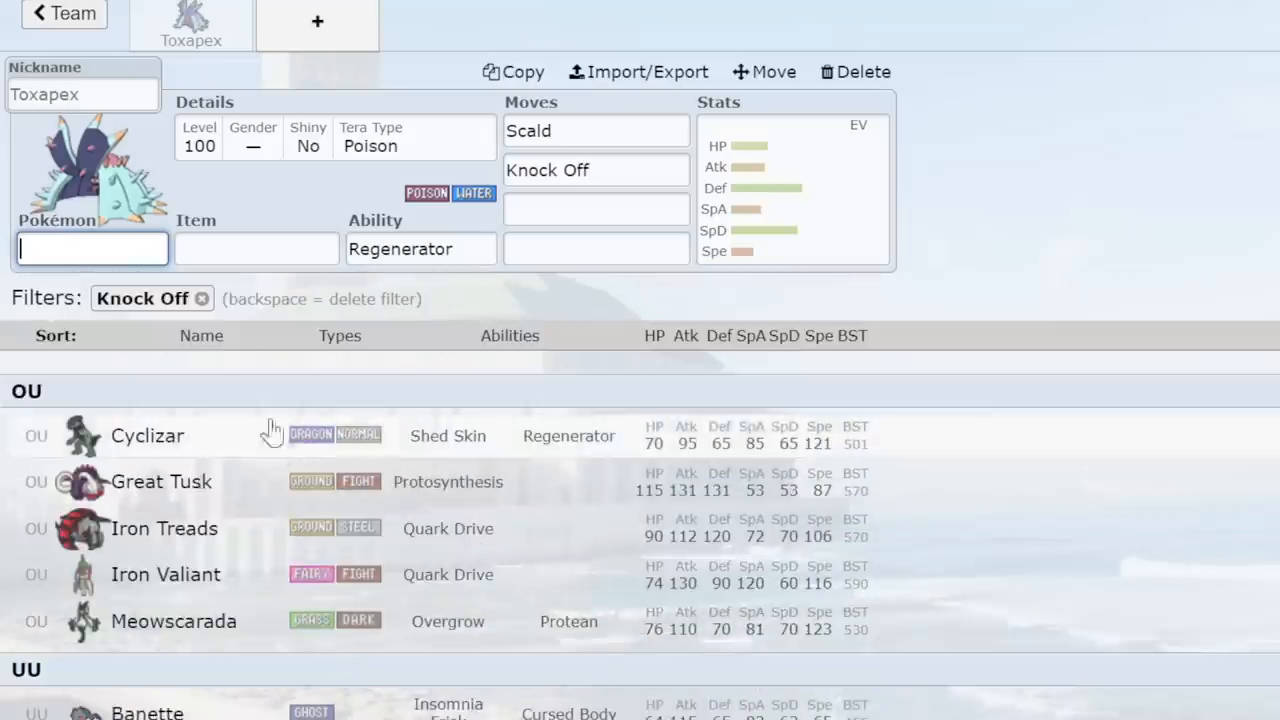
{"action": "type", "text": "tox"}
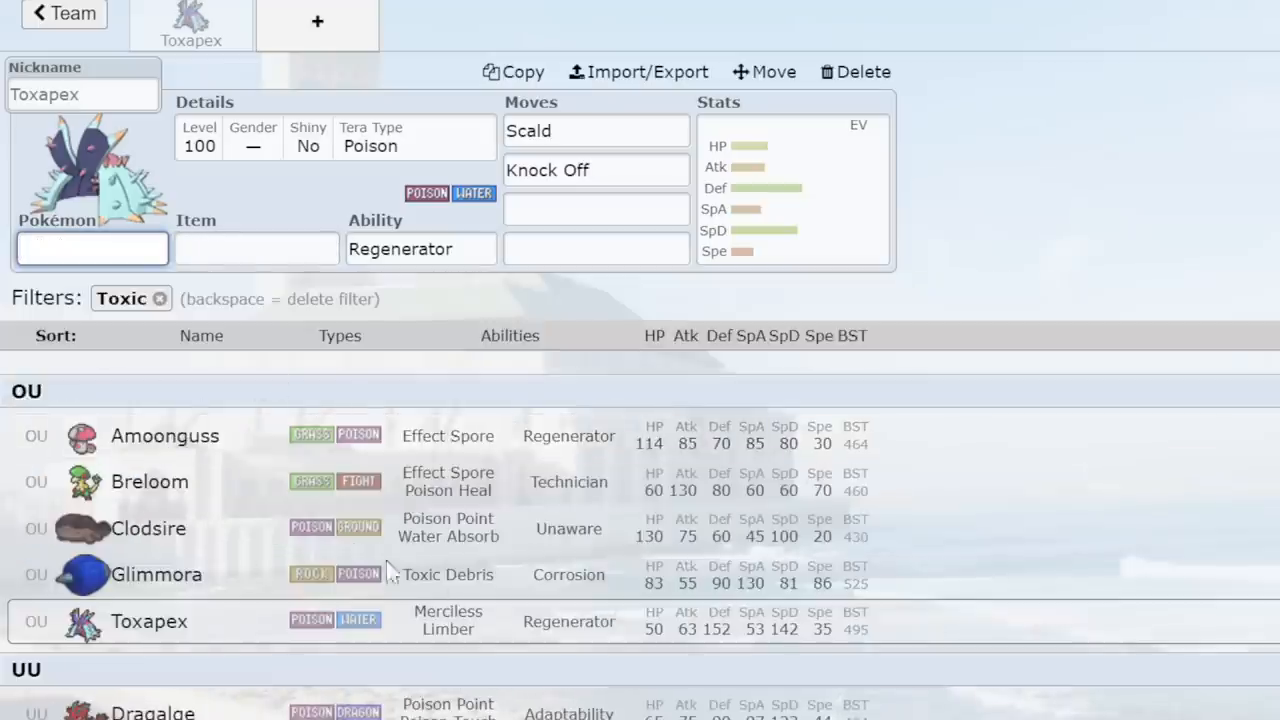
{"action": "mouse_move", "coordinate": [126, 482]}
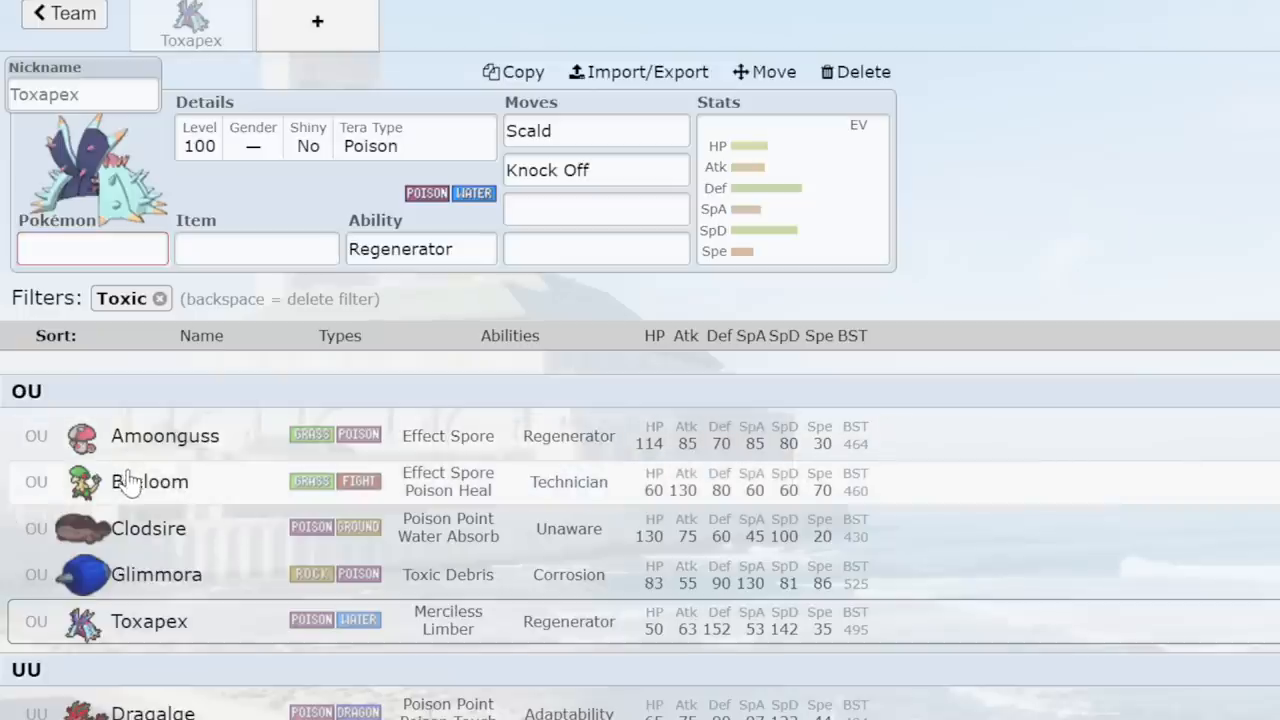
{"action": "mouse_move", "coordinate": [348, 482]}
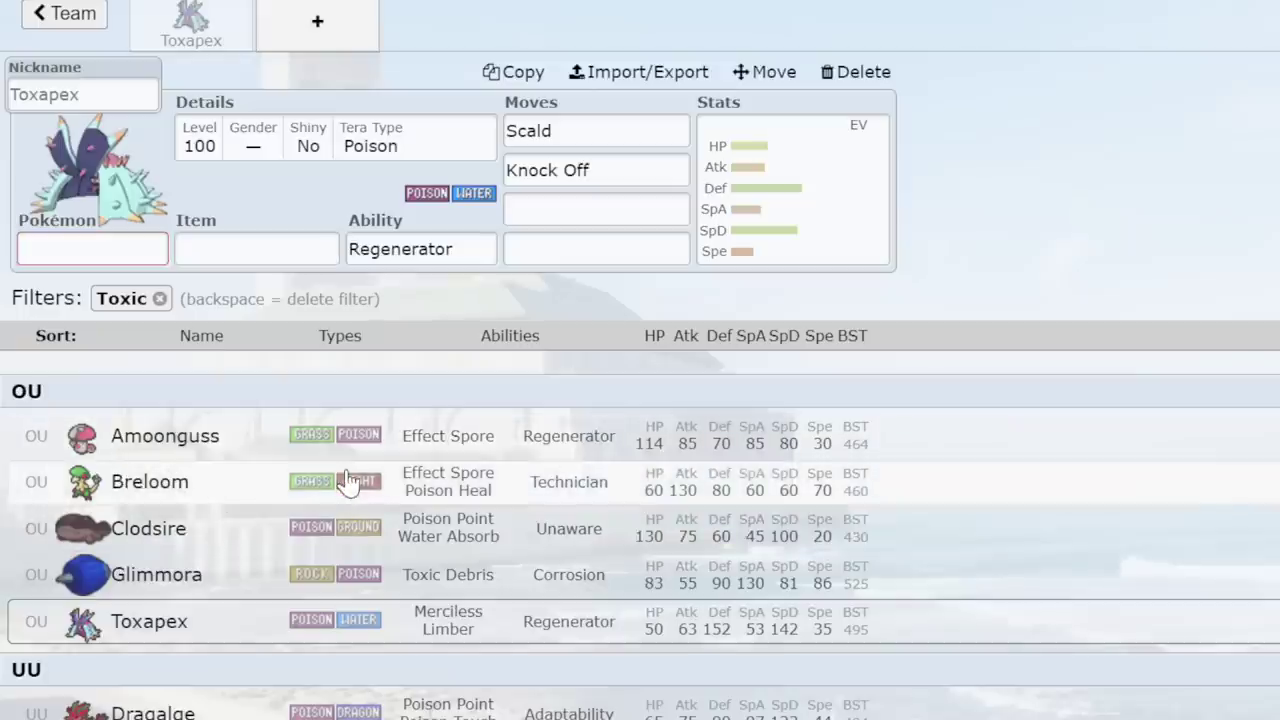
{"action": "scroll", "scroll_direction": "down", "scroll_amount": 3}
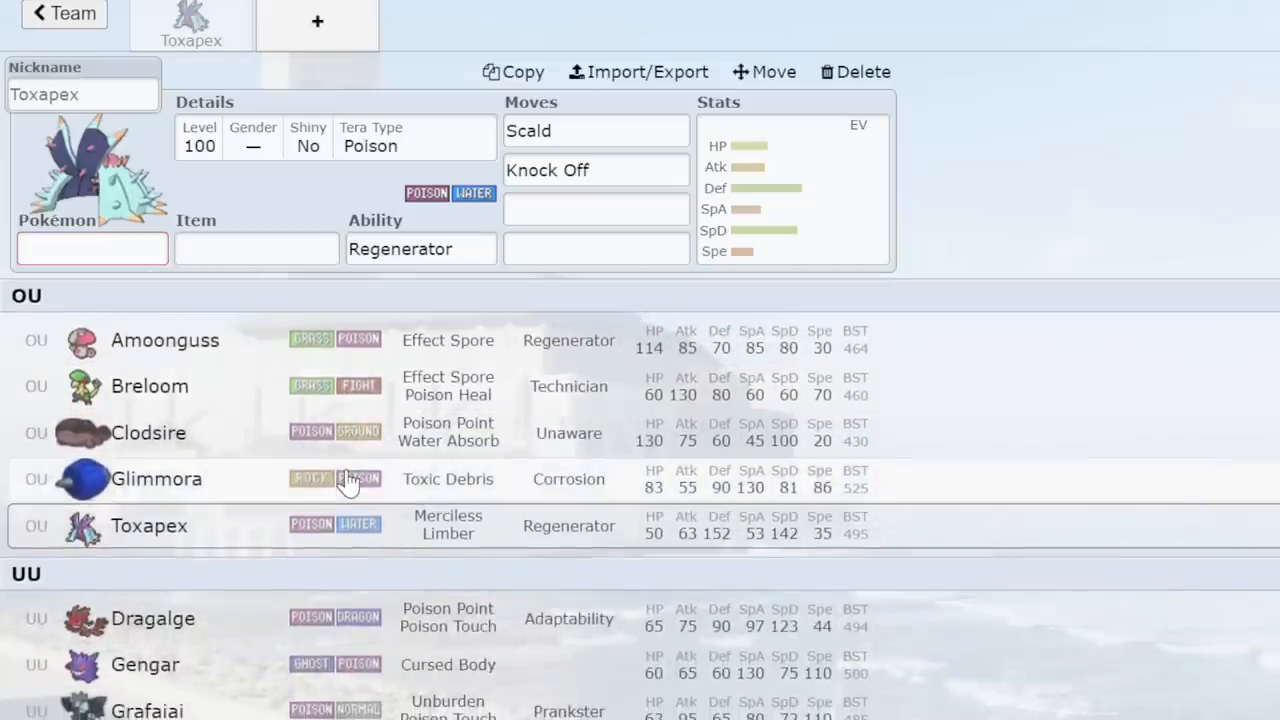
{"action": "mouse_move", "coordinate": [160, 550]}
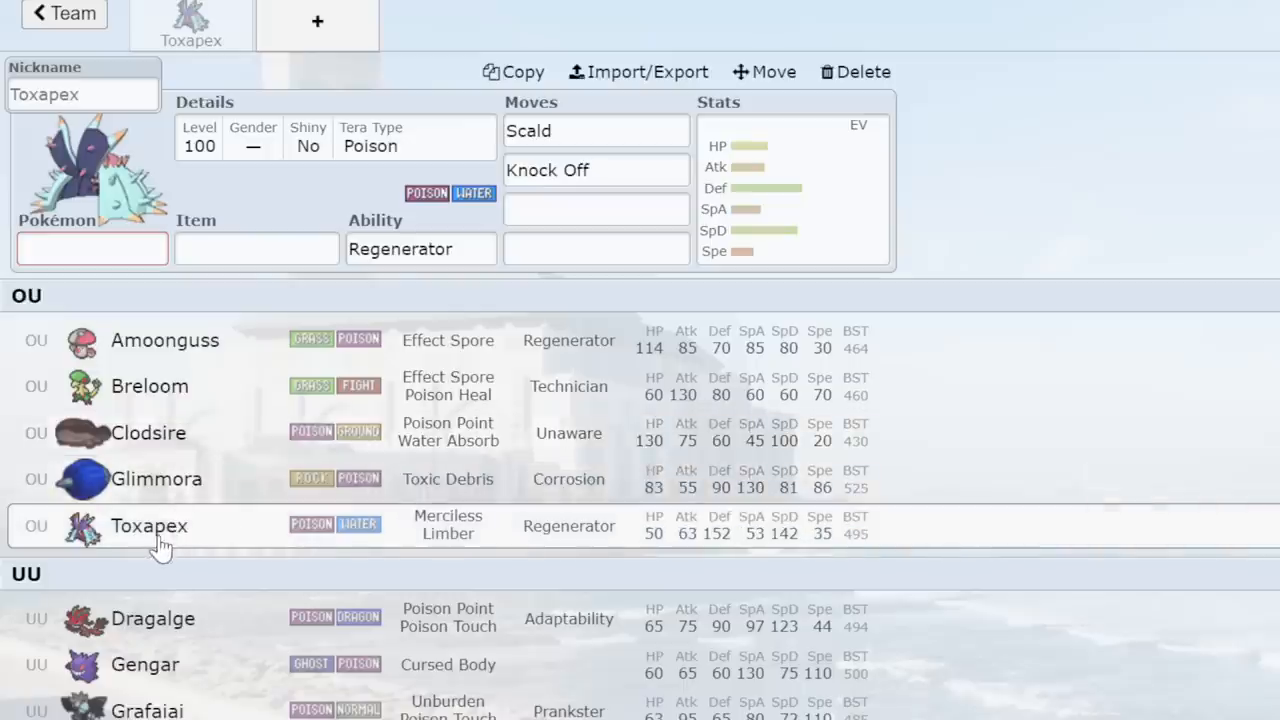
{"action": "mouse_move", "coordinate": [376, 408]}
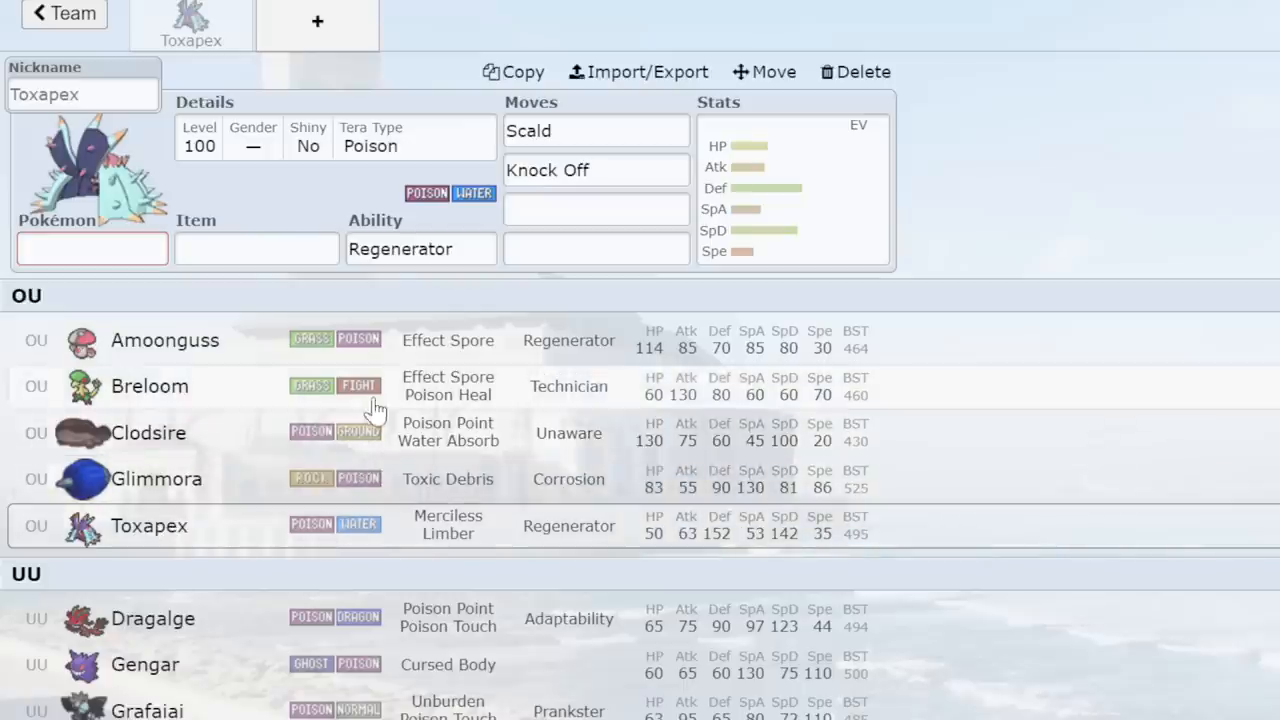
Keep Toxapex as the set's Pokémon and review its abilities and third move slot.
{"action": "left_click", "coordinate": [92, 248]}
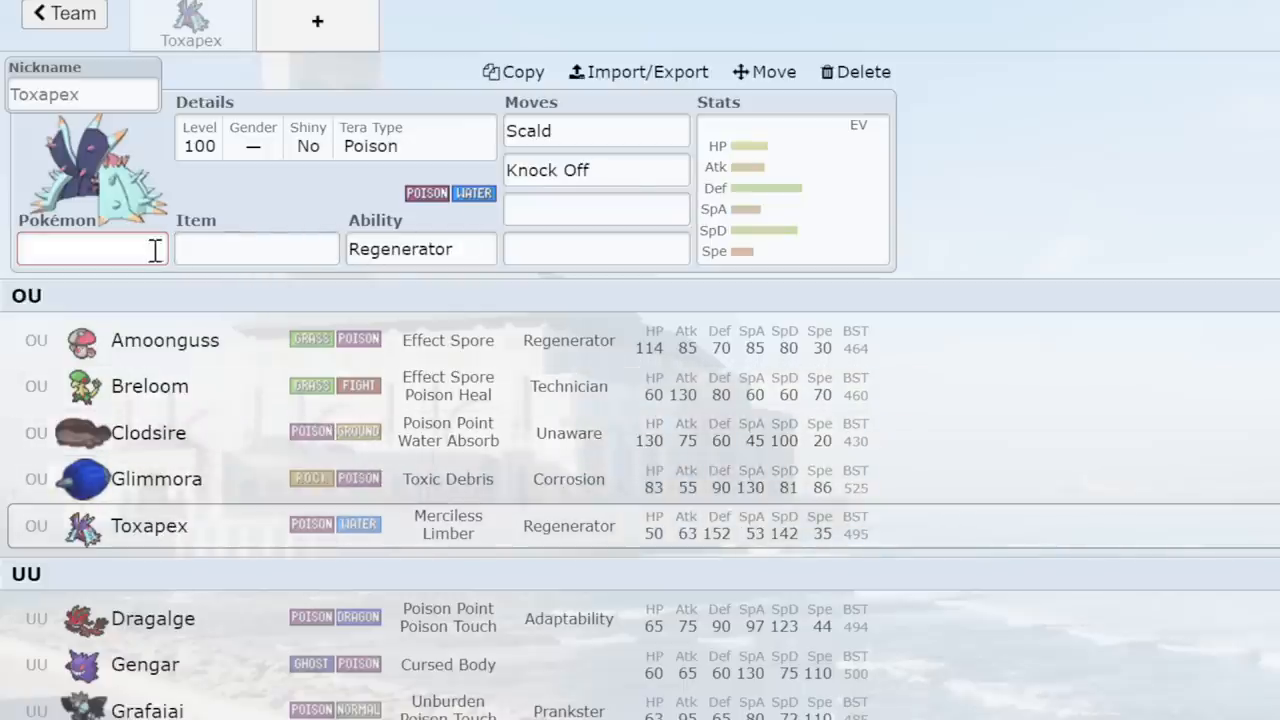
{"action": "left_click", "coordinate": [420, 248]}
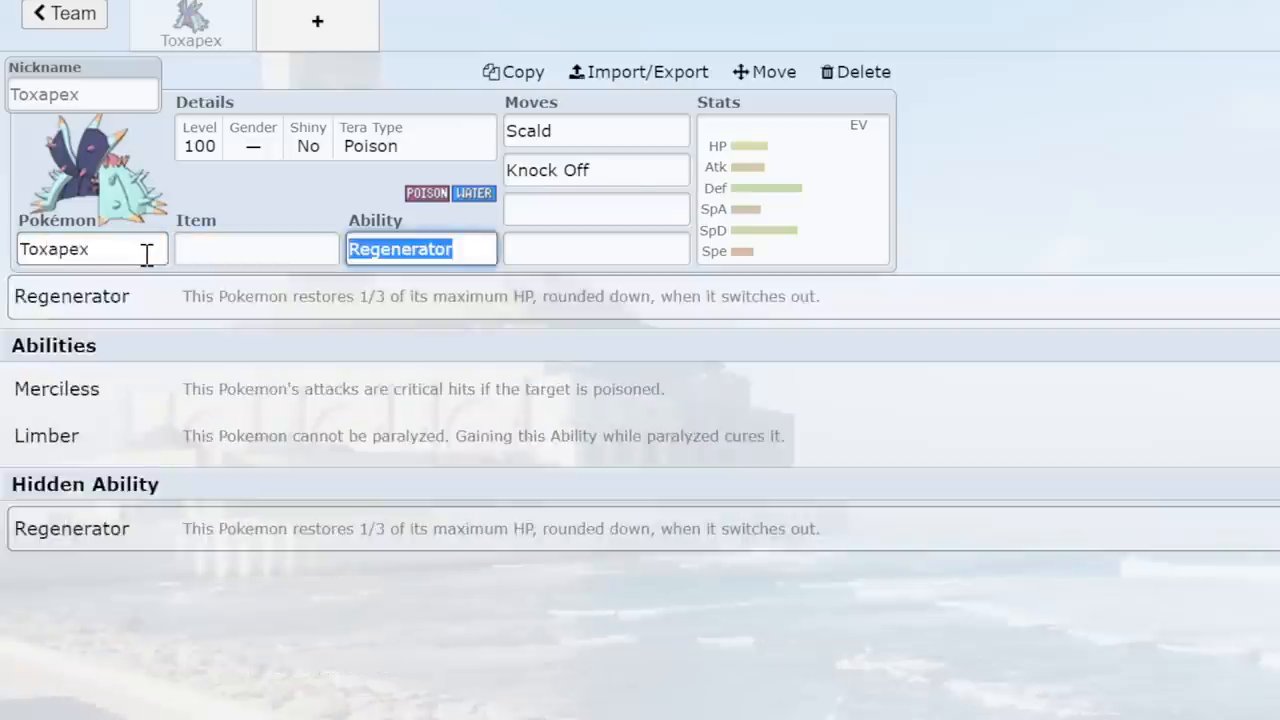
{"action": "left_click", "coordinate": [596, 208]}
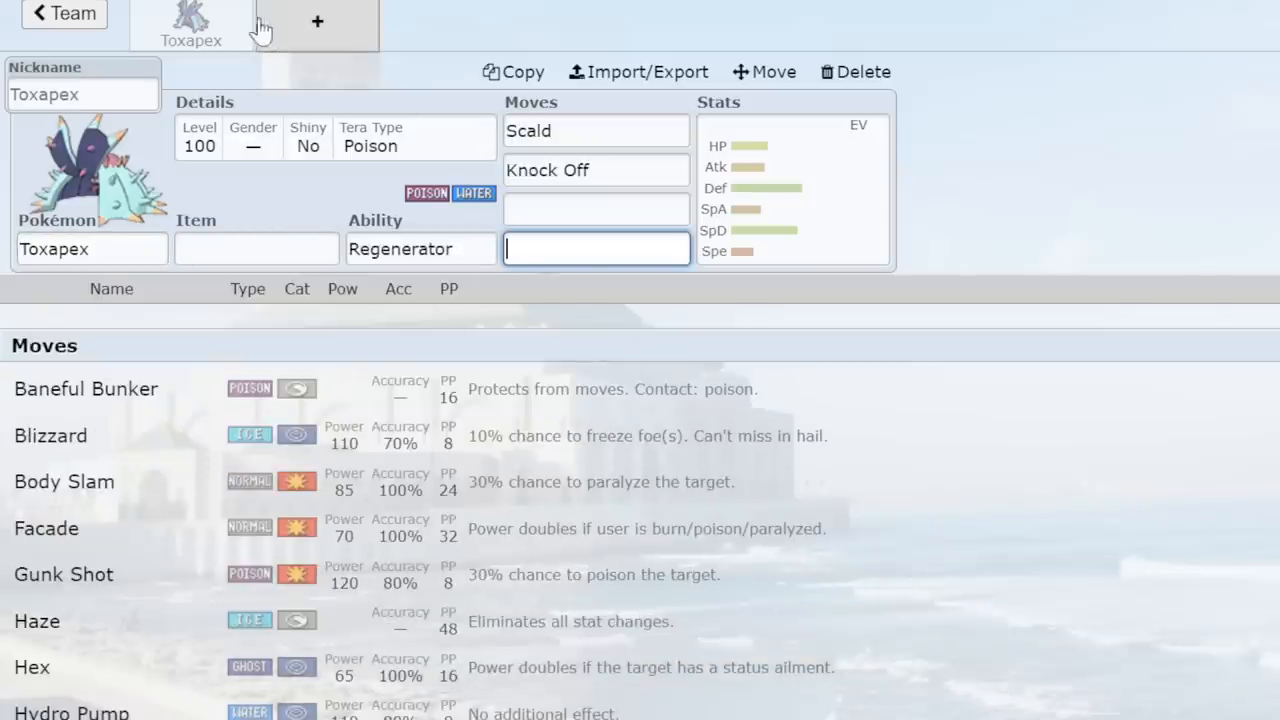
{"action": "left_click", "coordinate": [336, 136]}
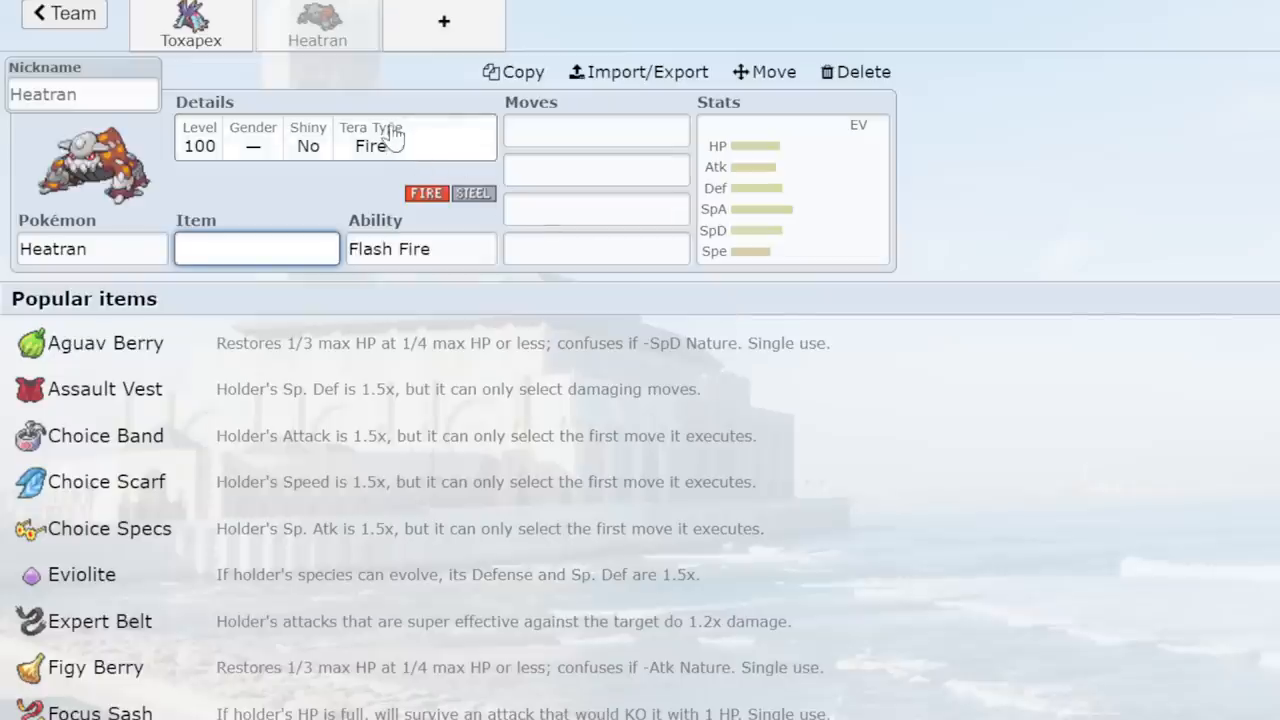
Review Heatran's Level 100 / Tera Fire details and list its abilities, Flash Fire and Flame Body.
{"action": "left_click", "coordinate": [370, 138]}
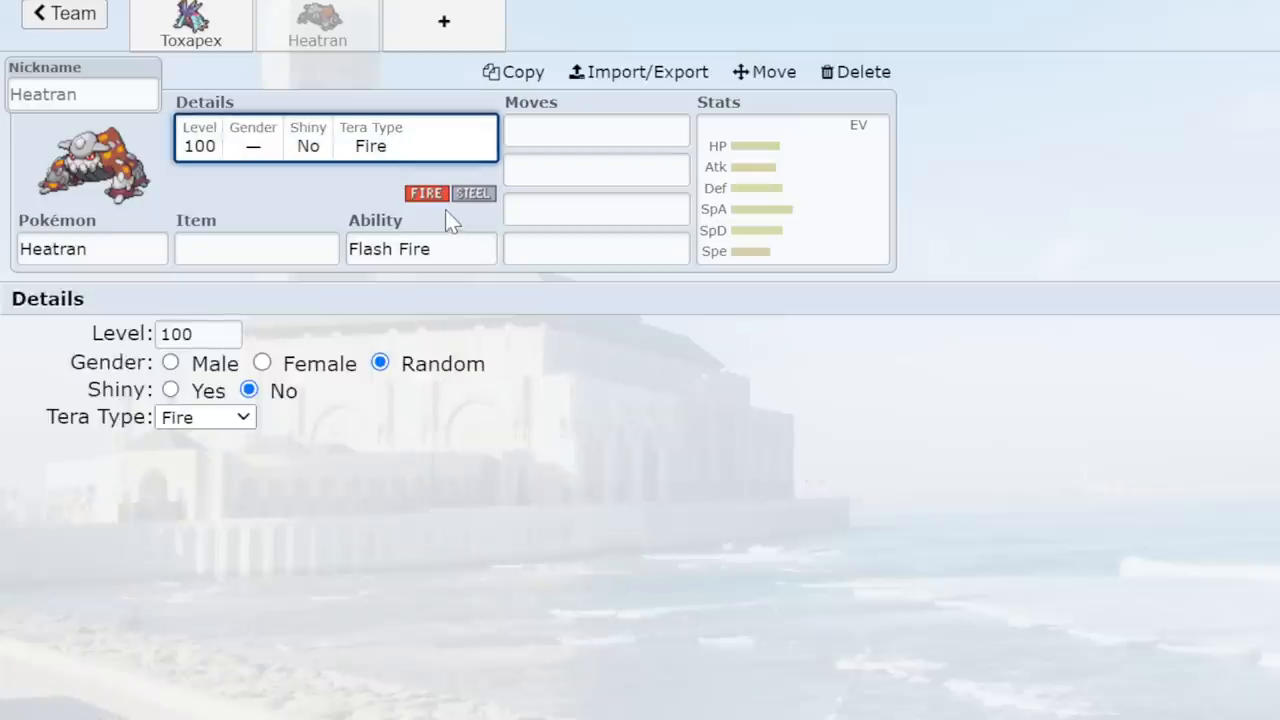
{"action": "mouse_move", "coordinate": [232, 114]}
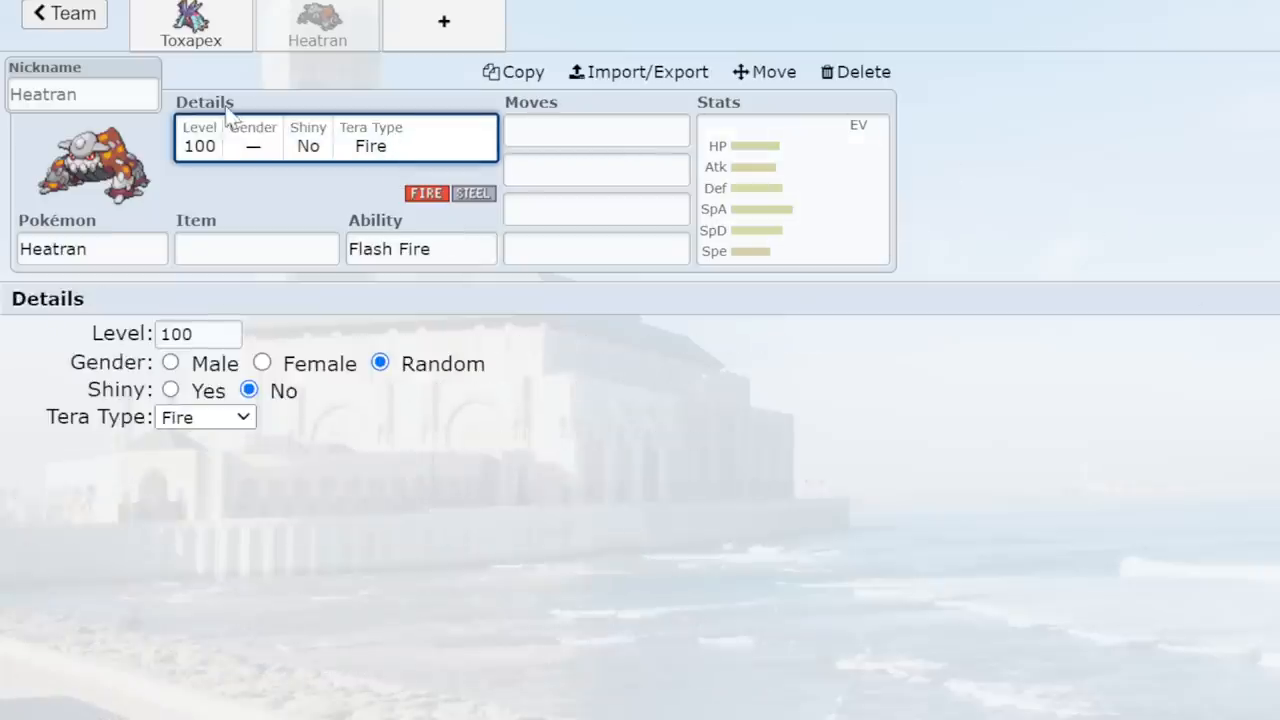
{"action": "left_click", "coordinate": [420, 248]}
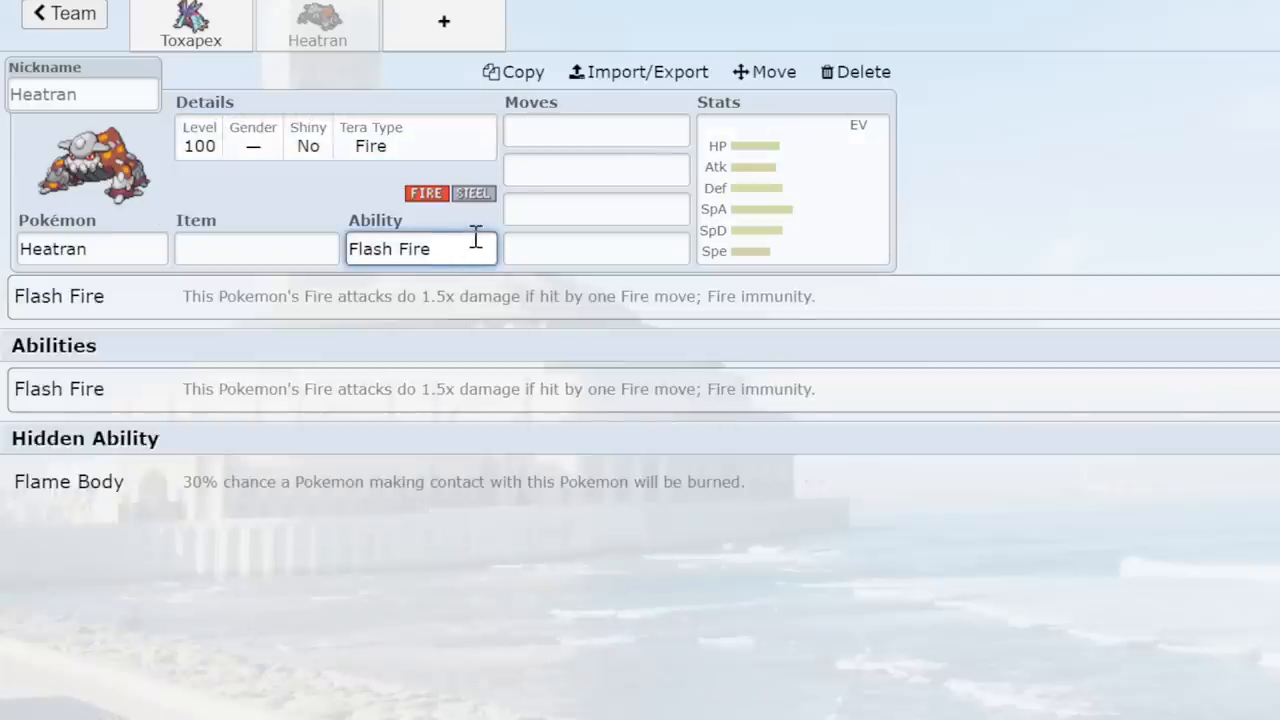
{"action": "mouse_move", "coordinate": [1056, 220]}
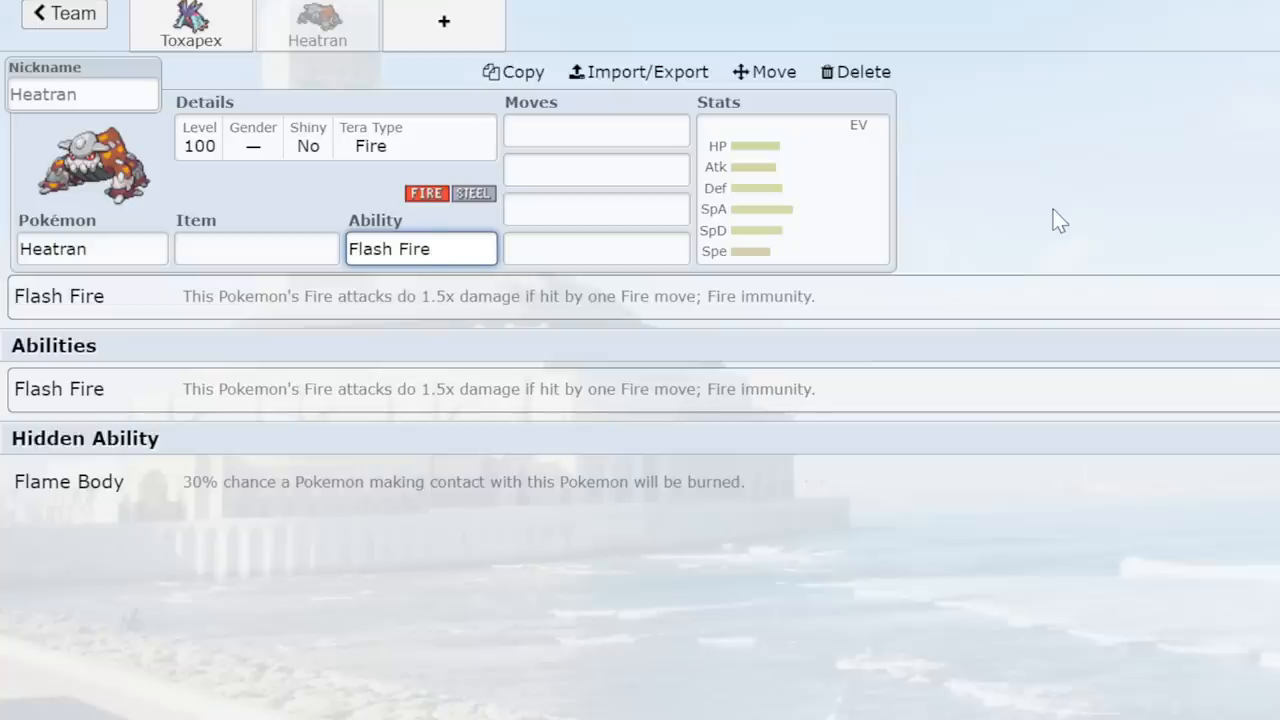
{"action": "mouse_move", "coordinate": [1100, 258]}
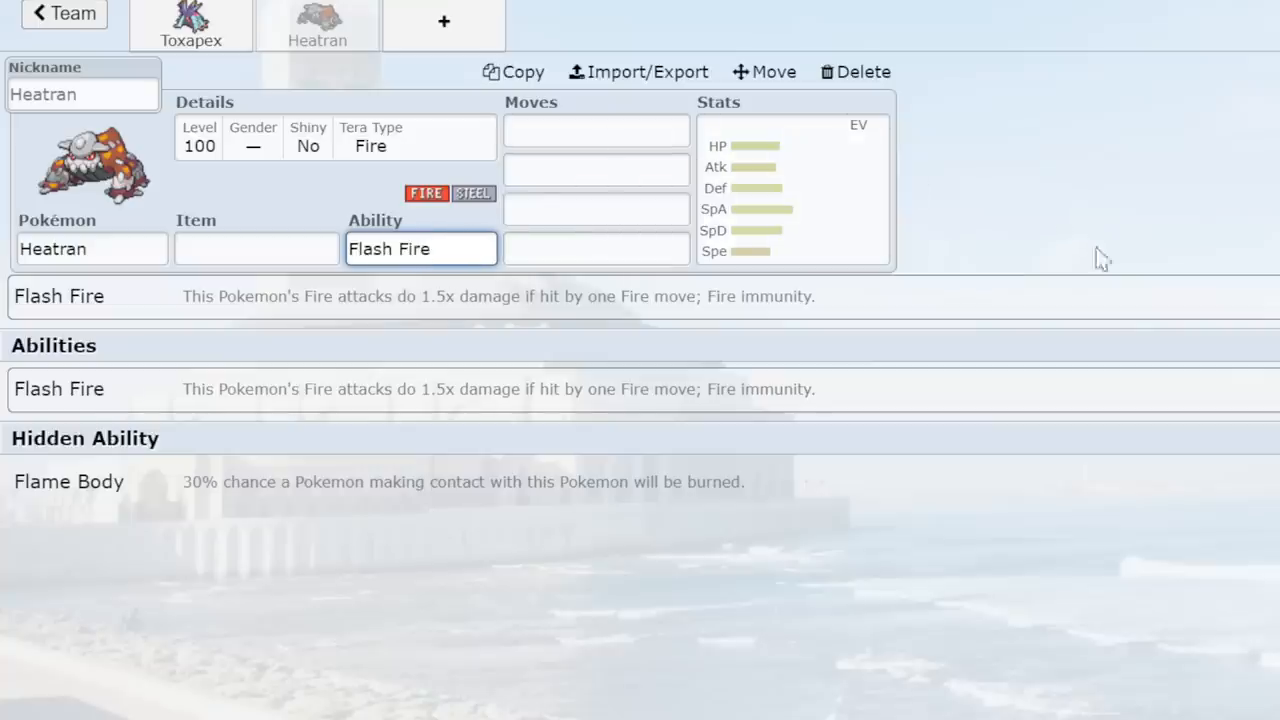
{"action": "mouse_move", "coordinate": [1088, 216]}
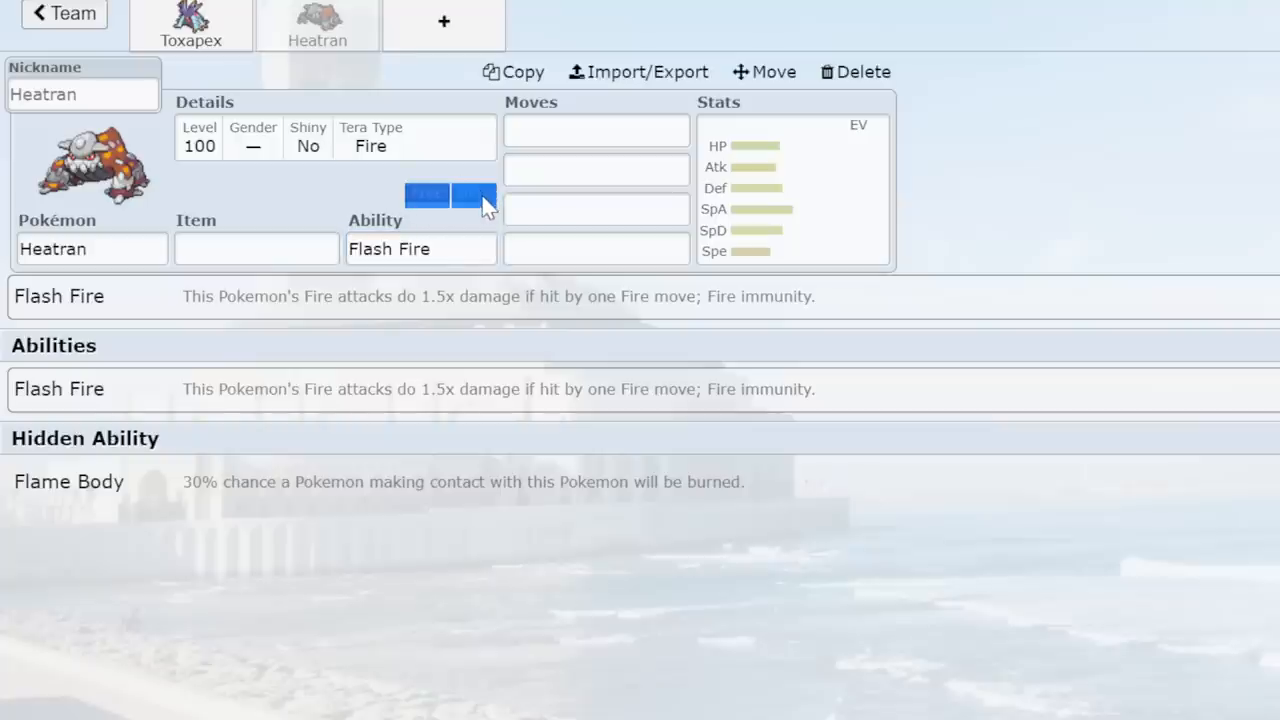
{"action": "mouse_move", "coordinate": [1160, 220]}
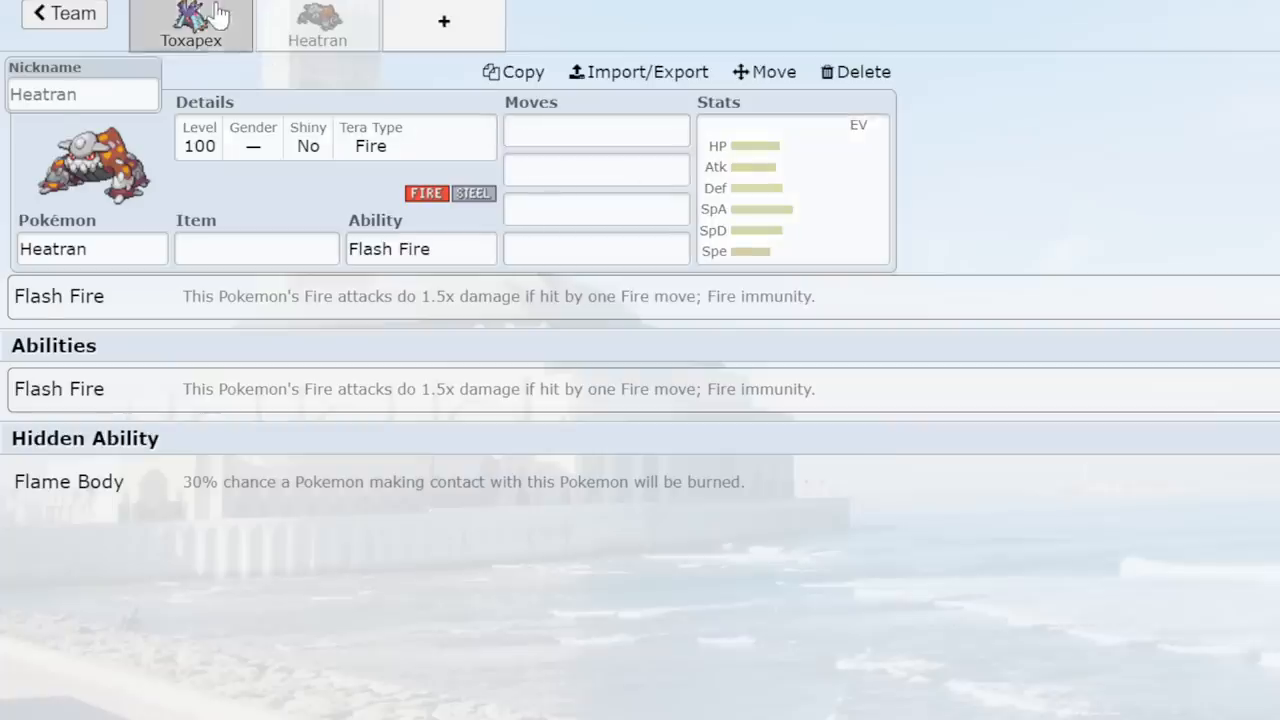
Switch to Toxapex's set and view its details, Level 100 and Tera Type Poison.
{"action": "left_click", "coordinate": [196, 22]}
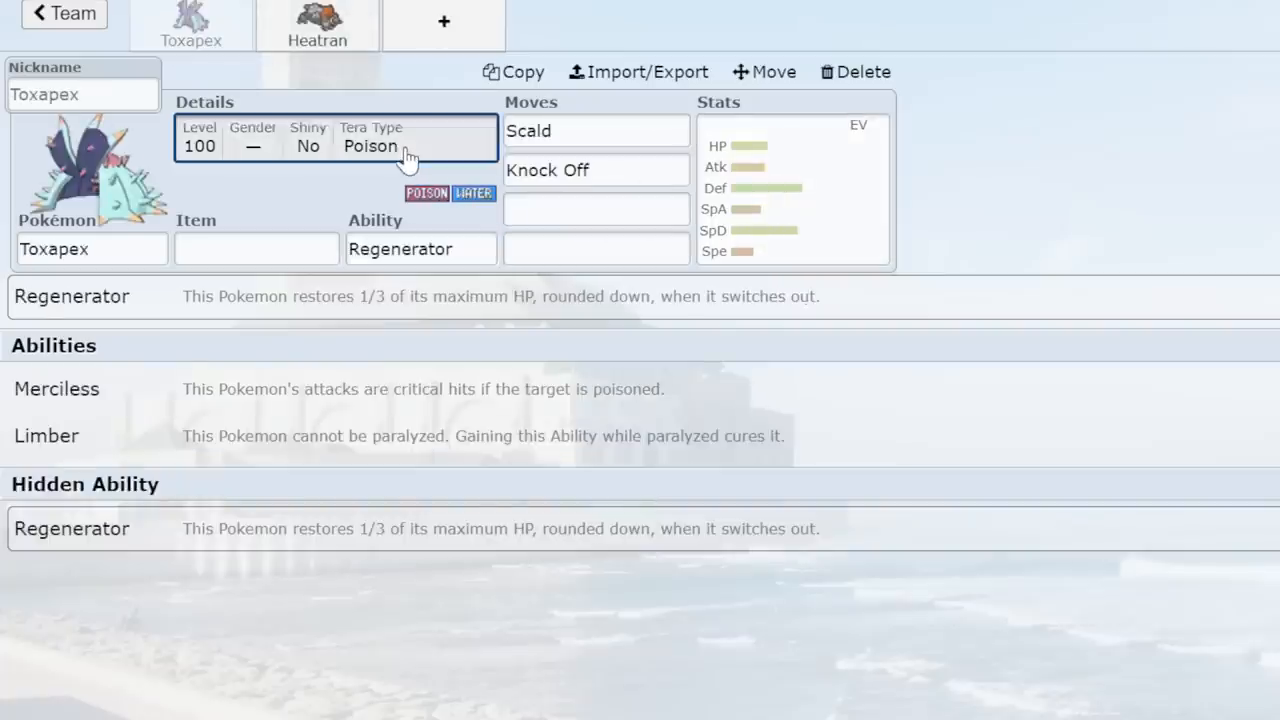
{"action": "left_click", "coordinate": [336, 144]}
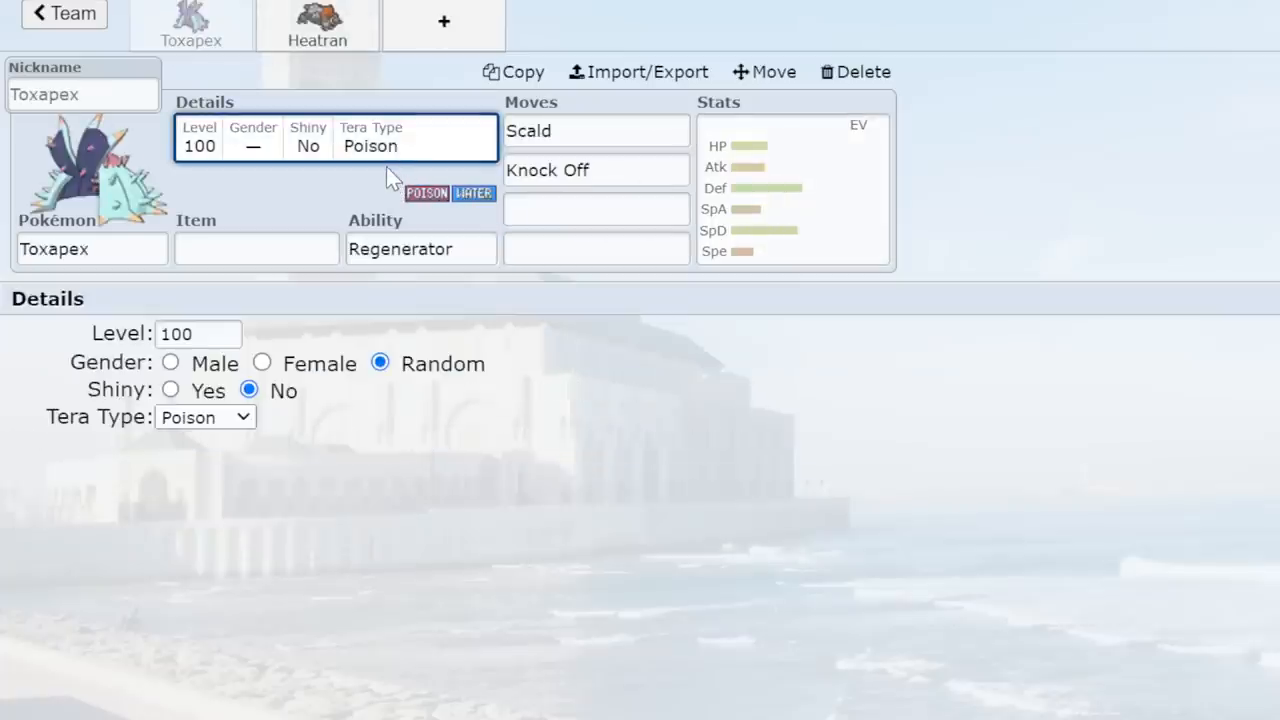
{"action": "mouse_move", "coordinate": [462, 210]}
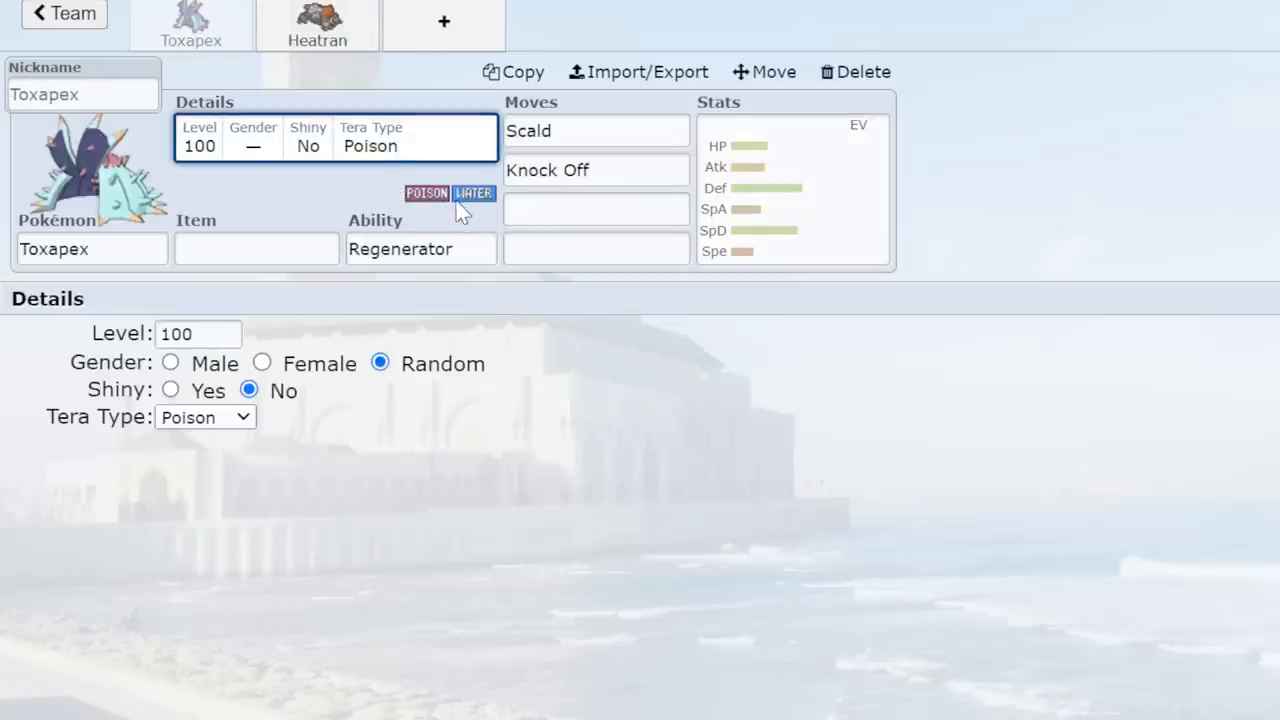
{"action": "mouse_move", "coordinate": [482, 206]}
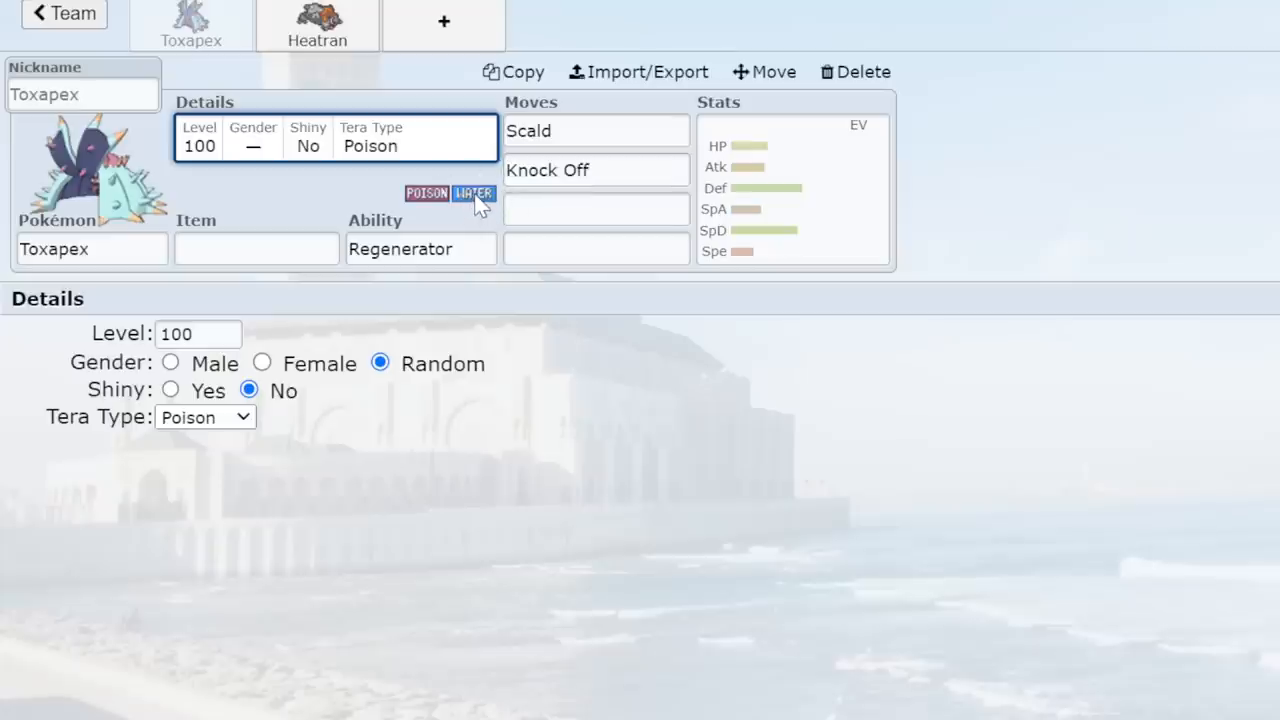
{"action": "mouse_move", "coordinate": [410, 180]}
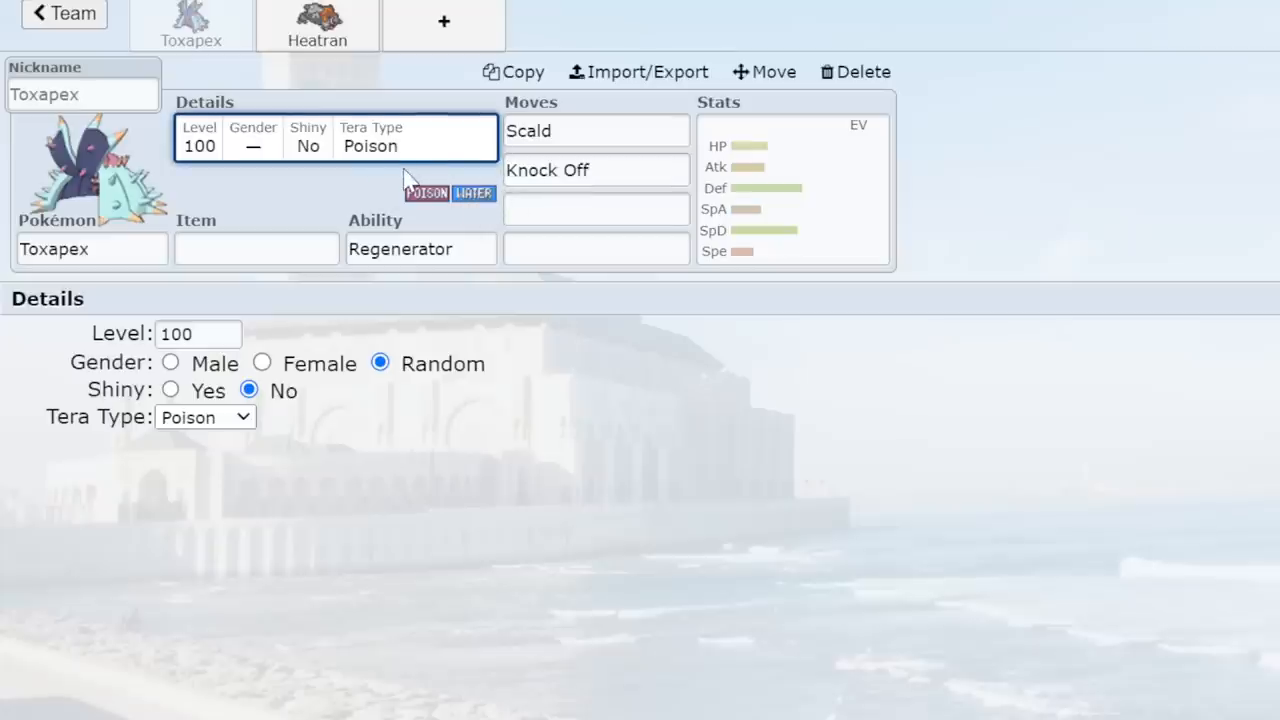
{"action": "mouse_move", "coordinate": [672, 378]}
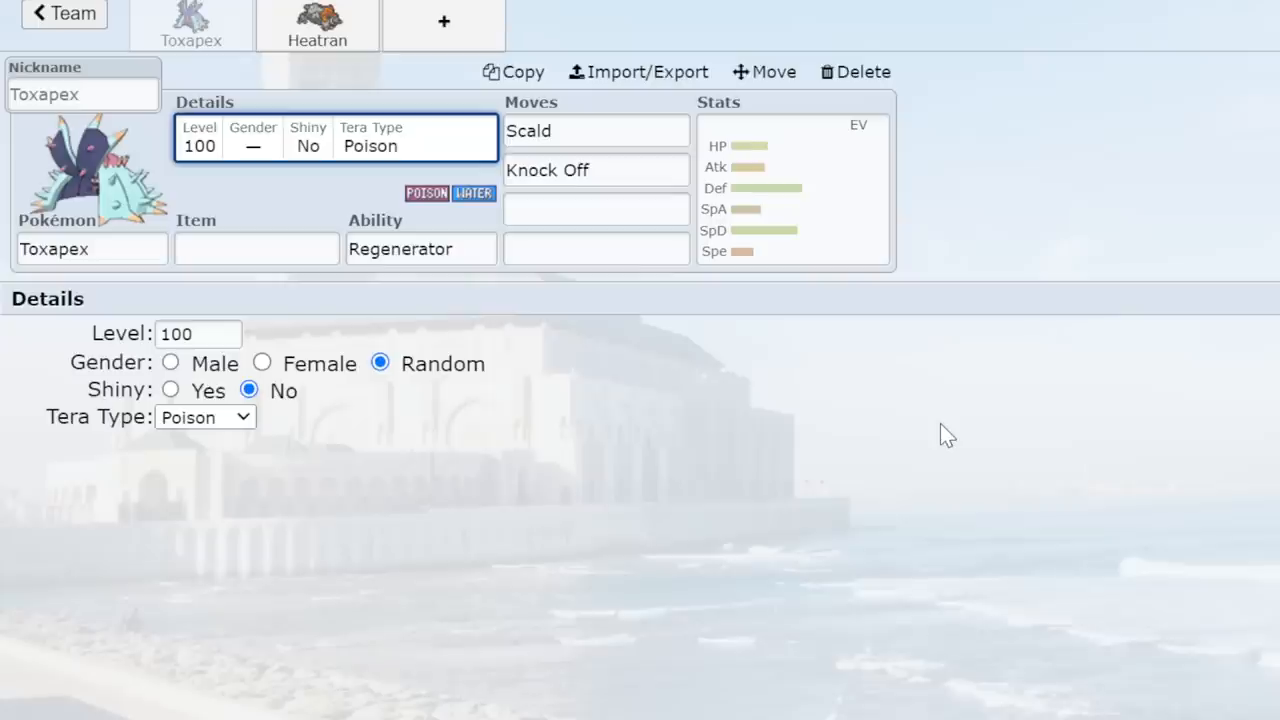
{"action": "mouse_move", "coordinate": [932, 420]}
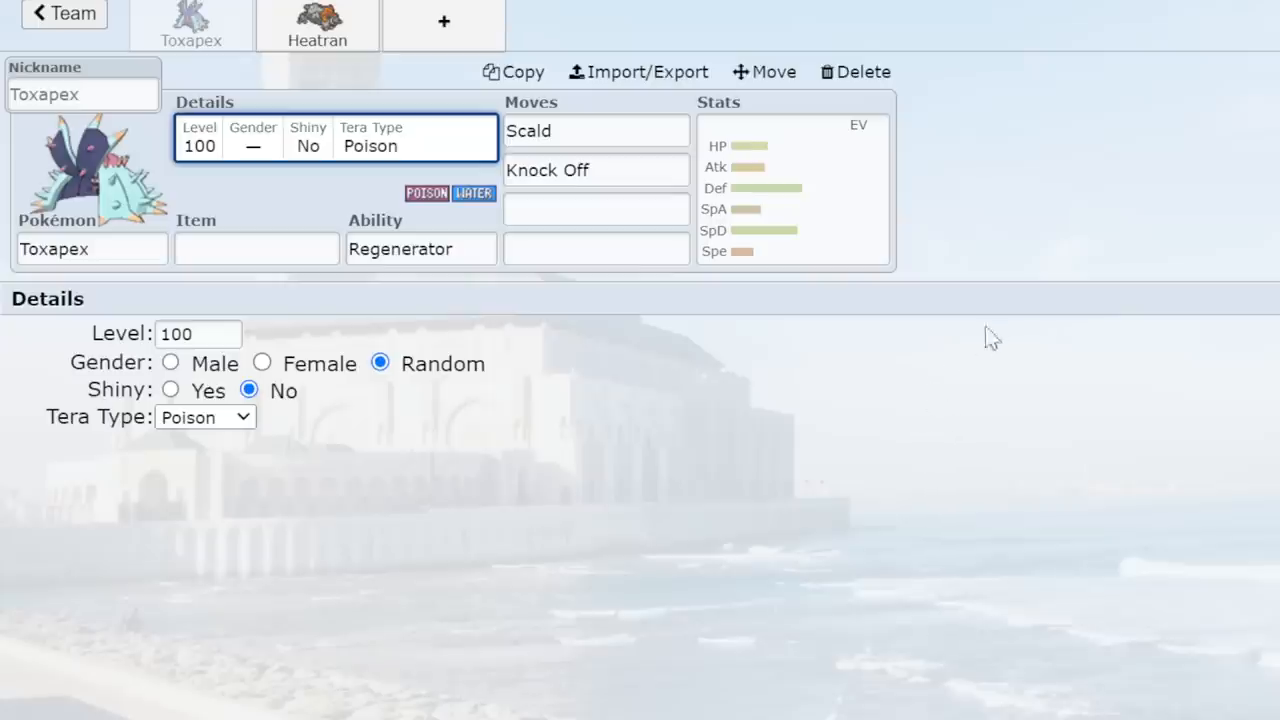
{"action": "mouse_move", "coordinate": [1048, 310]}
{"action": "type", "text": "sk"}
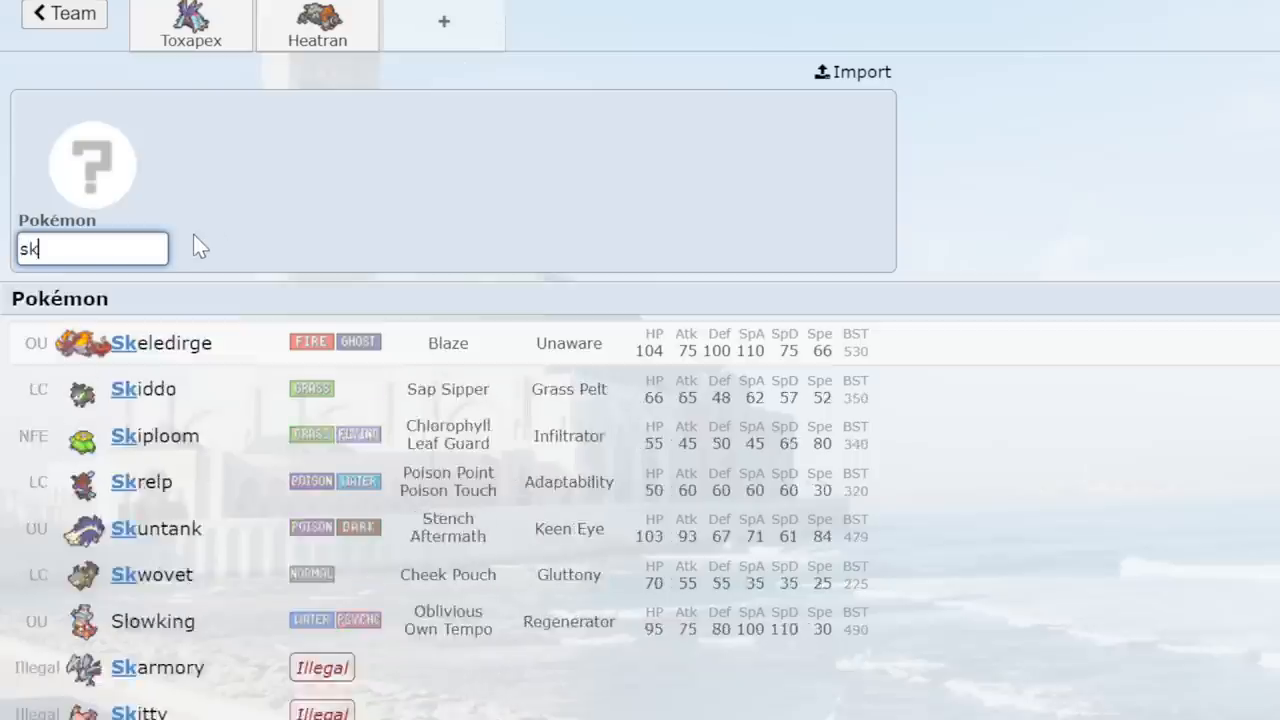
Add Skeledirge as the third member, then fill Toxapex's moves with Toxic, Recover, Liquidation and Haze.
{"action": "left_click", "coordinate": [160, 342]}
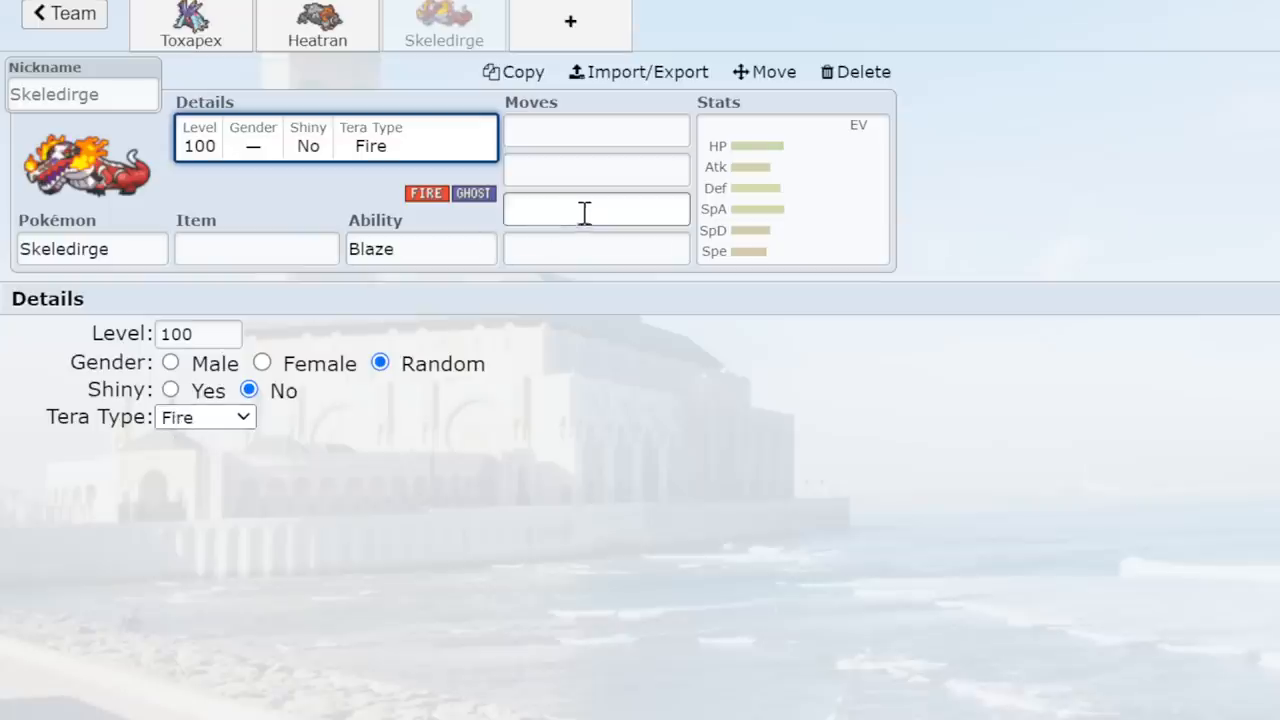
{"action": "left_click", "coordinate": [196, 22]}
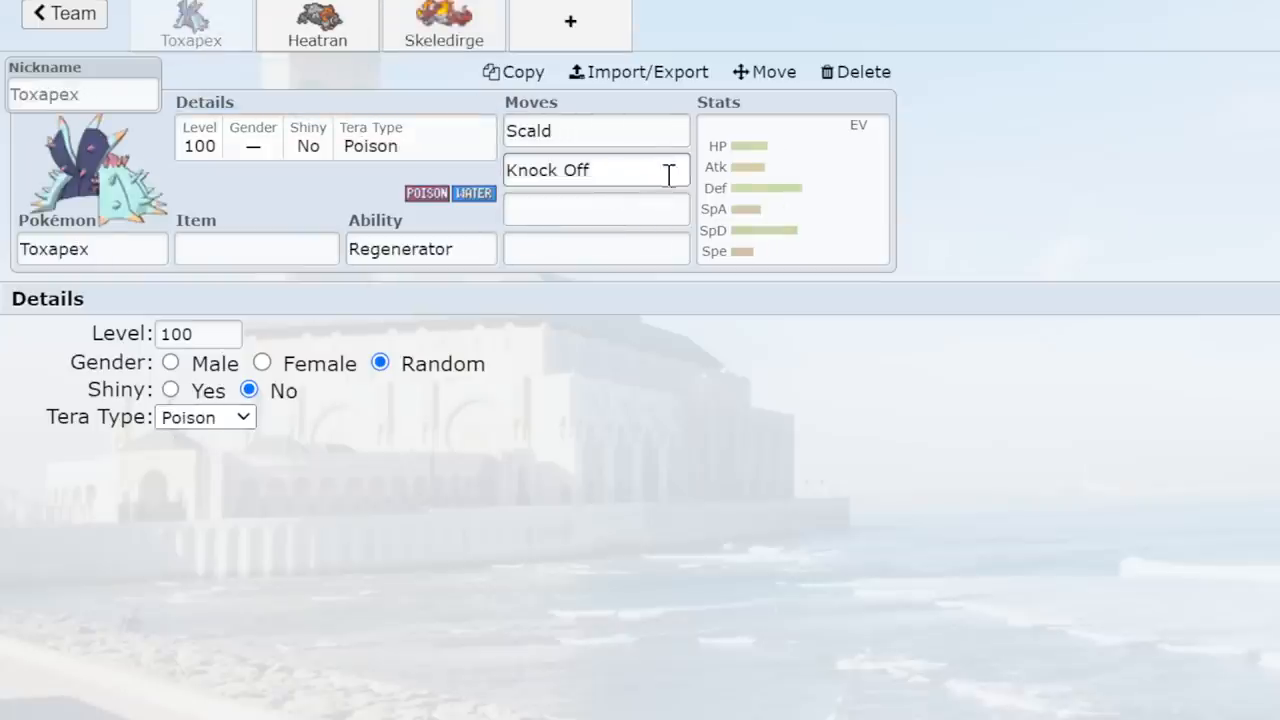
{"action": "left_click", "coordinate": [596, 132]}
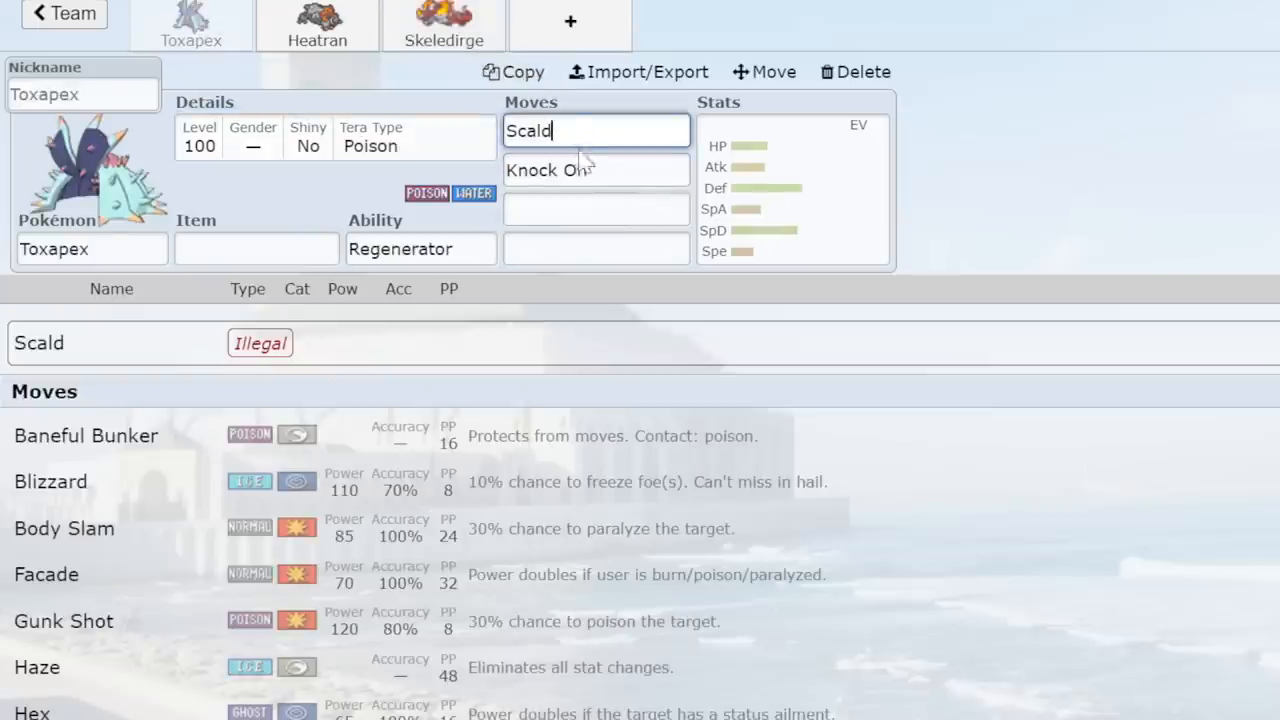
{"action": "type", "text": "to"}
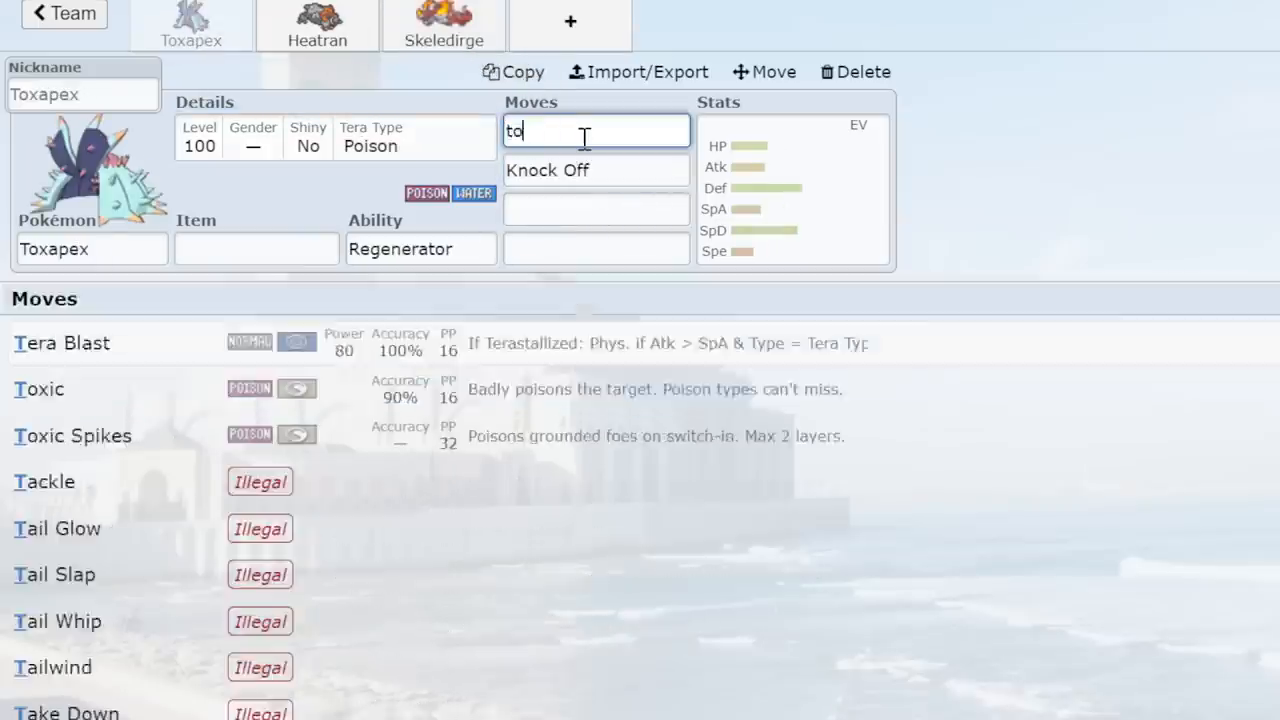
{"action": "type", "text": "recover"}
{"action": "left_click", "coordinate": [596, 210]}
{"action": "type", "text": "Poison Jab"}
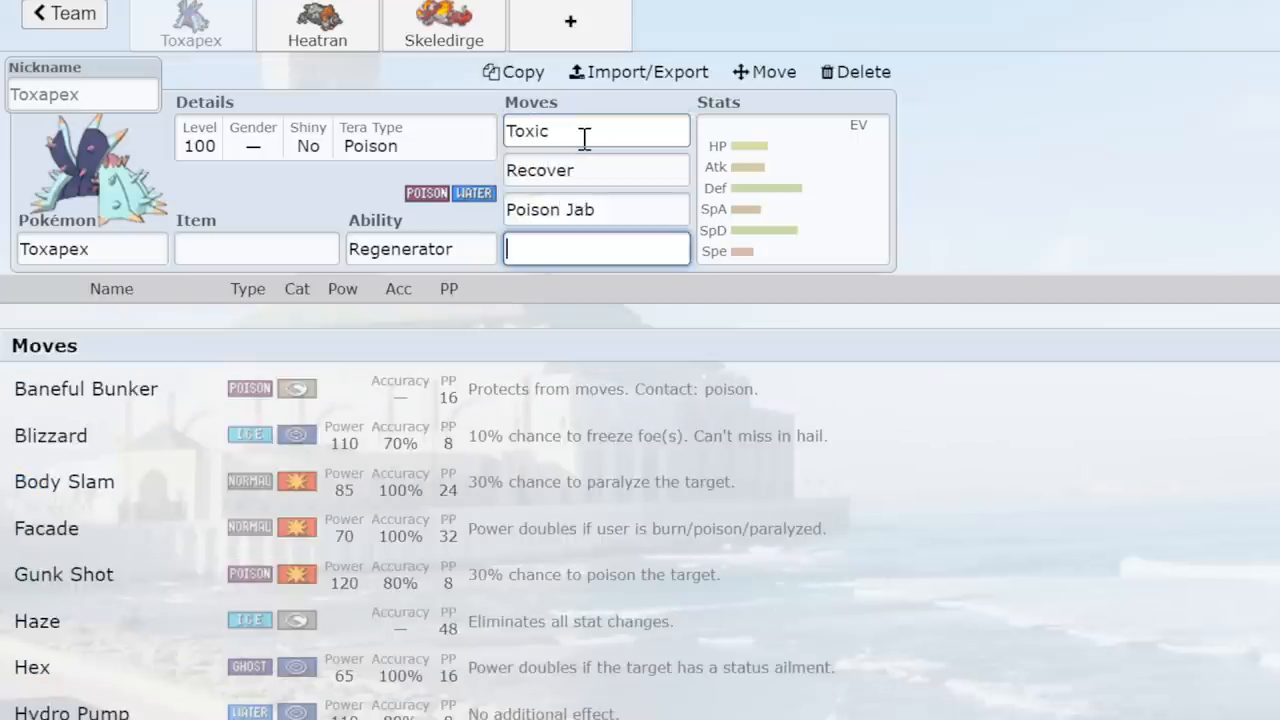
{"action": "left_click", "coordinate": [40, 620]}
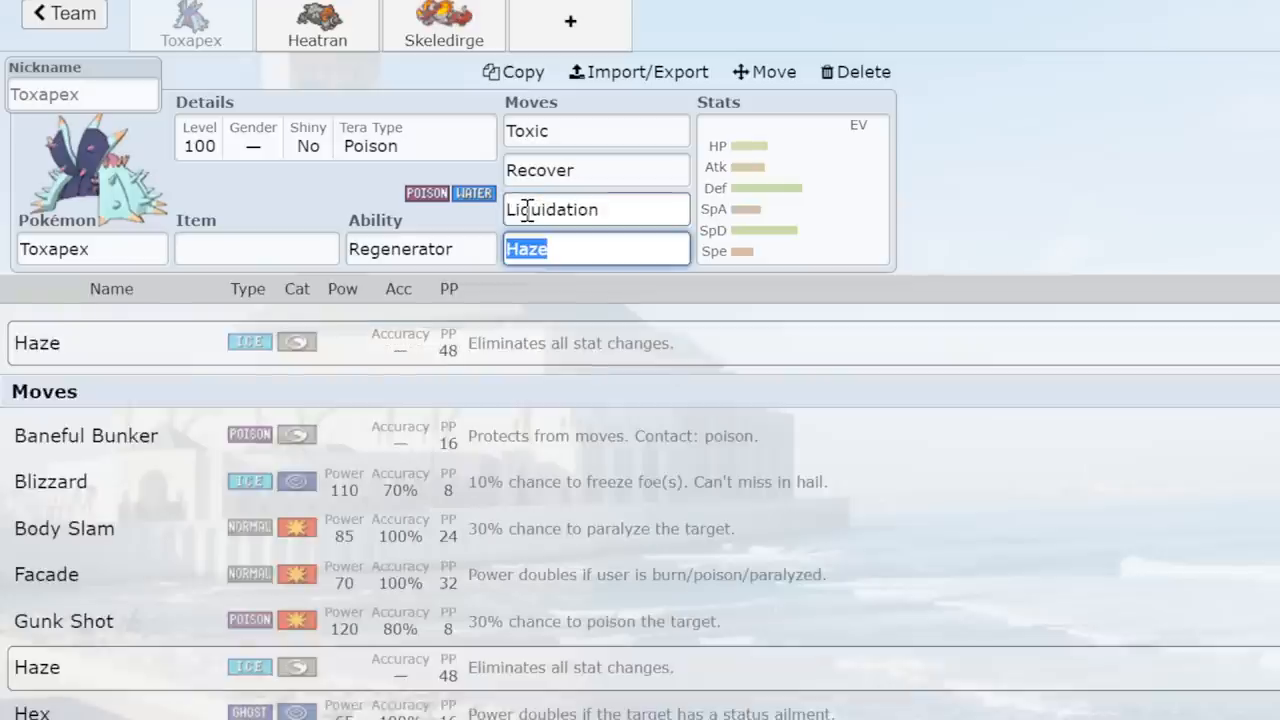
{"action": "mouse_move", "coordinate": [452, 58]}
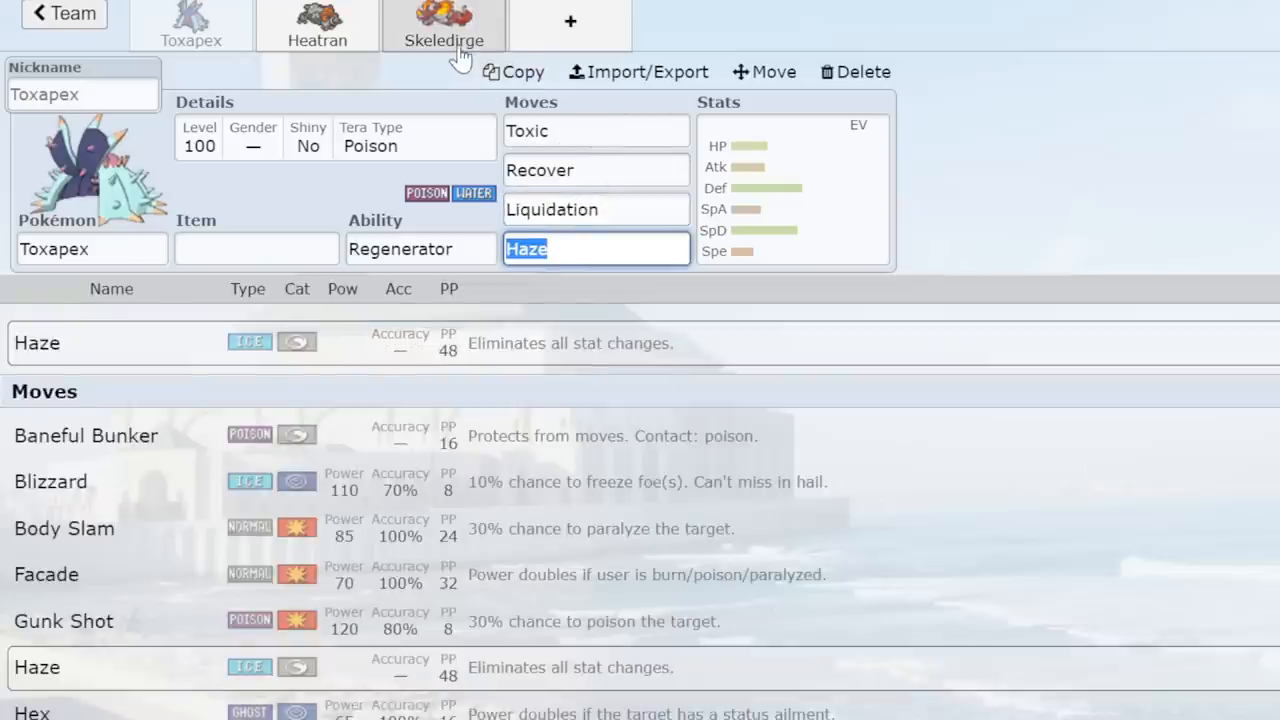
Give Skeledirge Slack Off, Torch Song and Will-O-Wisp, then start a fourth team slot.
{"action": "left_click", "coordinate": [444, 30]}
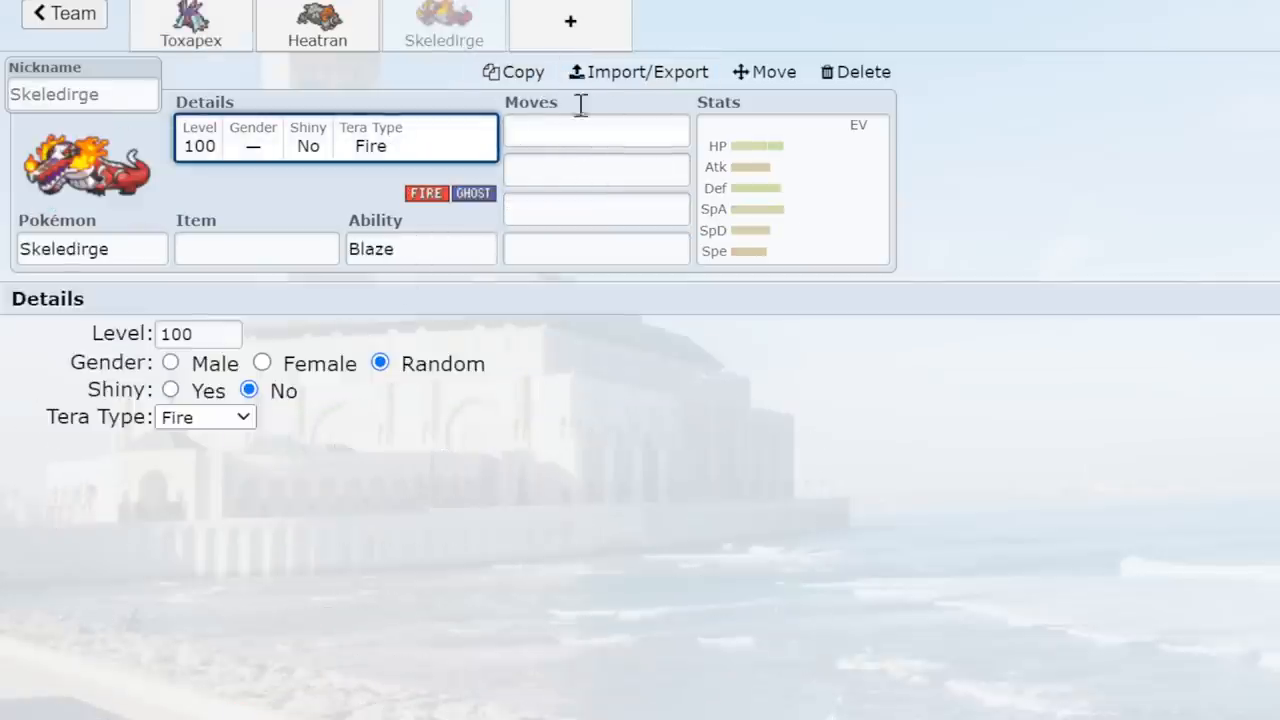
{"action": "type", "text": "hex"}
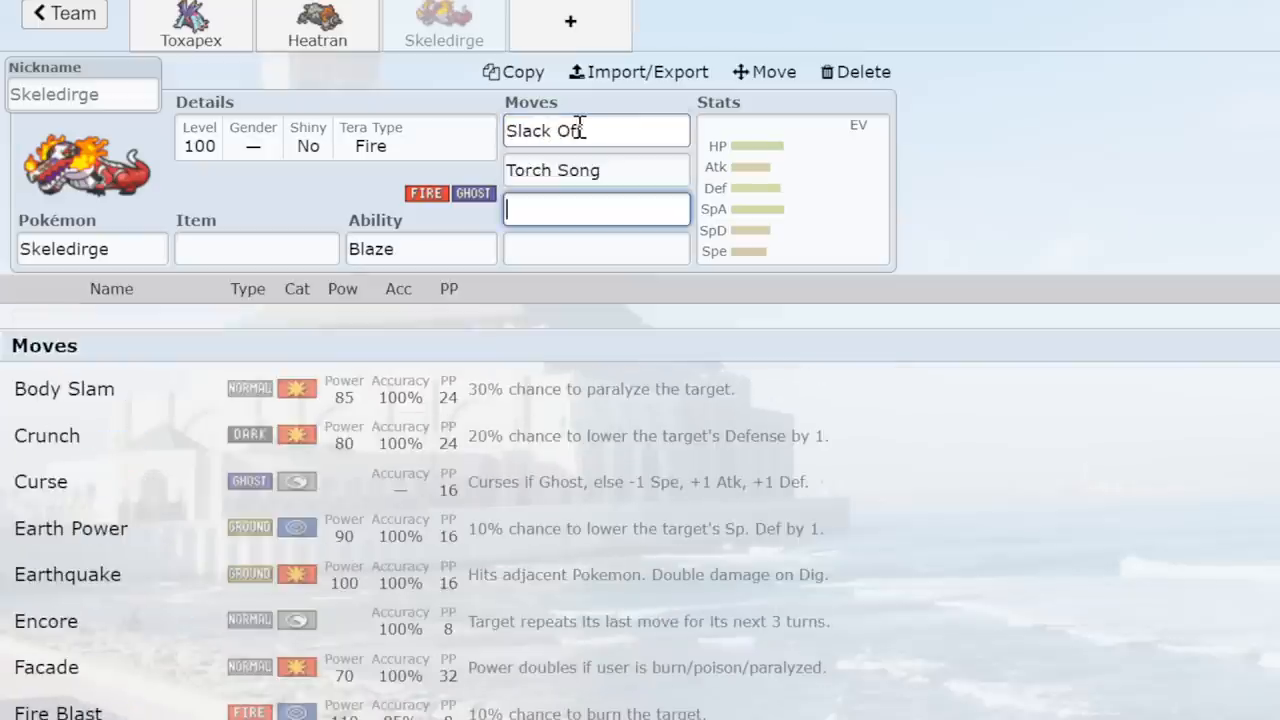
{"action": "type", "text": "Will-O-Wisp"}
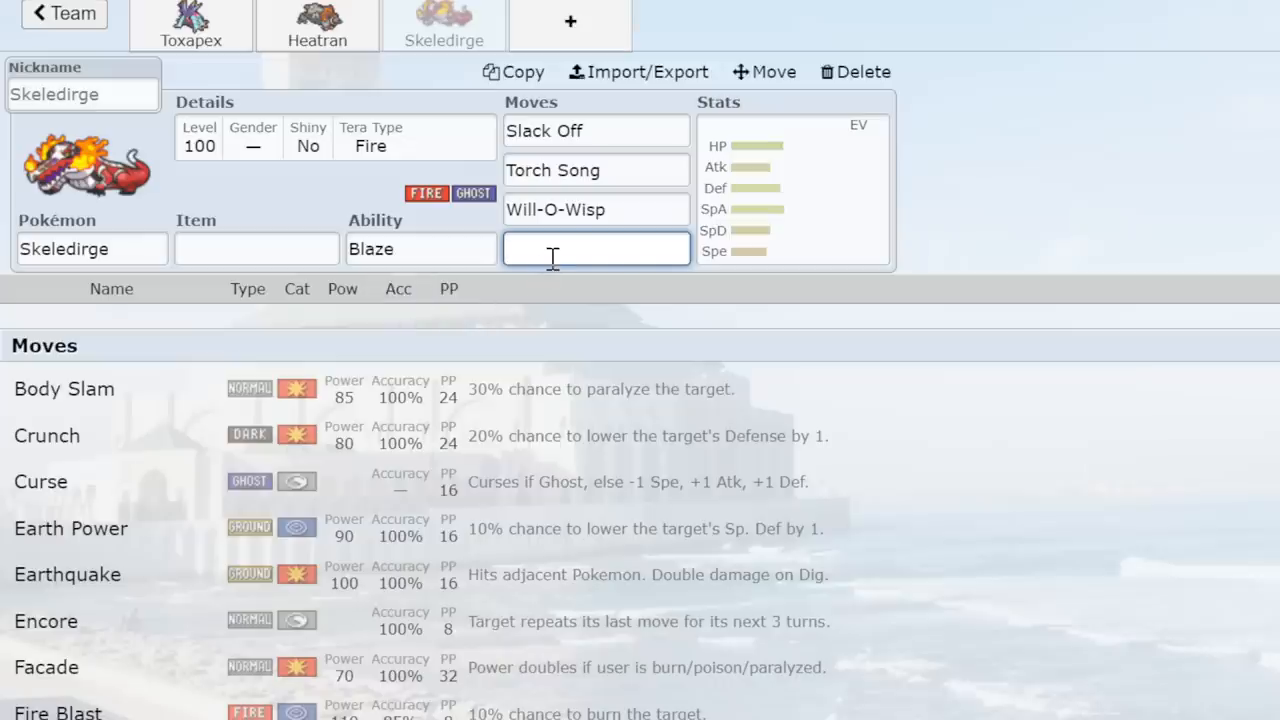
{"action": "mouse_move", "coordinate": [660, 120]}
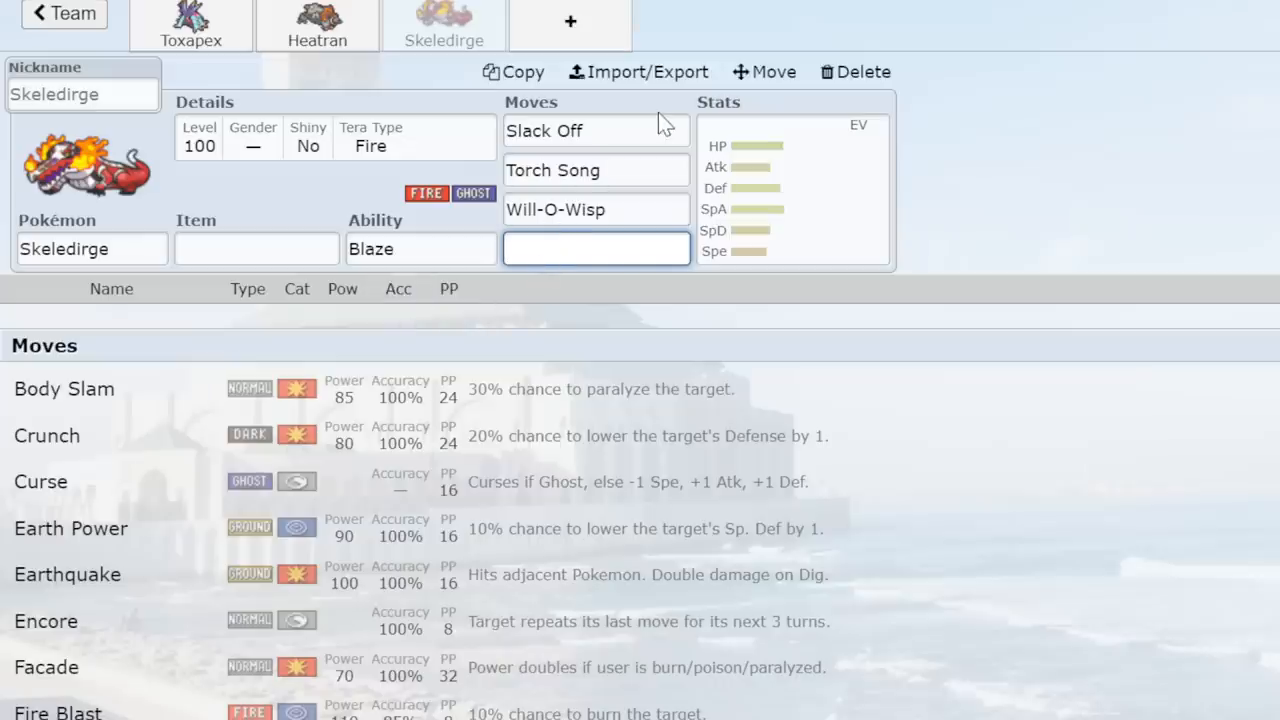
{"action": "left_click", "coordinate": [596, 248]}
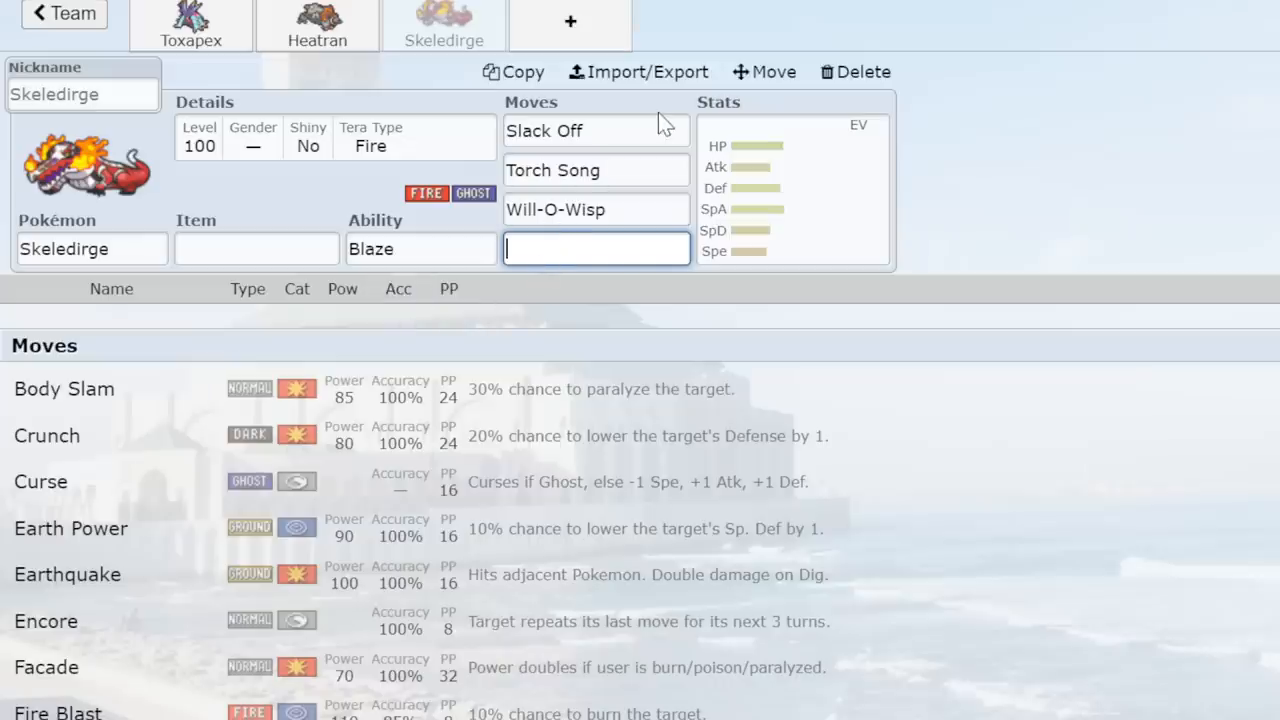
{"action": "left_click", "coordinate": [570, 20]}
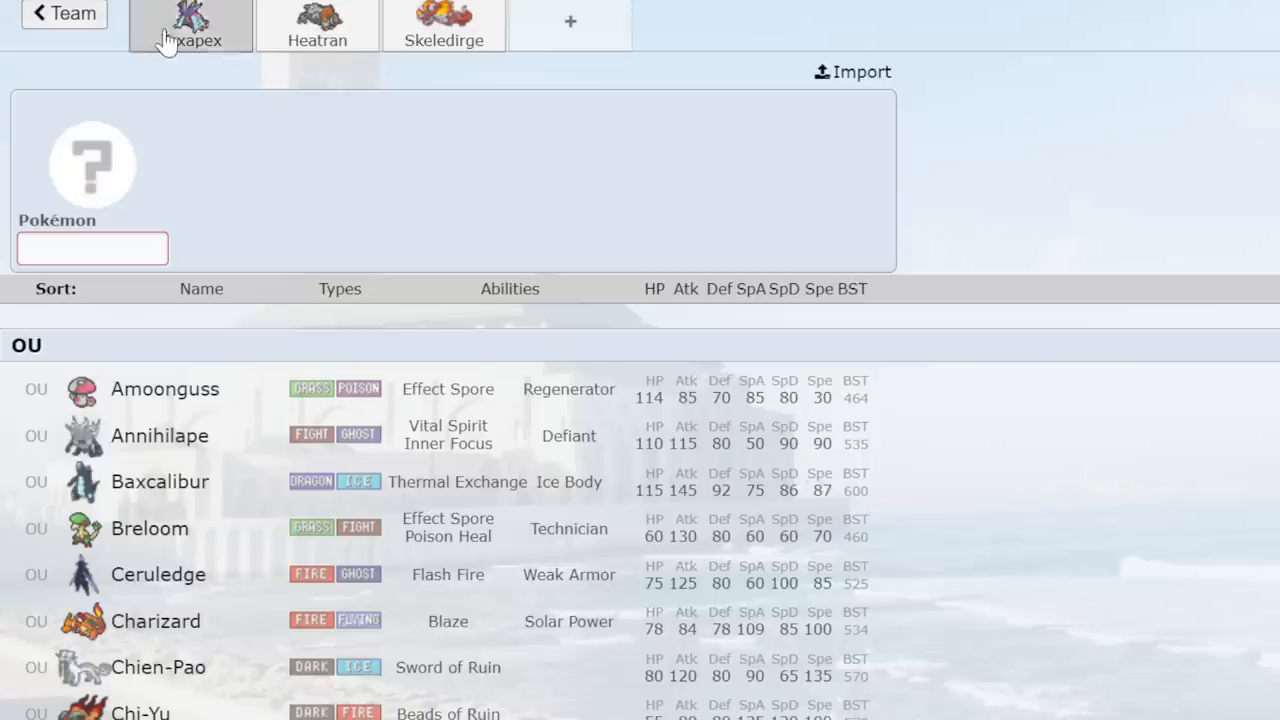
Check Toxapex's Recover details and return to the Untitled 735 team overview.
{"action": "left_click", "coordinate": [190, 24]}
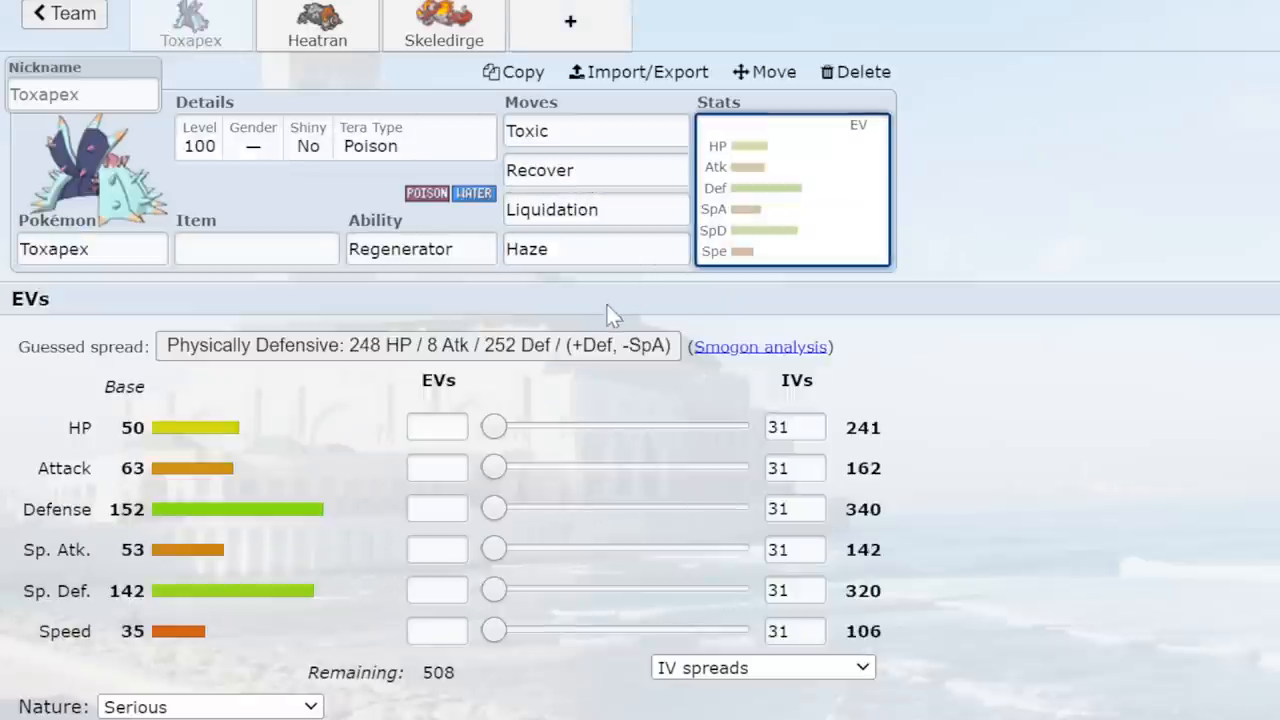
{"action": "left_click", "coordinate": [596, 170]}
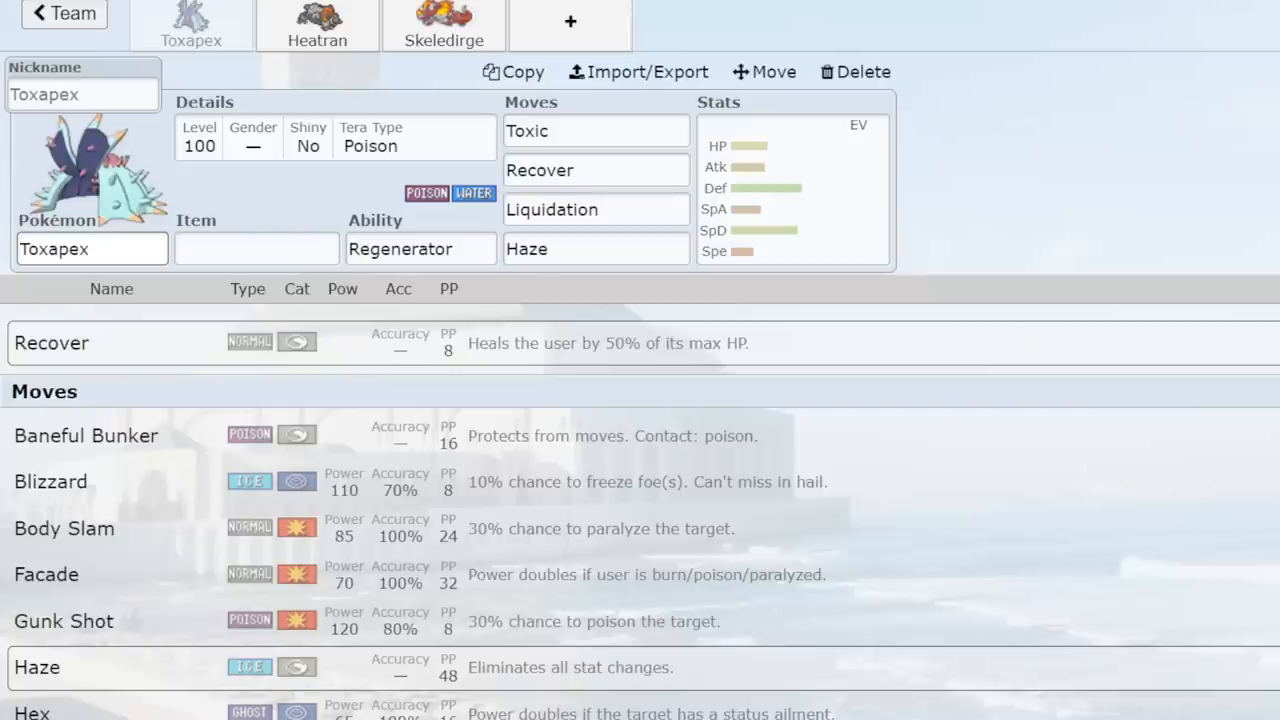
{"action": "left_click", "coordinate": [68, 20]}
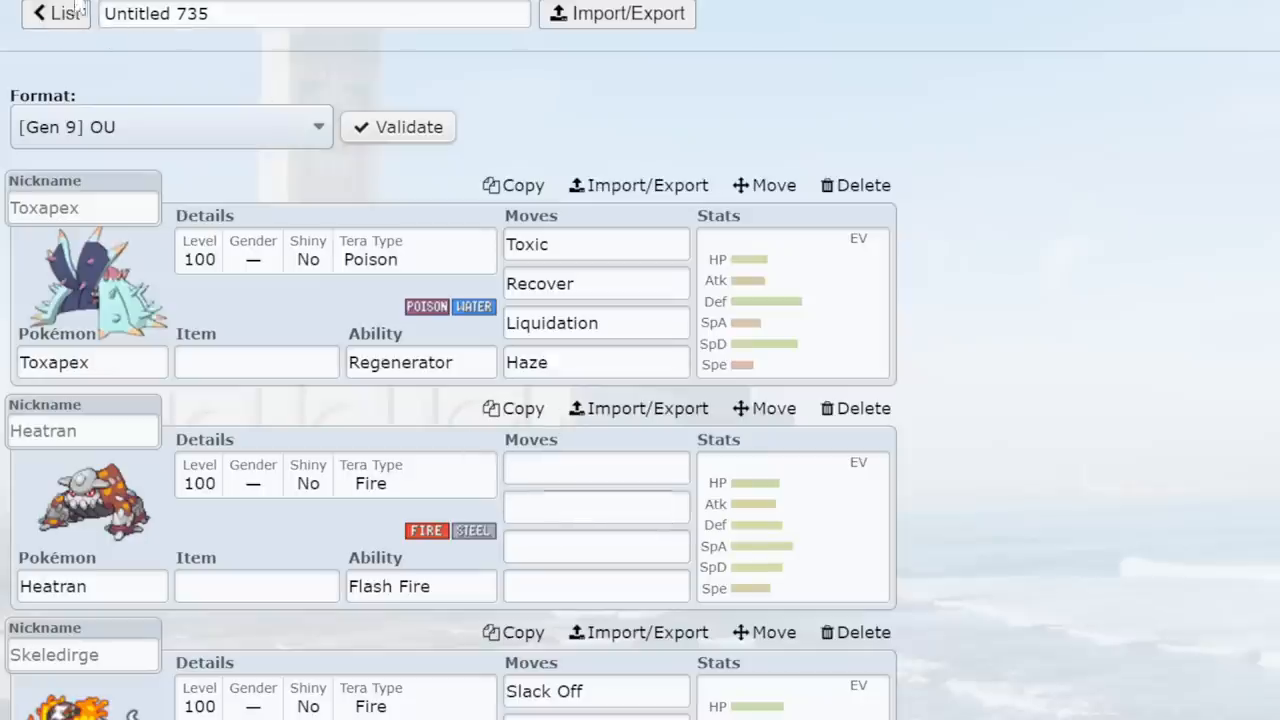
View another team's Baxcalibur set and its Glaive Rush move, then return to the gen9ou team list.
{"action": "left_click", "coordinate": [56, 20]}
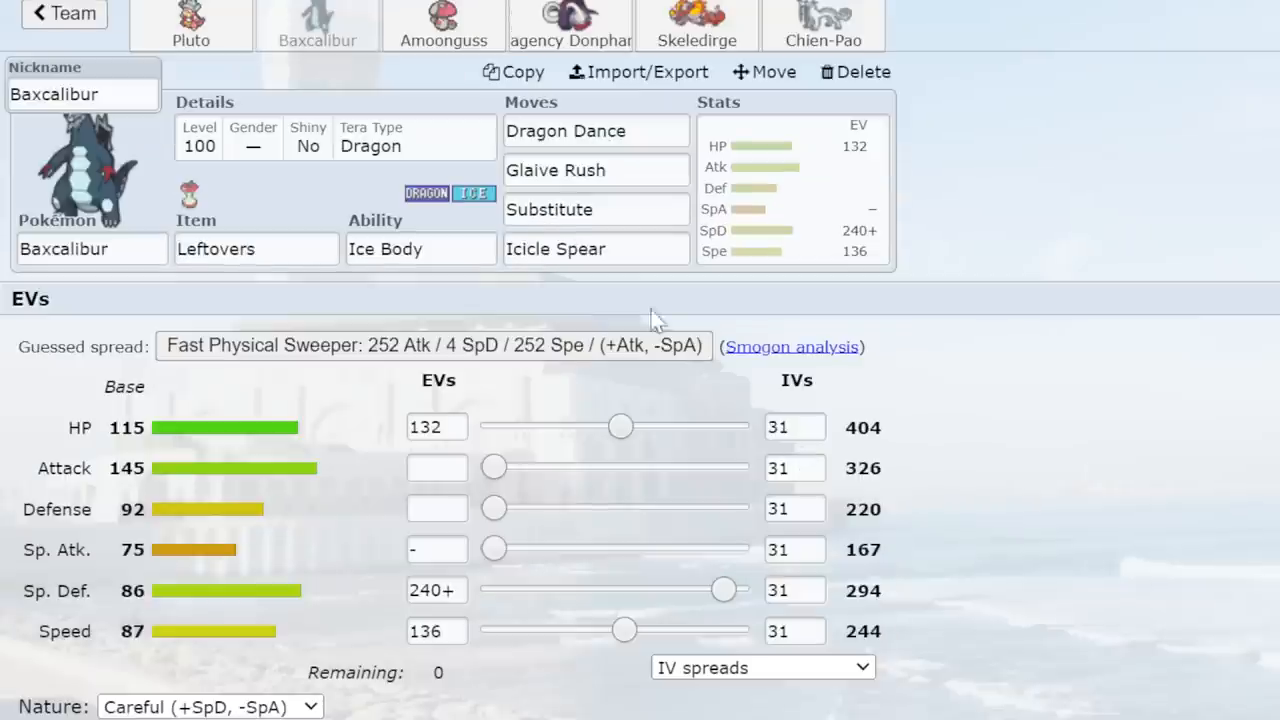
{"action": "left_click", "coordinate": [596, 170]}
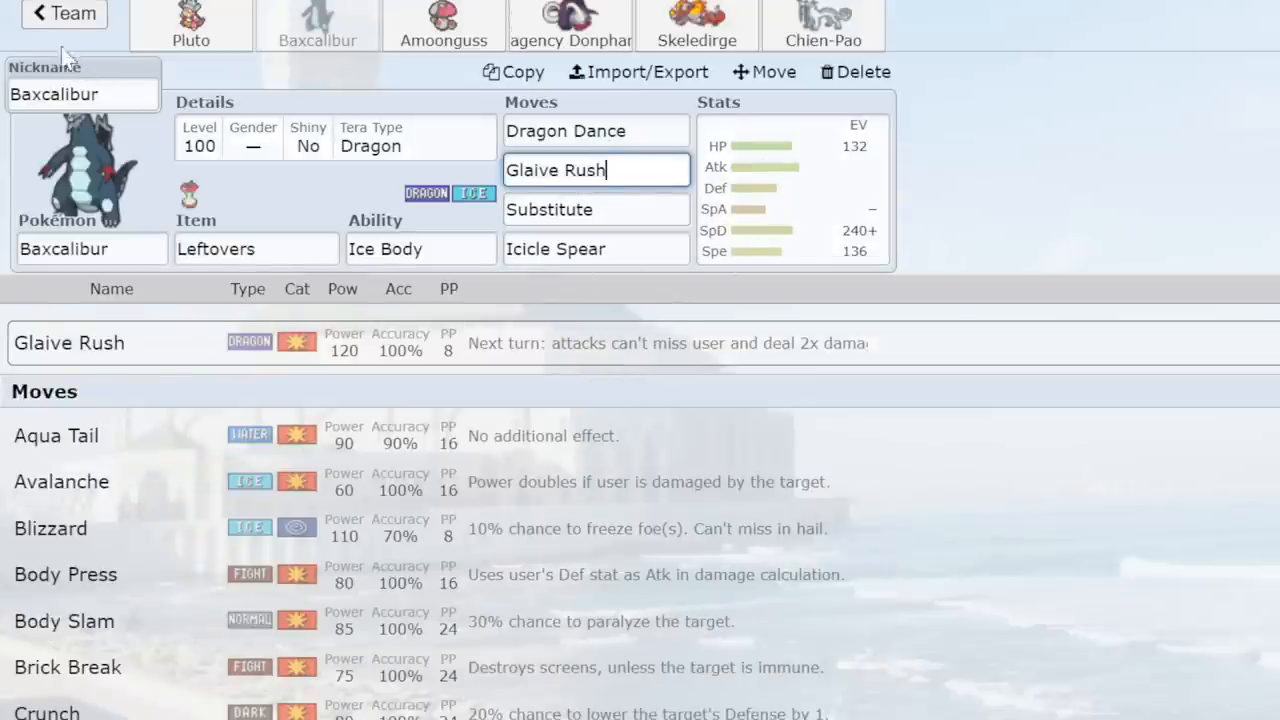
{"action": "left_click", "coordinate": [64, 16]}
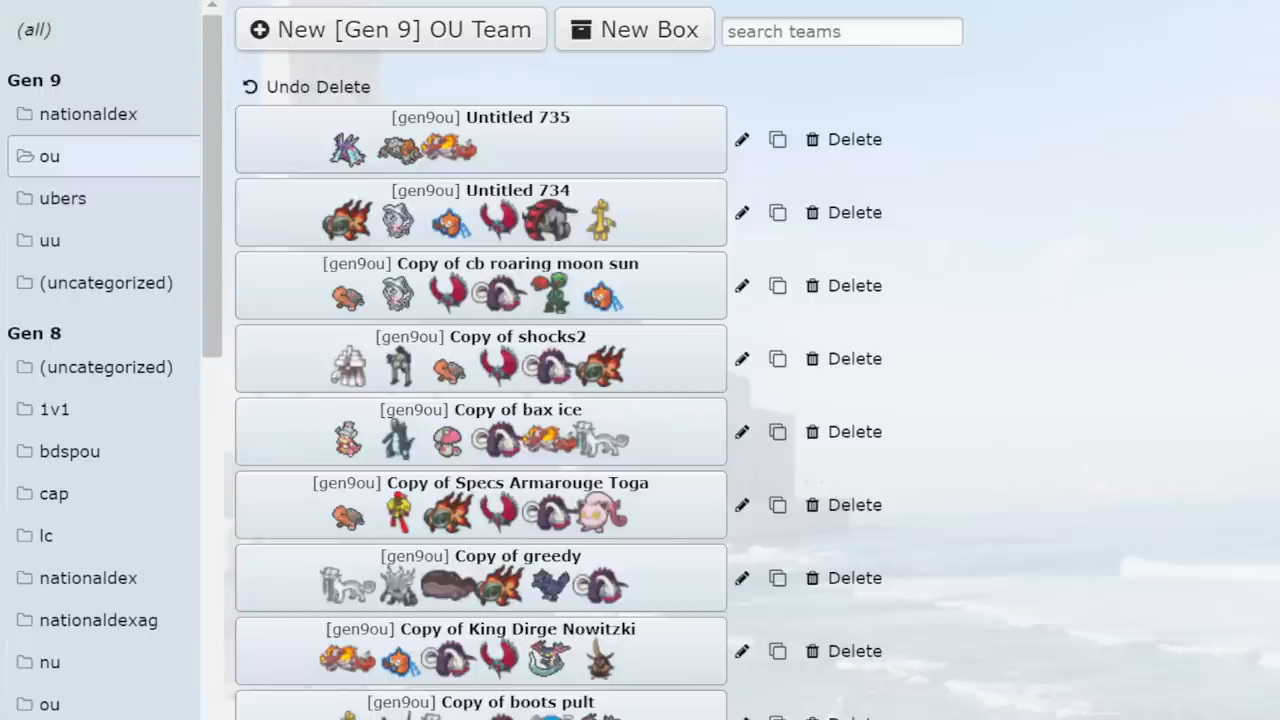
{"action": "mouse_move", "coordinate": [1156, 436]}
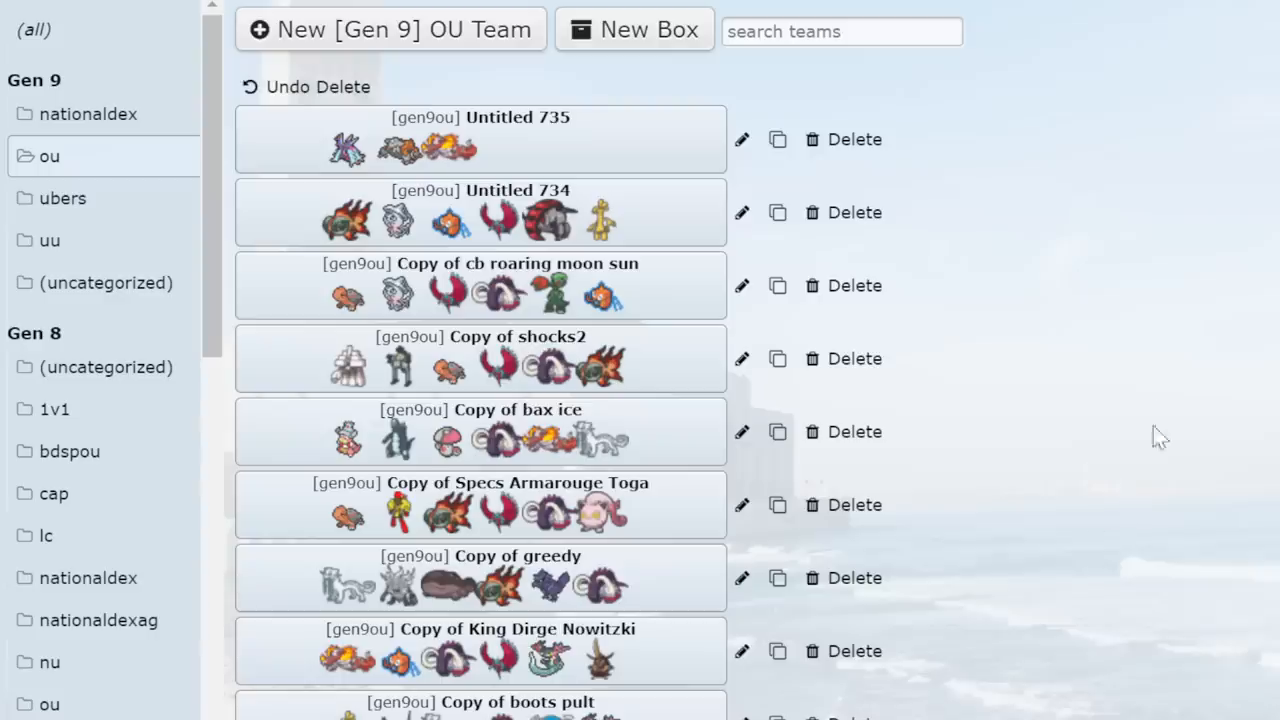
{"action": "mouse_move", "coordinate": [1150, 388]}
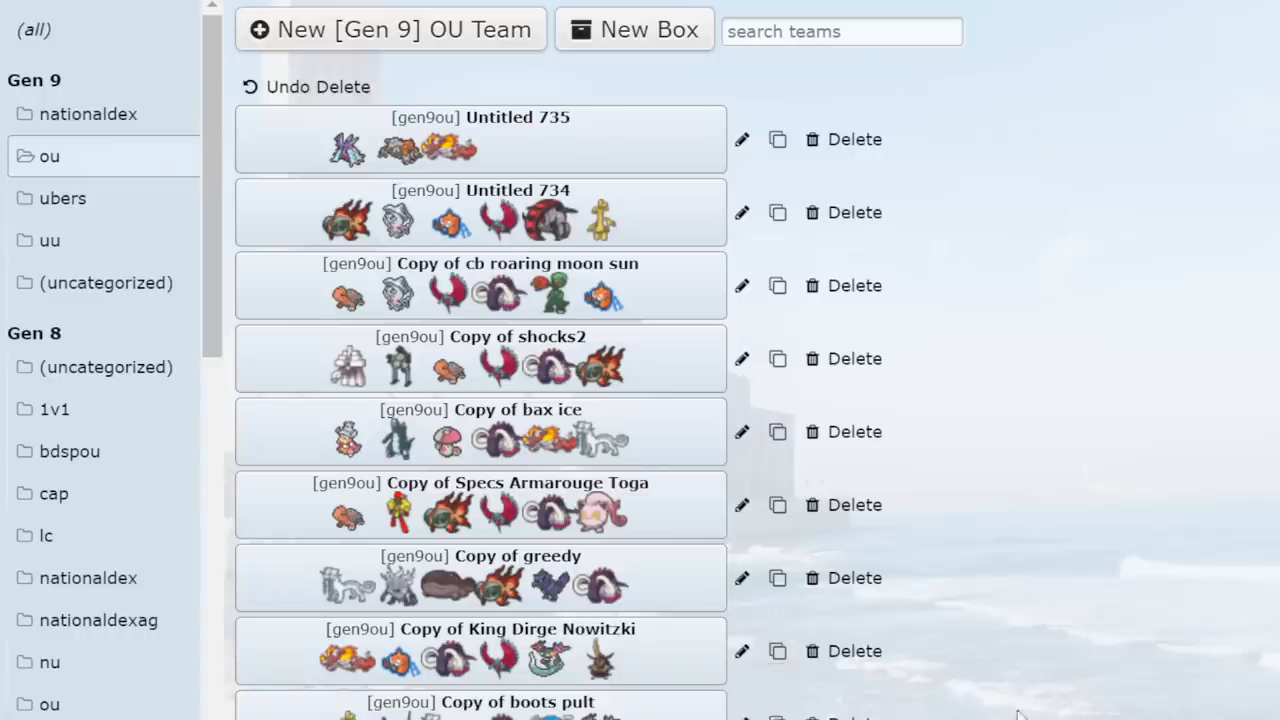
{"action": "mouse_move", "coordinate": [618, 170]}
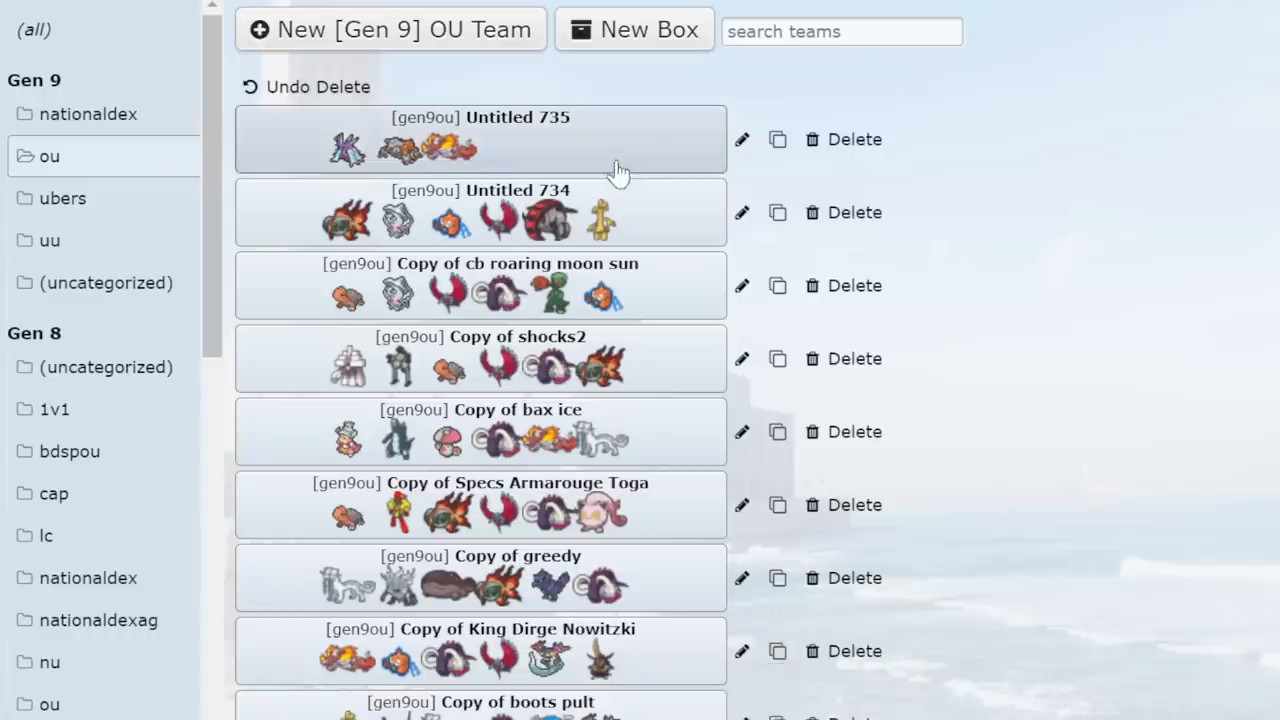
Open the Untitled 735 team on Dondozo's set and bring up the OU usage rankings.
{"action": "left_click", "coordinate": [480, 138]}
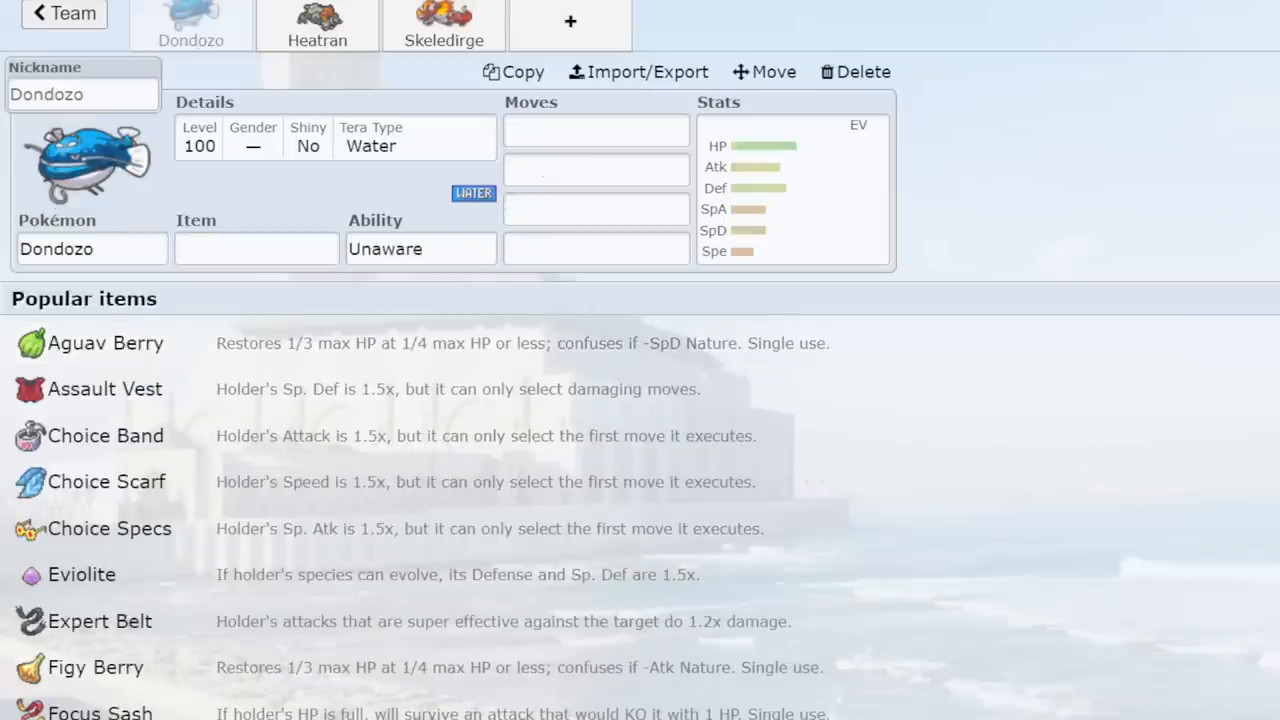
{"action": "left_click", "coordinate": [256, 248]}
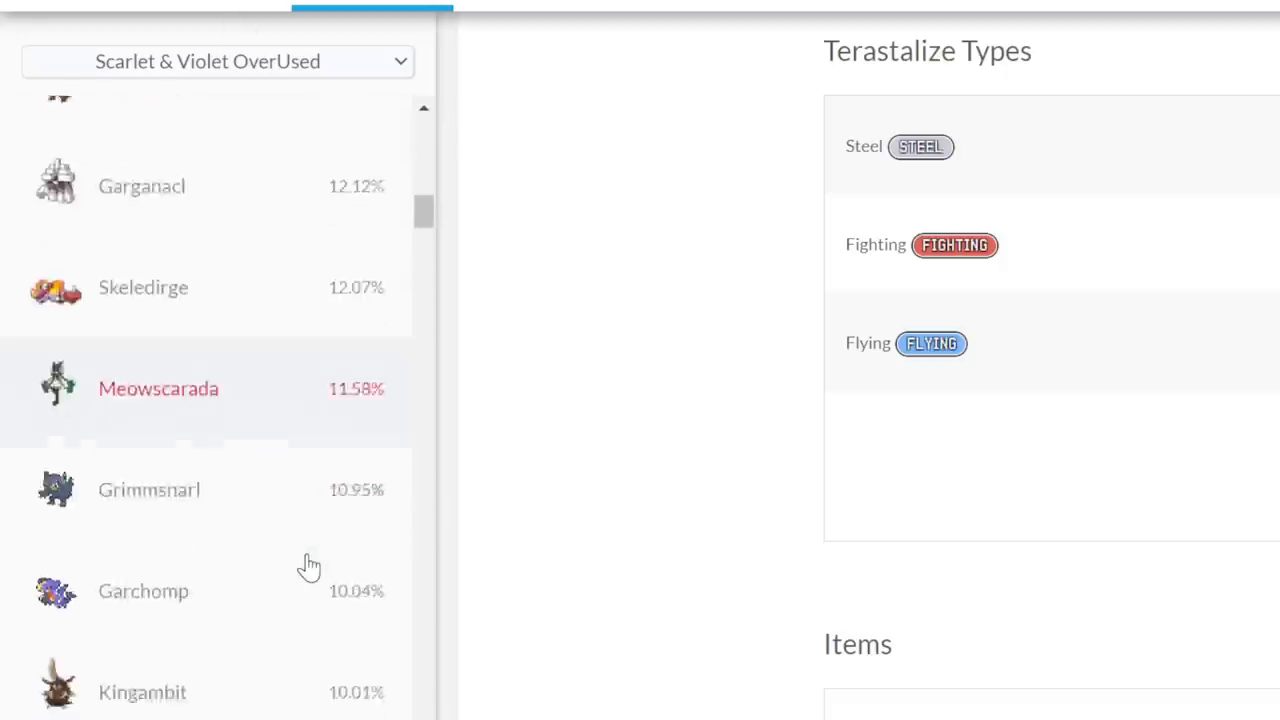
Find Dondozo at 10.01% in the Pikalytics OverUsed usage list and open its details.
{"action": "scroll", "scroll_direction": "down", "scroll_amount": 3}
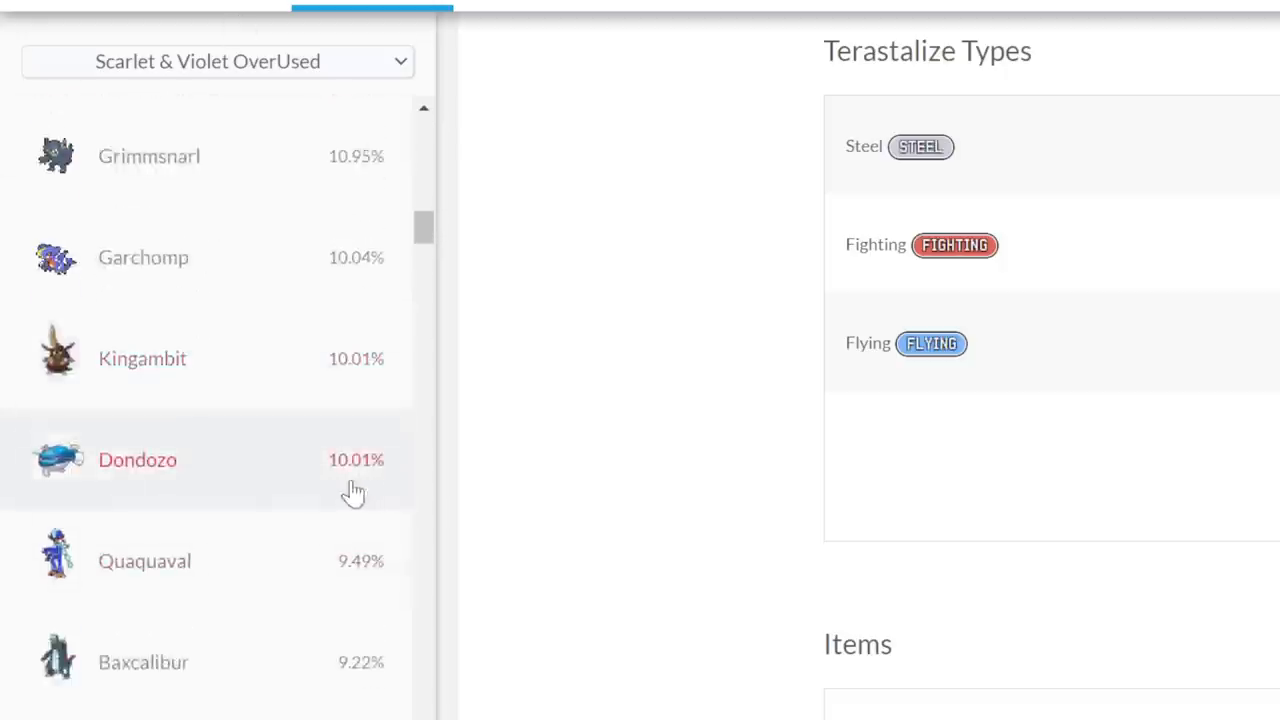
{"action": "left_click", "coordinate": [136, 460]}
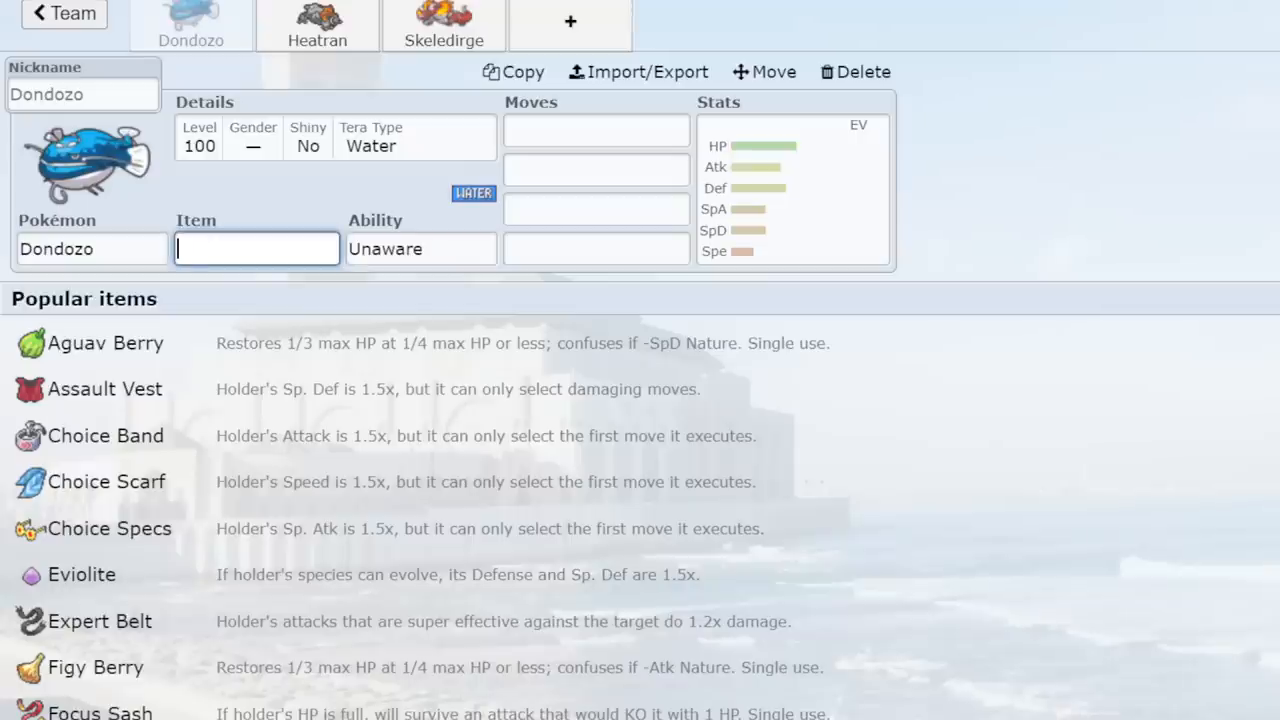
Delete Heatran, review Dondozo's movepool and EV/IV spread, then move to Skeledirge's set.
{"action": "left_click", "coordinate": [316, 24]}
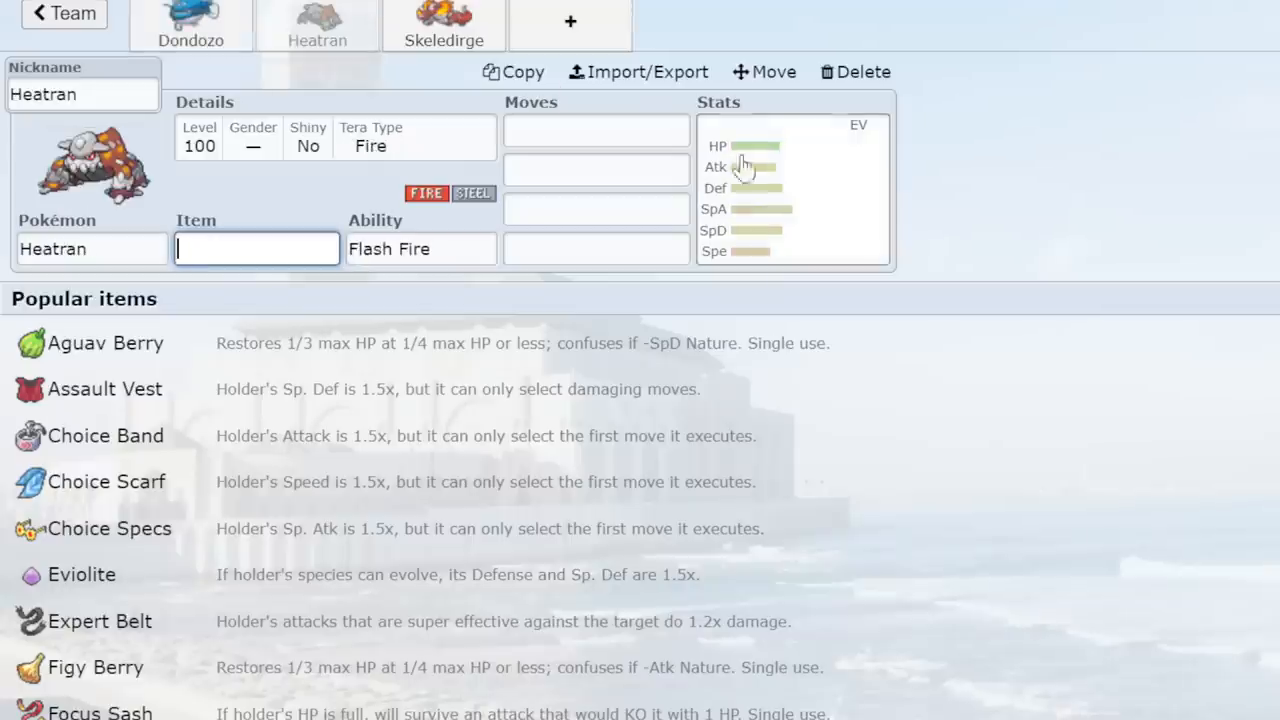
{"action": "left_click", "coordinate": [196, 28]}
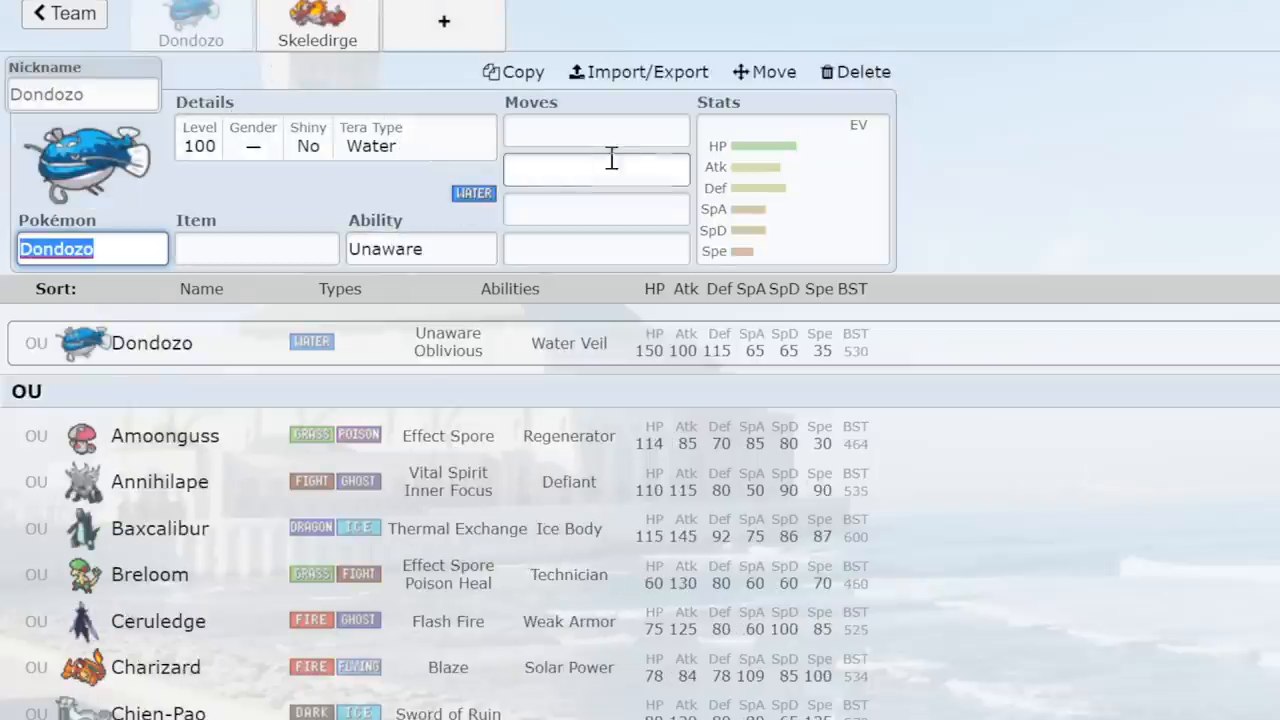
{"action": "left_click", "coordinate": [596, 130]}
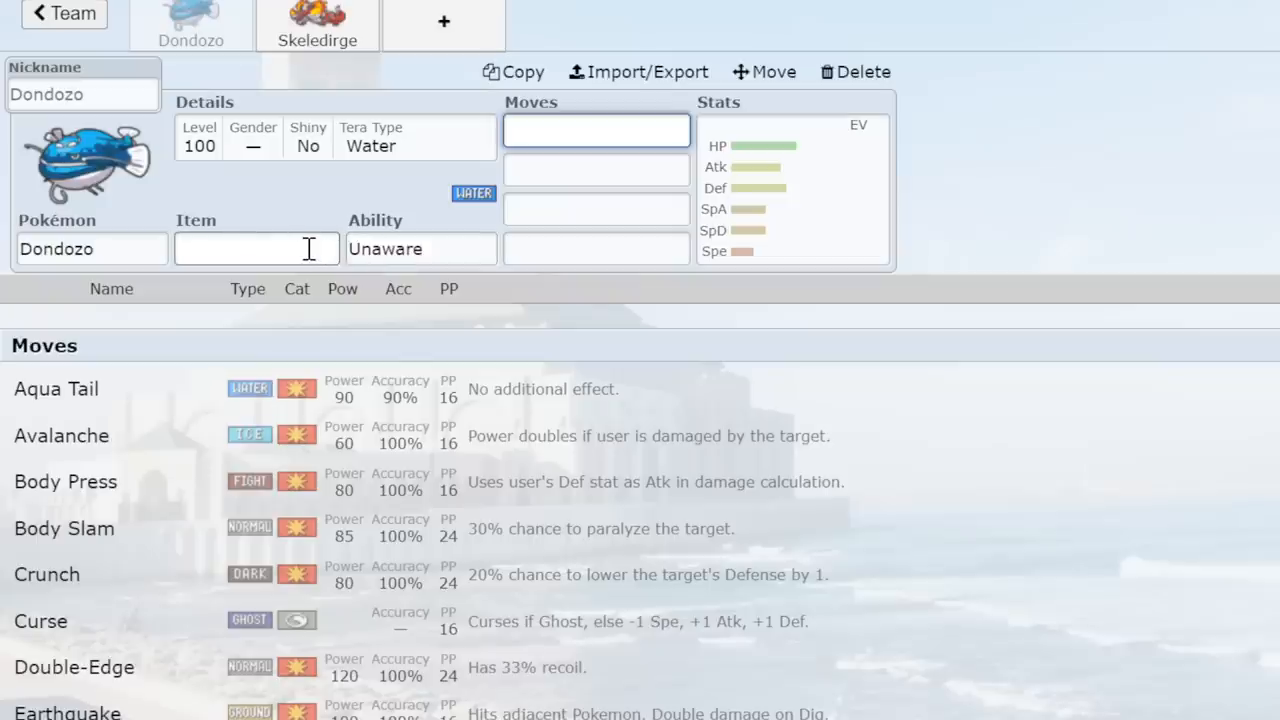
{"action": "left_click", "coordinate": [790, 184]}
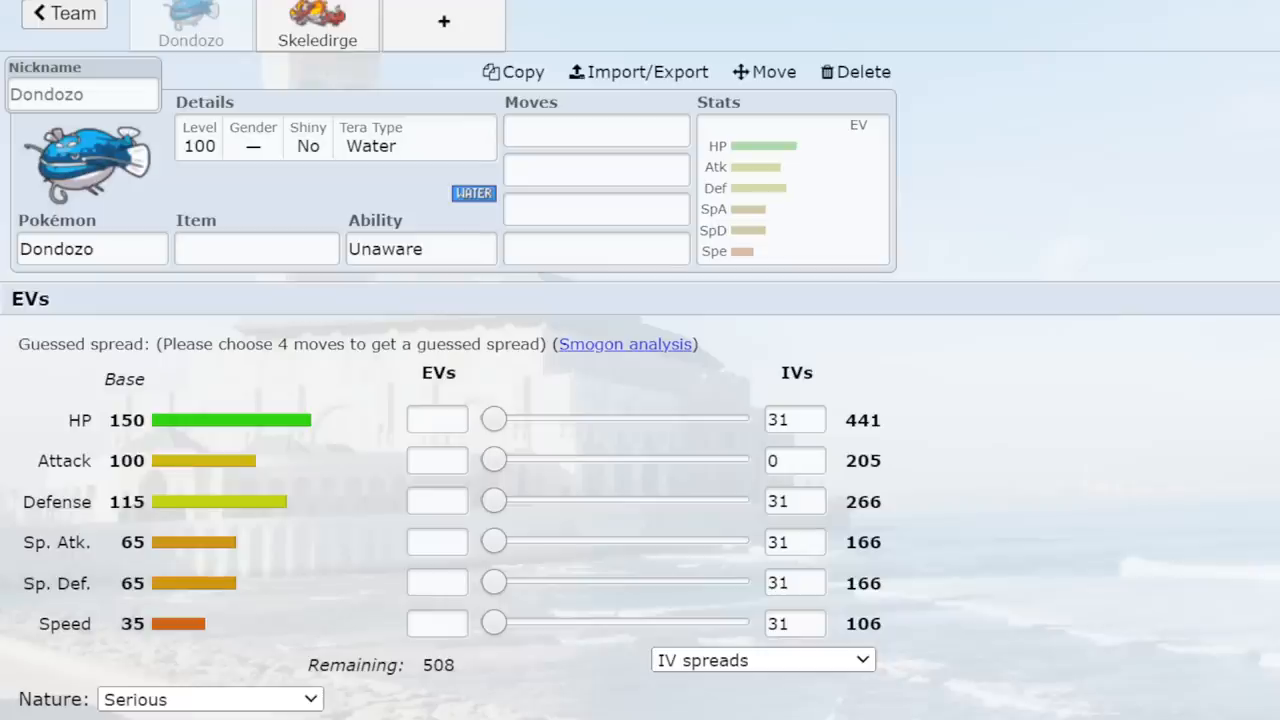
{"action": "left_click", "coordinate": [316, 24]}
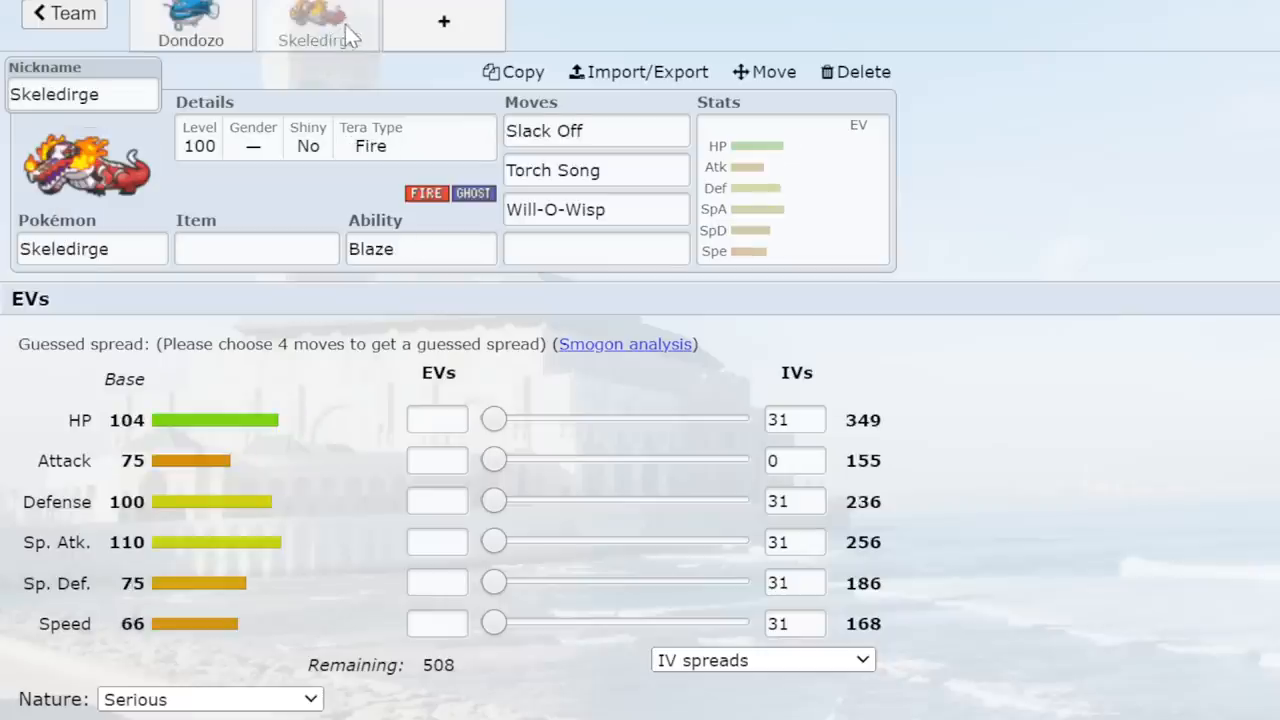
{"action": "mouse_move", "coordinate": [760, 468]}
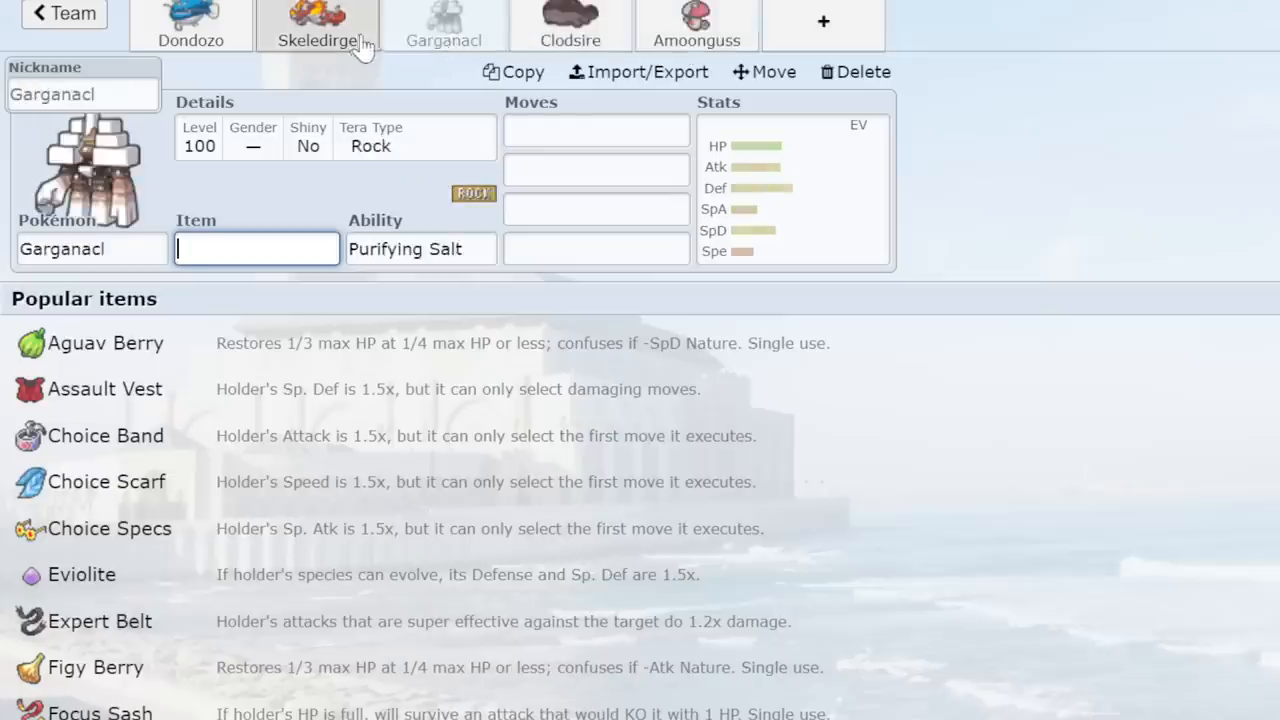
Review Amoonguss and Dondozo, then give Clodsire the Unaware ability.
{"action": "left_click", "coordinate": [696, 24]}
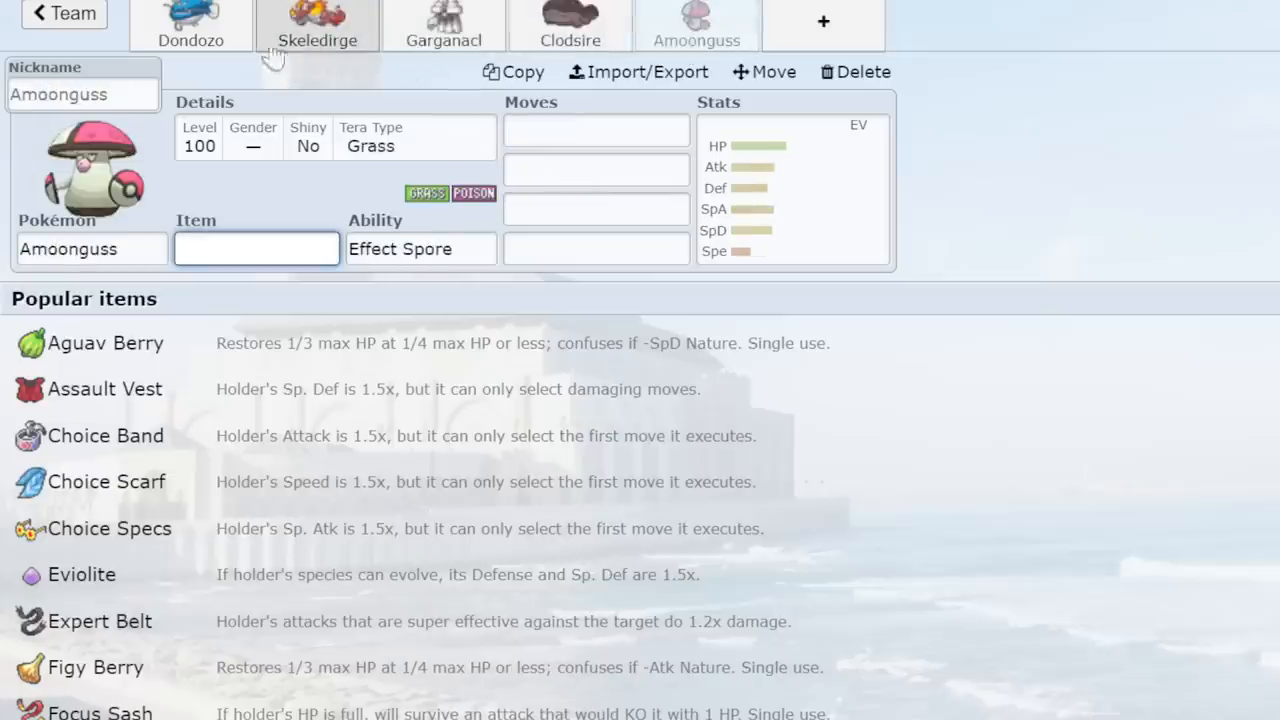
{"action": "left_click", "coordinate": [212, 20]}
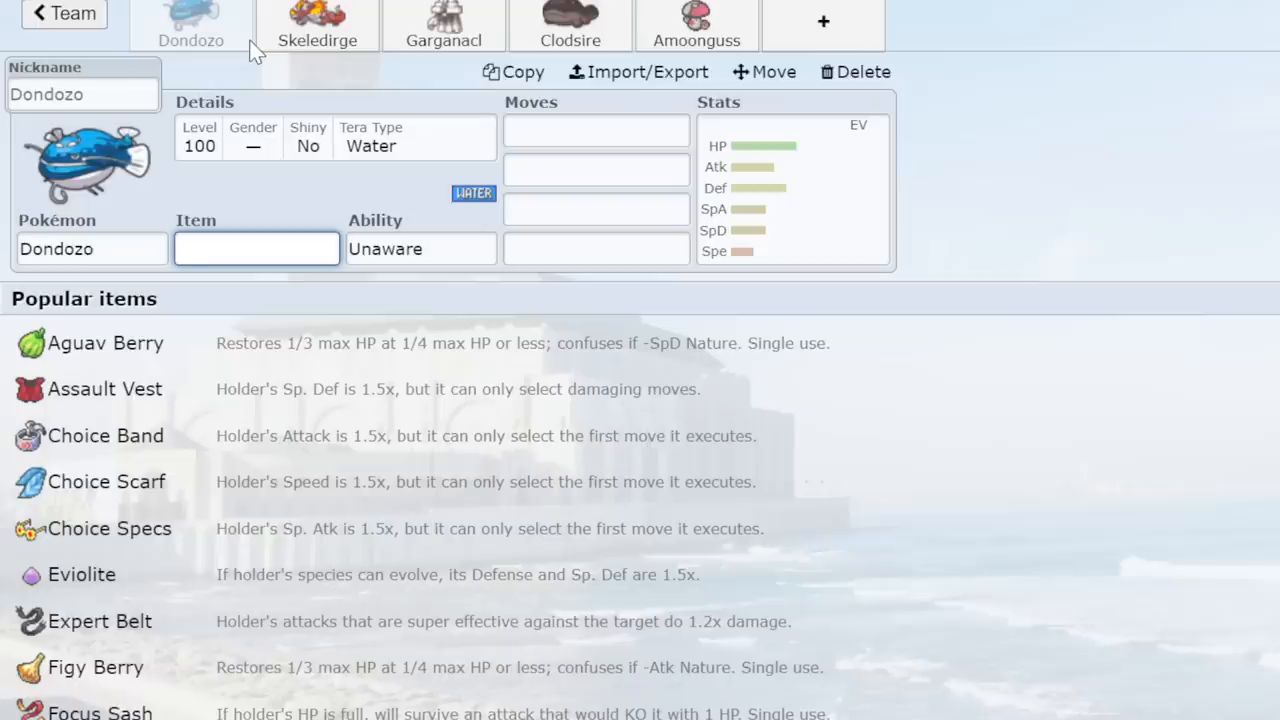
{"action": "mouse_move", "coordinate": [578, 80]}
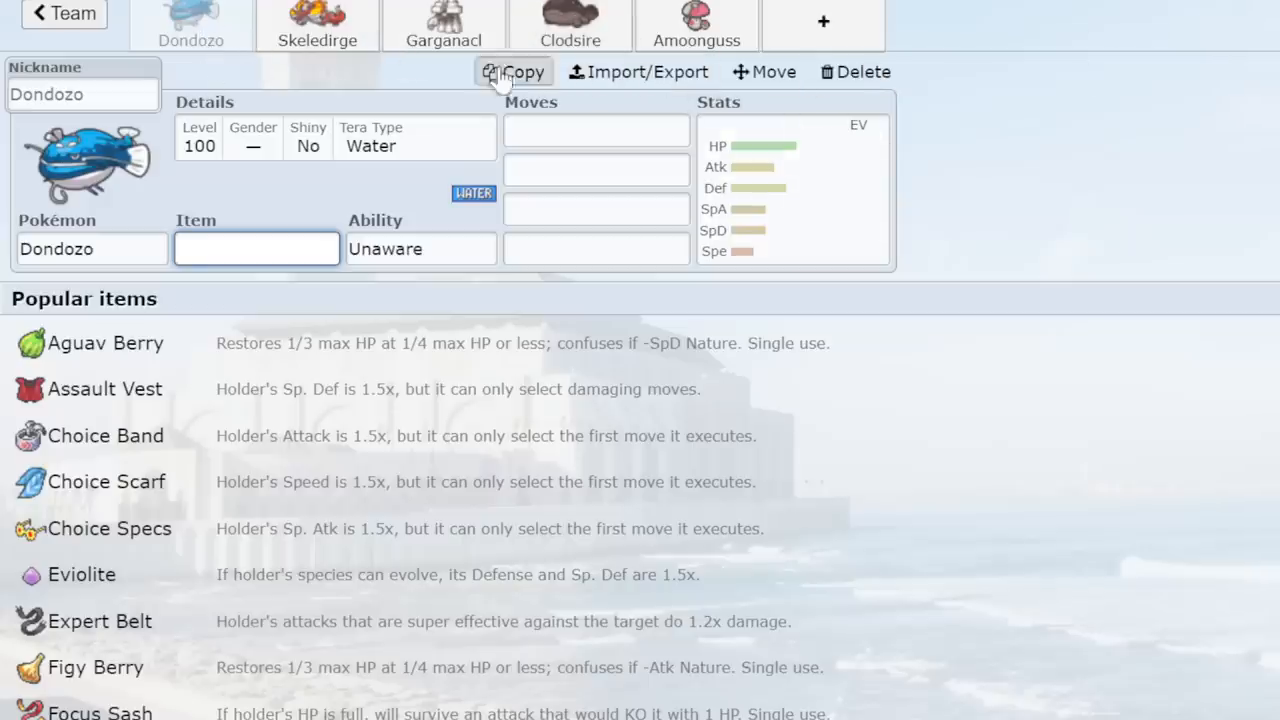
{"action": "mouse_move", "coordinate": [488, 16]}
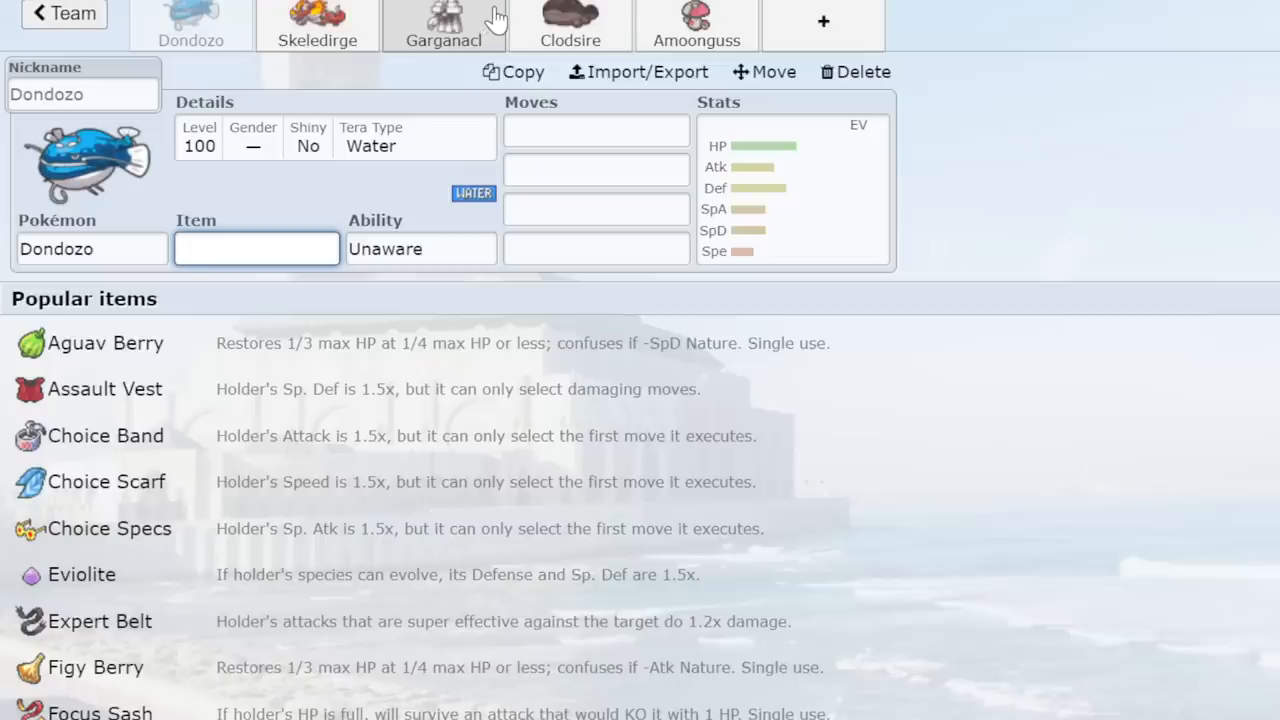
{"action": "left_click", "coordinate": [696, 20]}
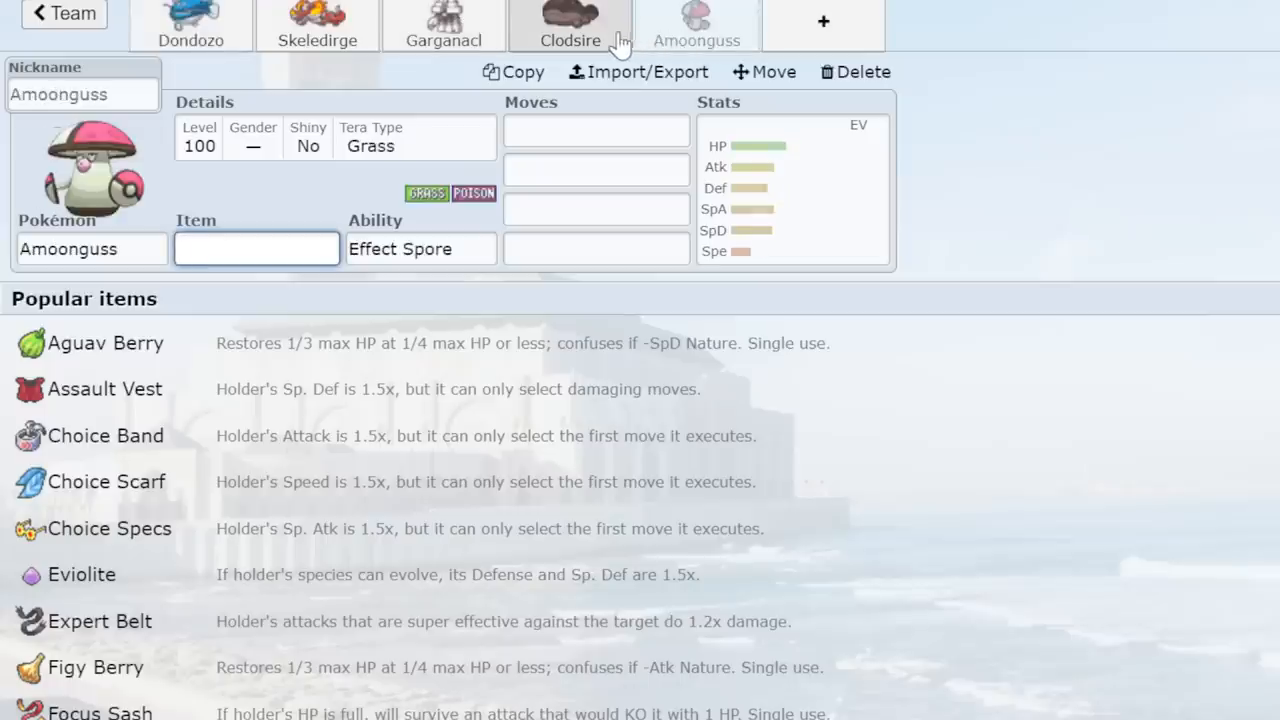
{"action": "left_click", "coordinate": [570, 22]}
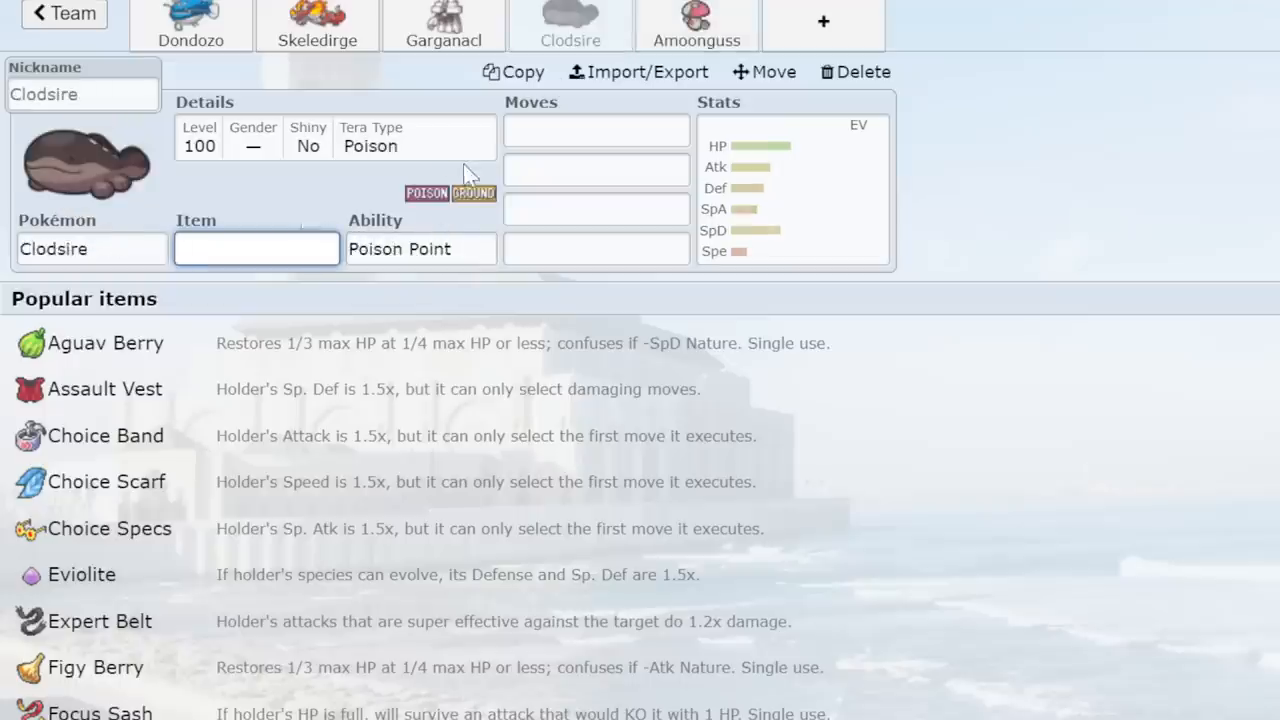
{"action": "left_click", "coordinate": [420, 248]}
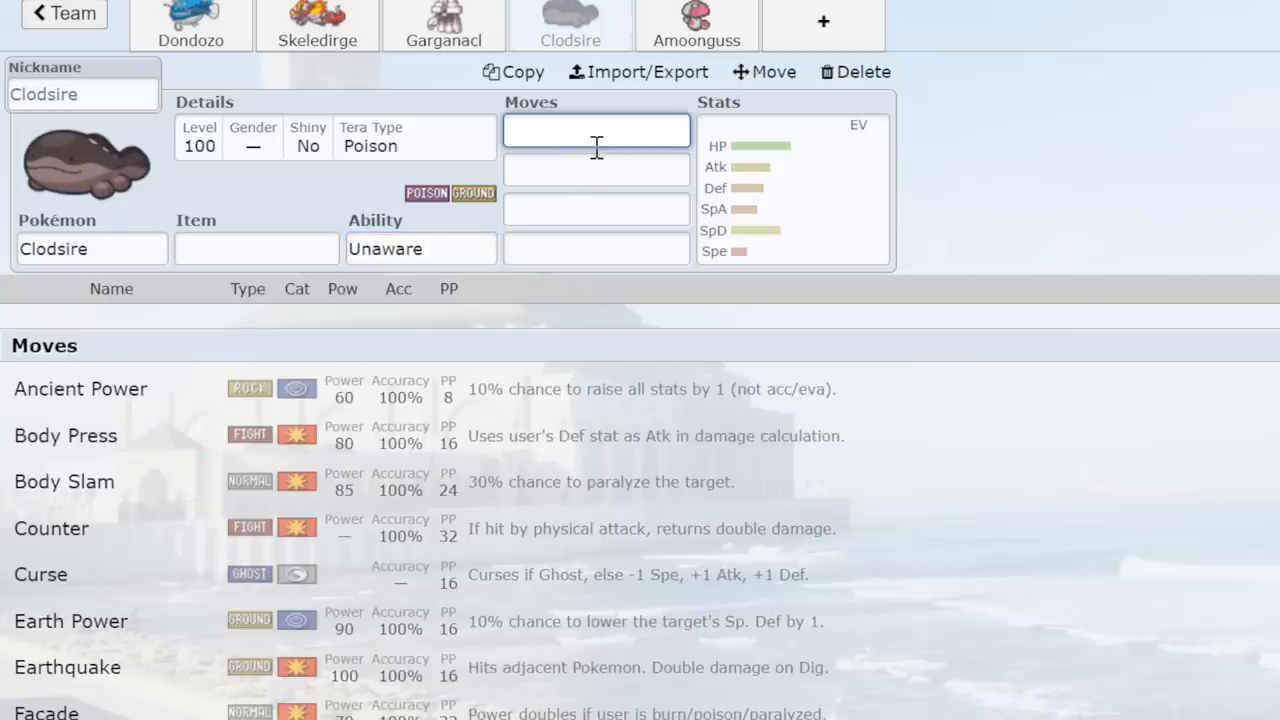
Check Garganacl, Skeledirge and Dondozo, then return to the team list.
{"action": "left_click", "coordinate": [444, 30]}
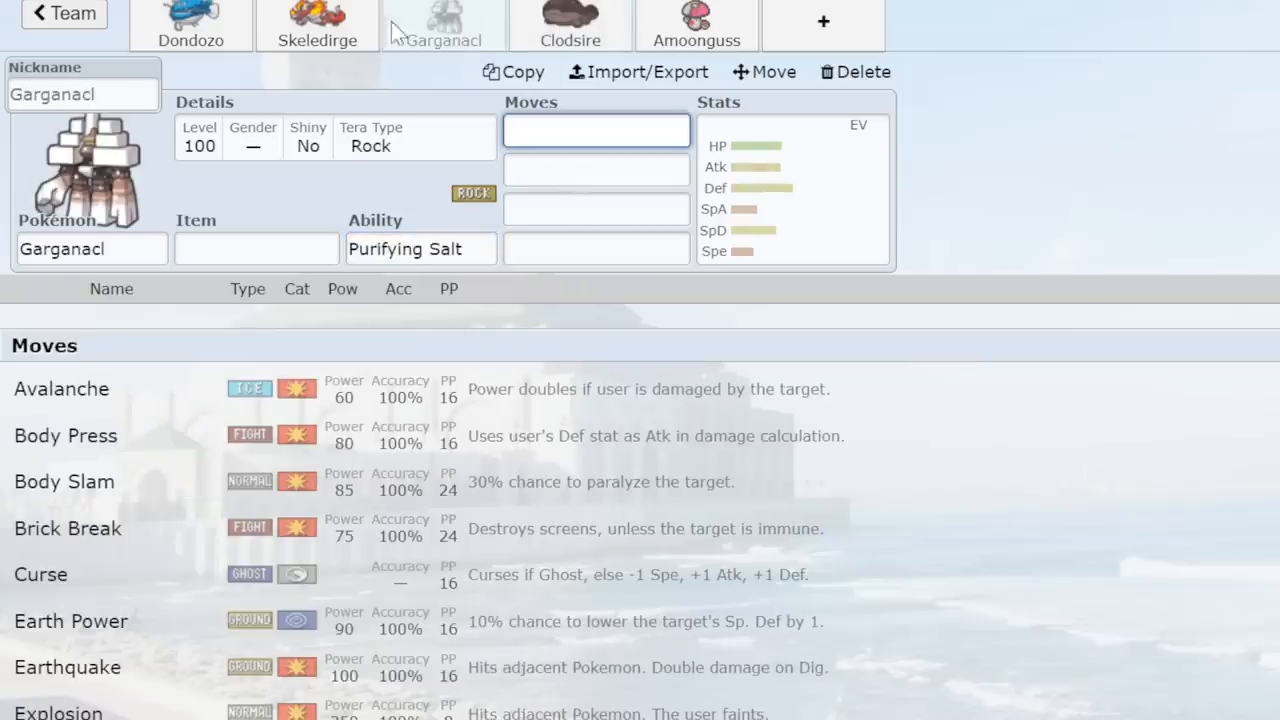
{"action": "left_click", "coordinate": [316, 24]}
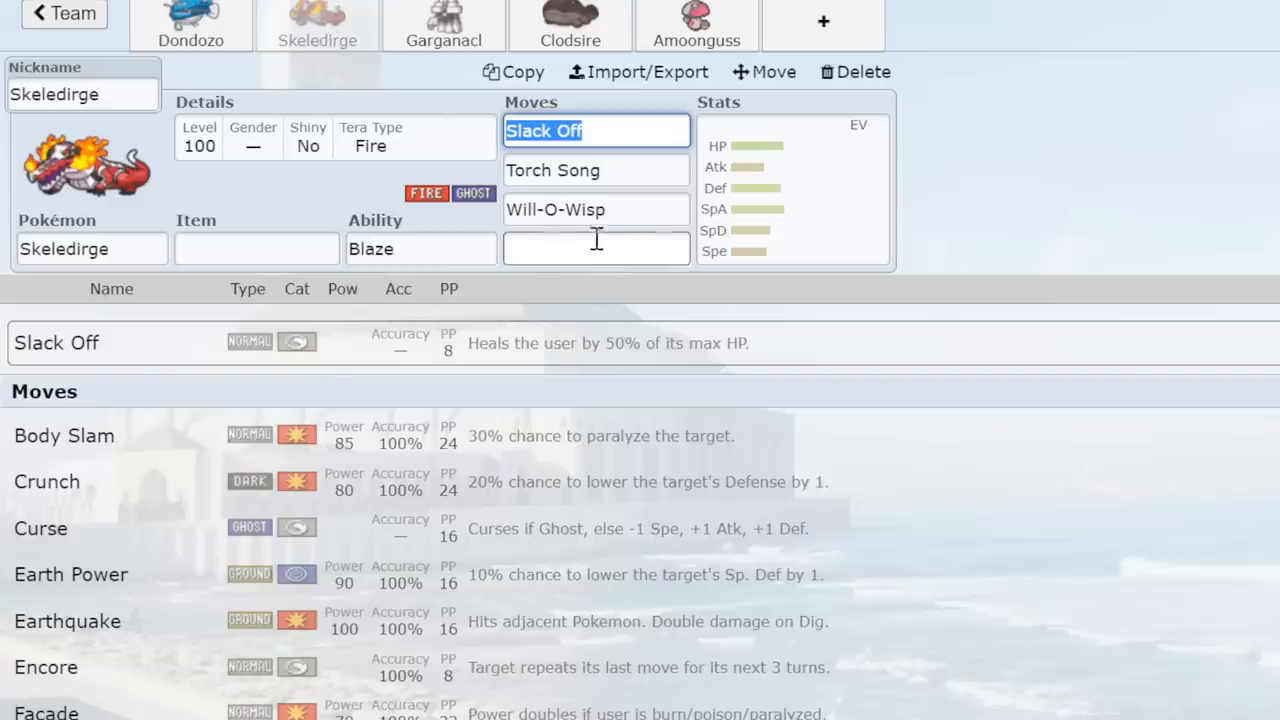
{"action": "left_click", "coordinate": [190, 24]}
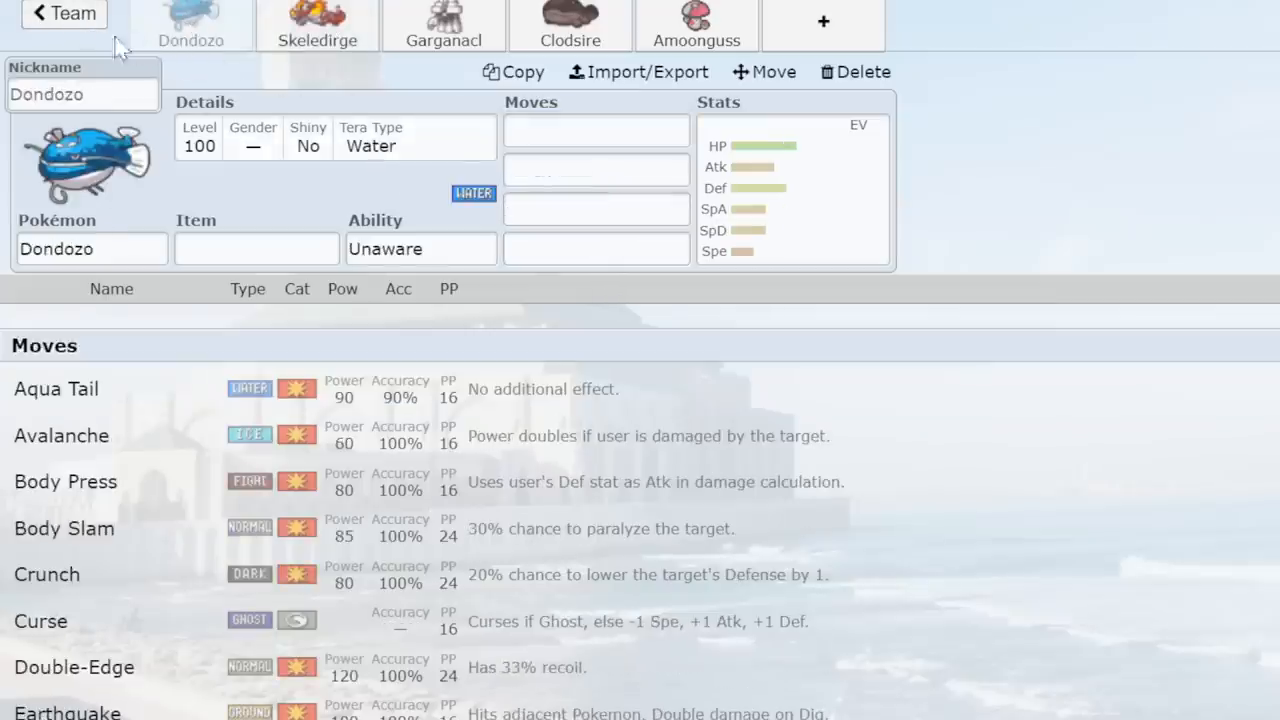
{"action": "left_click", "coordinate": [62, 16]}
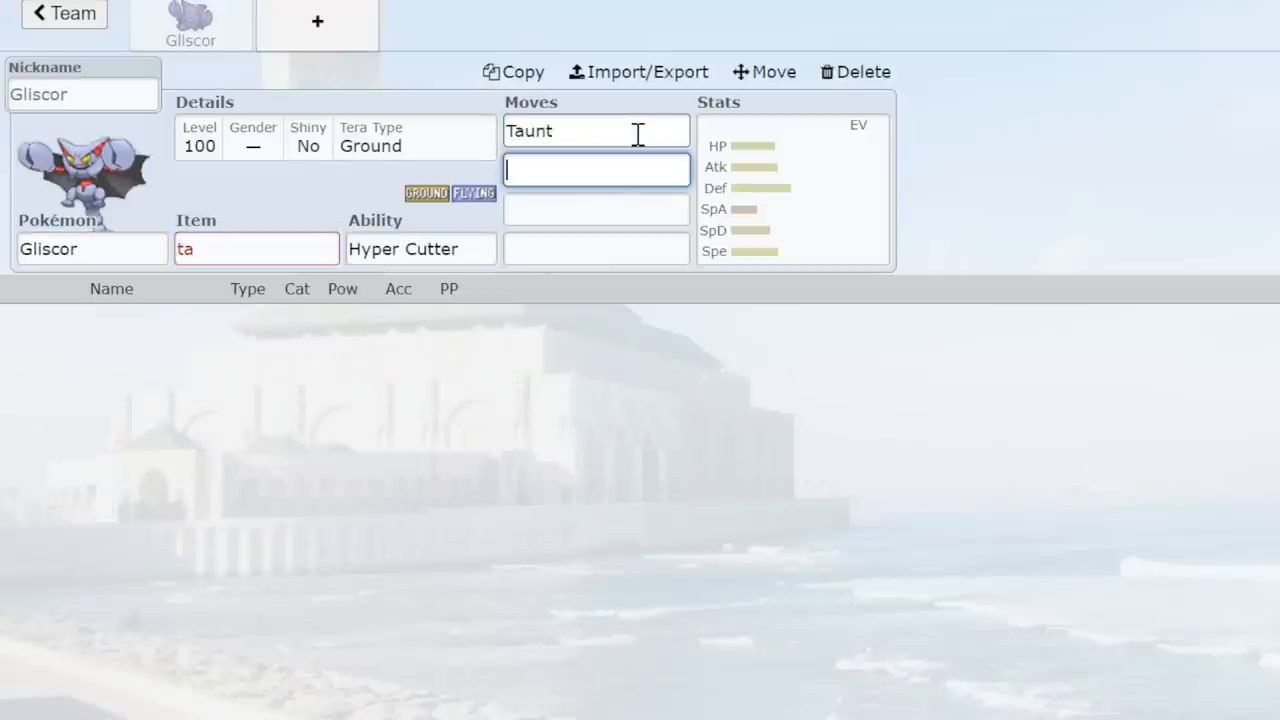
Leave the new Gliscor team and return to the list of teams.
{"action": "left_click", "coordinate": [420, 248]}
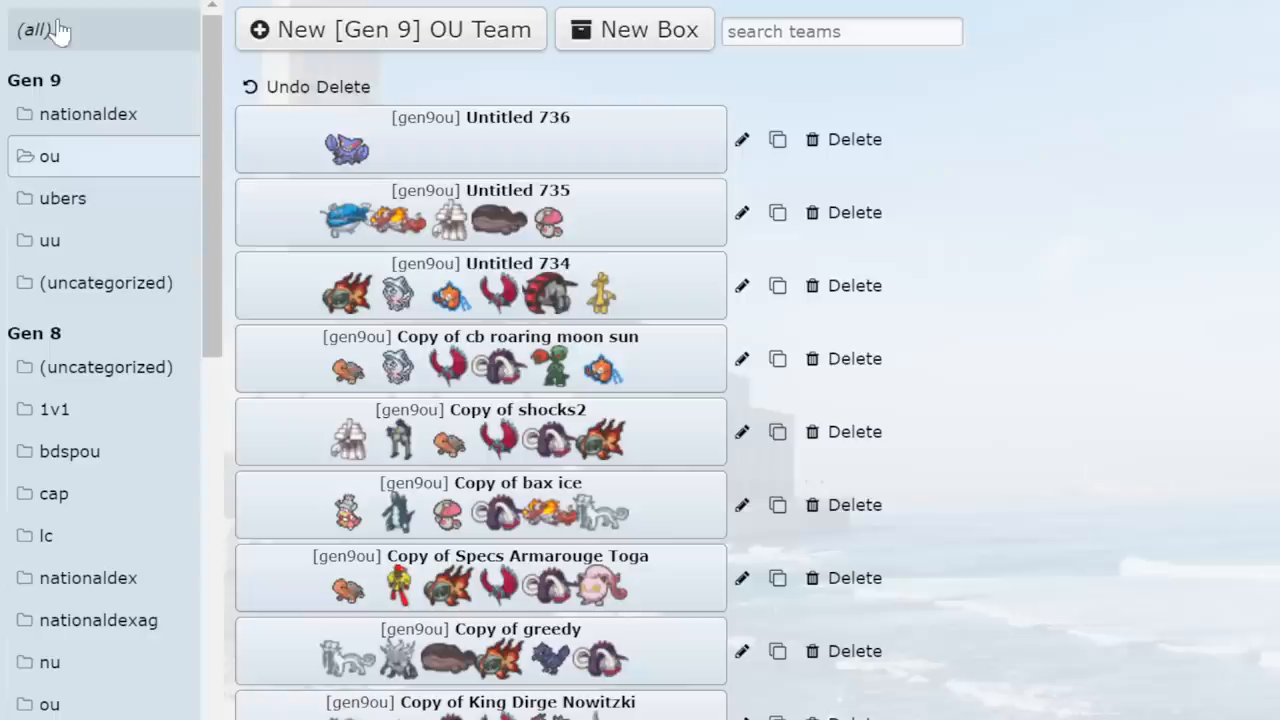
Delete the Gliscor and Dondozo teams, start a fresh team, then switch to the usage statistics site.
{"action": "left_click", "coordinate": [842, 140]}
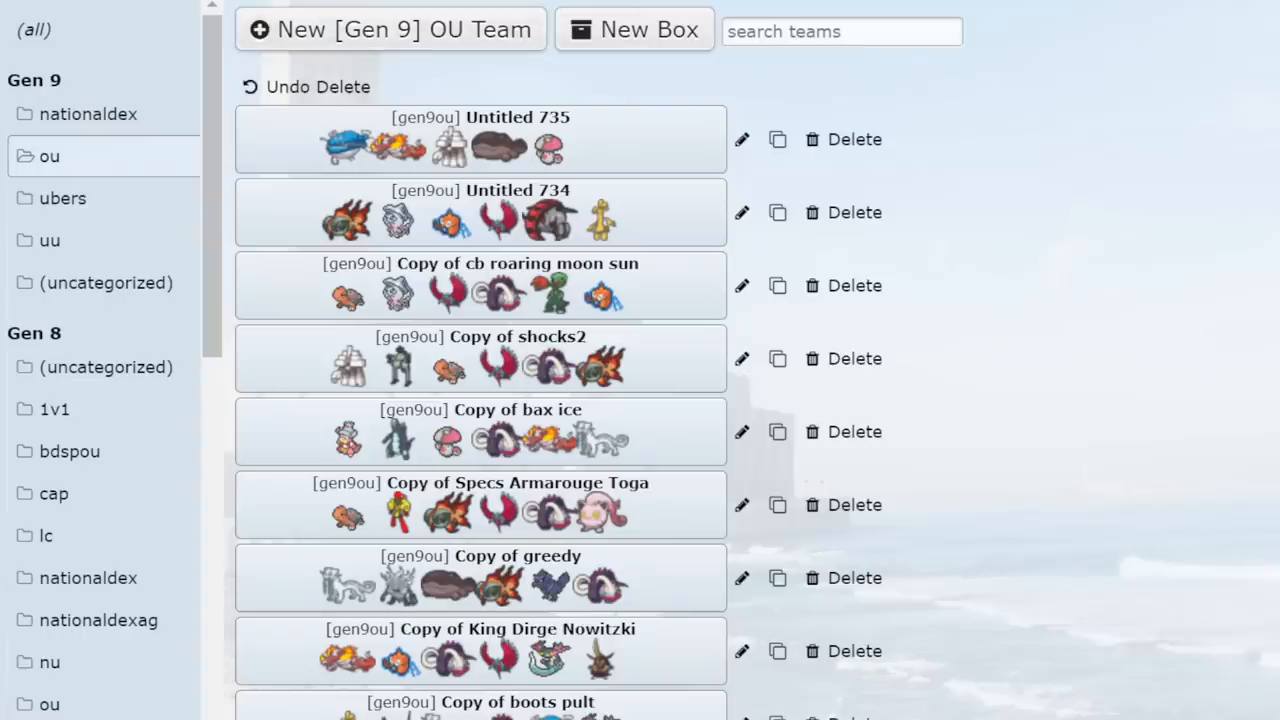
{"action": "left_click", "coordinate": [844, 140]}
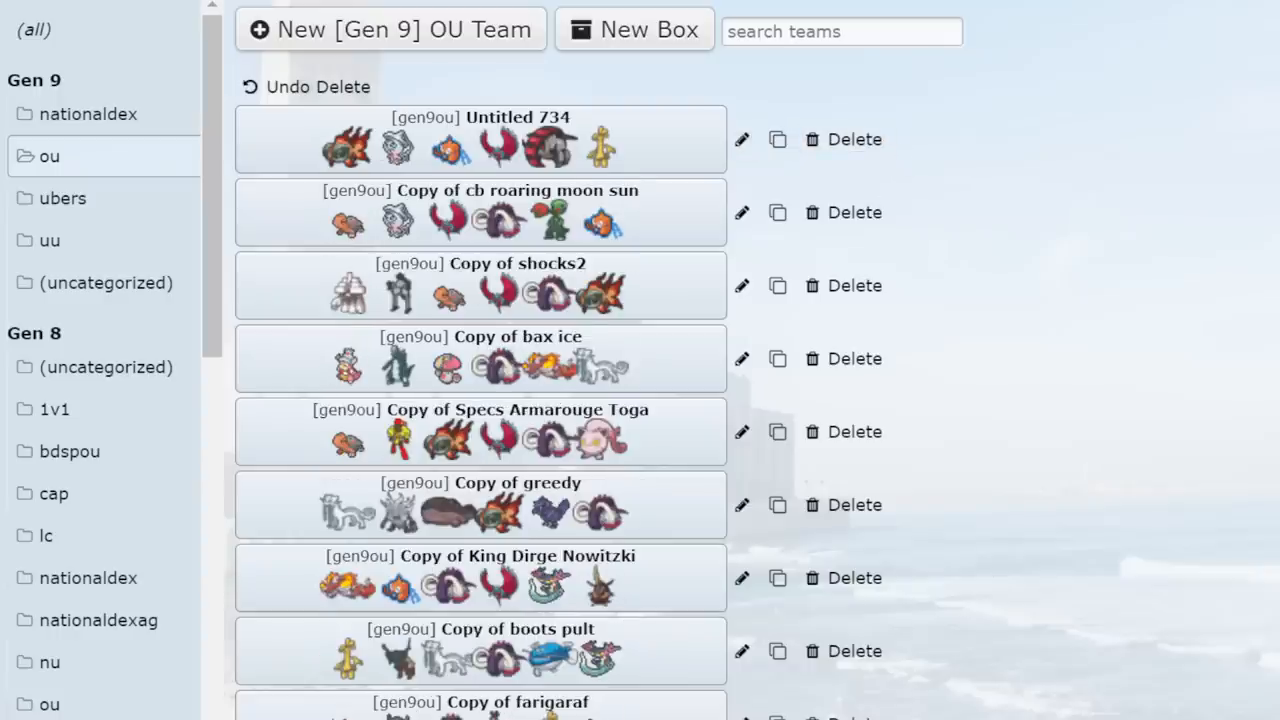
{"action": "left_click", "coordinate": [386, 28]}
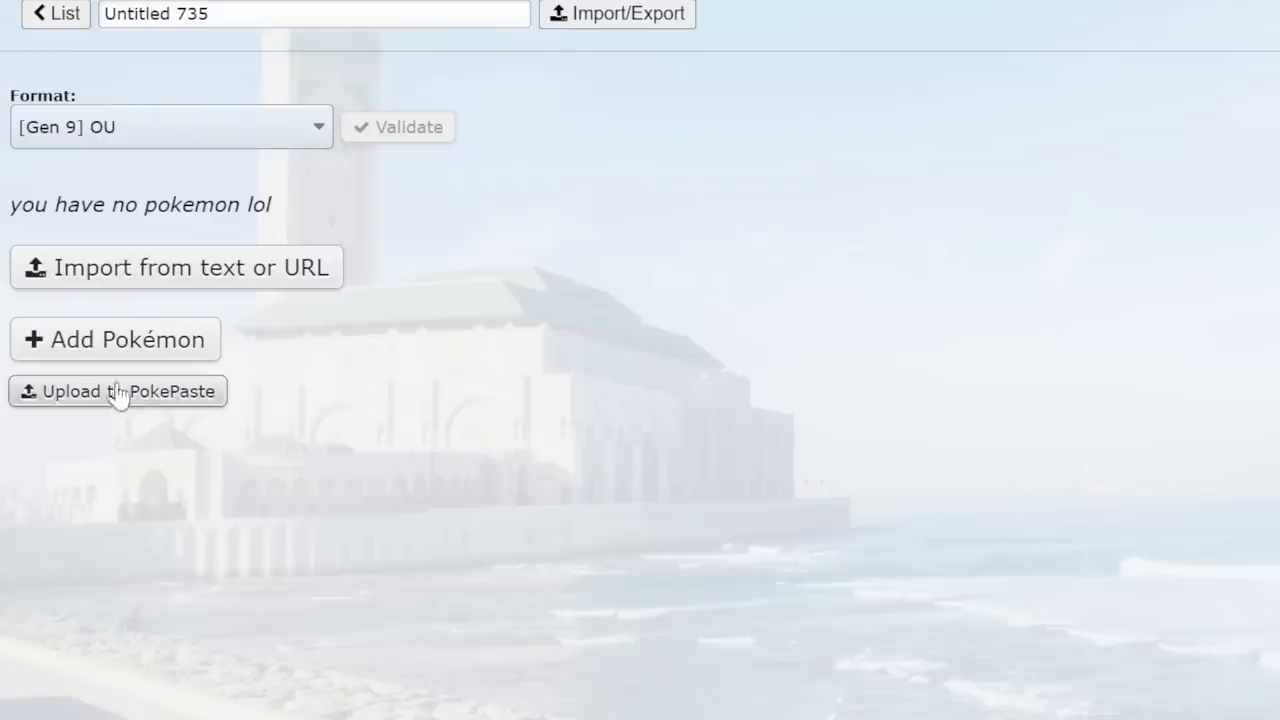
{"action": "left_click", "coordinate": [114, 340]}
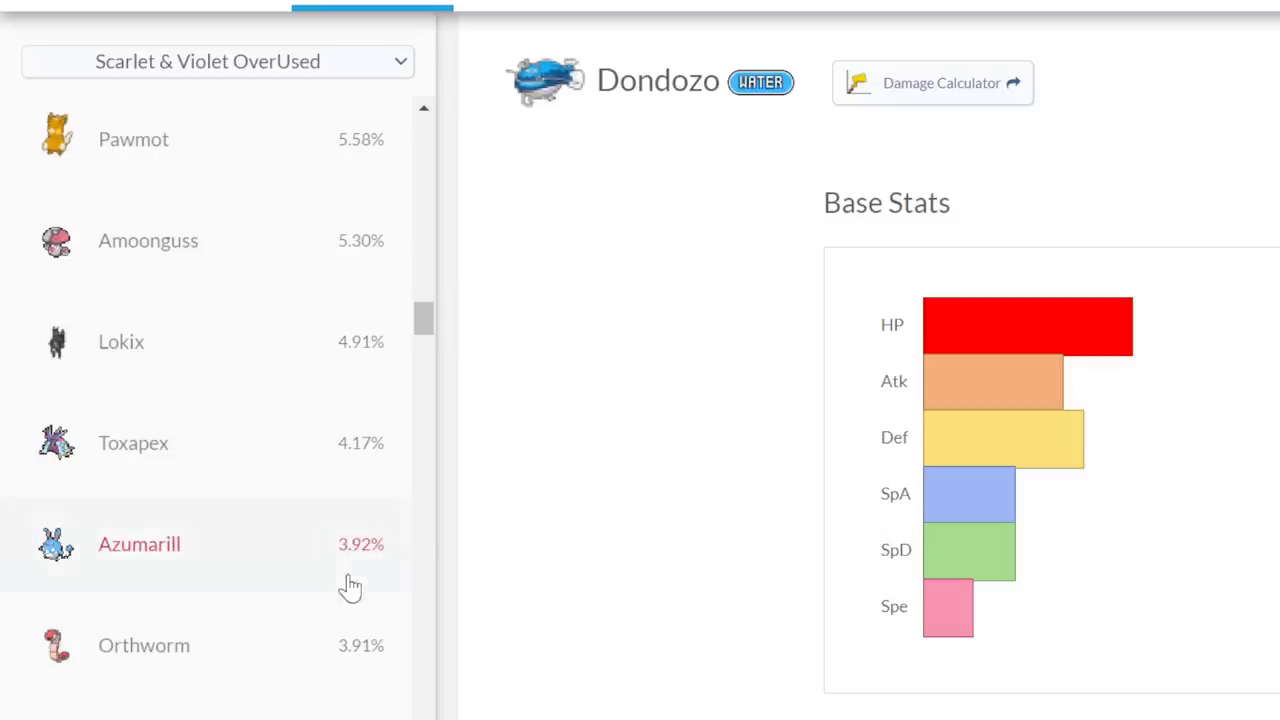
{"action": "mouse_move", "coordinate": [328, 616]}
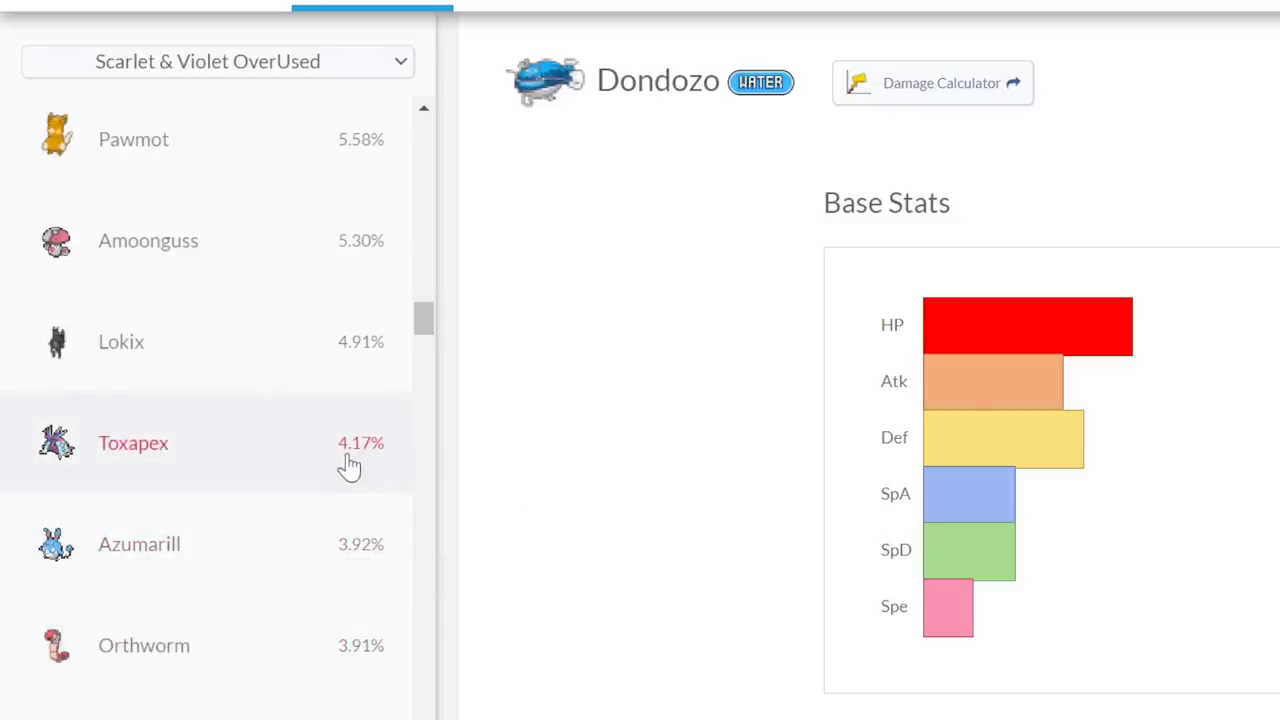
{"action": "mouse_move", "coordinate": [616, 440]}
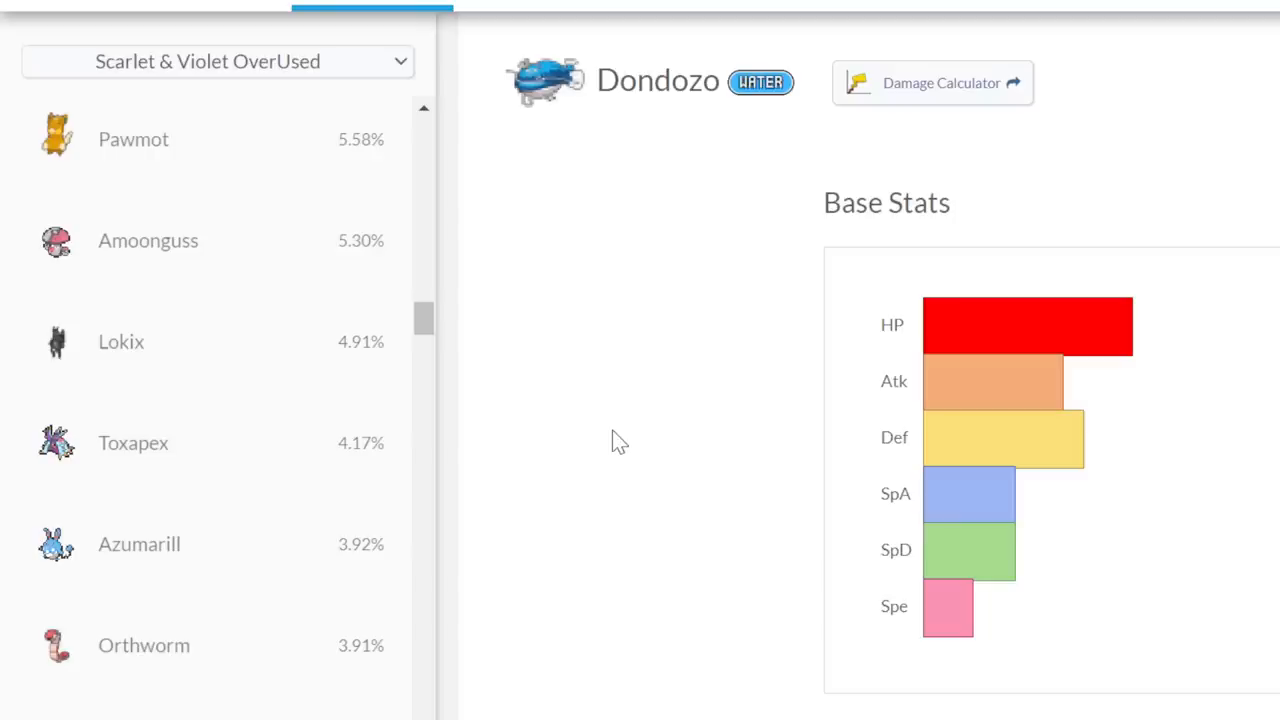
{"action": "mouse_move", "coordinate": [256, 444]}
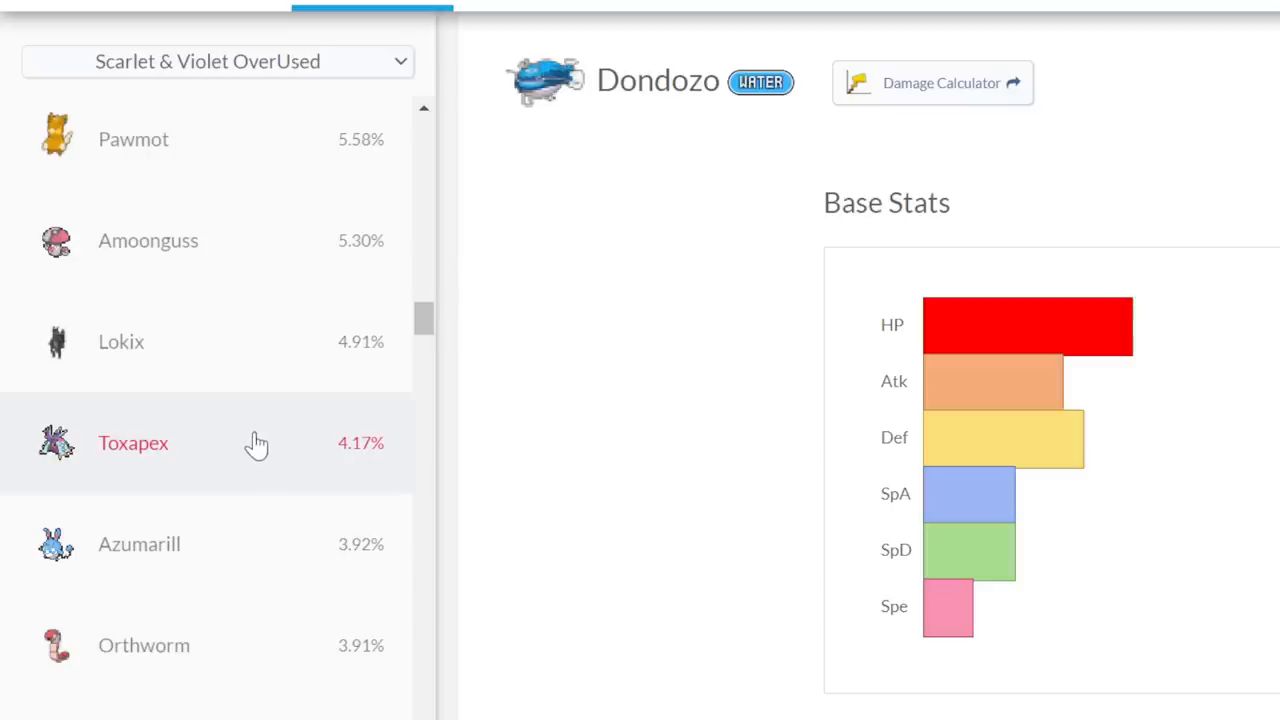
{"action": "mouse_move", "coordinate": [270, 450]}
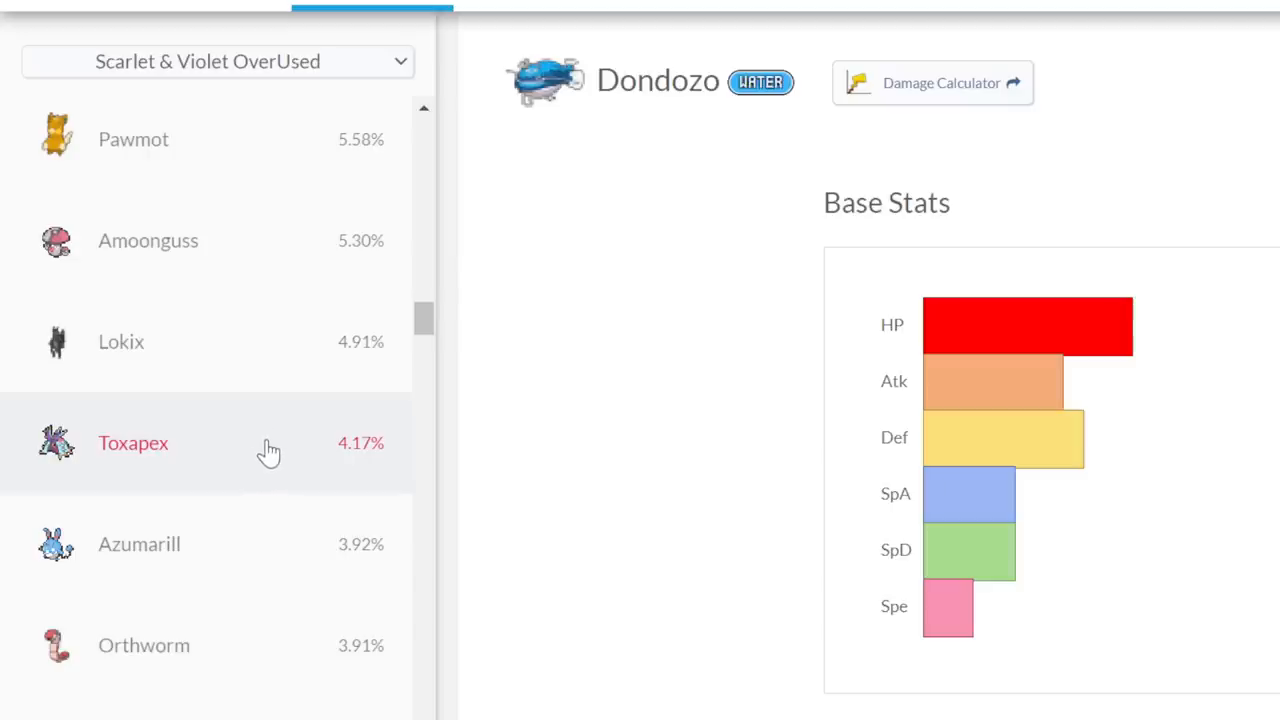
{"action": "scroll", "scroll_direction": "down", "scroll_amount": 3}
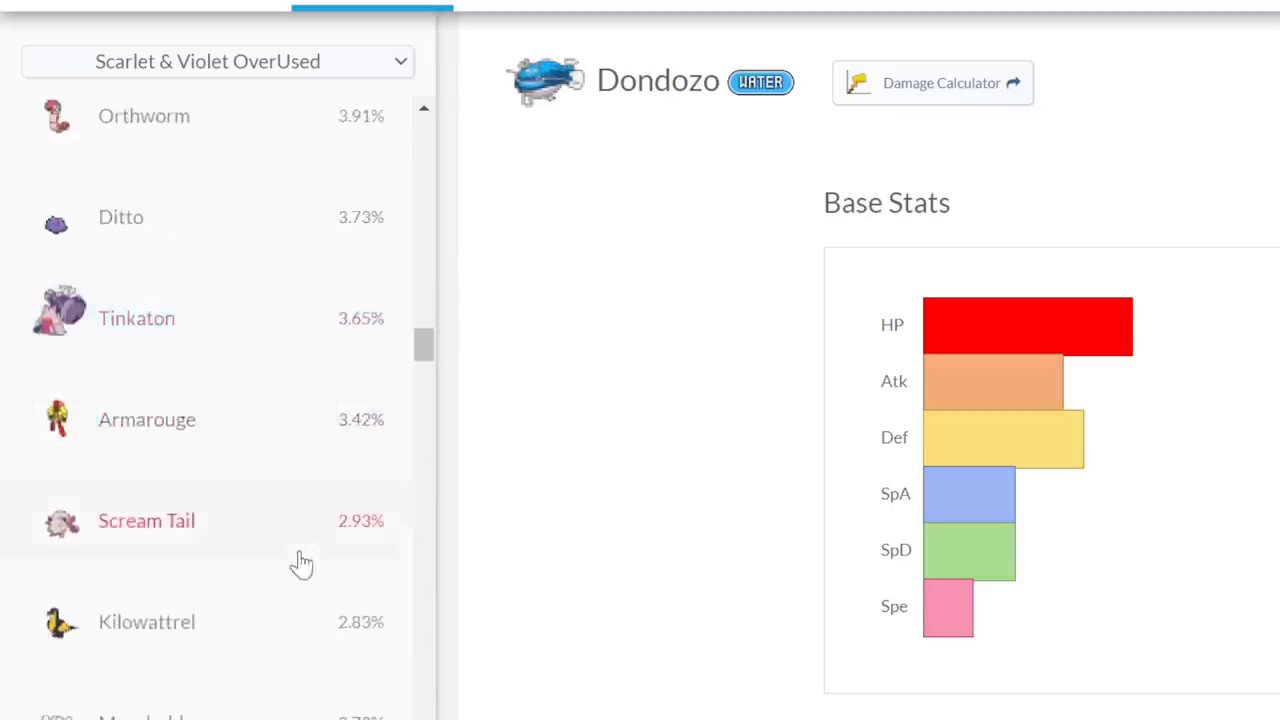
{"action": "scroll", "scroll_direction": "down", "scroll_amount": 3}
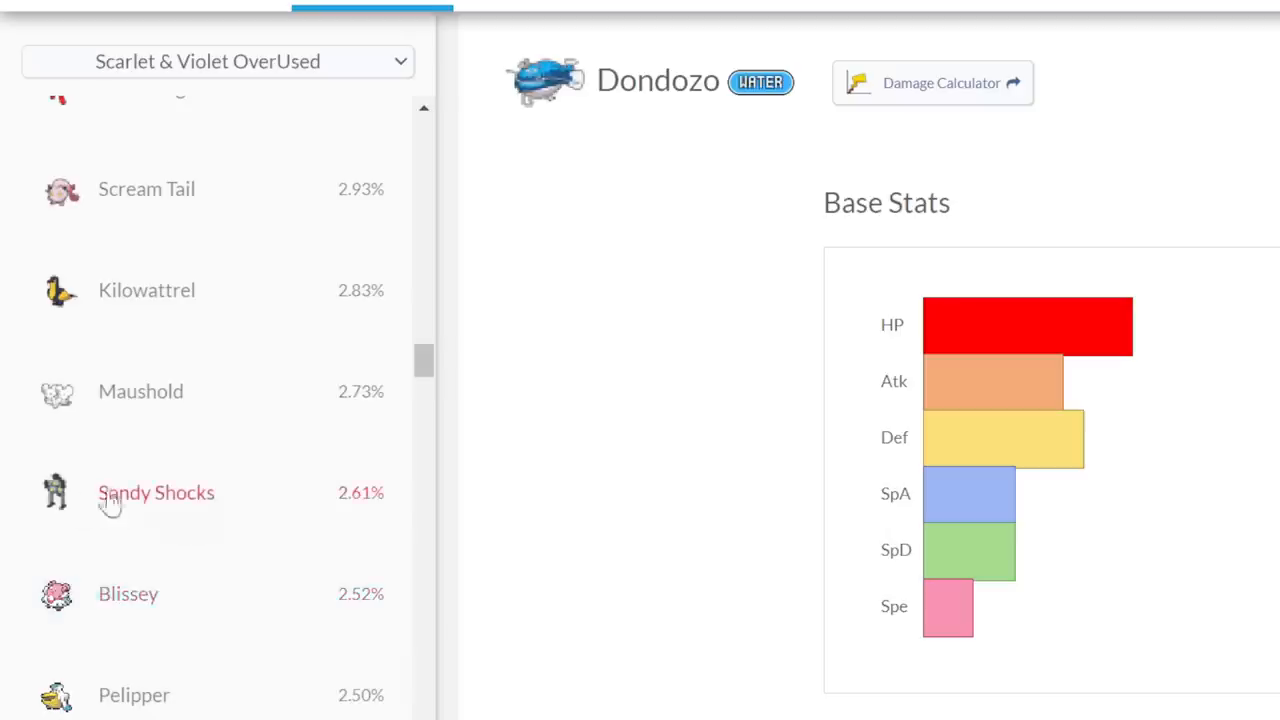
{"action": "mouse_move", "coordinate": [382, 580]}
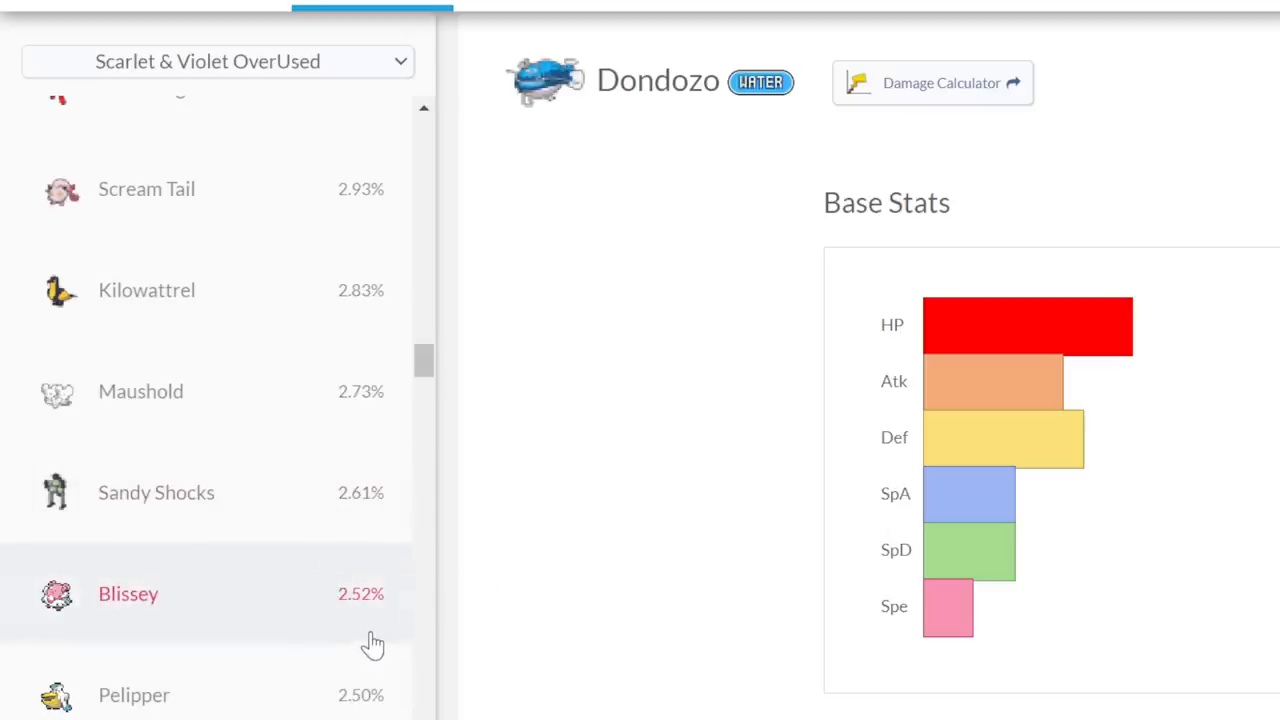
{"action": "scroll", "scroll_direction": "down", "scroll_amount": 3}
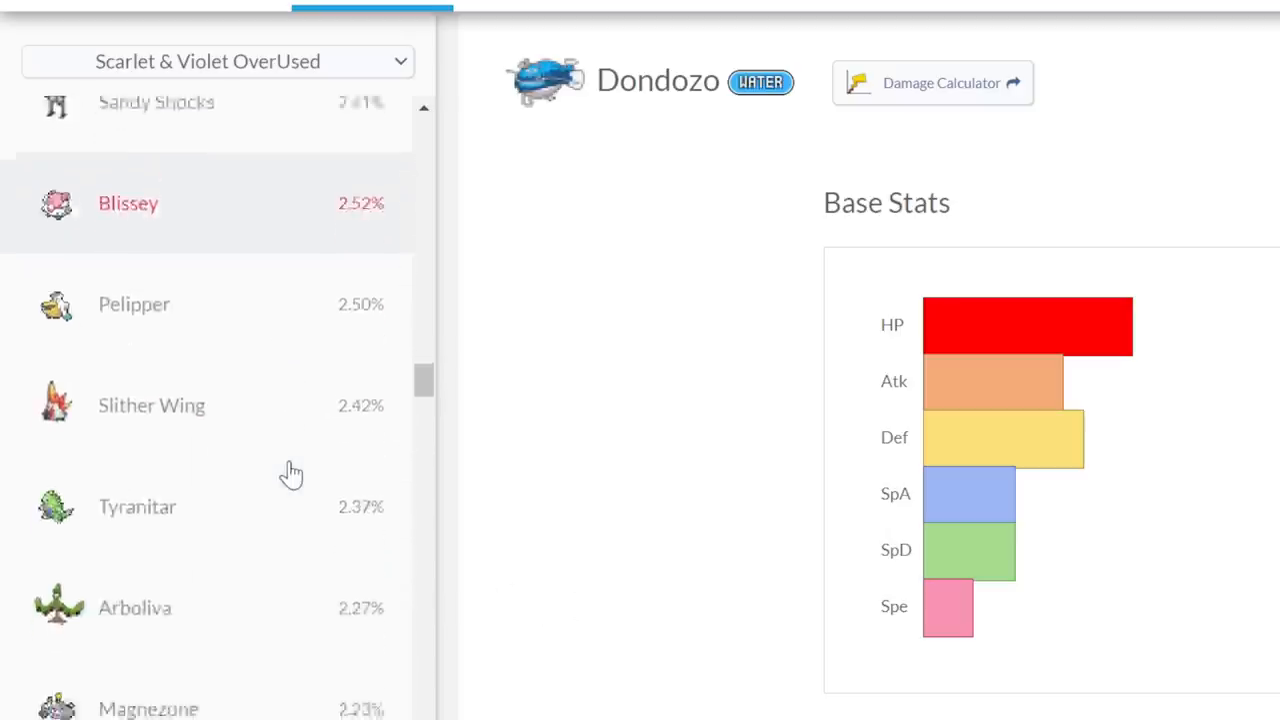
{"action": "scroll", "scroll_direction": "down", "scroll_amount": 3}
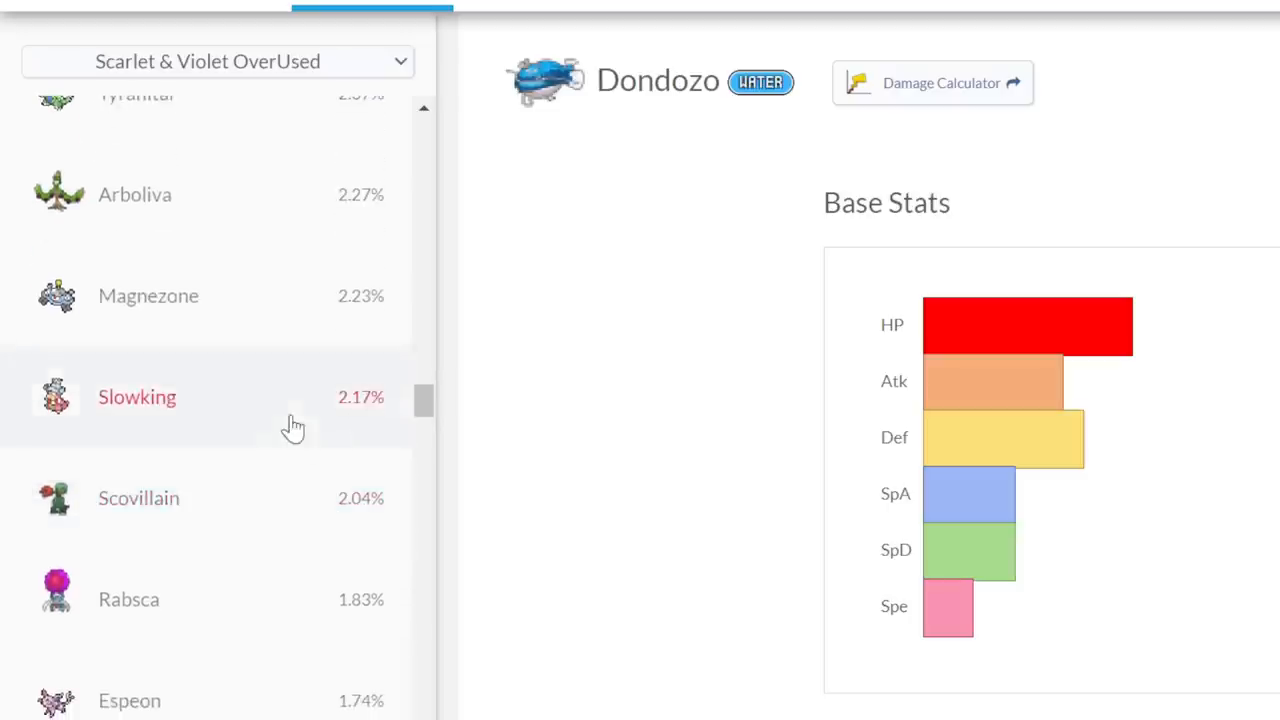
{"action": "scroll", "scroll_direction": "down", "scroll_amount": 3}
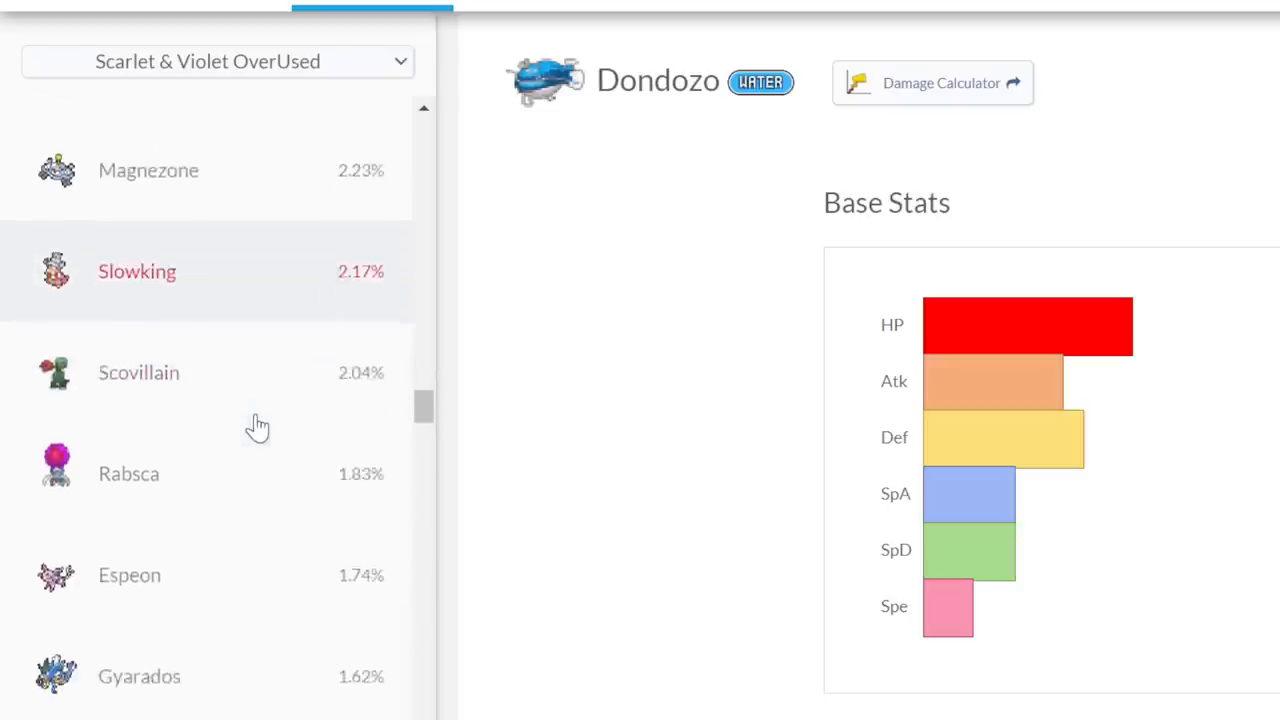
{"action": "scroll", "scroll_direction": "down", "scroll_amount": 3}
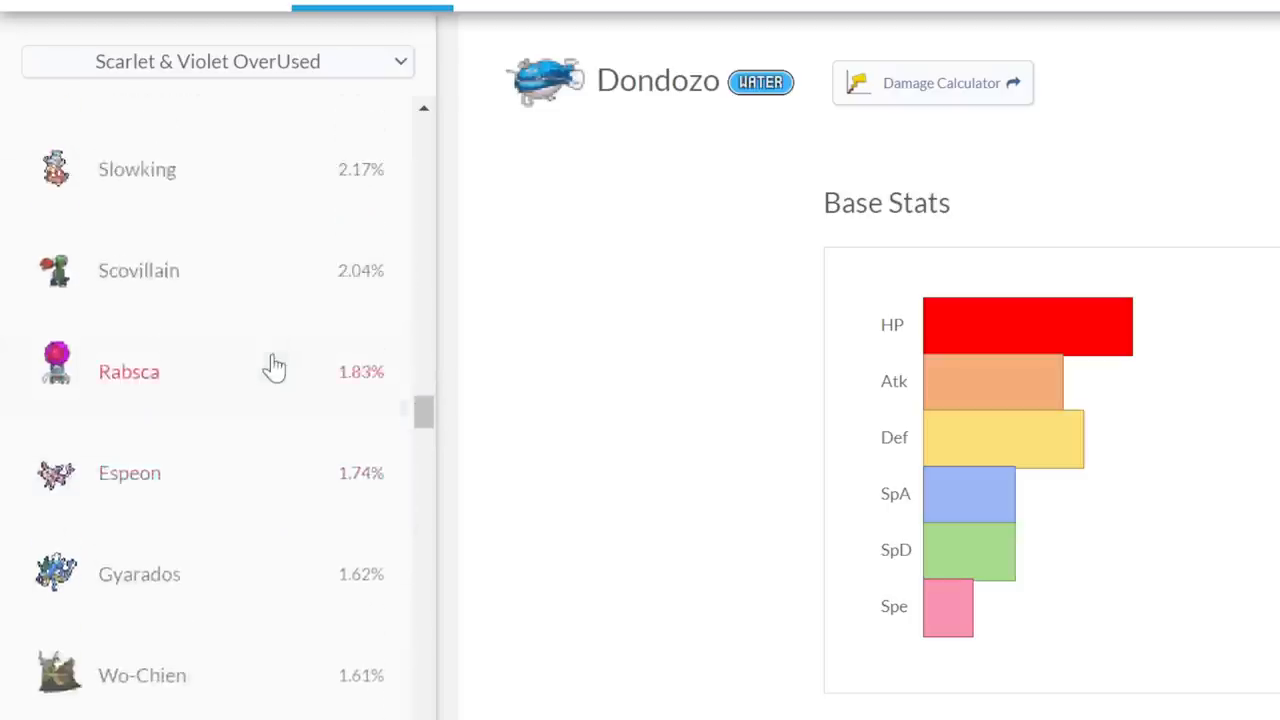
{"action": "scroll", "scroll_direction": "down", "scroll_amount": 3}
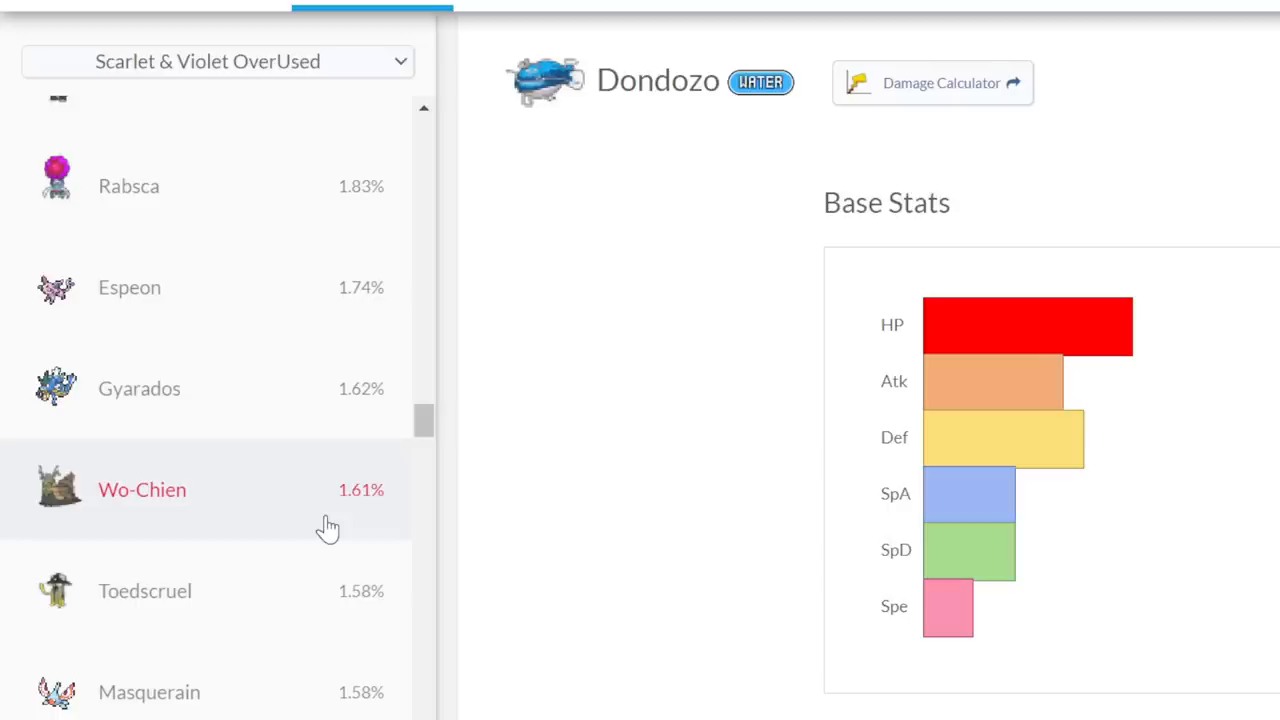
{"action": "scroll", "scroll_direction": "down", "scroll_amount": 3}
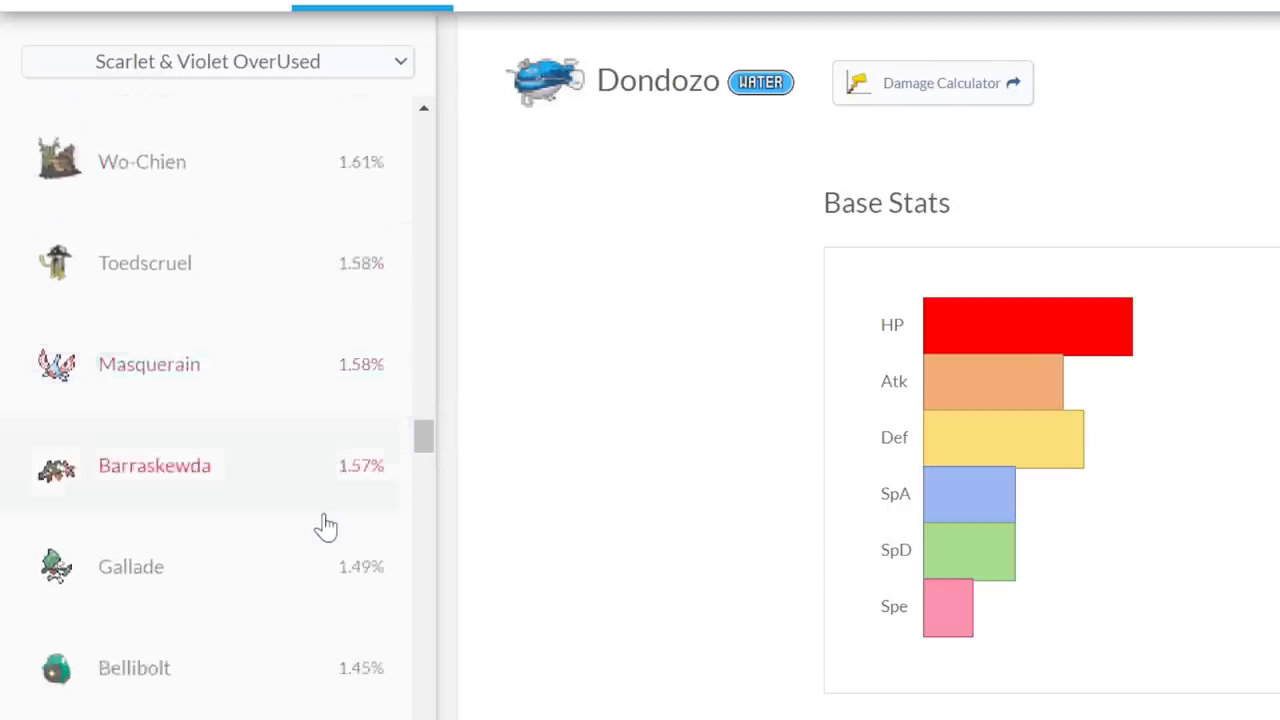
{"action": "scroll", "scroll_direction": "down", "scroll_amount": 3}
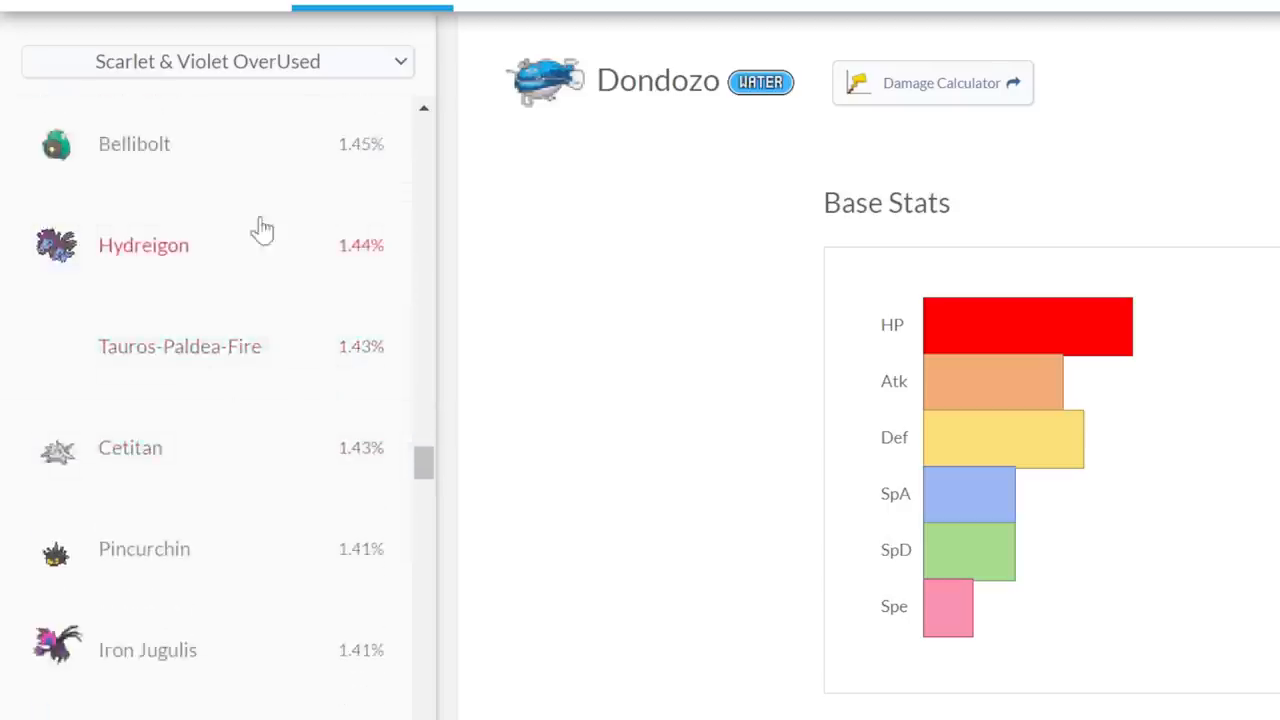
{"action": "scroll", "scroll_direction": "down", "scroll_amount": 3}
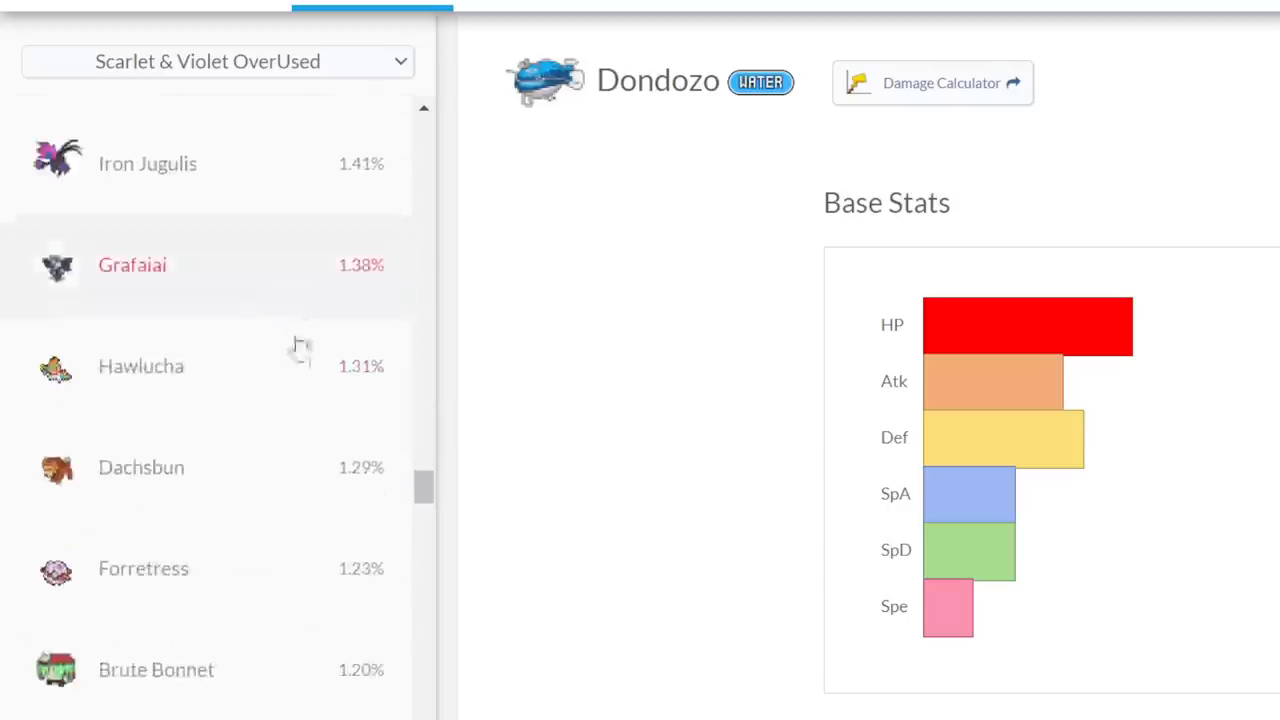
{"action": "scroll", "scroll_direction": "down", "scroll_amount": 3}
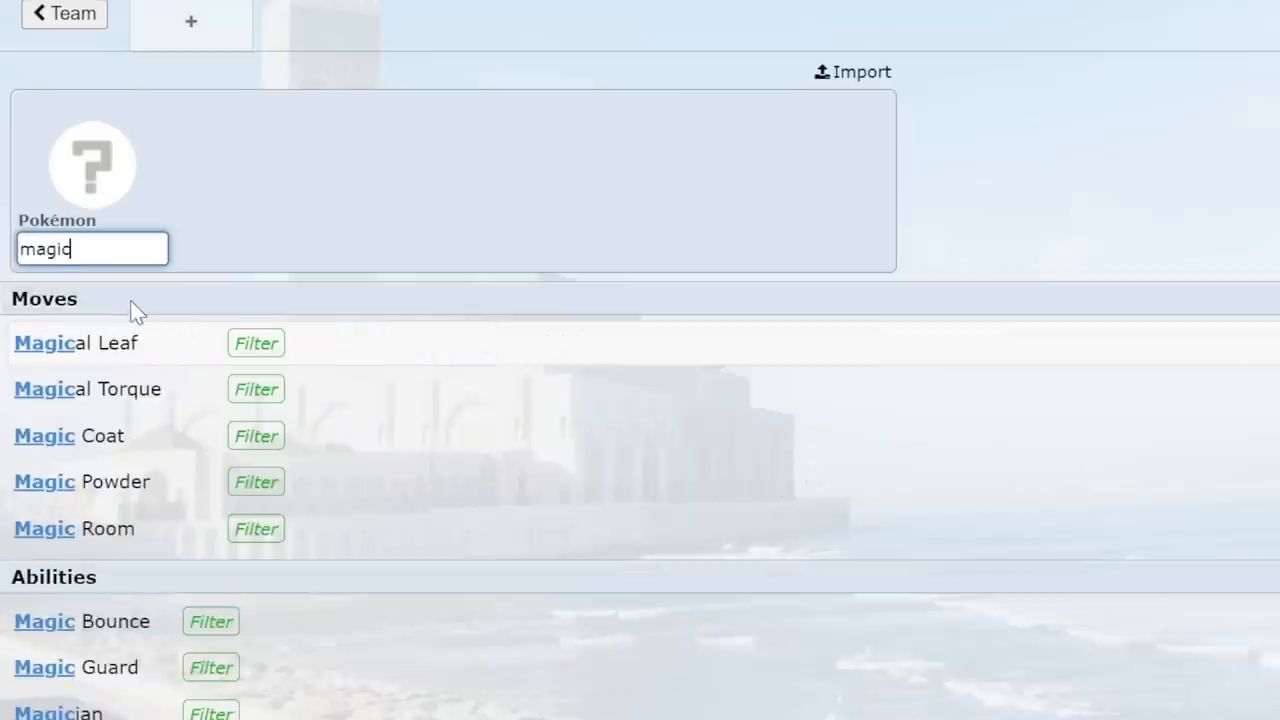
Add Hatterene via the Magic Bounce filter with 252 HP and 252 Defense EVs.
{"action": "left_click", "coordinate": [210, 620]}
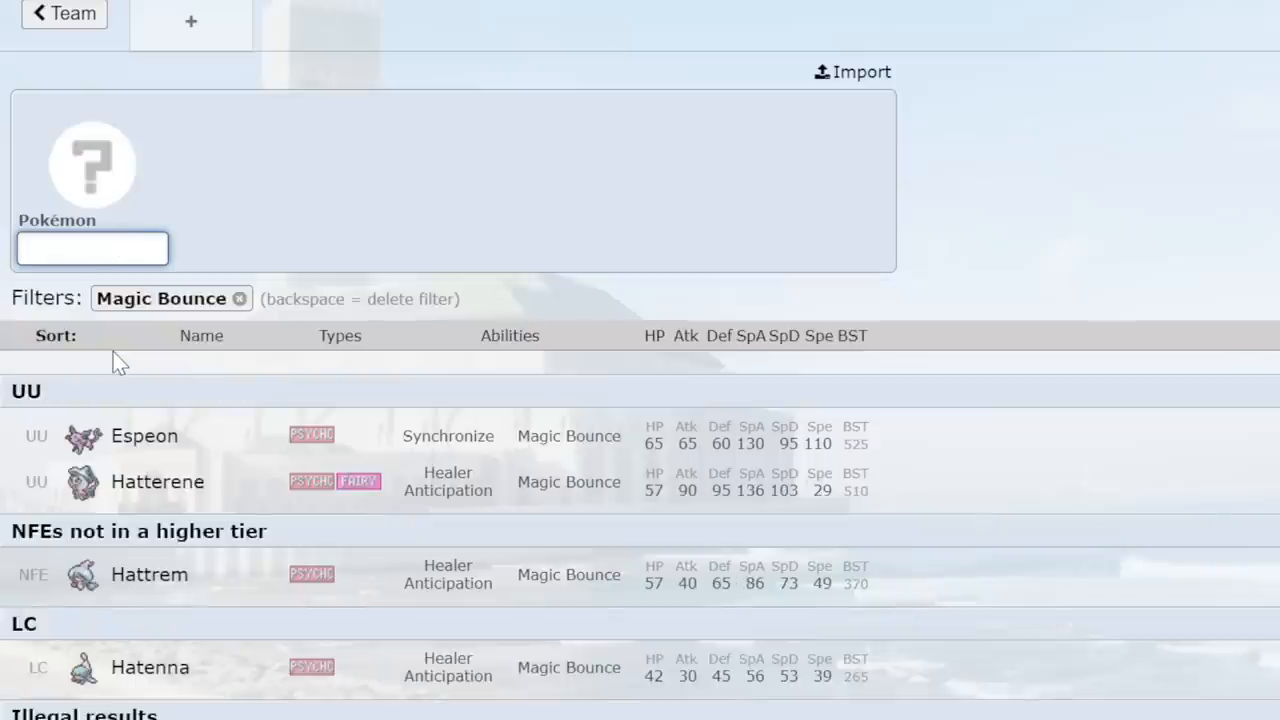
{"action": "left_click", "coordinate": [156, 482]}
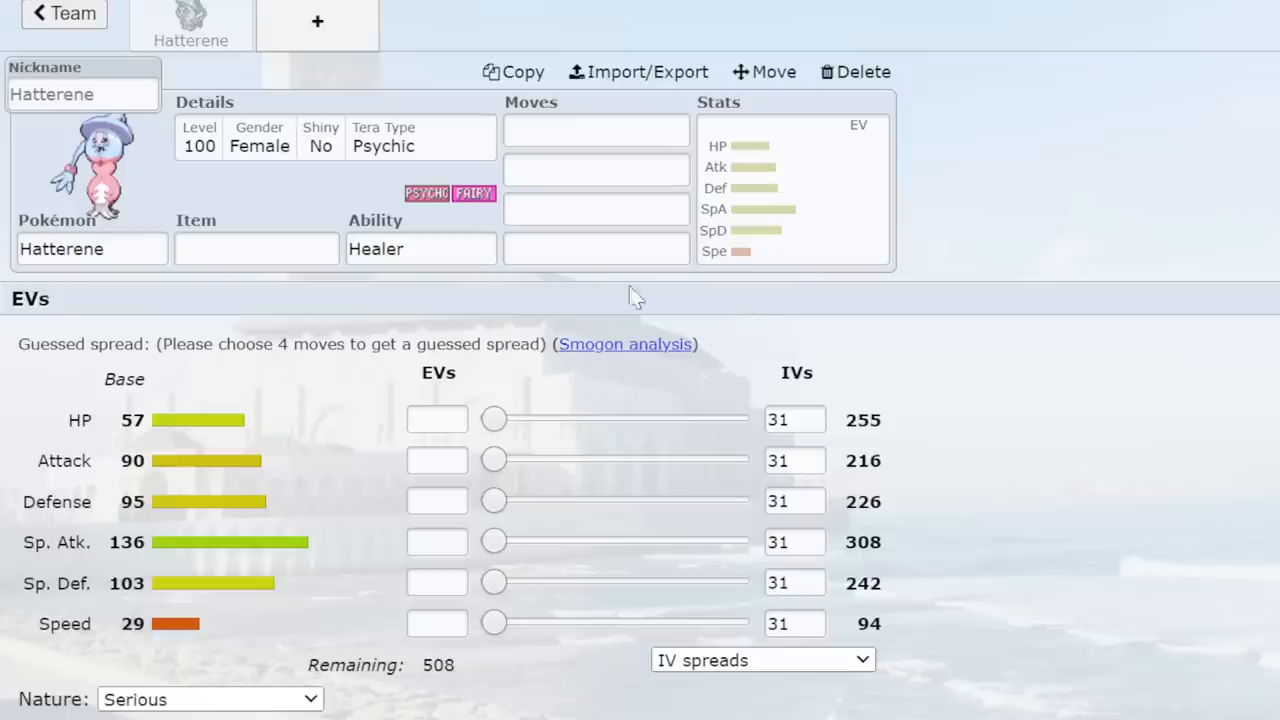
{"action": "left_click_drag", "start_coordinate": [492, 420], "coordinate": [736, 420]}
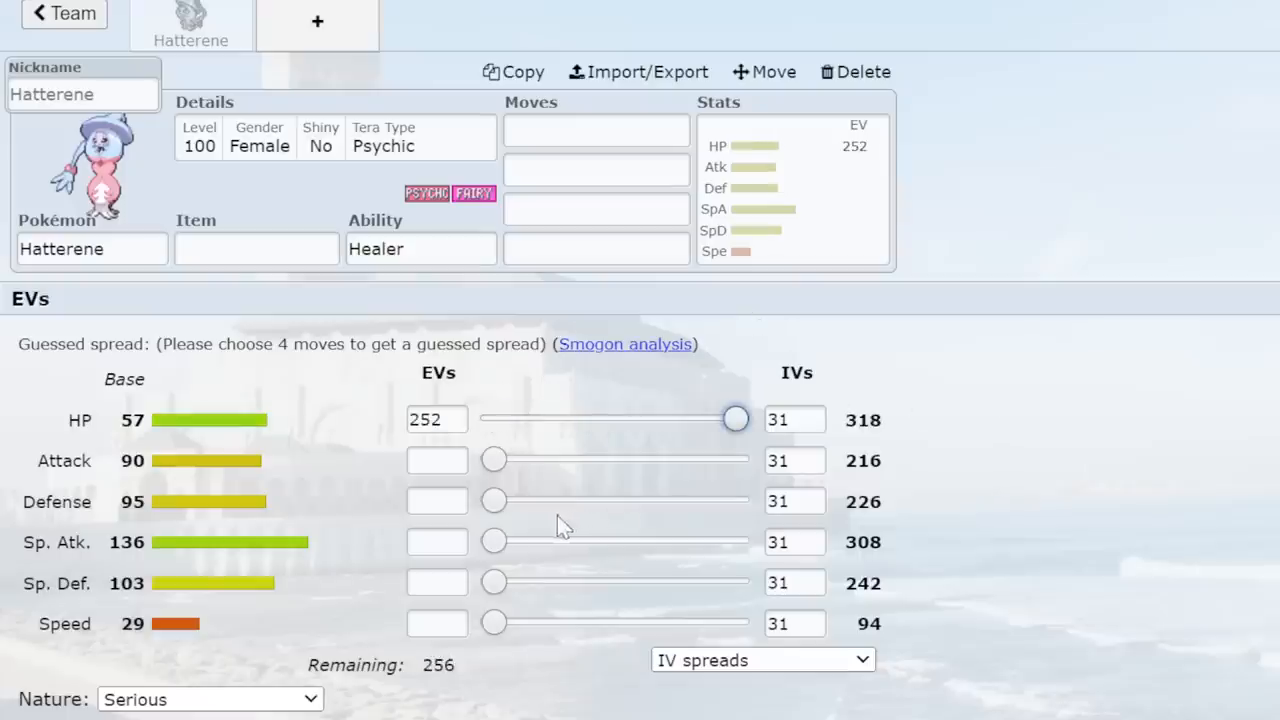
{"action": "left_click_drag", "start_coordinate": [494, 500], "coordinate": [736, 500]}
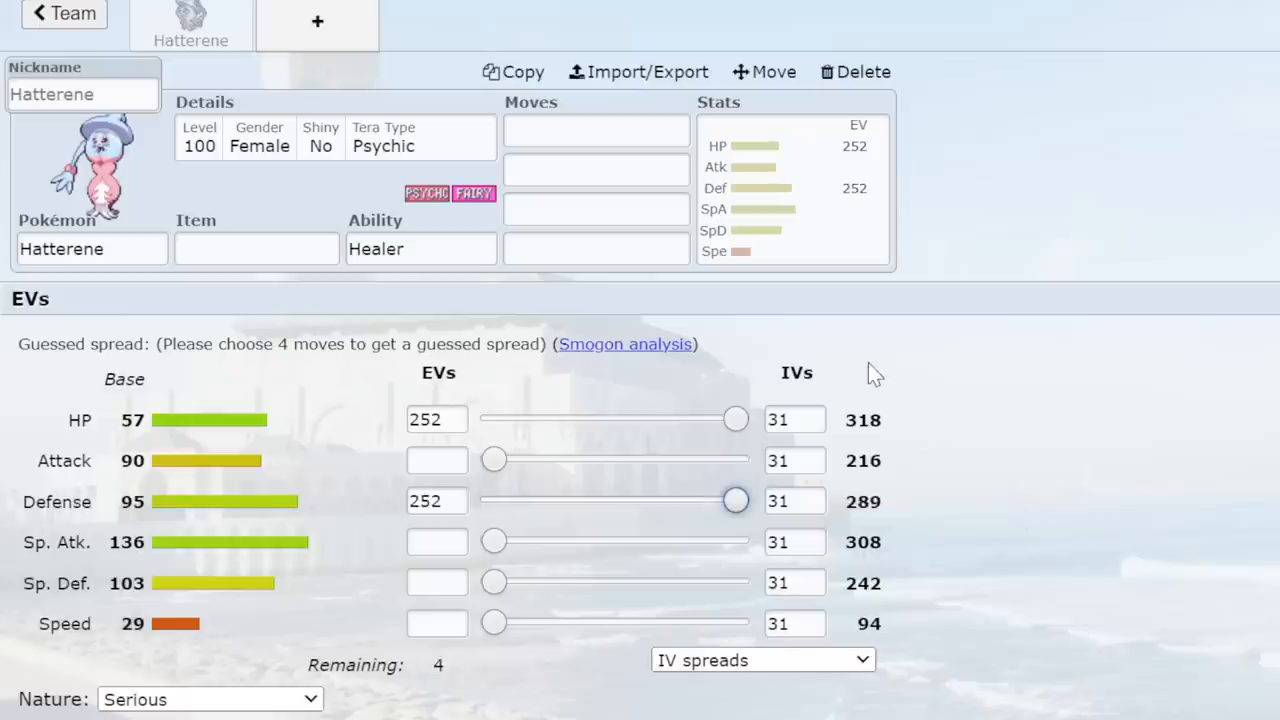
{"action": "mouse_move", "coordinate": [78, 36]}
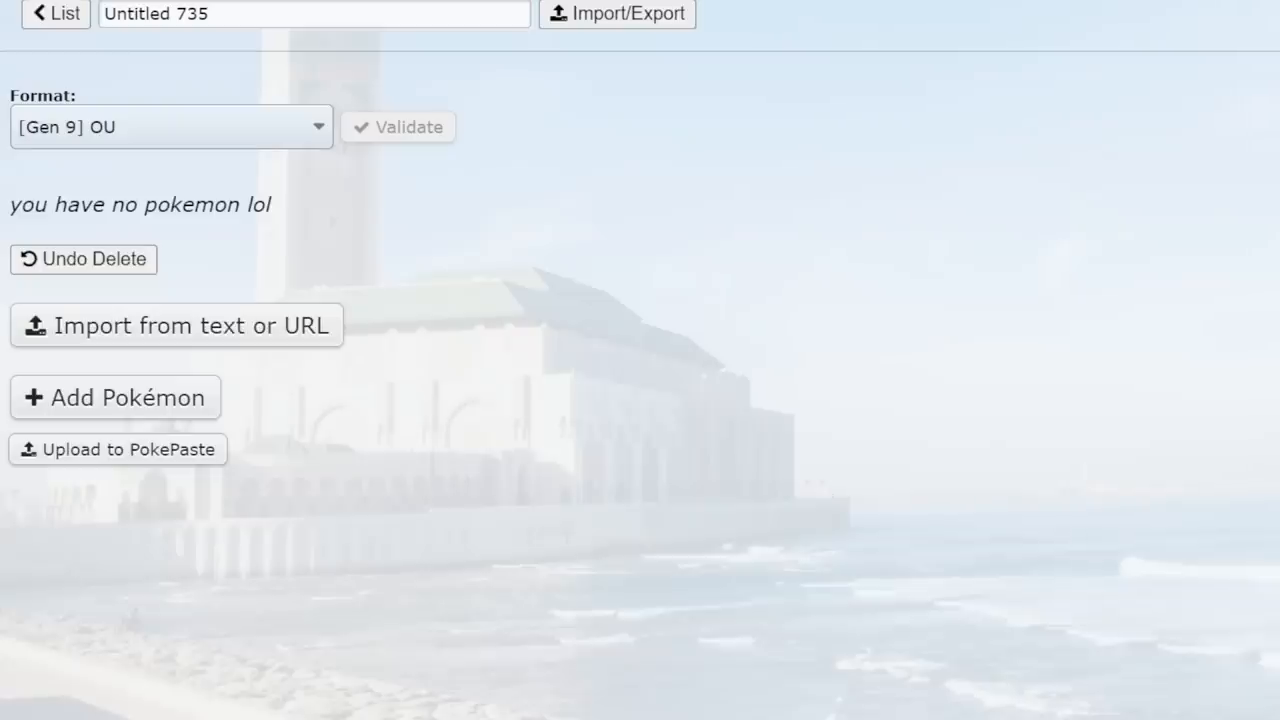
{"action": "mouse_move", "coordinate": [666, 400]}
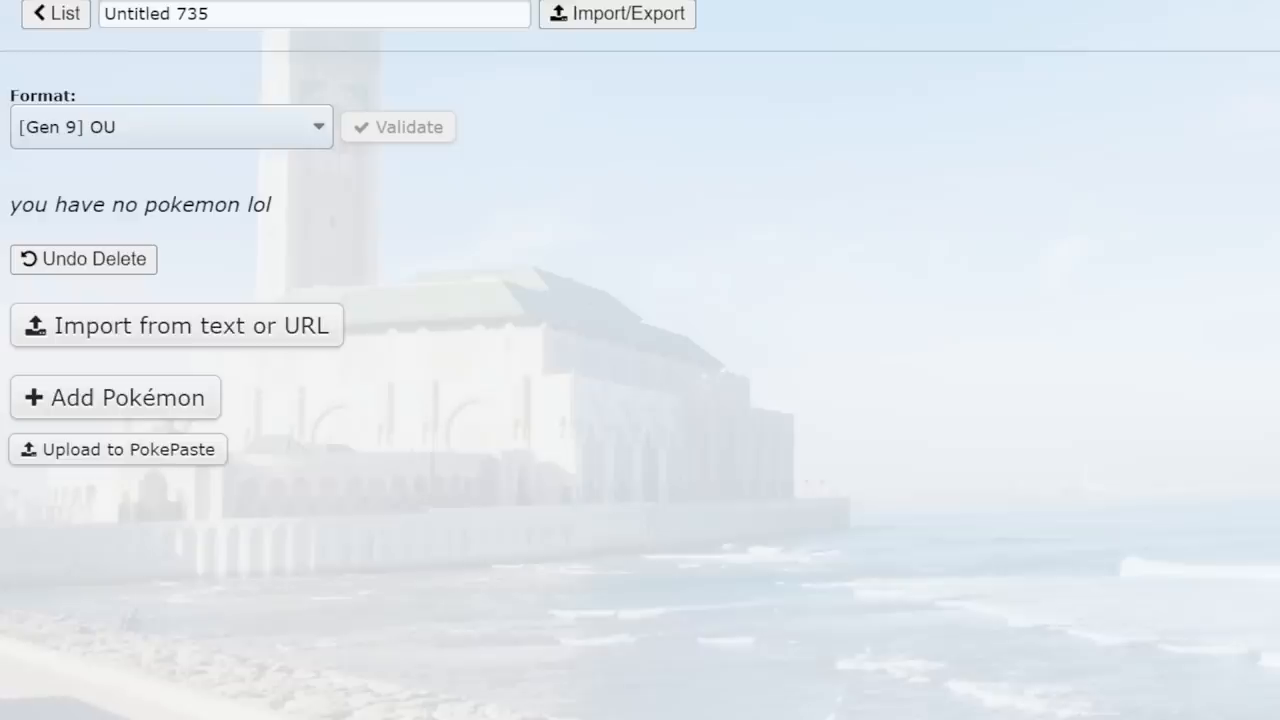
Reopen Untitled 735, add Hippowdon with Whirlwind, then return to the saved teams list.
{"action": "left_click", "coordinate": [56, 18]}
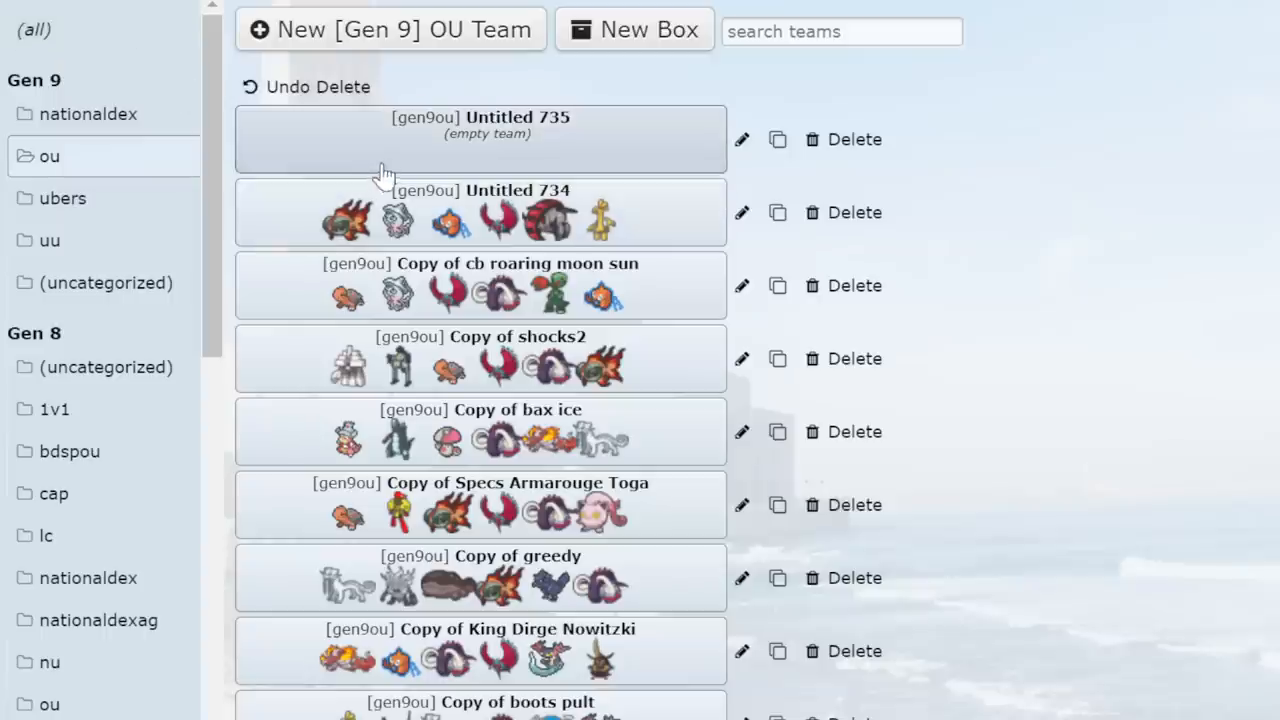
{"action": "left_click", "coordinate": [480, 138]}
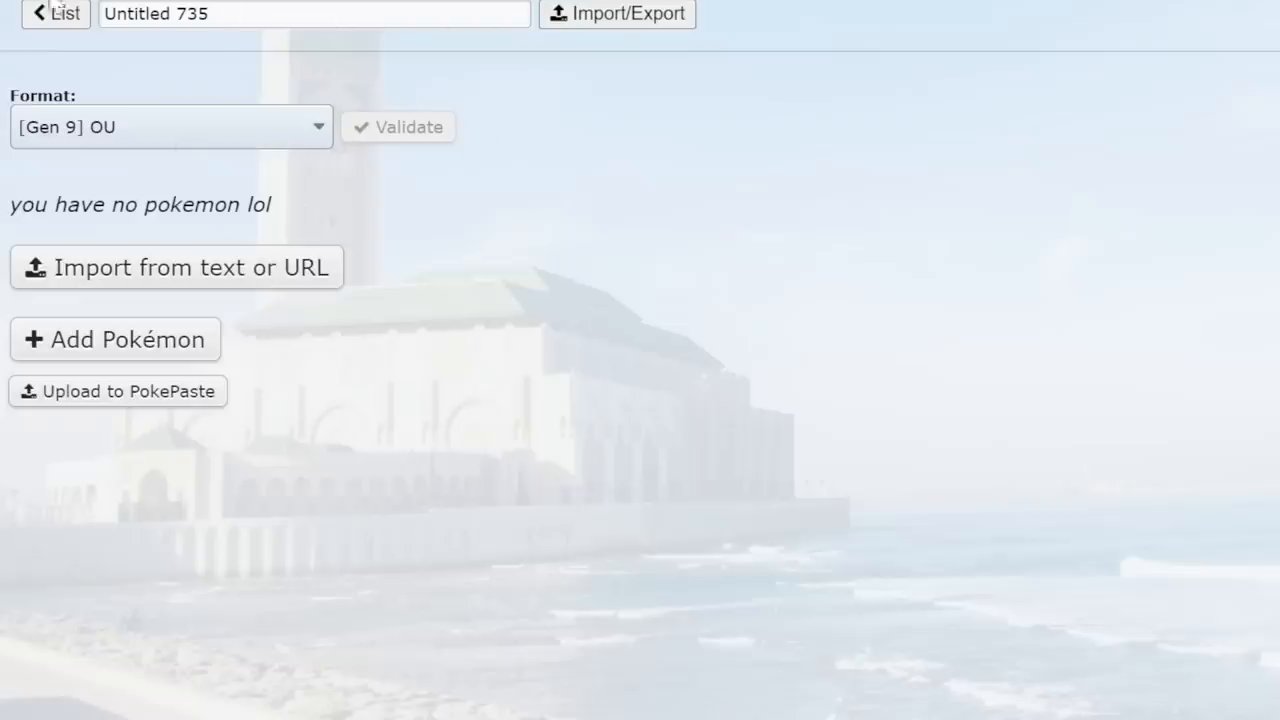
{"action": "type", "text": "hippowd"}
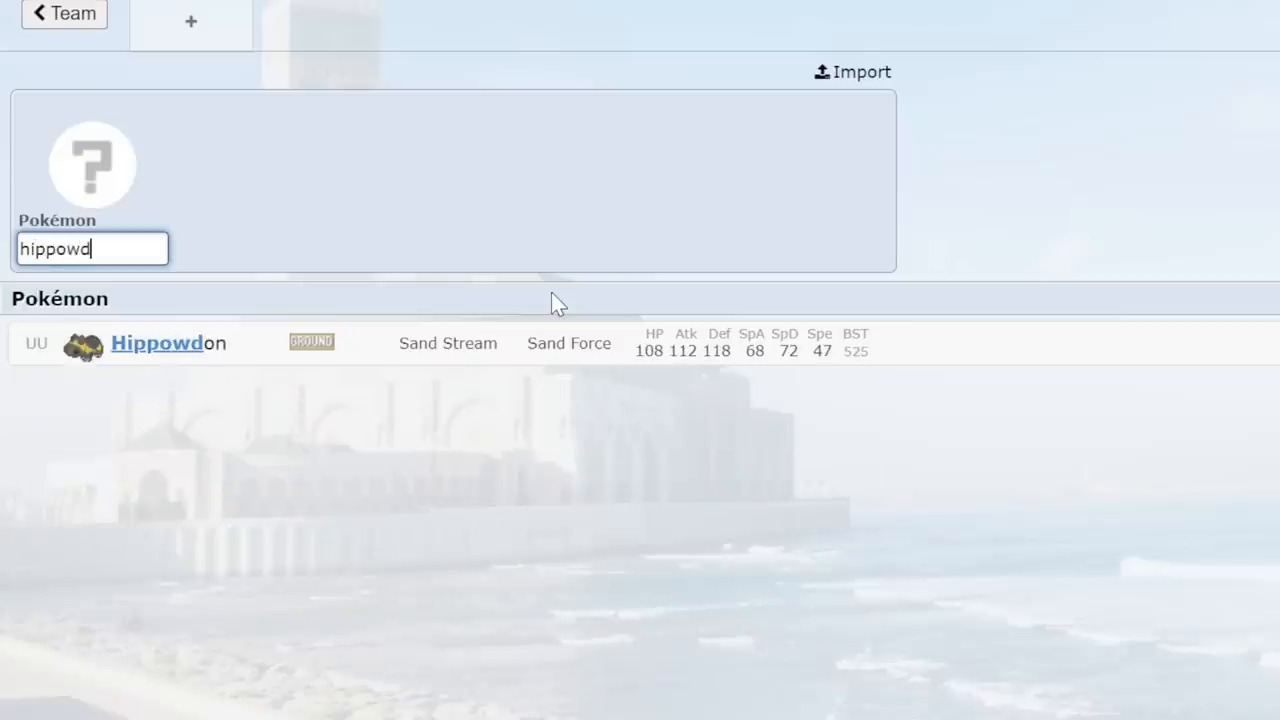
{"action": "left_click", "coordinate": [158, 344]}
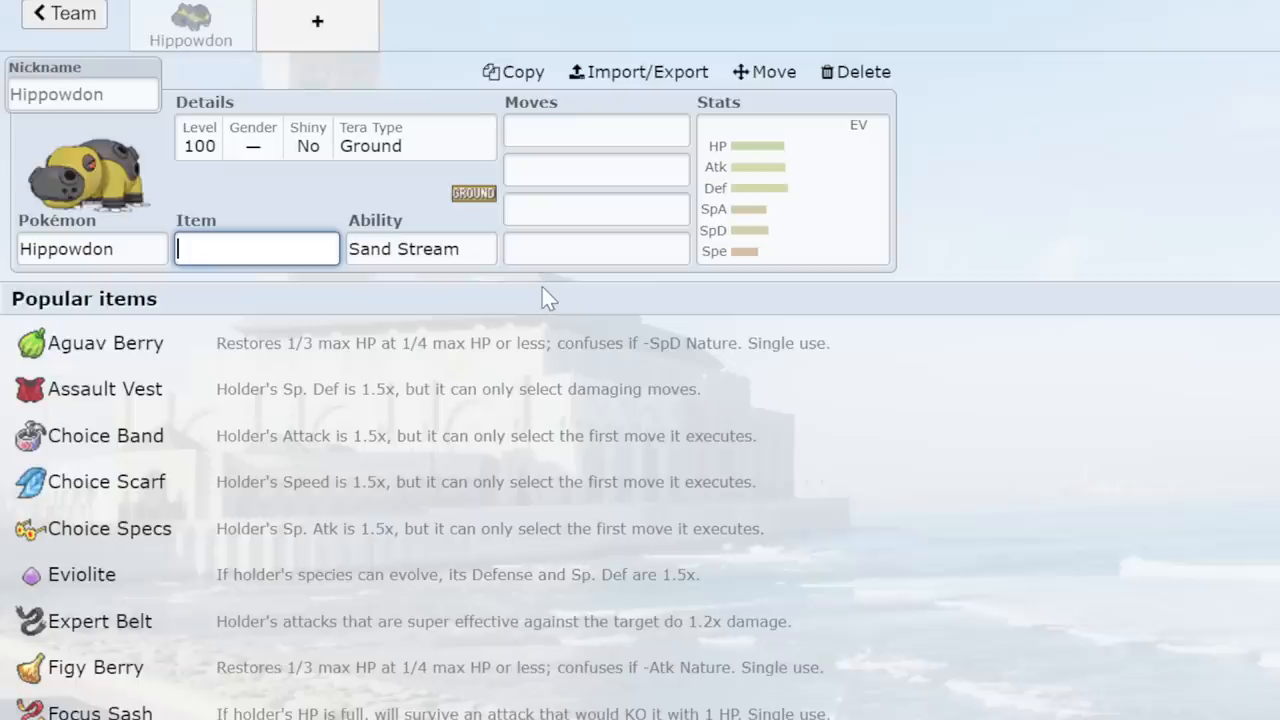
{"action": "type", "text": "whirlin"}
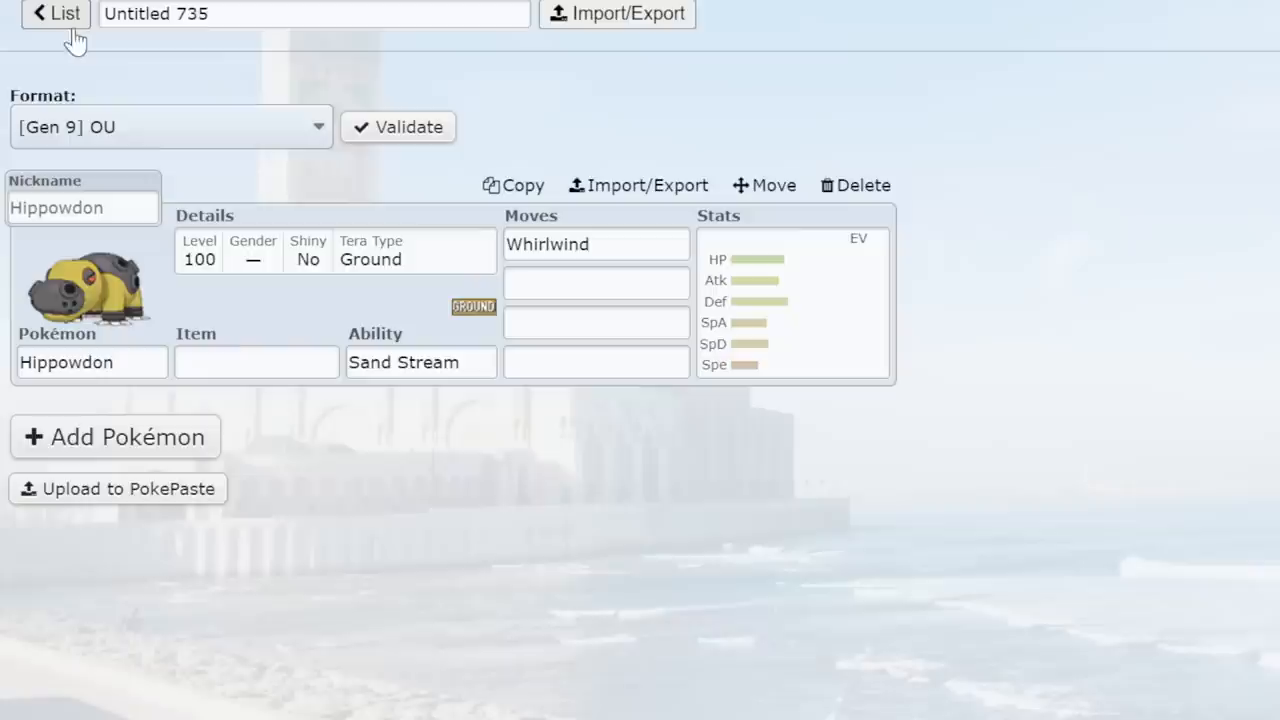
{"action": "left_click", "coordinate": [54, 16]}
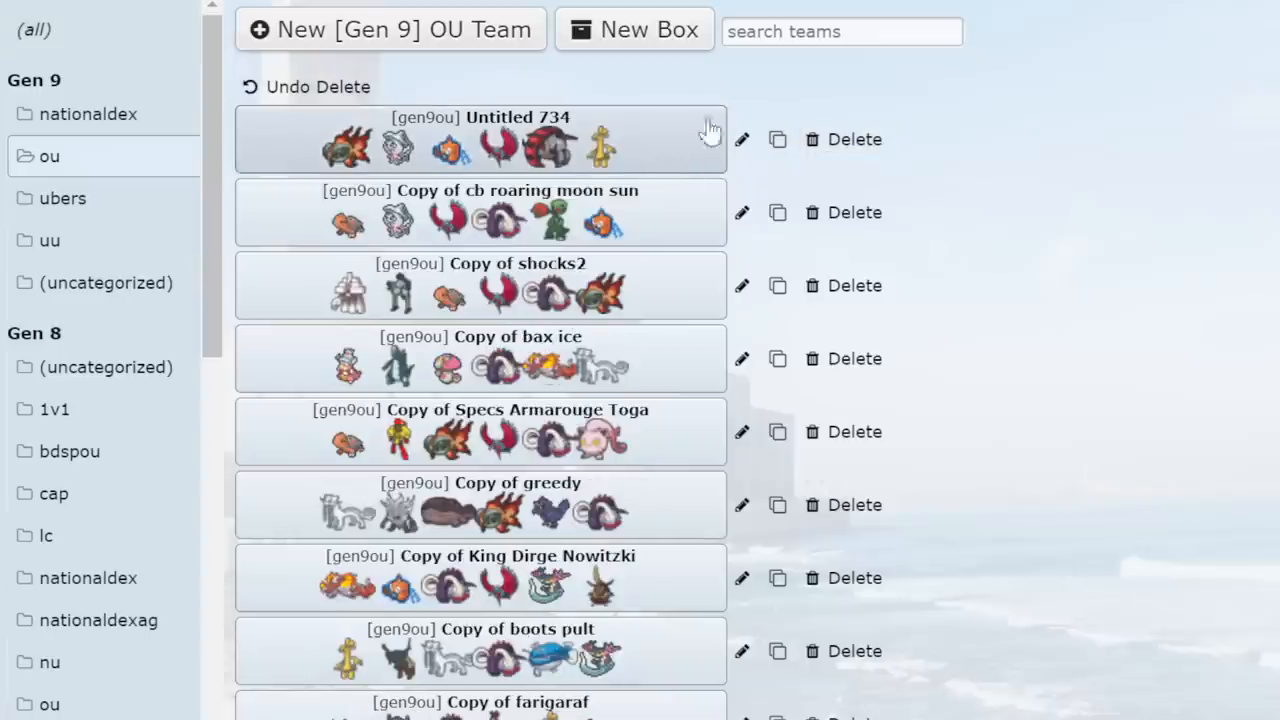
{"action": "mouse_move", "coordinate": [708, 132]}
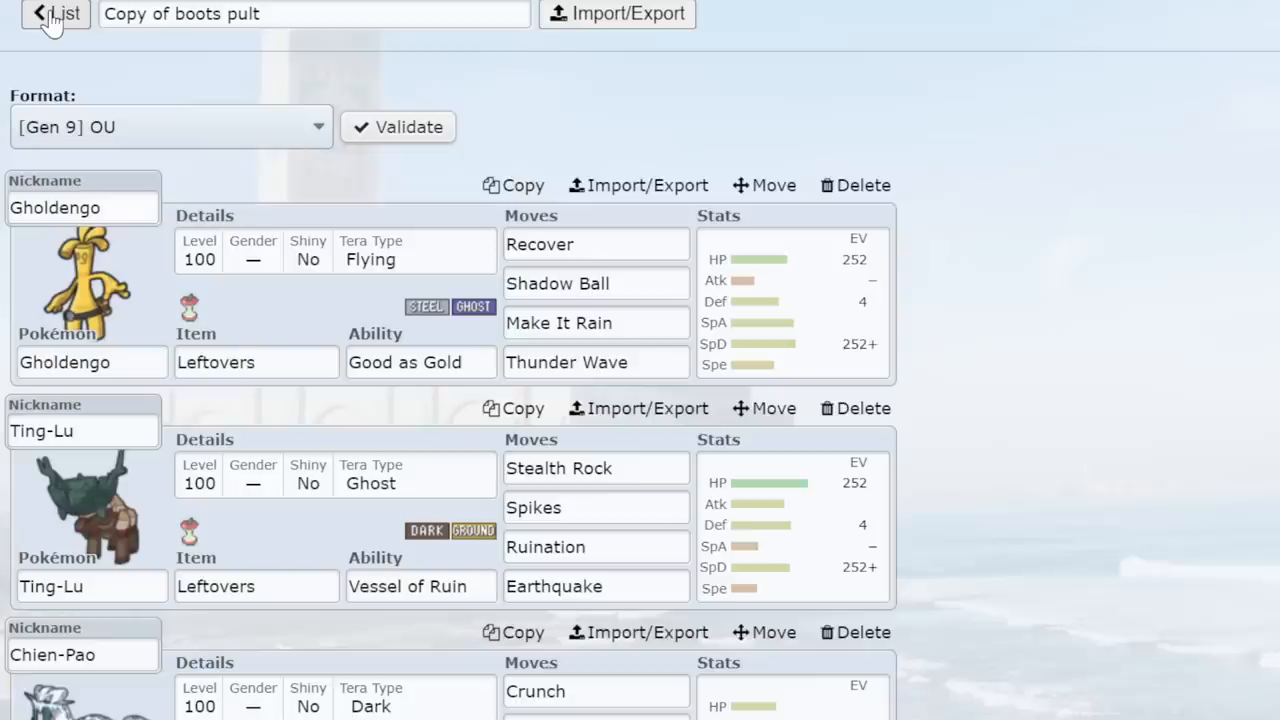
{"action": "left_click", "coordinate": [48, 16]}
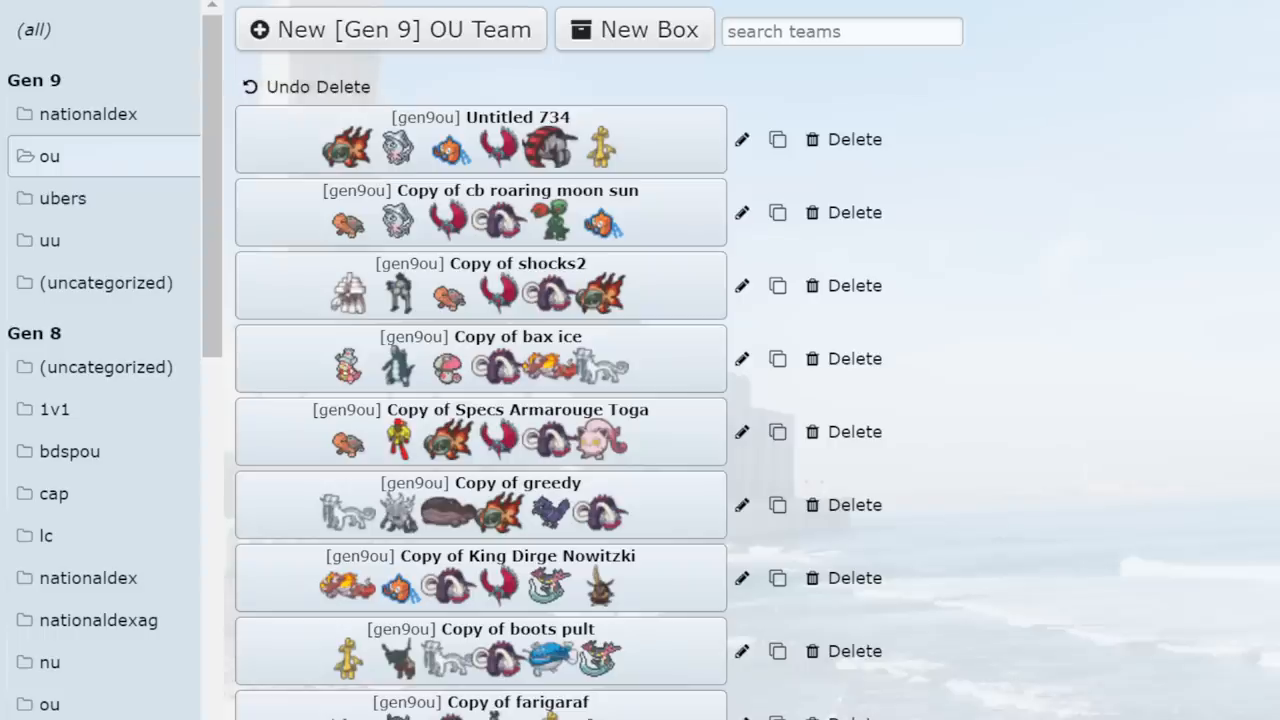
{"action": "mouse_move", "coordinate": [524, 374]}
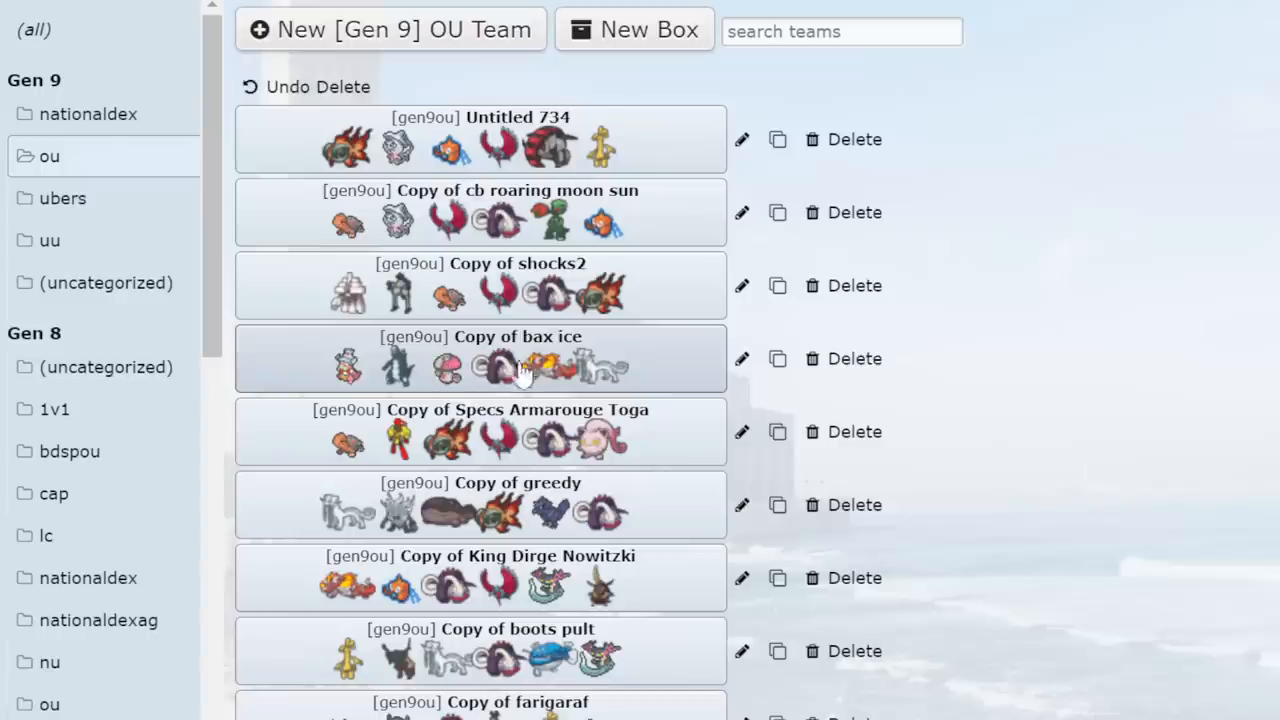
{"action": "mouse_move", "coordinate": [656, 396]}
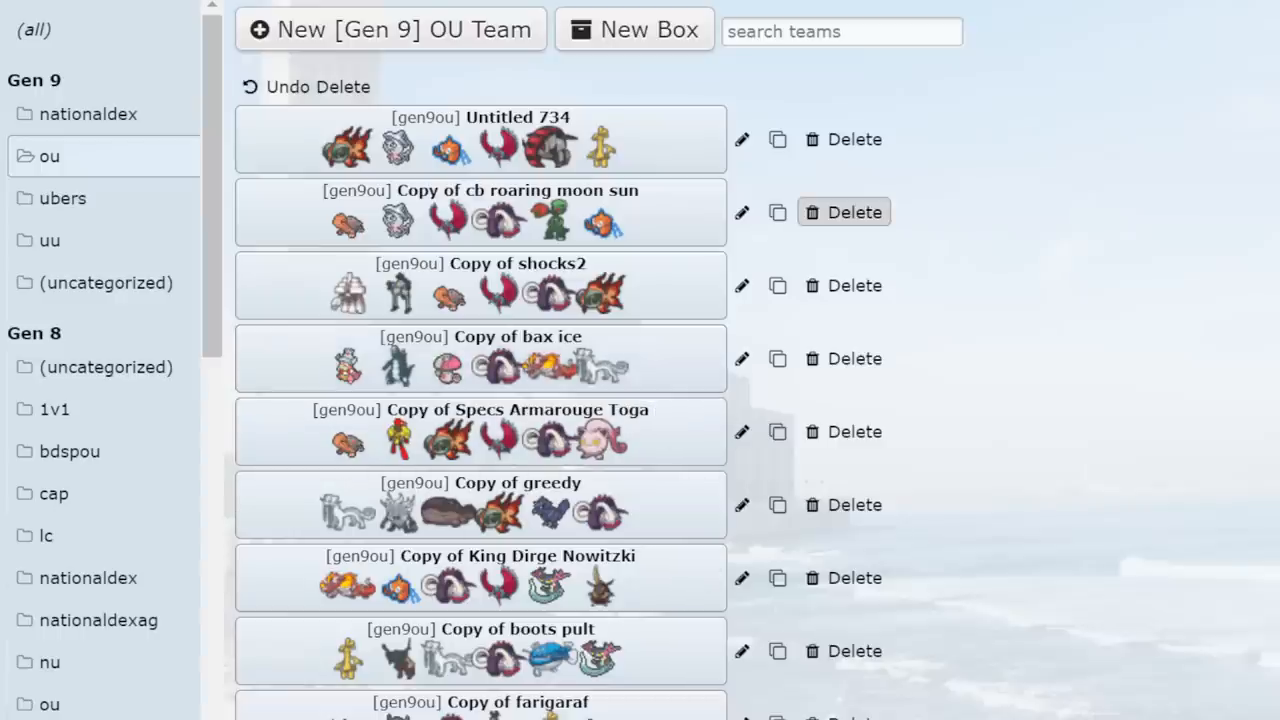
{"action": "left_click", "coordinate": [480, 138]}
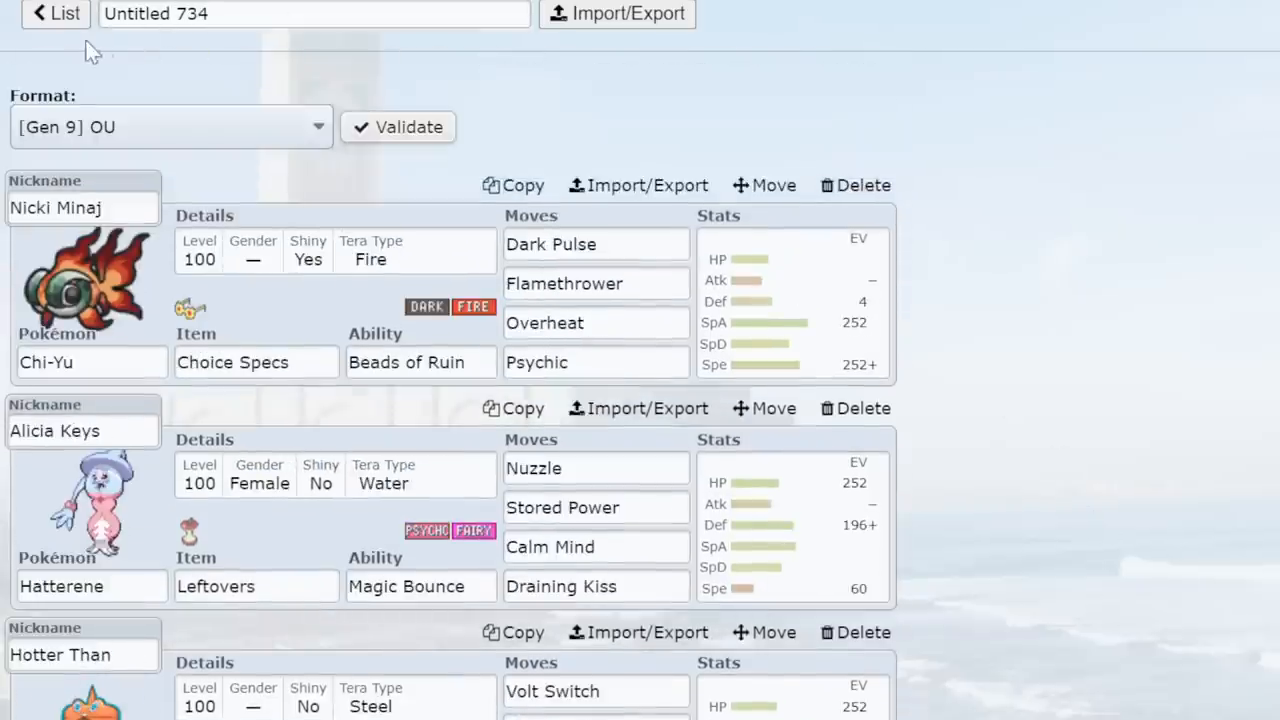
{"action": "left_click", "coordinate": [54, 16]}
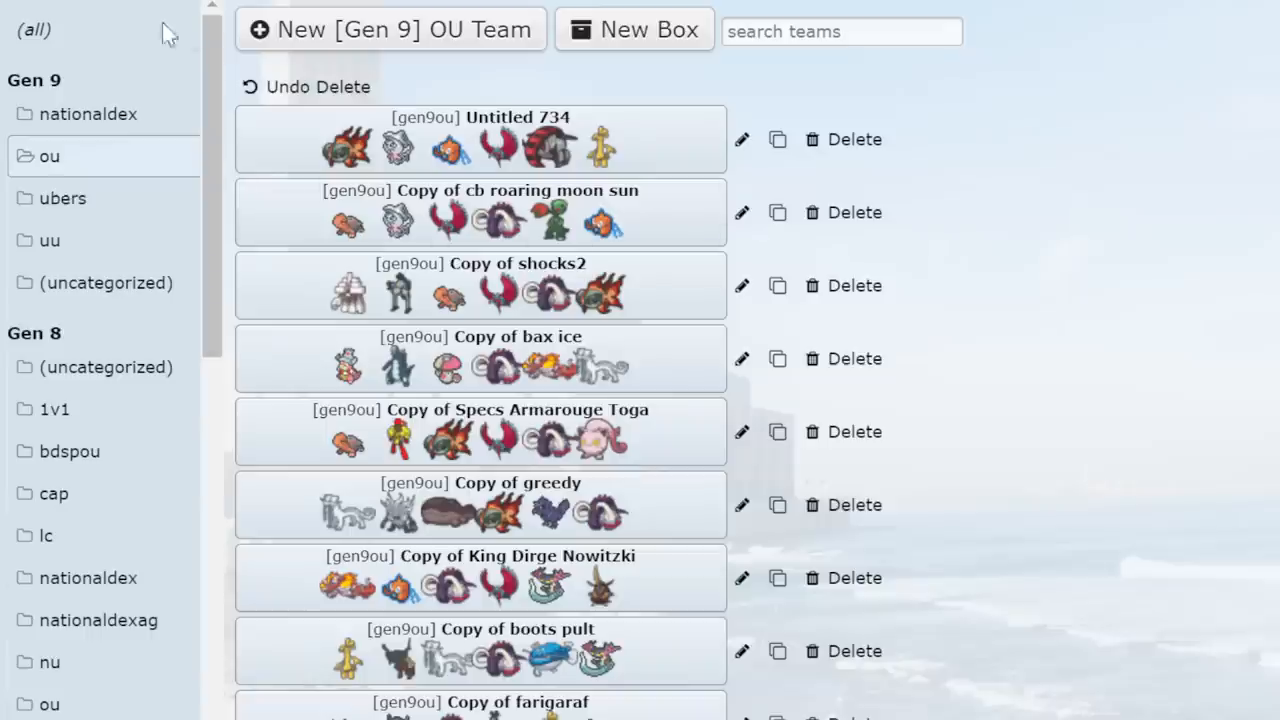
{"action": "mouse_move", "coordinate": [600, 532]}
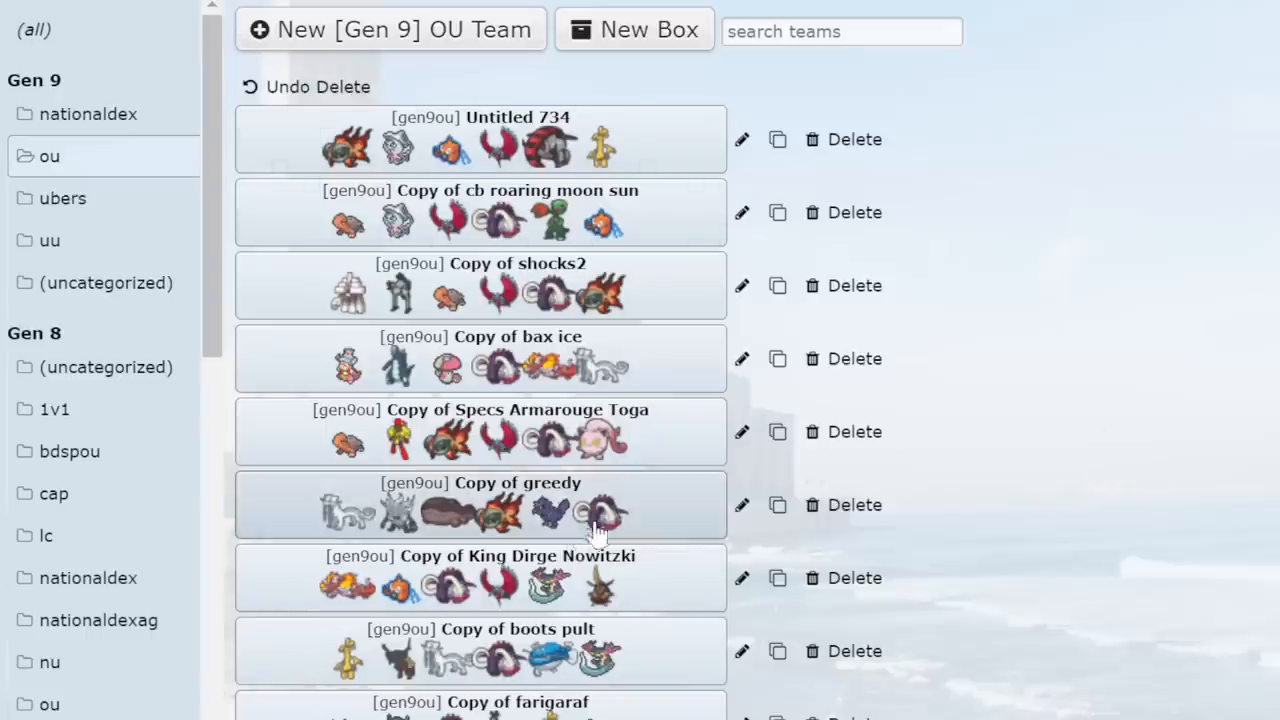
{"action": "scroll", "scroll_direction": "down", "scroll_amount": 3}
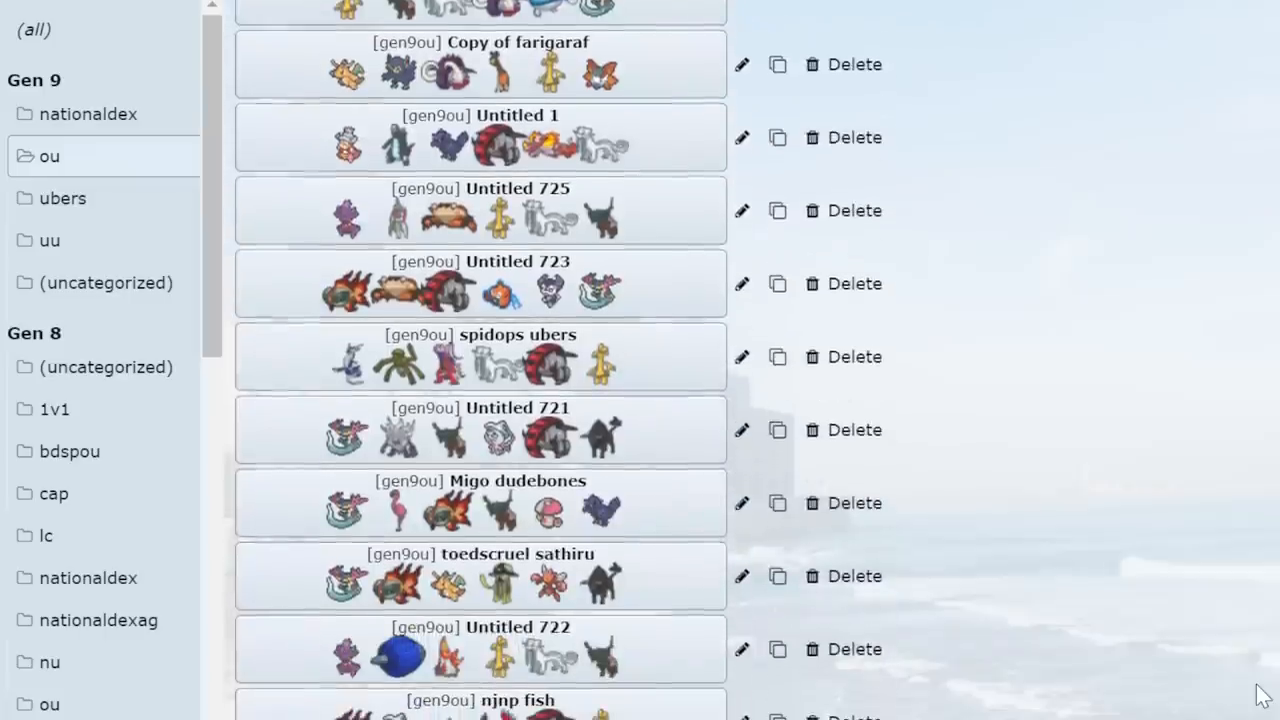
{"action": "scroll", "scroll_direction": "down", "scroll_amount": 3}
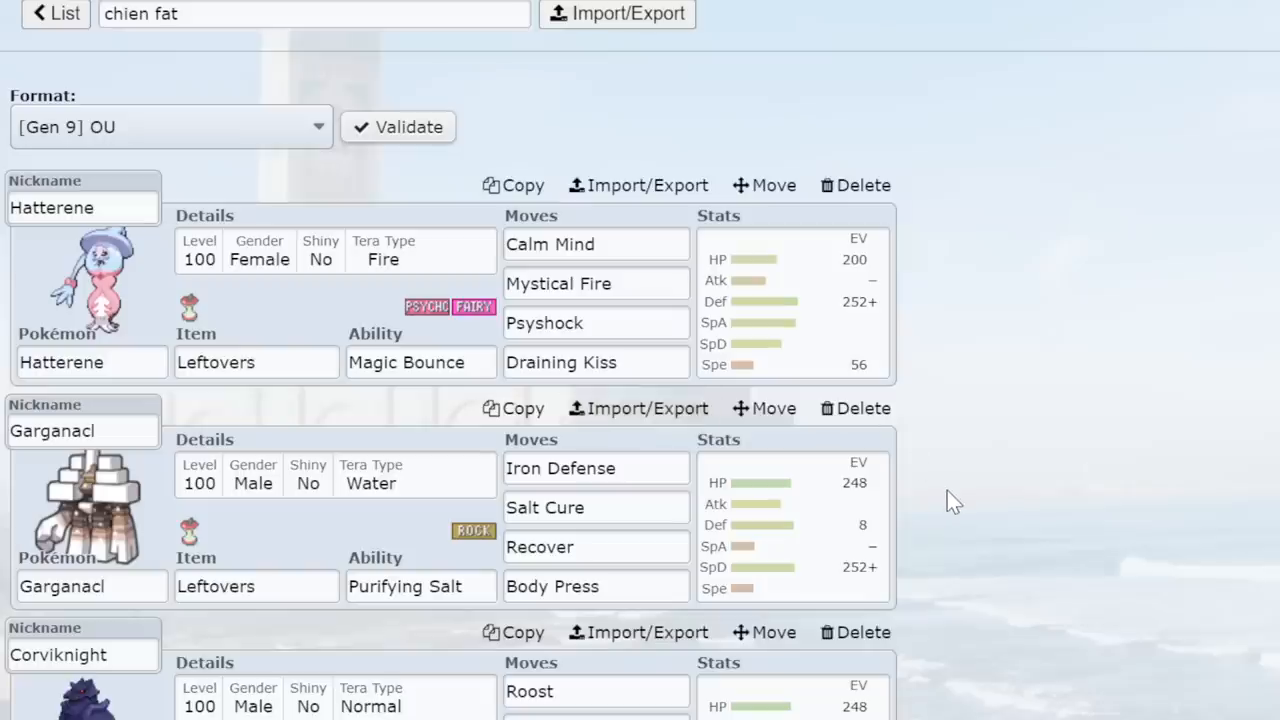
{"action": "scroll", "scroll_direction": "down", "scroll_amount": 3}
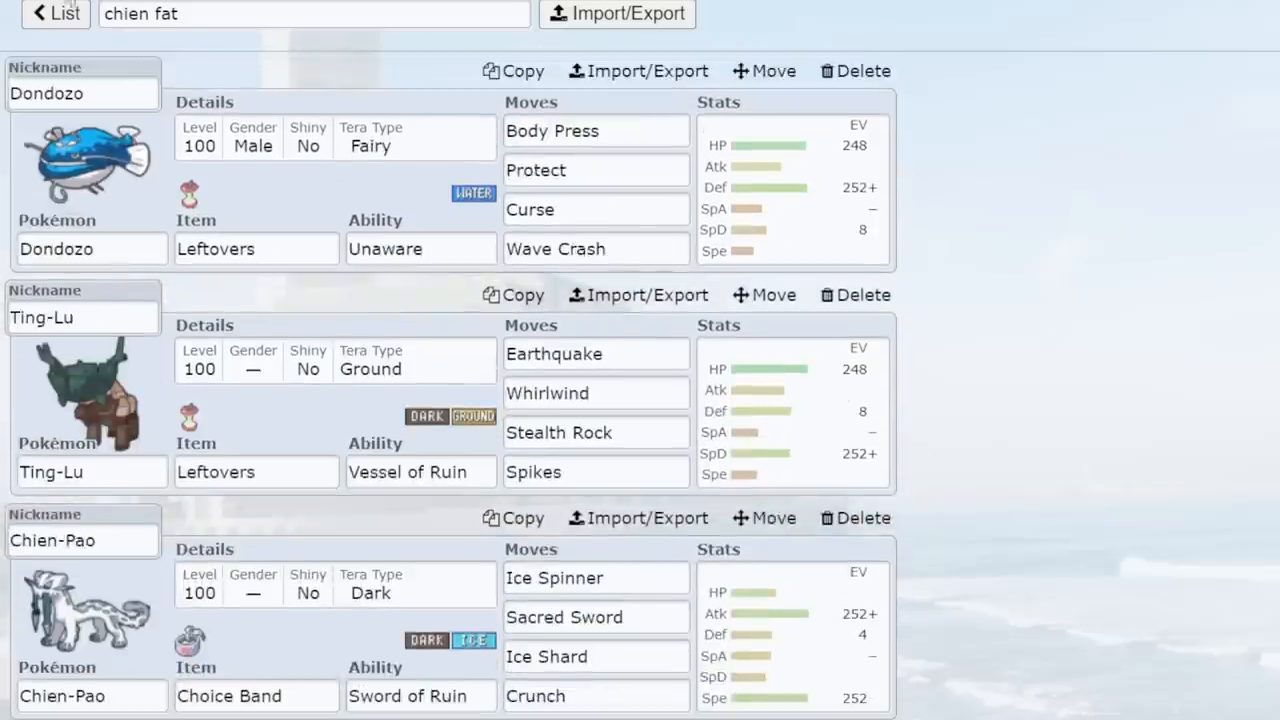
{"action": "mouse_move", "coordinate": [1050, 476]}
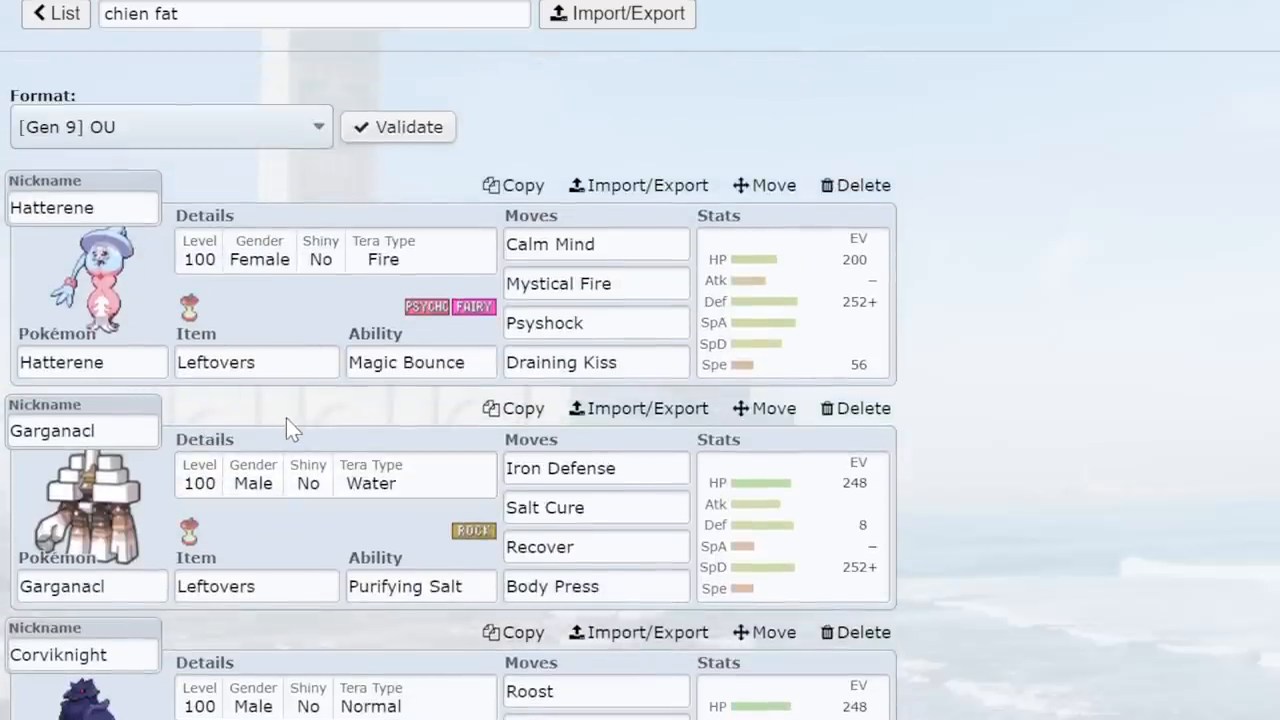
{"action": "scroll", "scroll_direction": "down", "scroll_amount": 3}
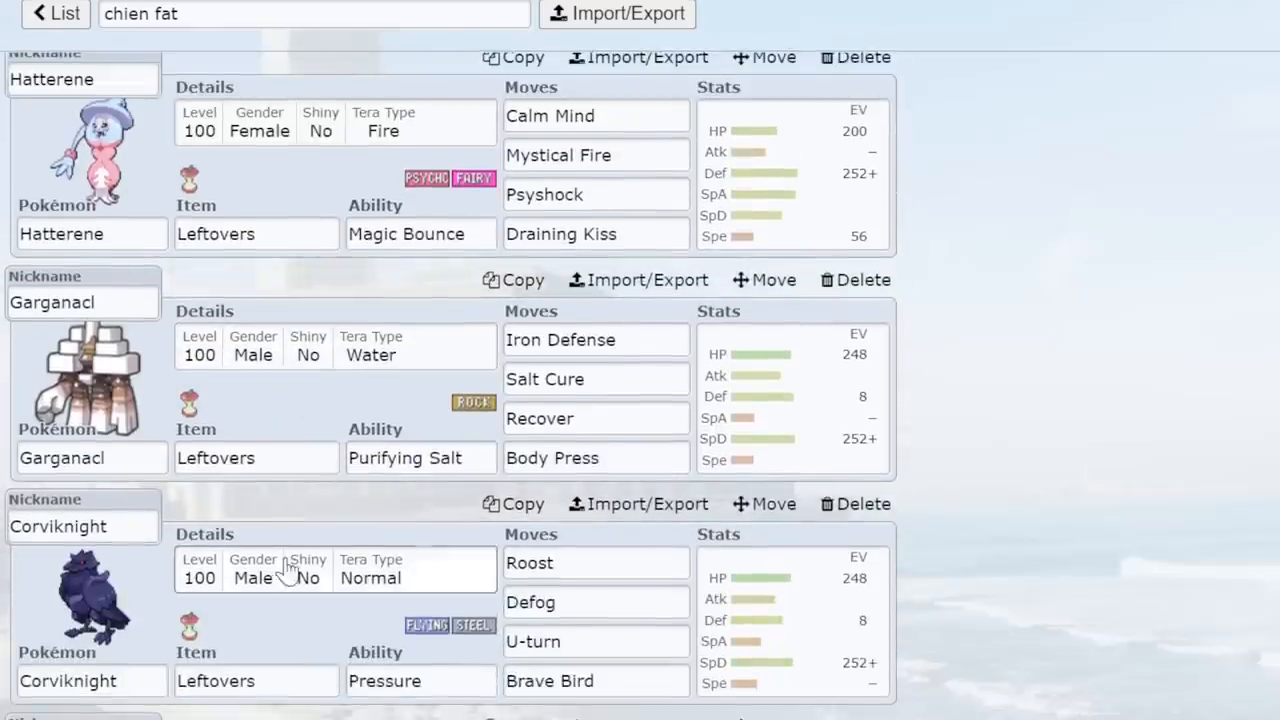
{"action": "scroll", "scroll_direction": "down", "scroll_amount": 3}
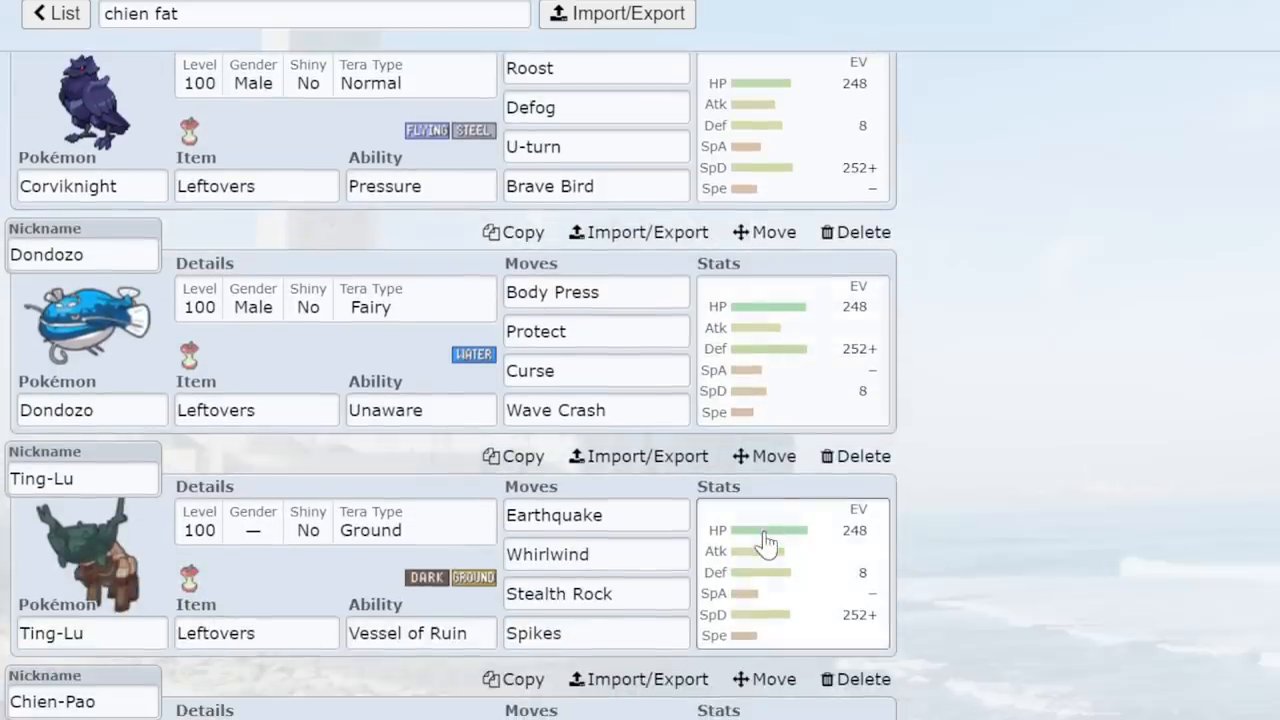
{"action": "mouse_move", "coordinate": [1040, 366]}
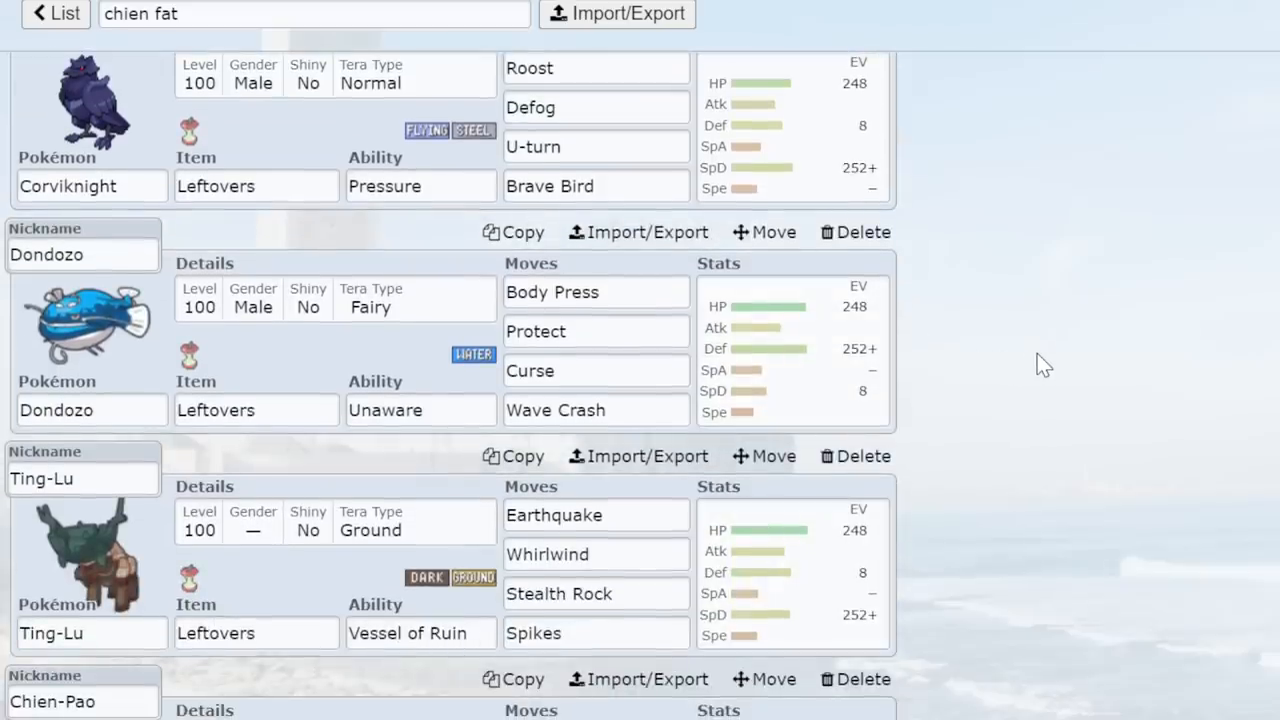
{"action": "mouse_move", "coordinate": [804, 430]}
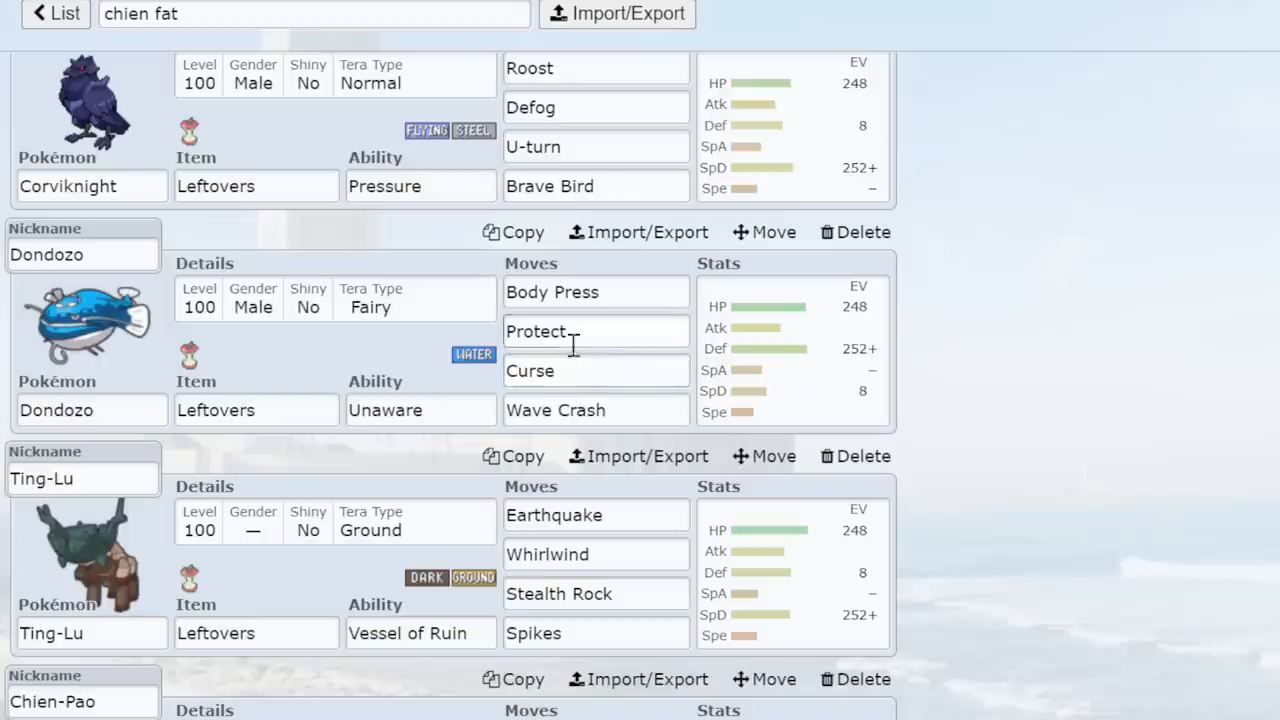
{"action": "scroll", "scroll_direction": "down", "scroll_amount": 3}
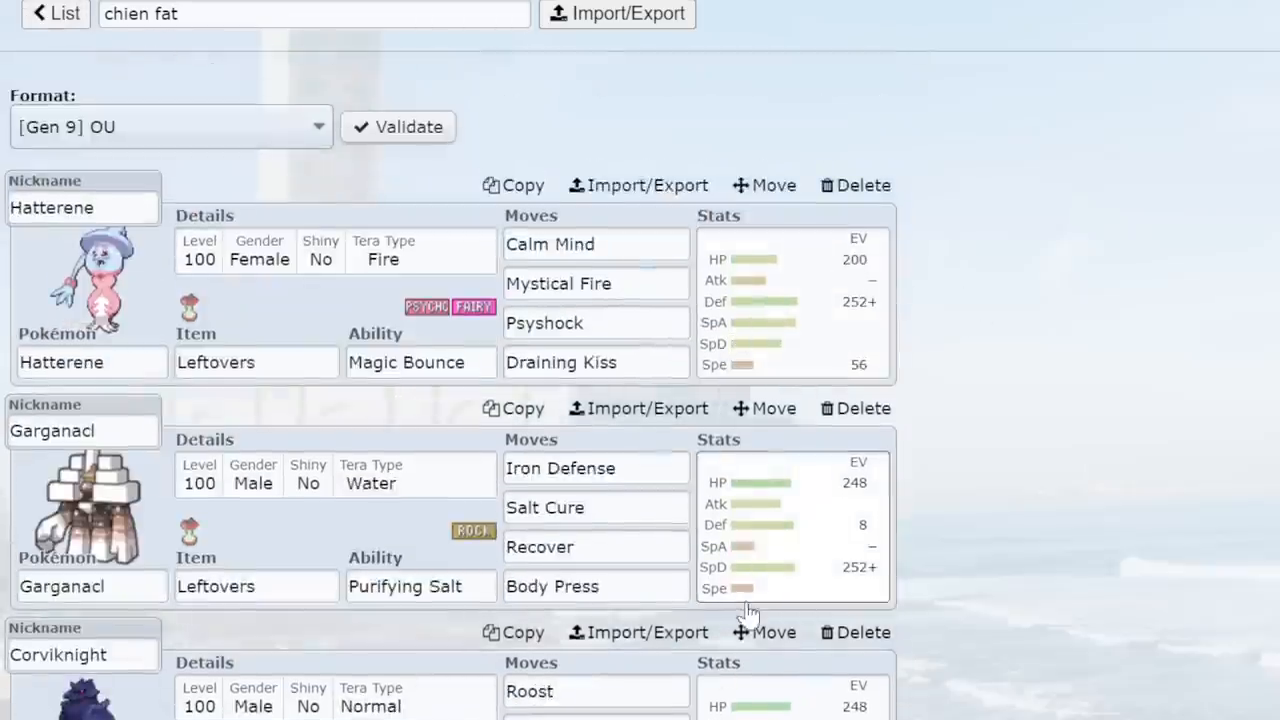
{"action": "scroll", "scroll_direction": "down", "scroll_amount": 3}
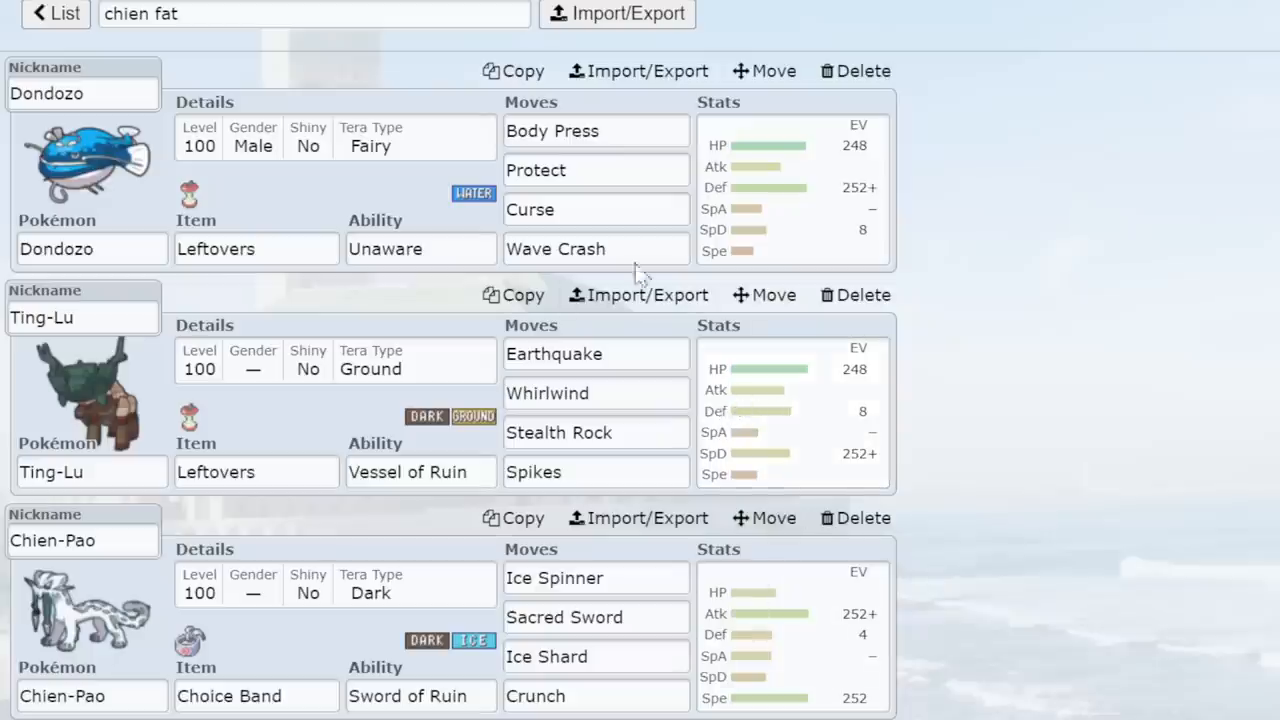
{"action": "scroll", "scroll_direction": "down", "scroll_amount": 3}
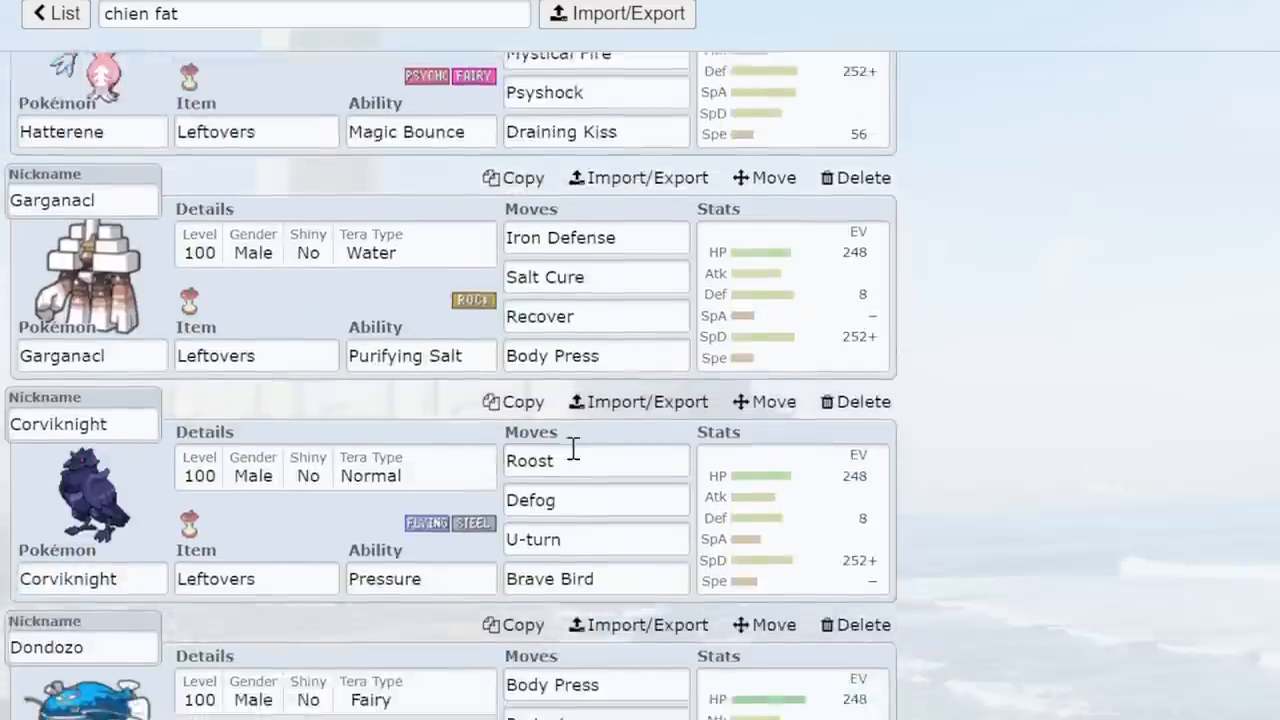
{"action": "scroll", "scroll_direction": "down", "scroll_amount": 3}
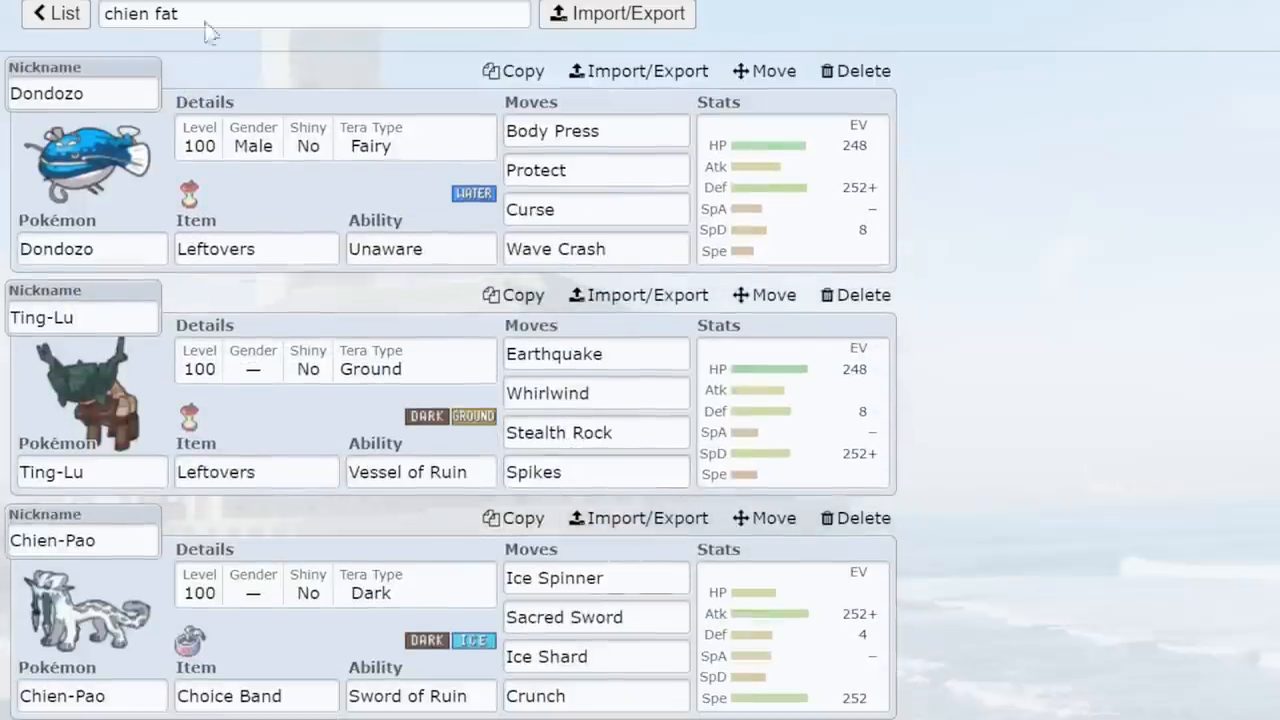
{"action": "left_click", "coordinate": [60, 16]}
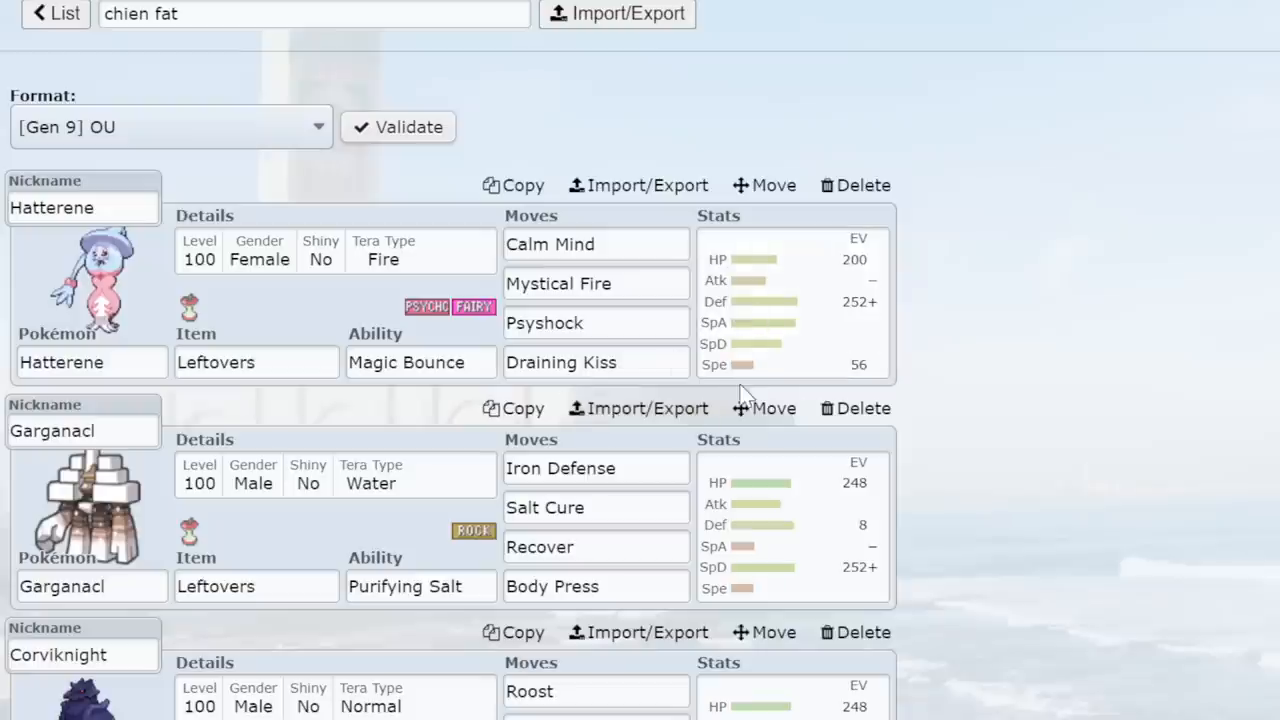
{"action": "scroll", "scroll_direction": "down", "scroll_amount": 3}
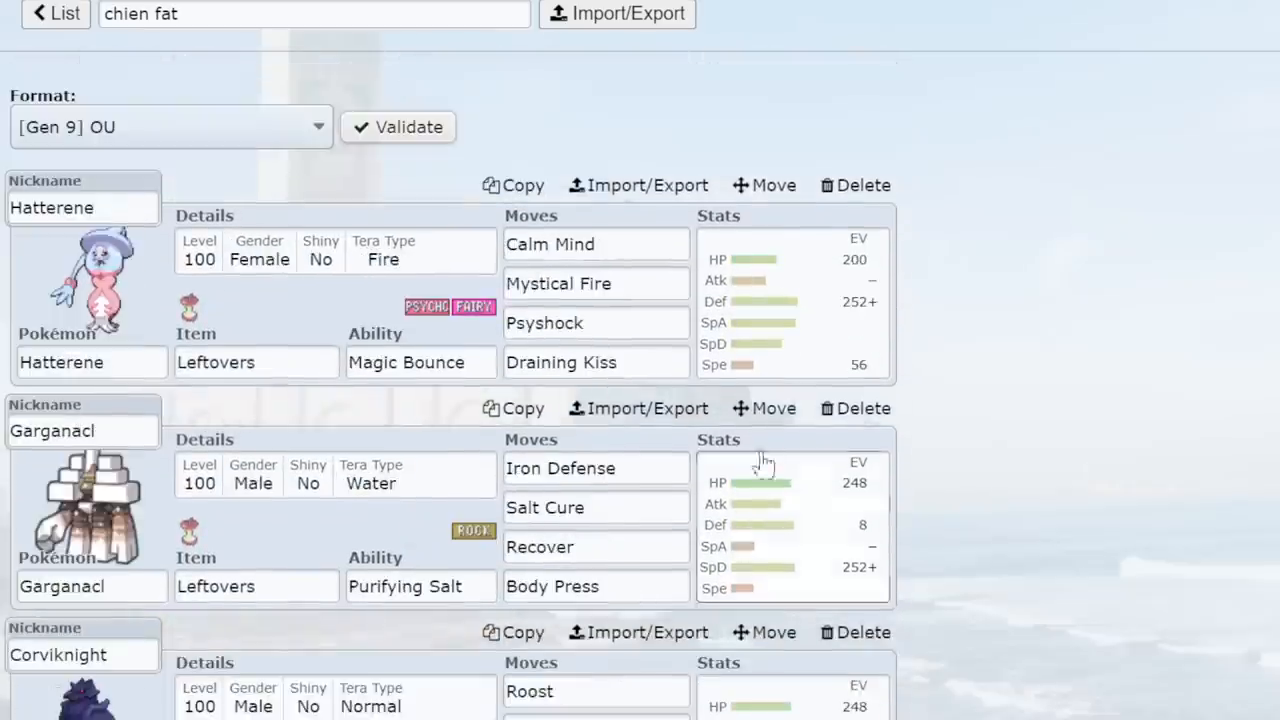
{"action": "mouse_move", "coordinate": [800, 530]}
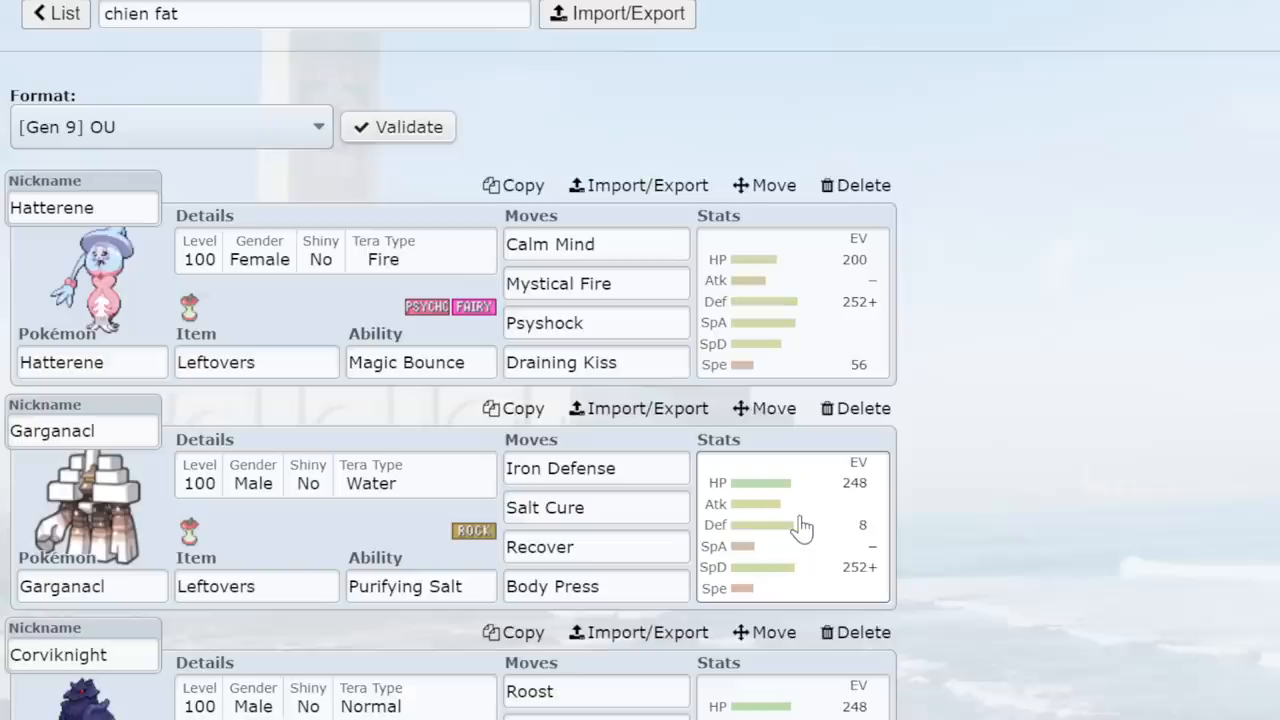
{"action": "mouse_move", "coordinate": [164, 560]}
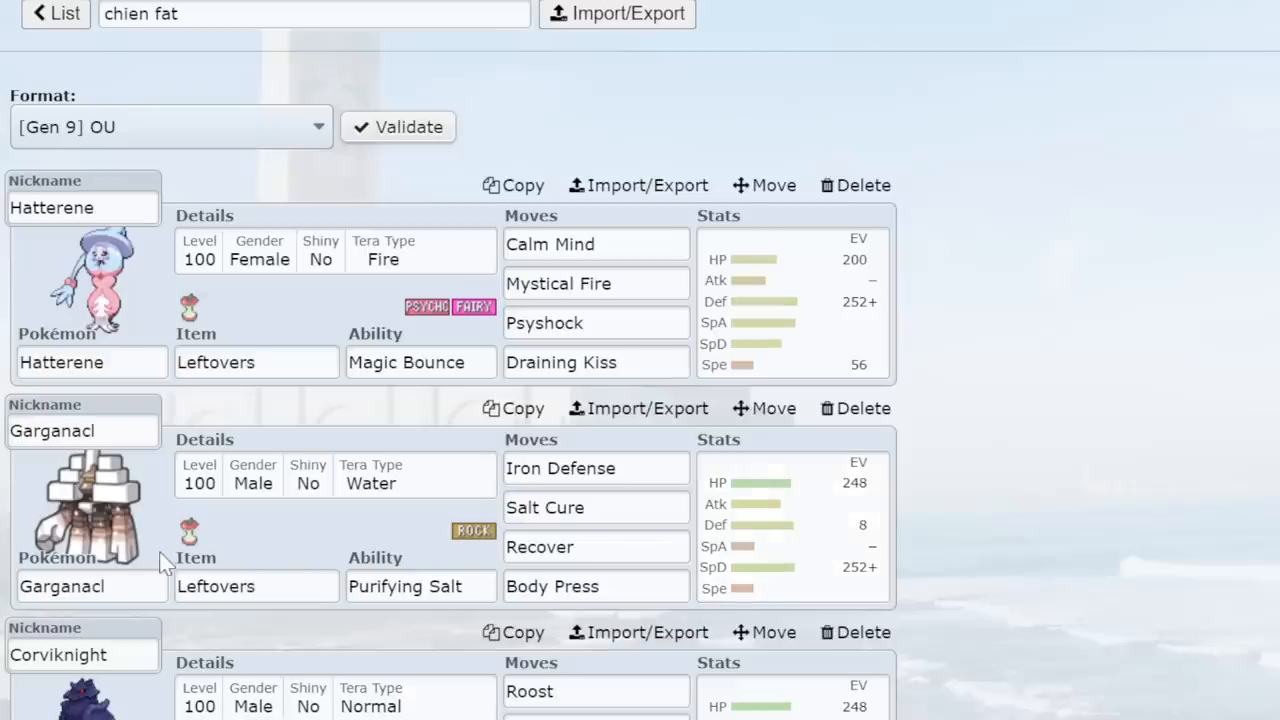
{"action": "left_click", "coordinate": [90, 586]}
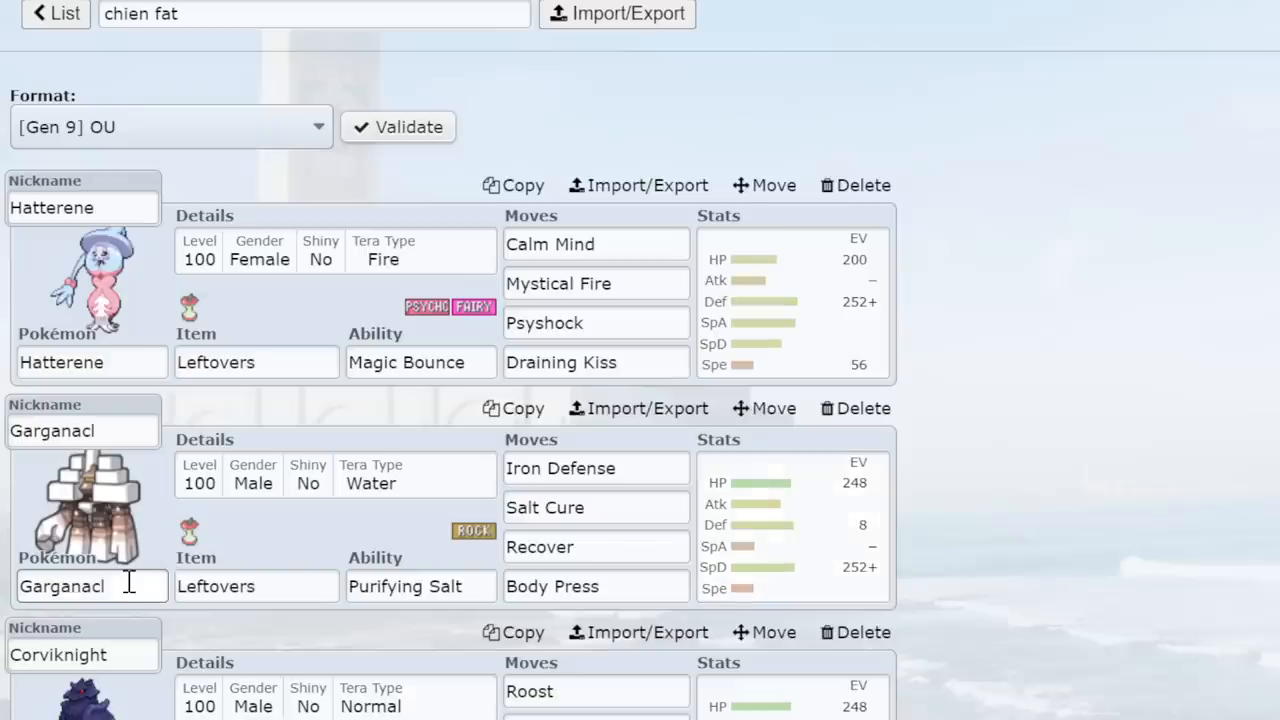
{"action": "scroll", "scroll_direction": "down", "scroll_amount": 3}
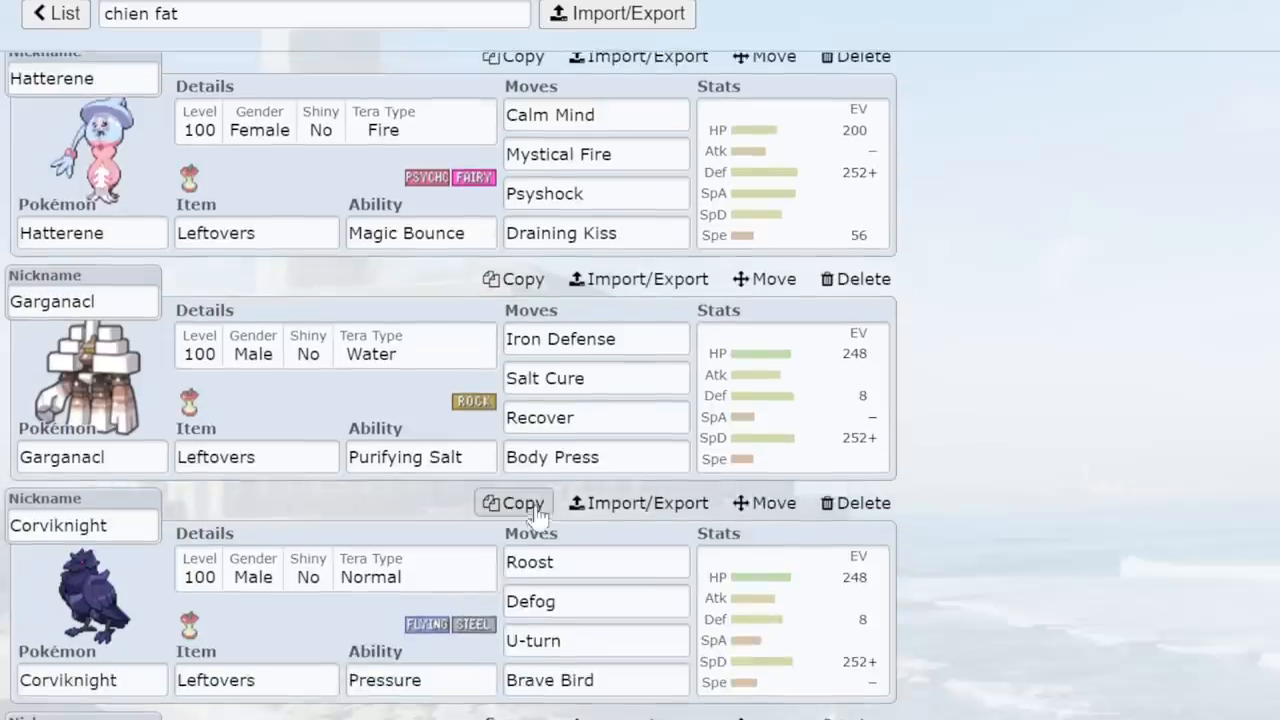
{"action": "scroll", "scroll_direction": "down", "scroll_amount": 3}
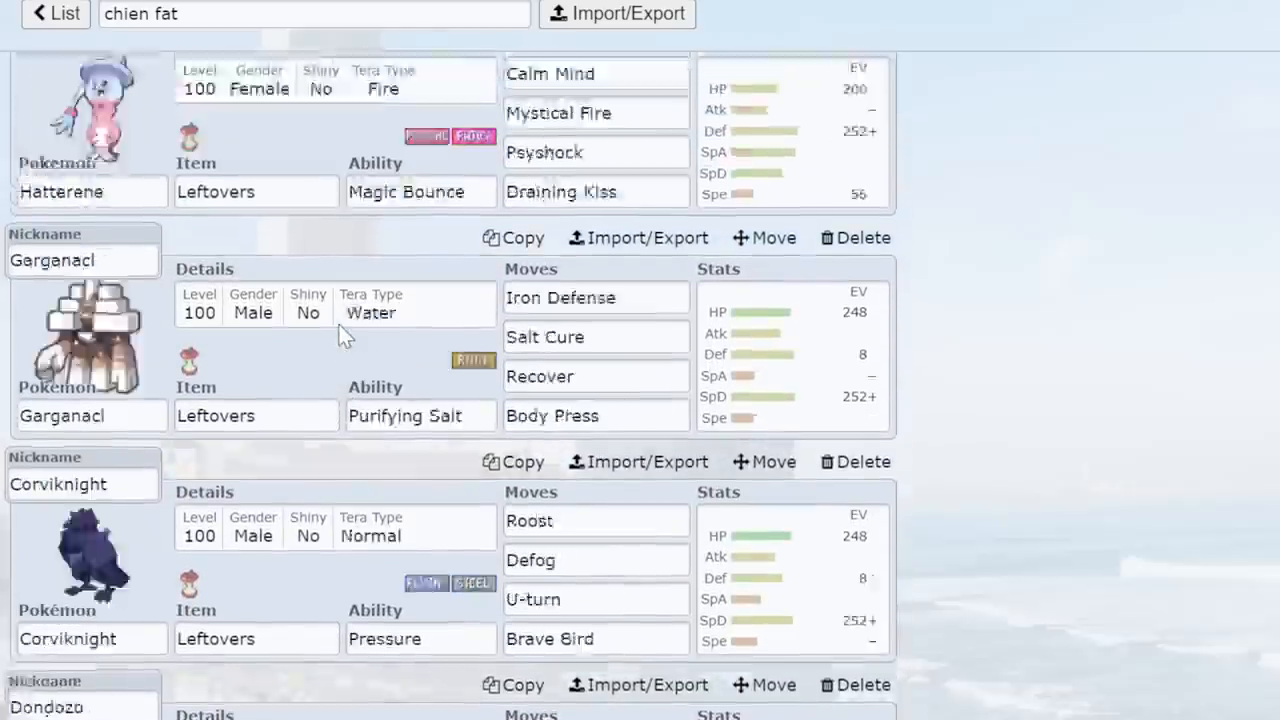
{"action": "left_click", "coordinate": [56, 16]}
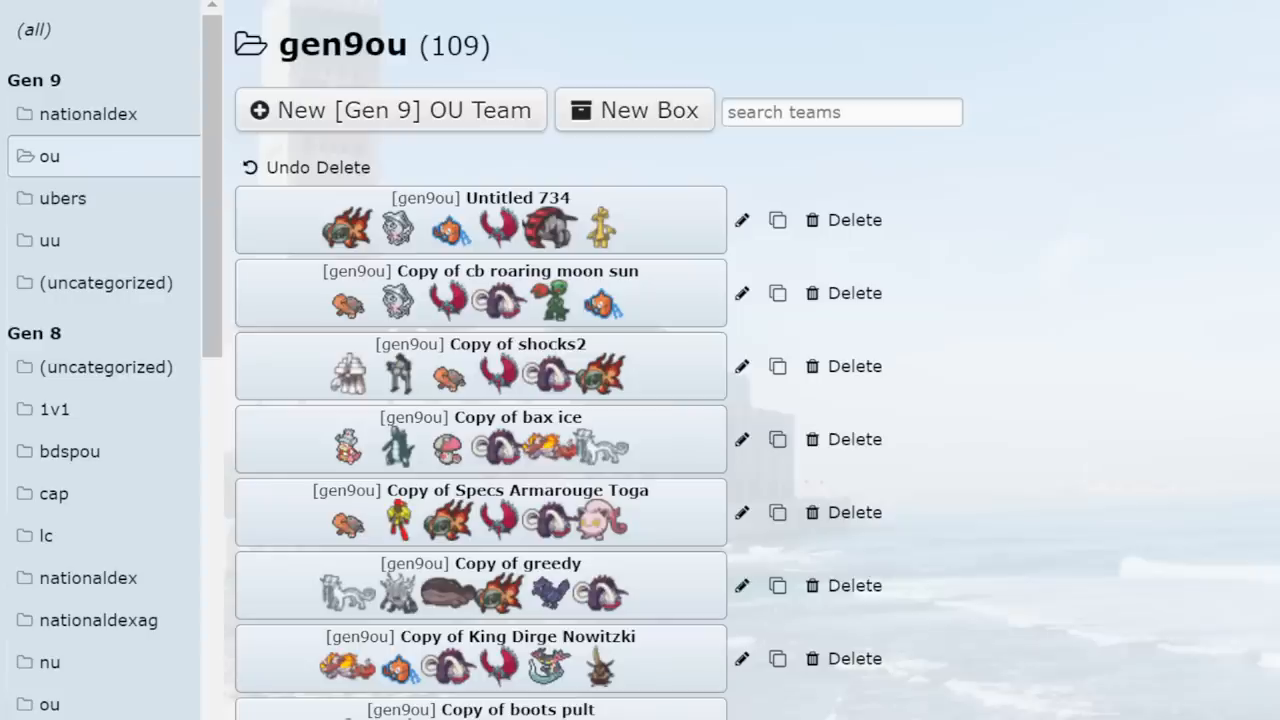
{"action": "mouse_move", "coordinate": [1032, 364]}
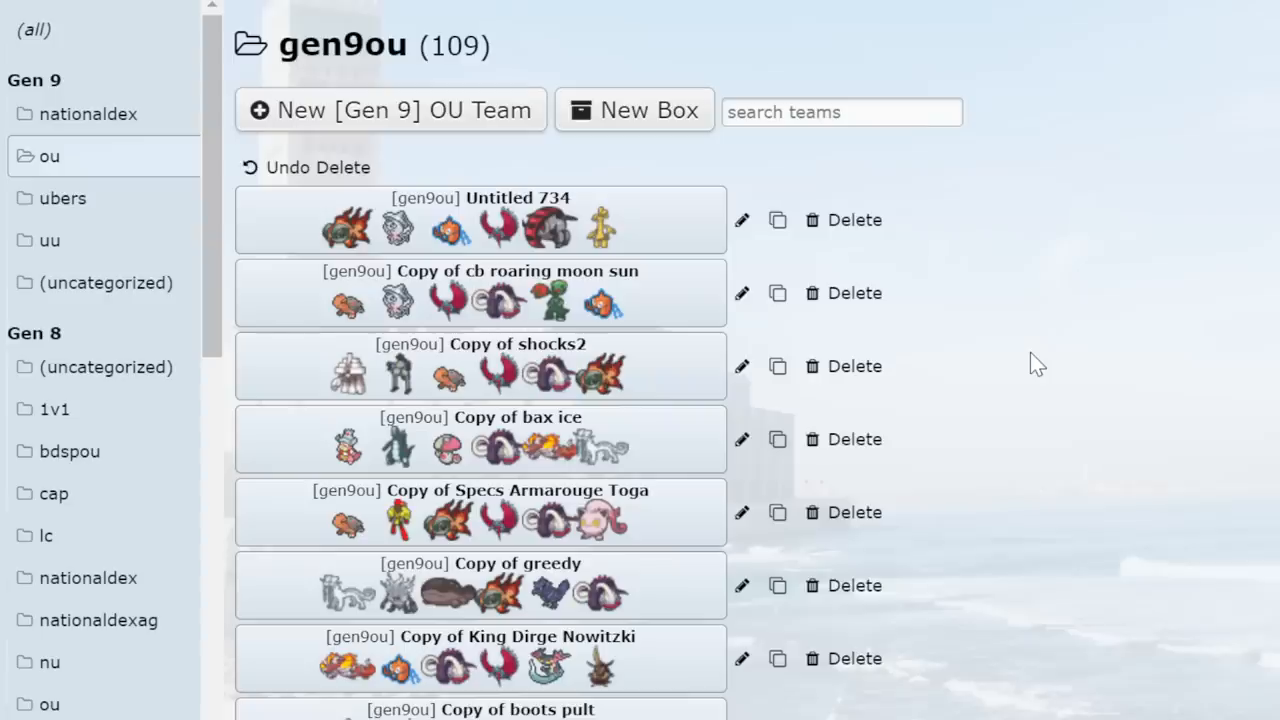
{"action": "mouse_move", "coordinate": [874, 264]}
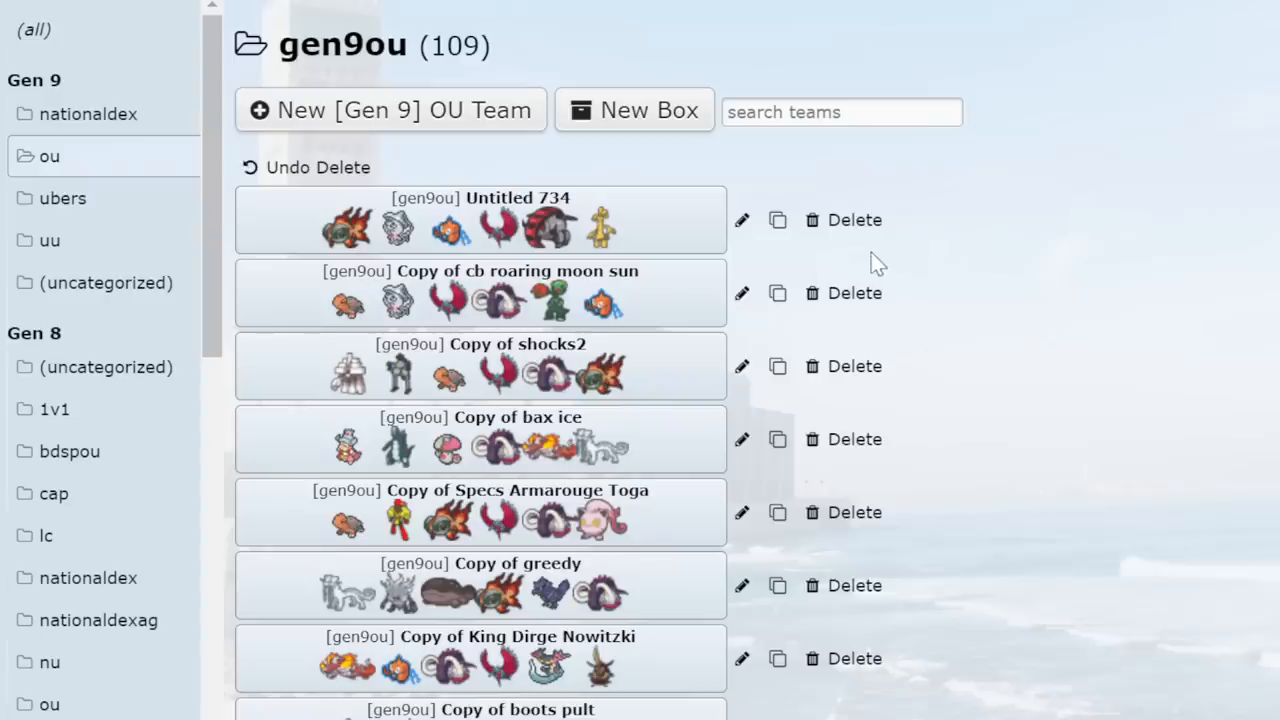